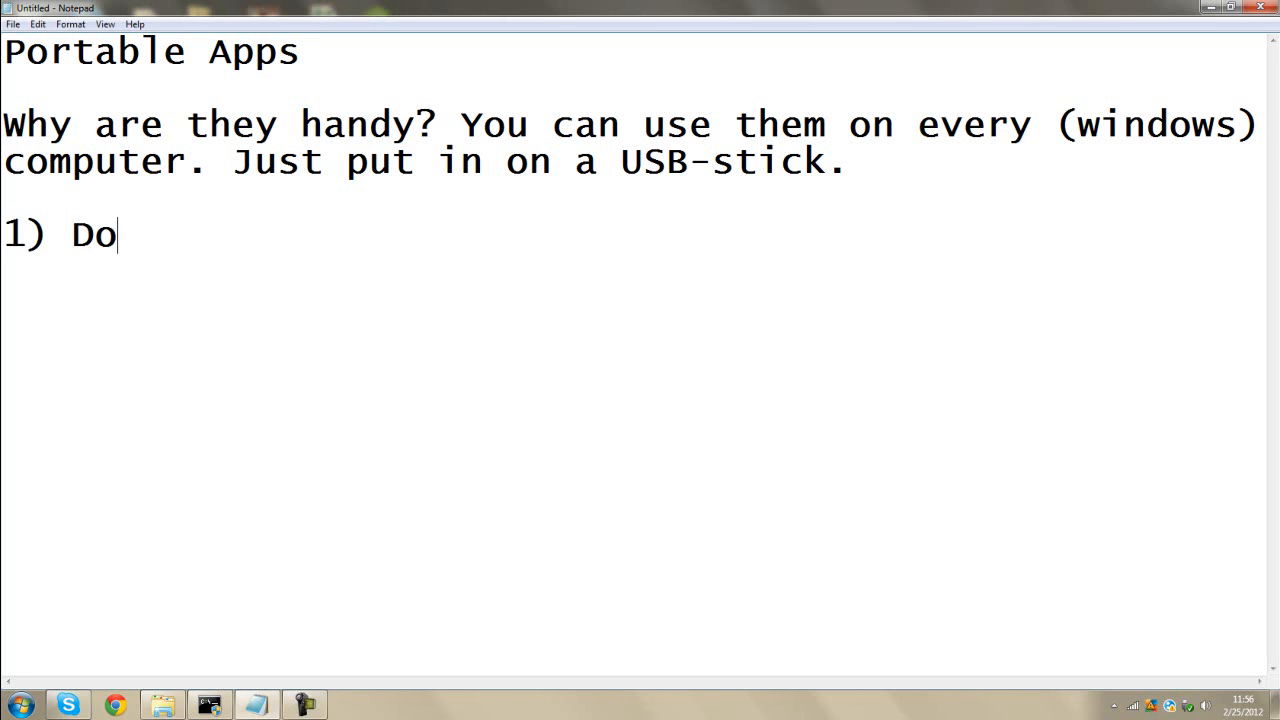
- Write steps 1) Download the pack in description and 2) unzip
type("wnload the pack")
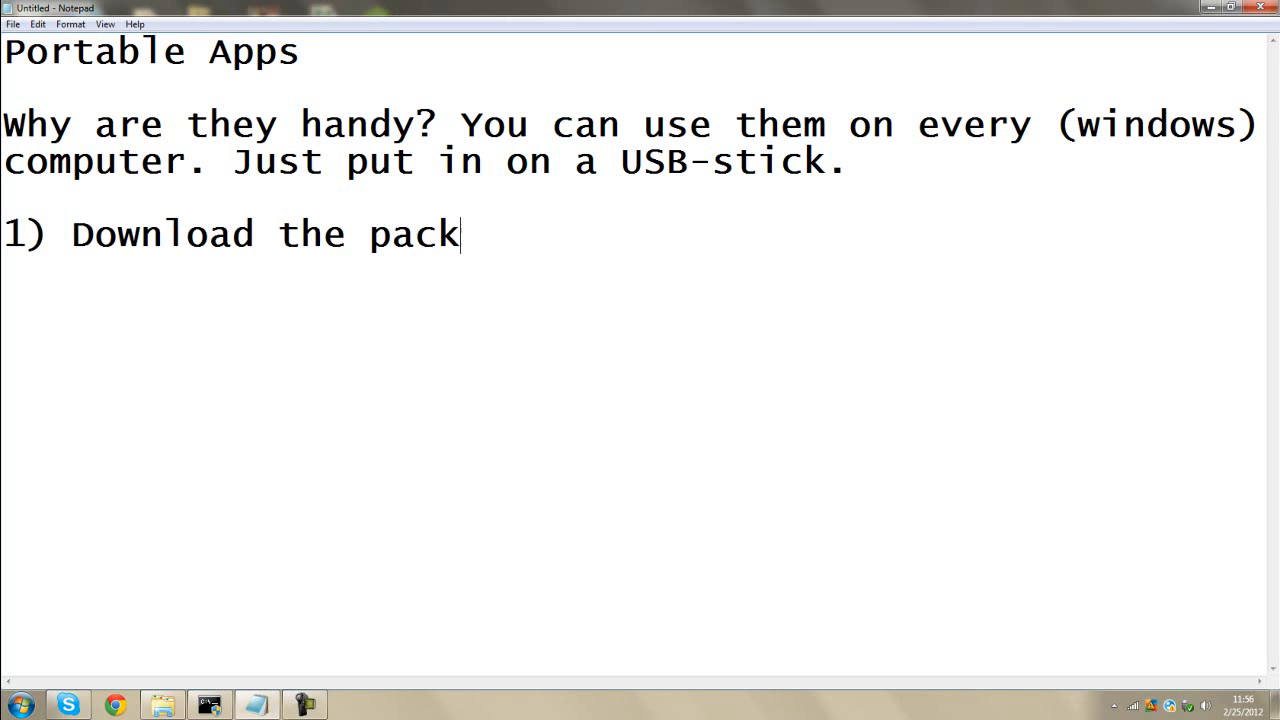
type("in descri")
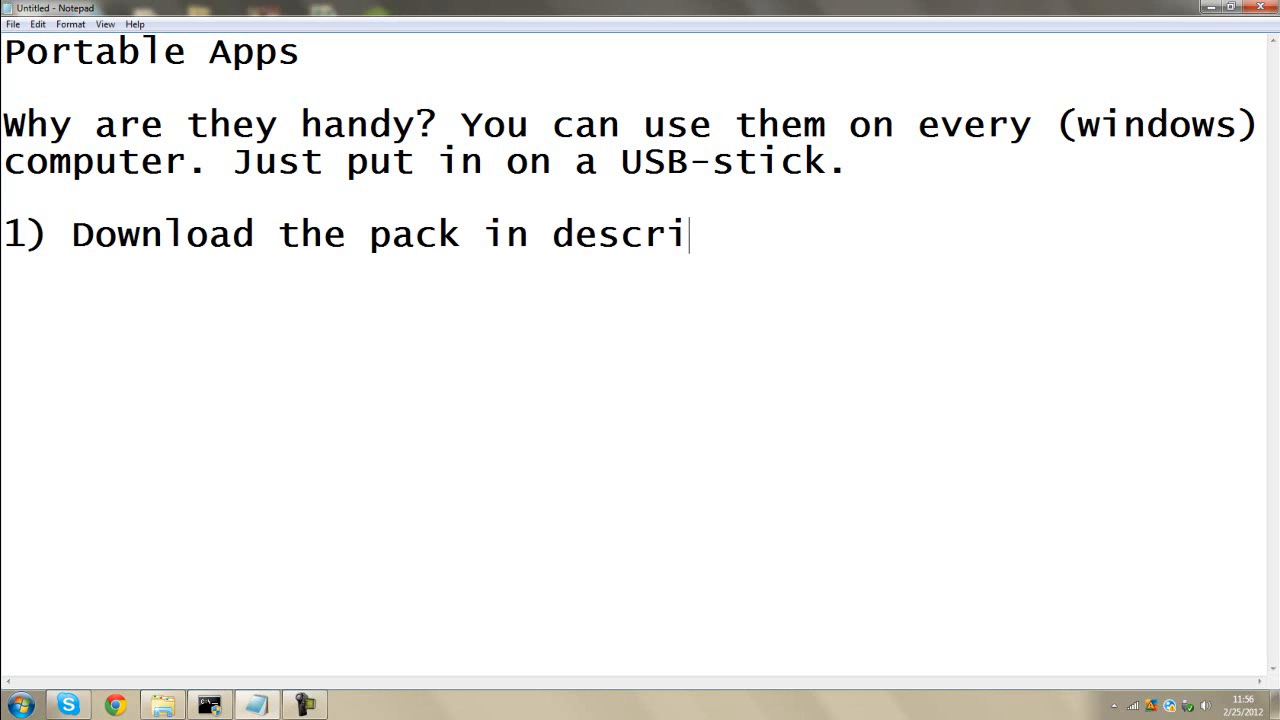
type("ption")
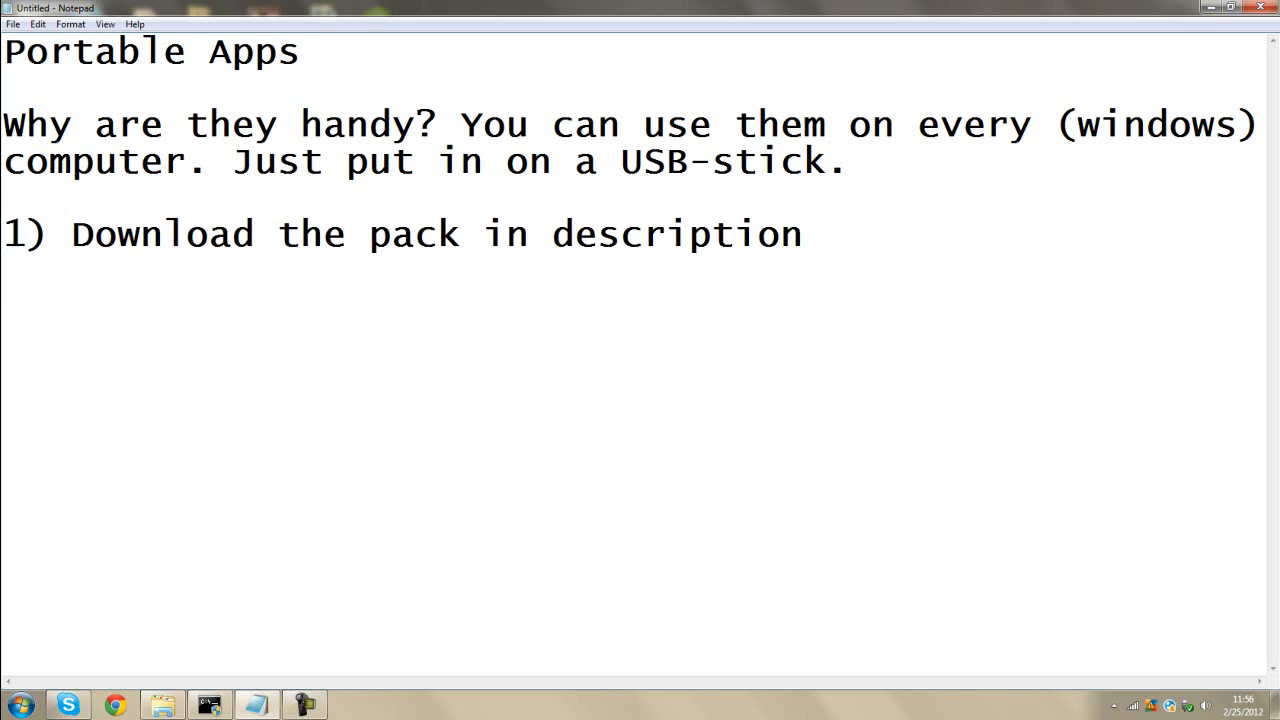
type("2) unz")
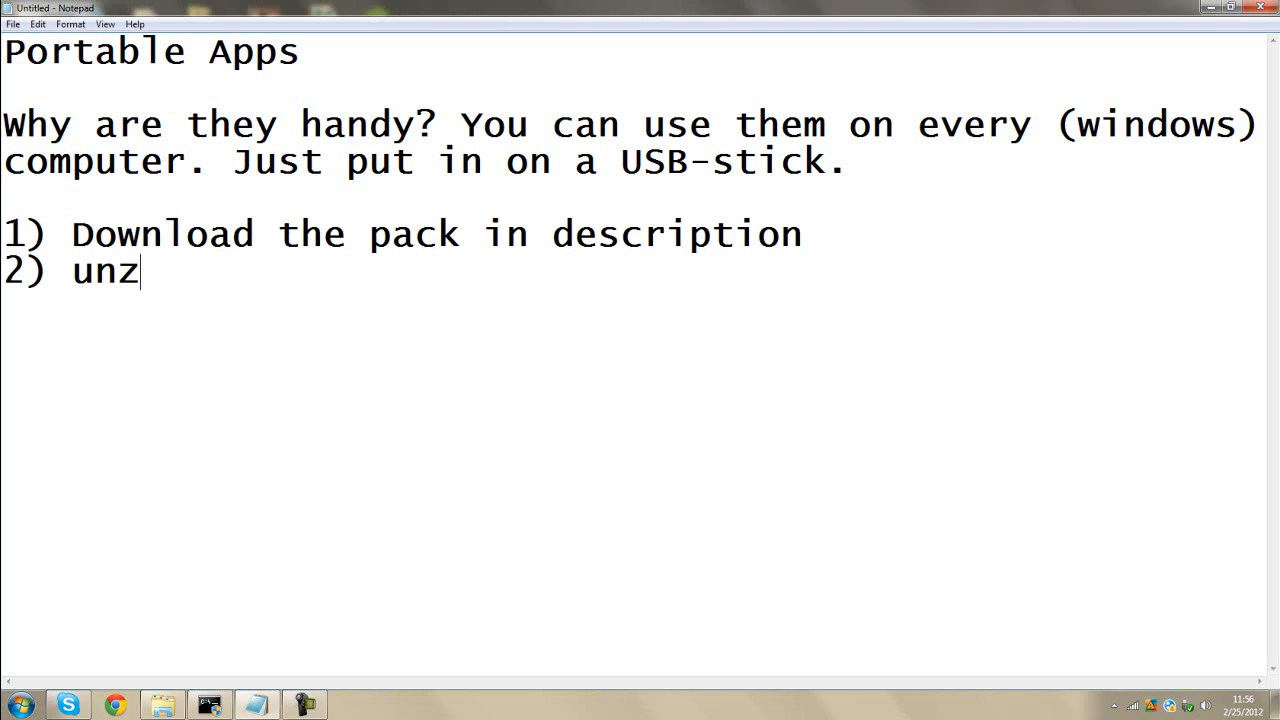
type("ip.")
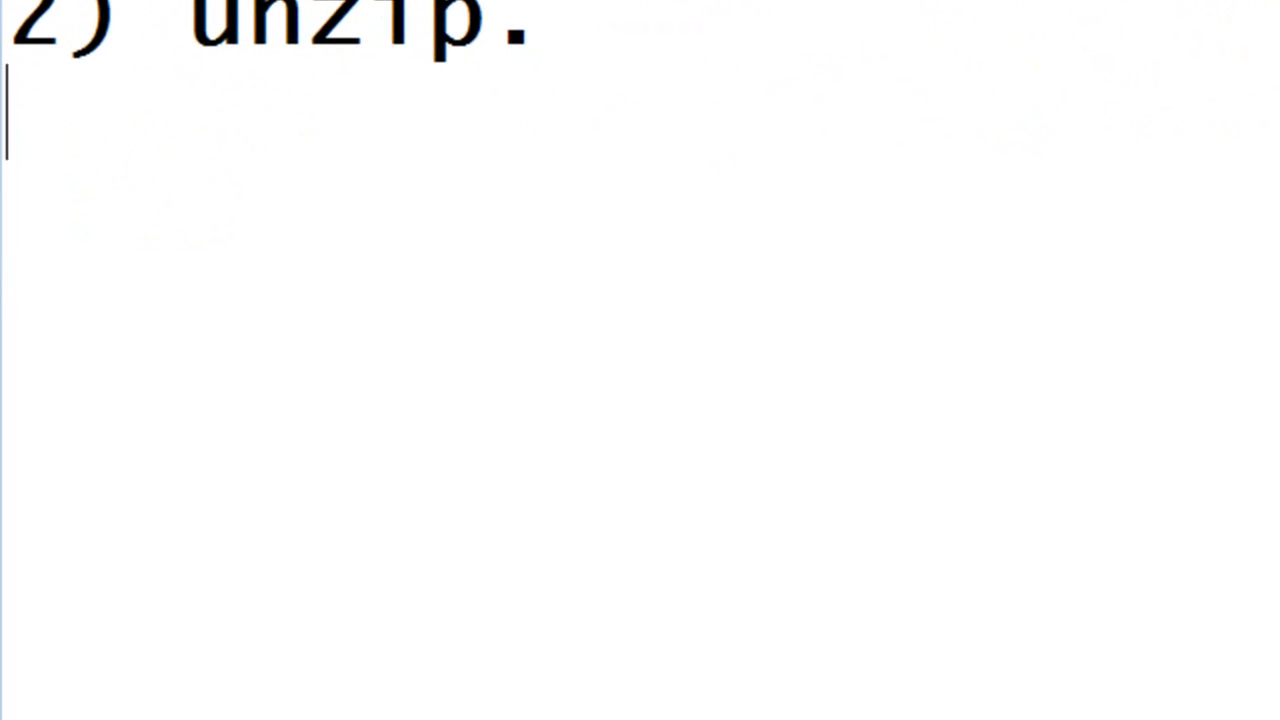
- Write steps 3) try them all and 4) atomzeit
type("3")
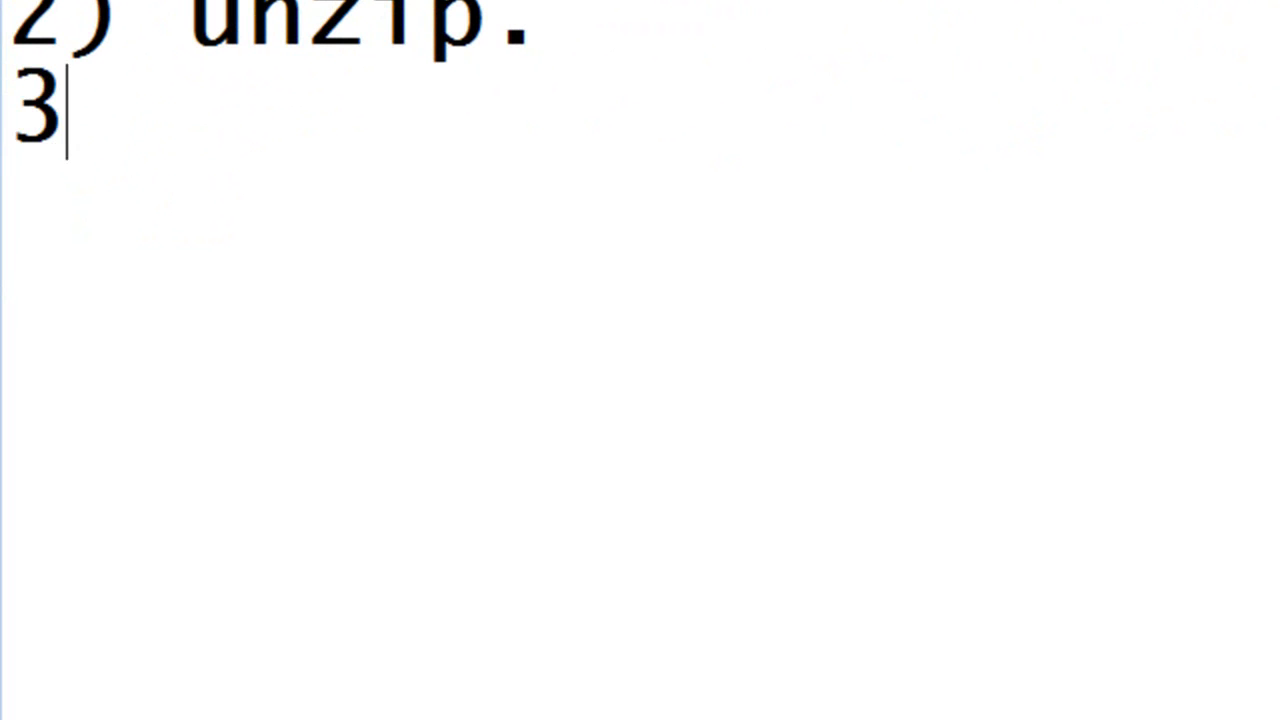
type(") try them all")
type("4")
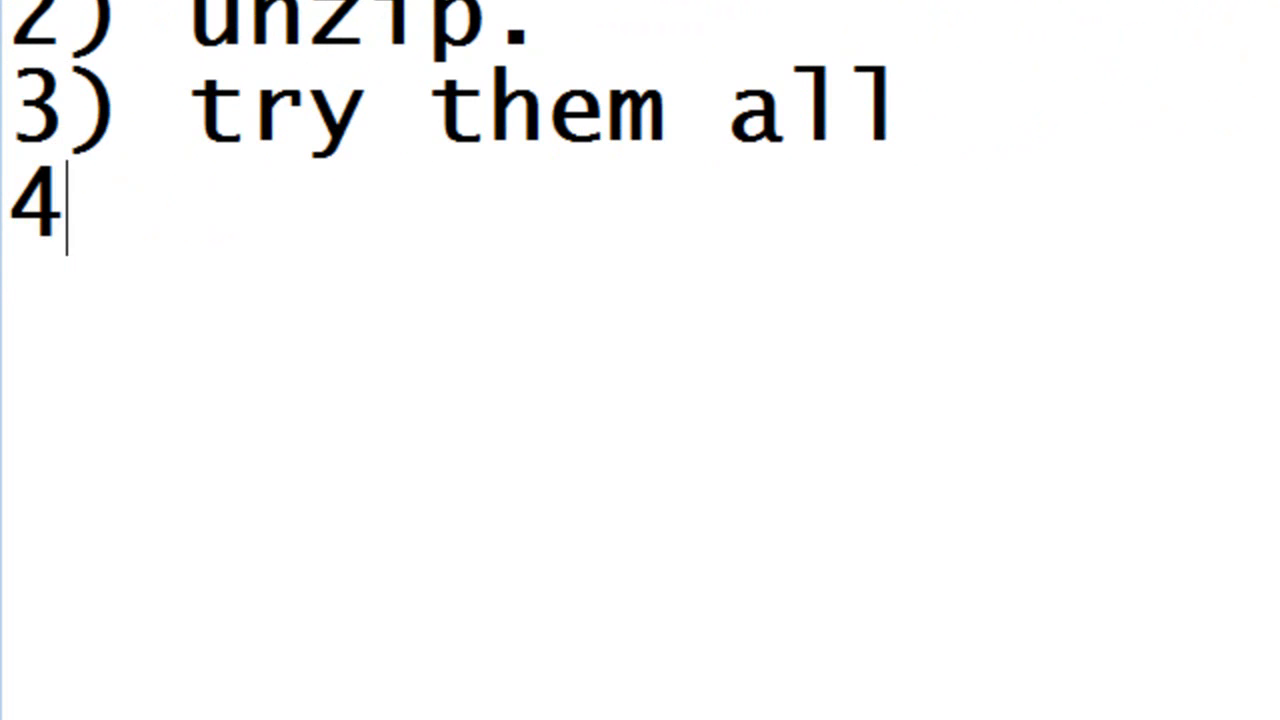
type(") atomzeit")
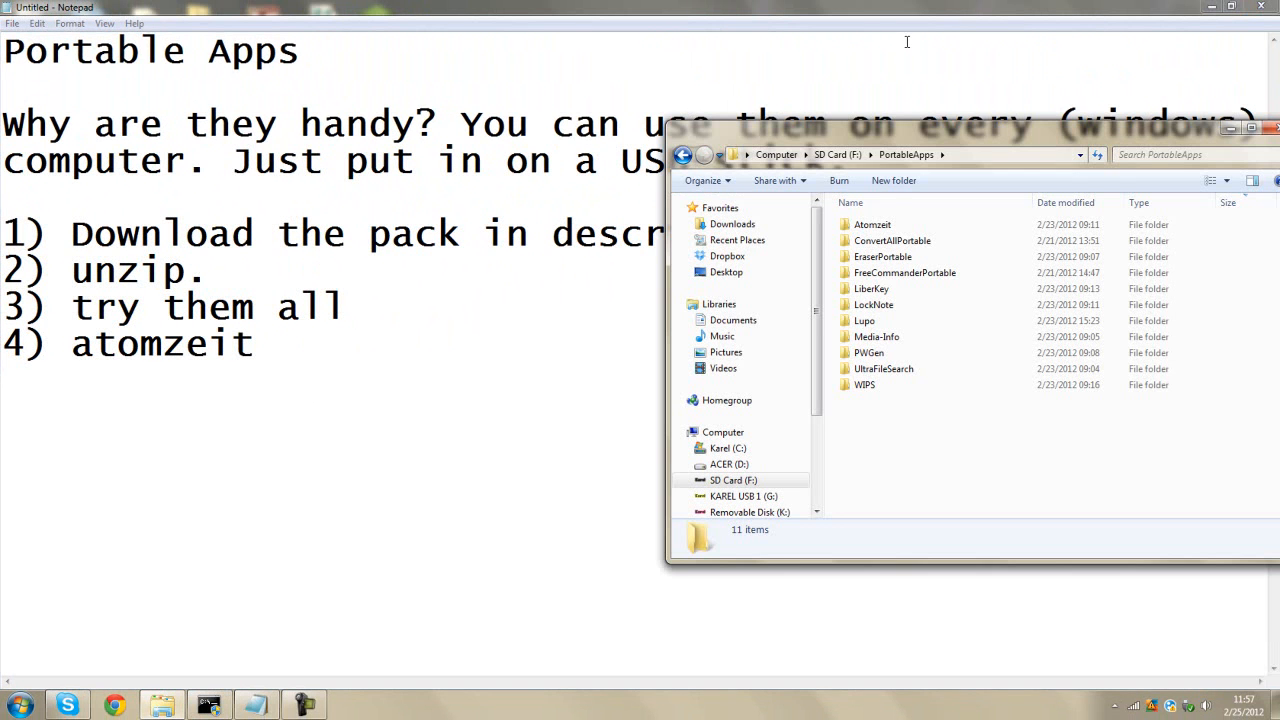
- Launch atomzeit.exe from the Atomzeit folder and return to the notes
double_click(872, 224)
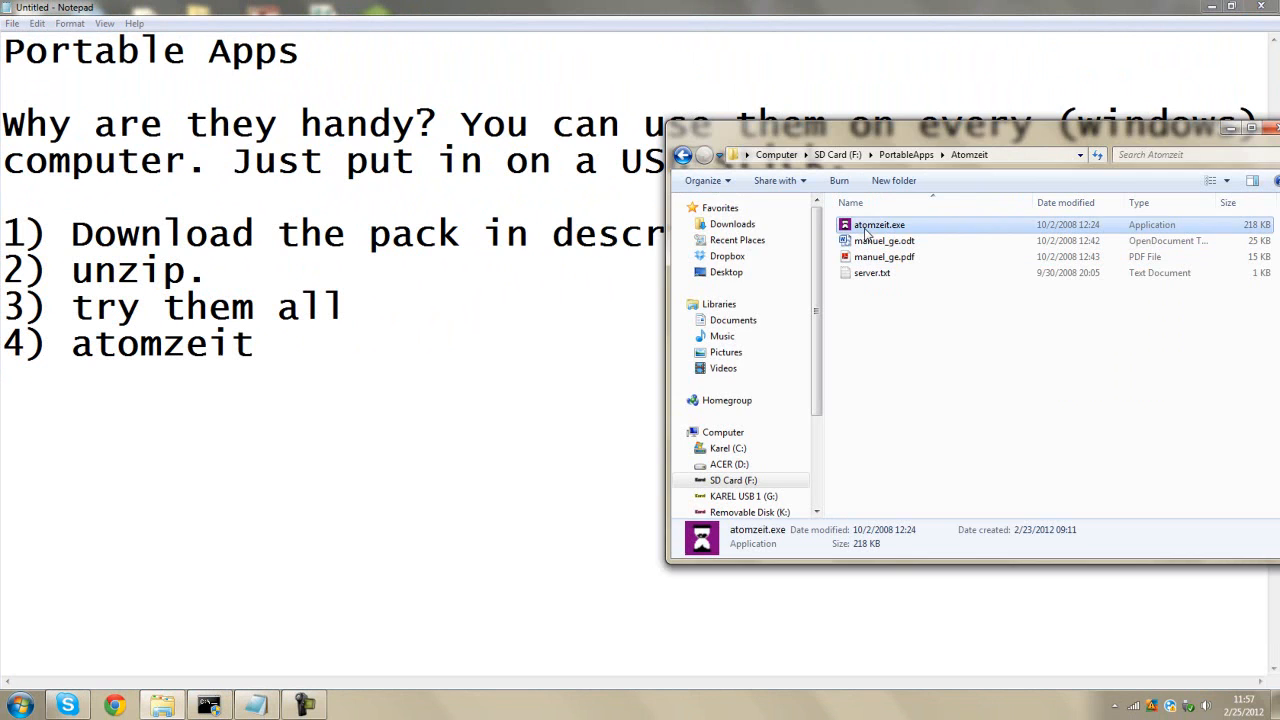
double_click(879, 224)
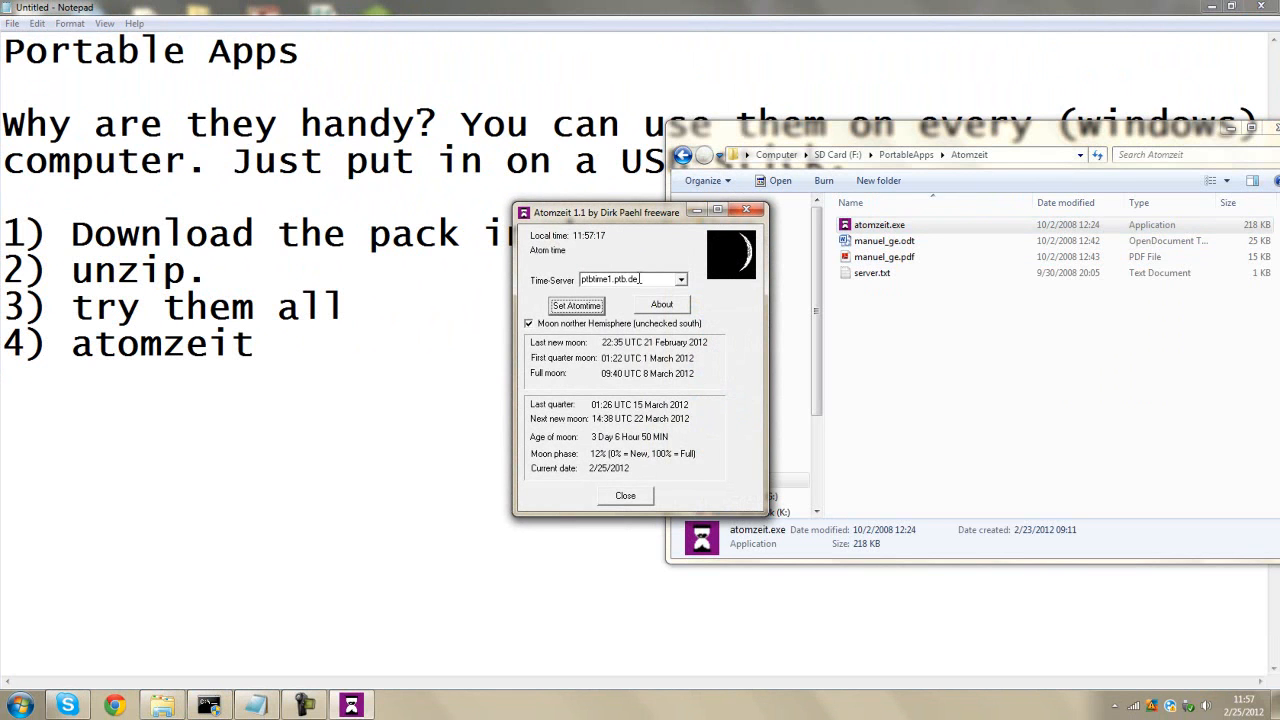
left_click(682, 279)
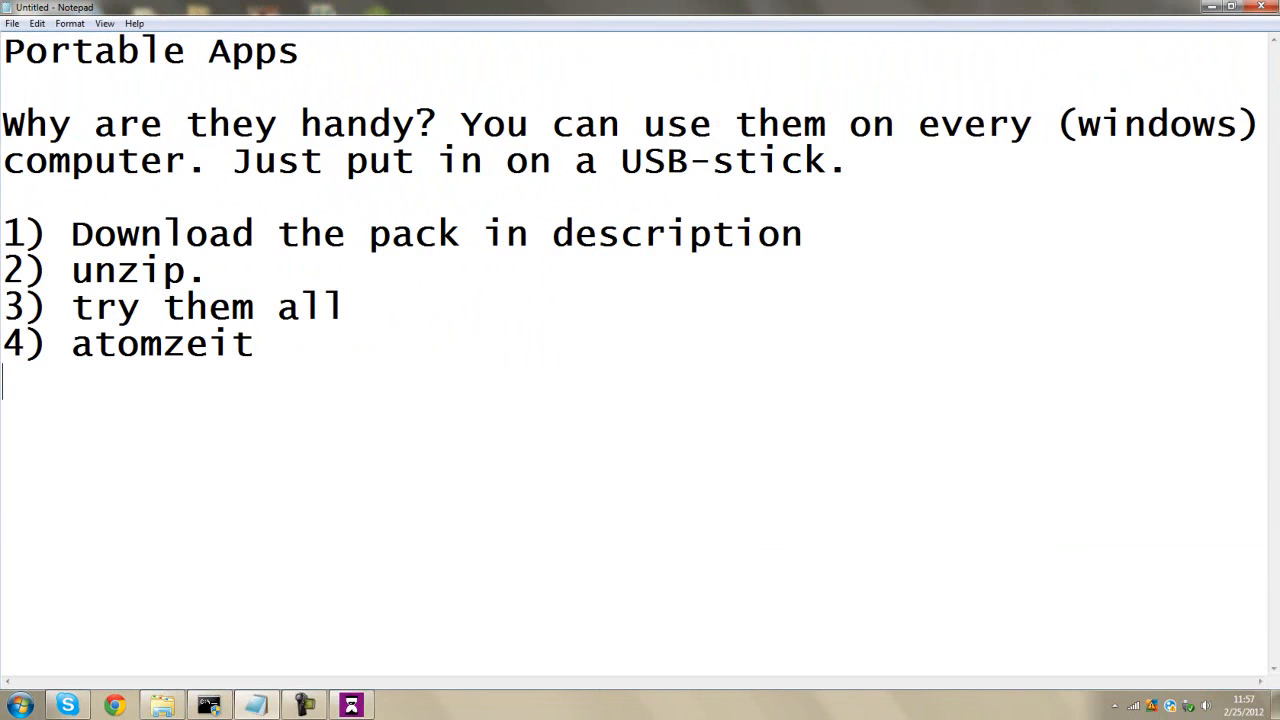
- Note 'choose your place, i'm in europe' and fetch atomic time from europe.pool.ntp.org
type("choos")
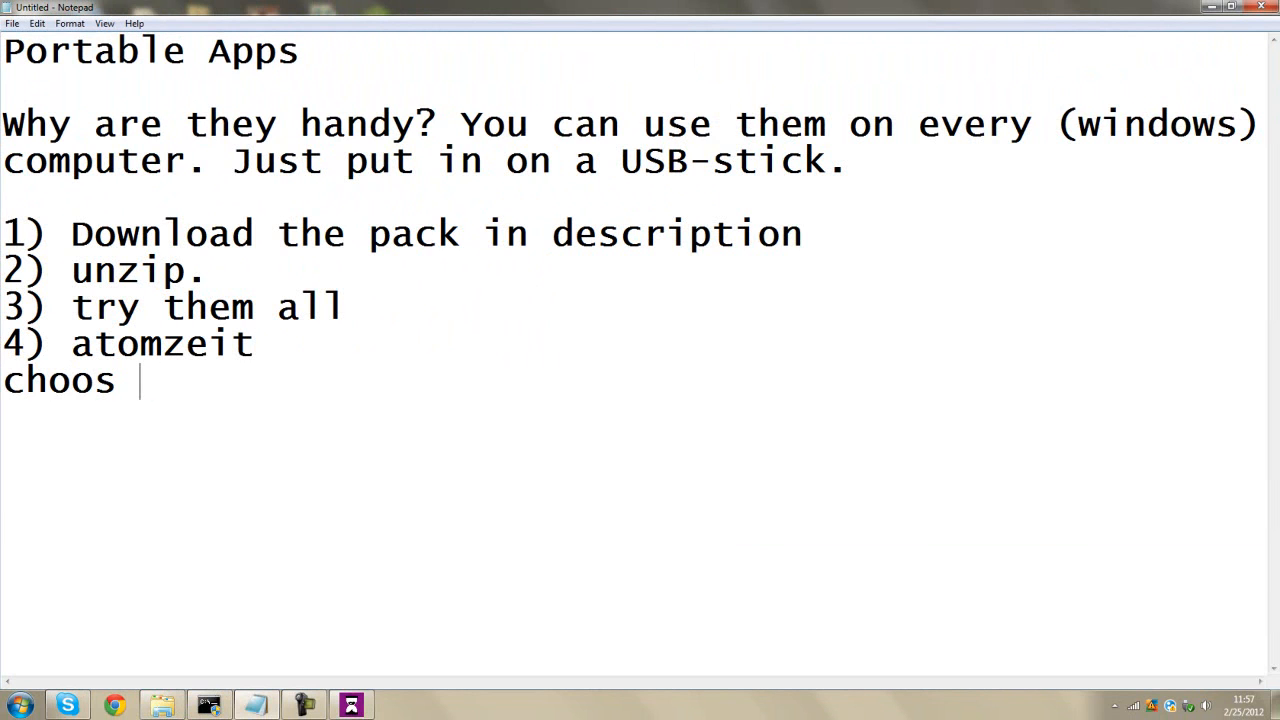
type("e your p")
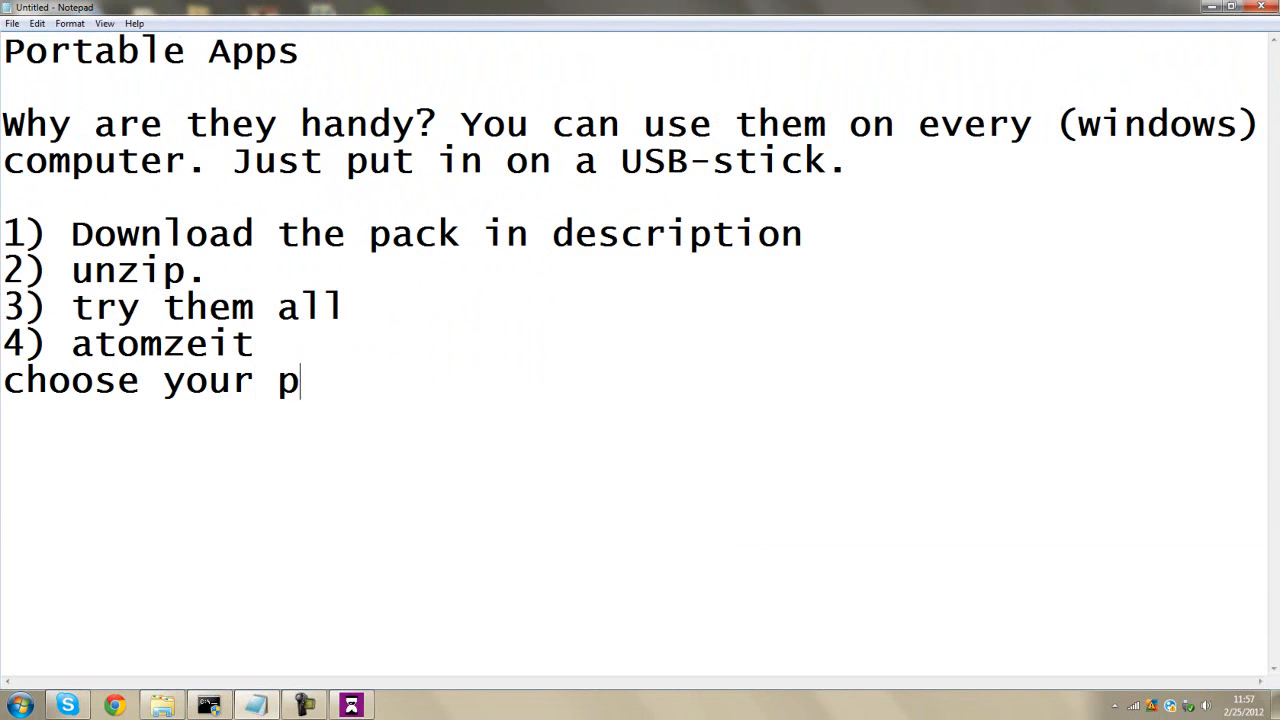
type("lace, i")
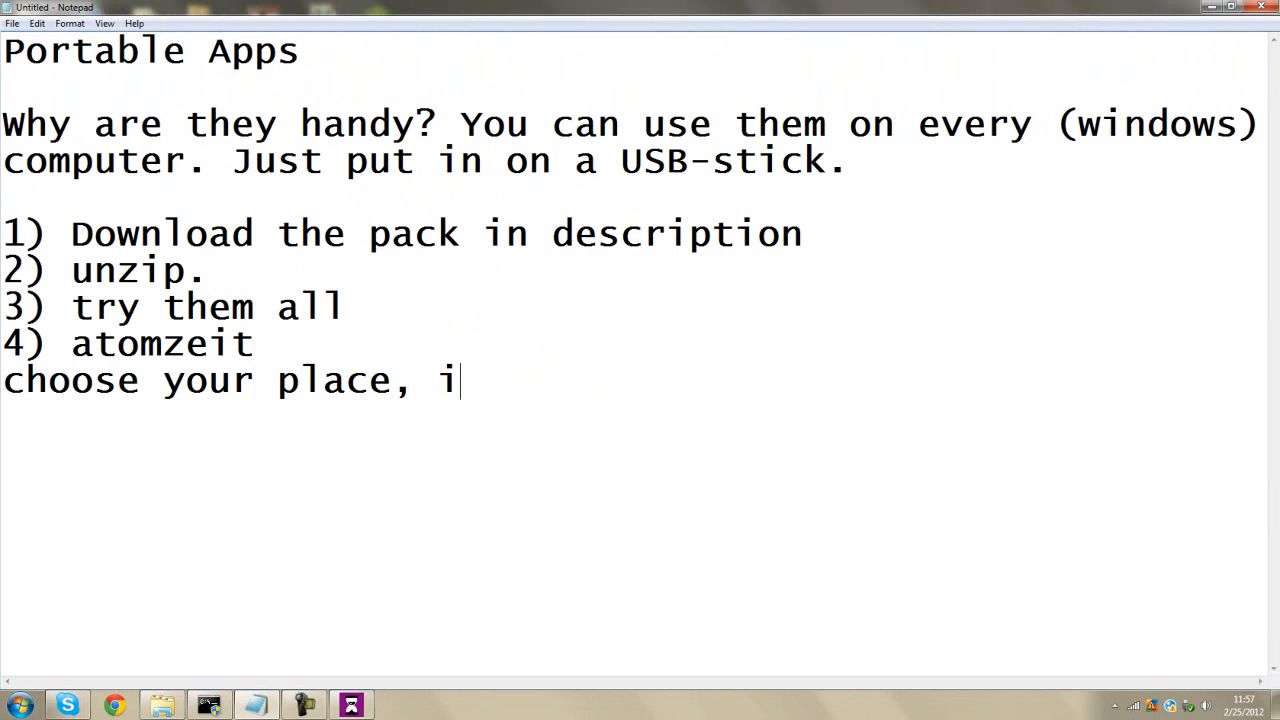
type("'m in europe")
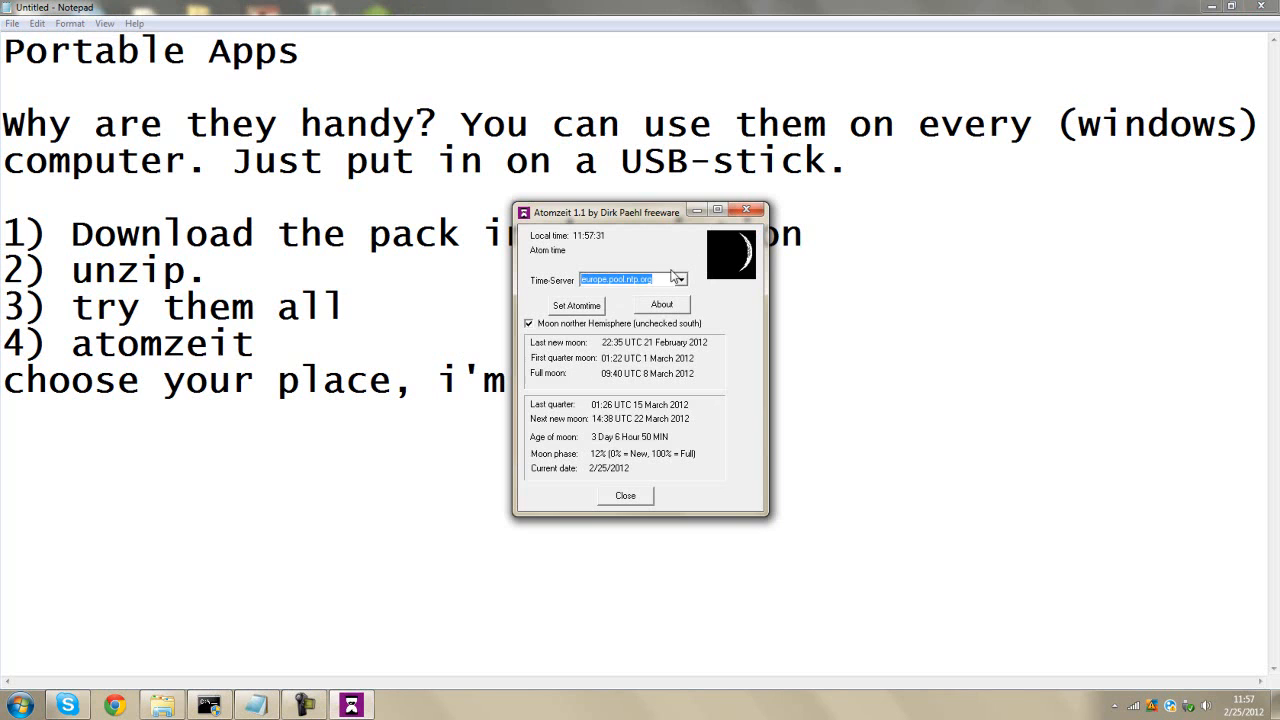
left_click(576, 305)
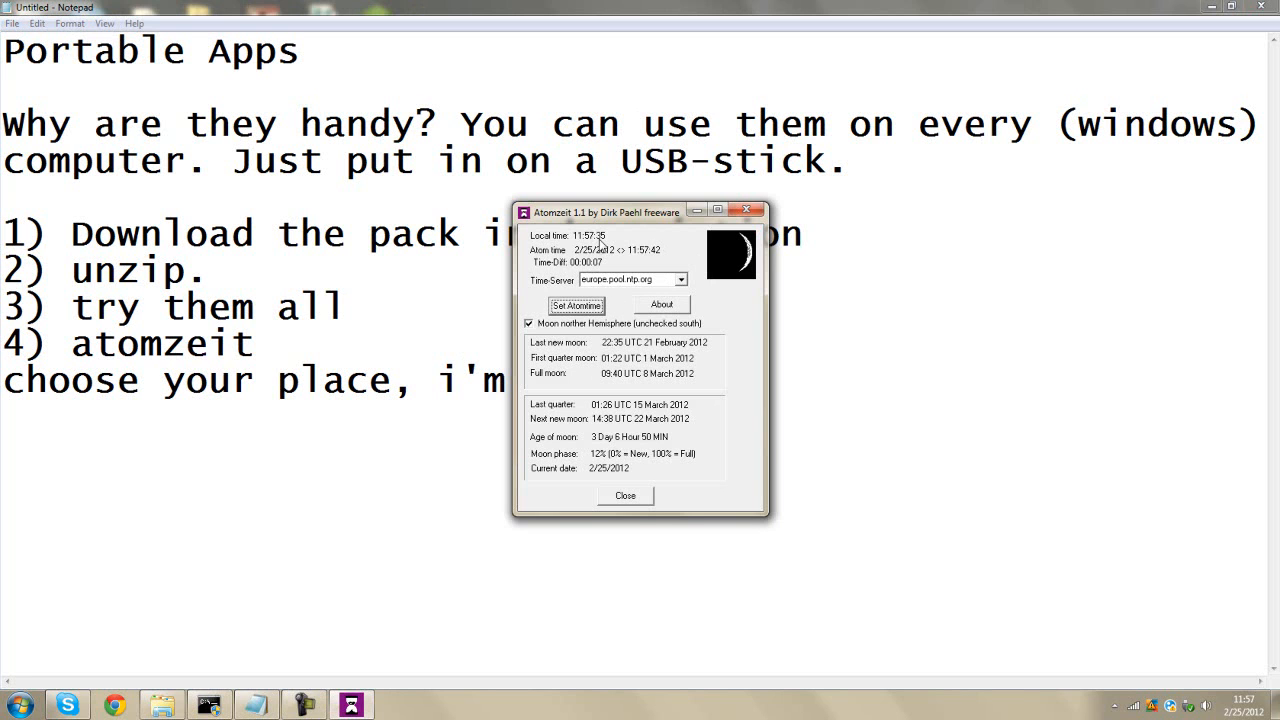
left_click(625, 495)
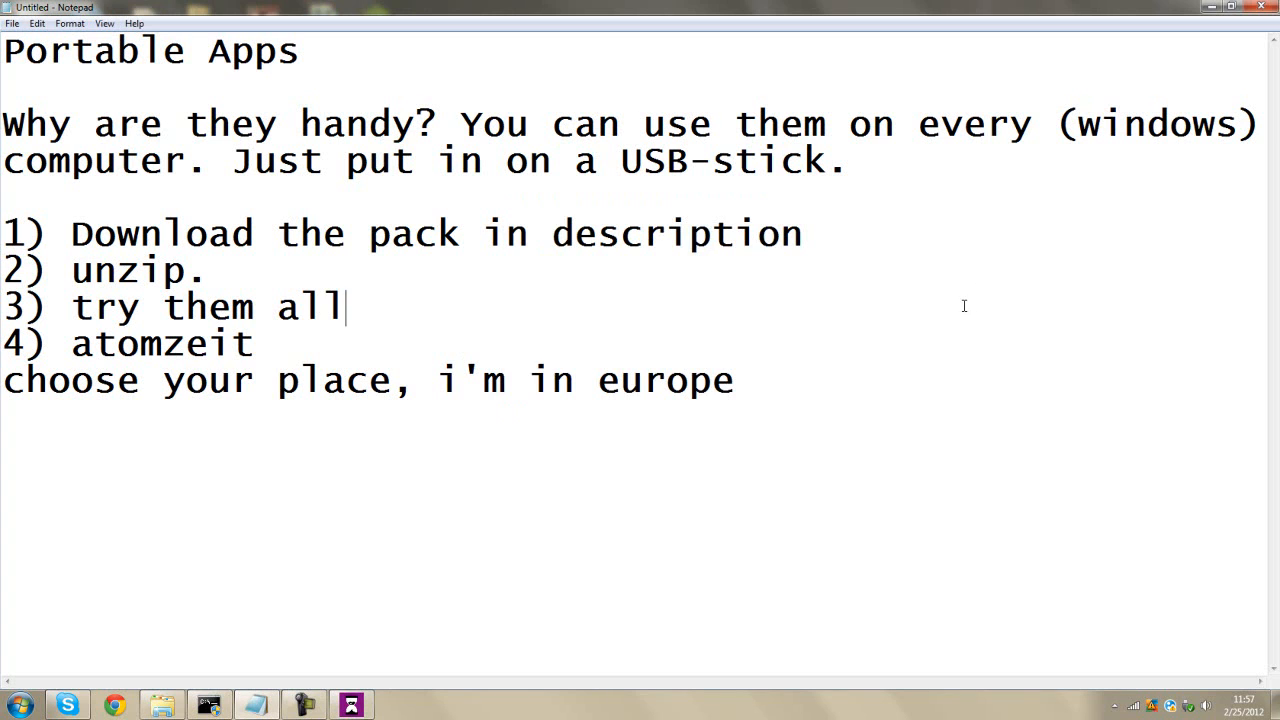
- Finish the atomzeit note with 'local time is your time'
type("loc")
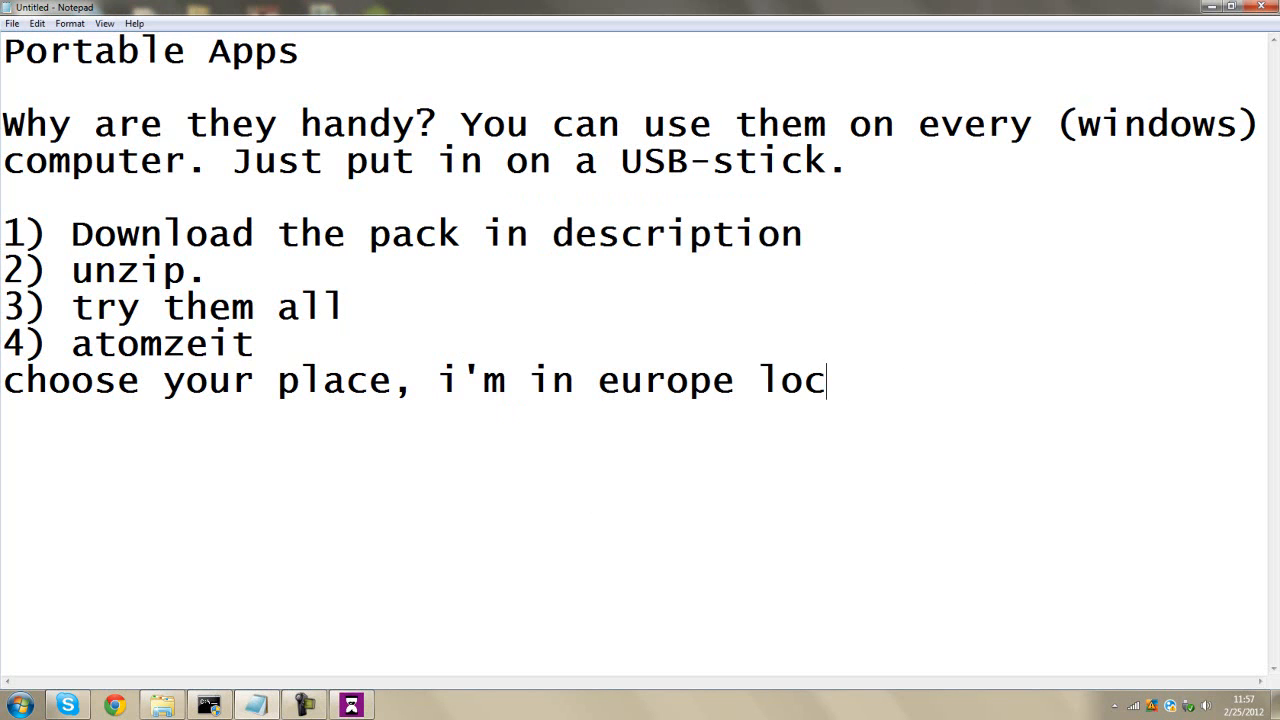
type("al time i")
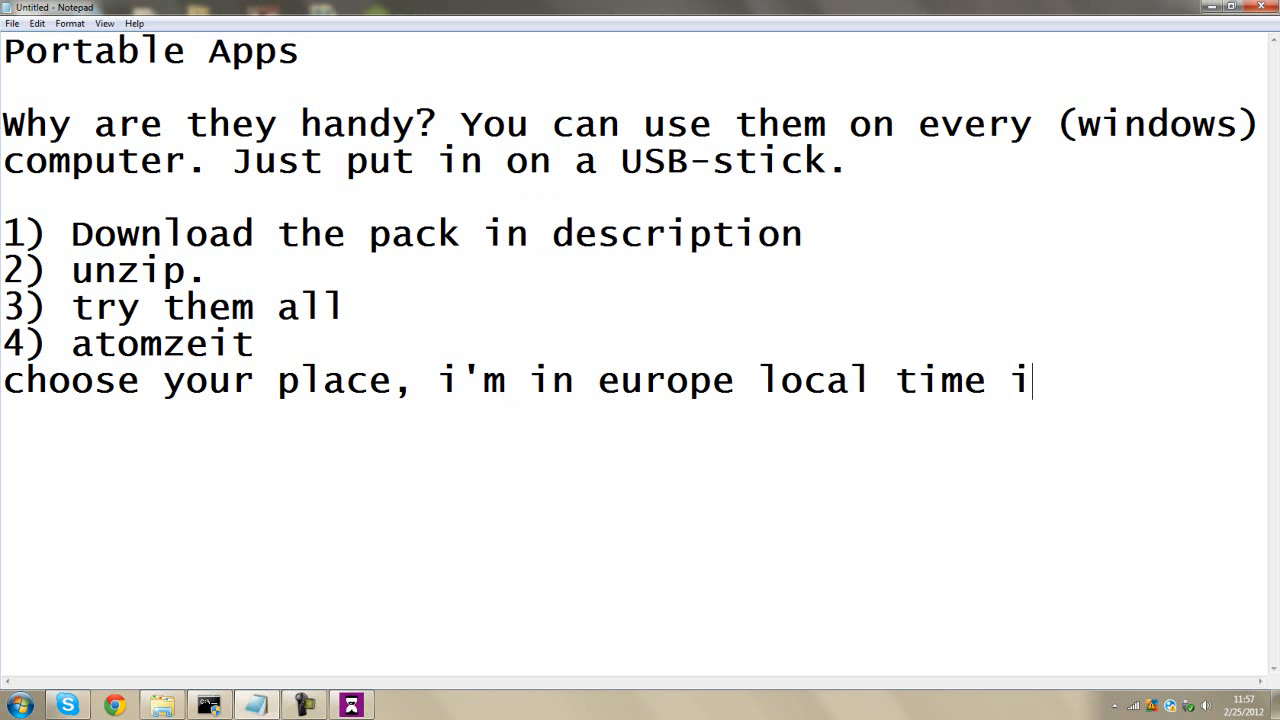
type("s your time, under that")
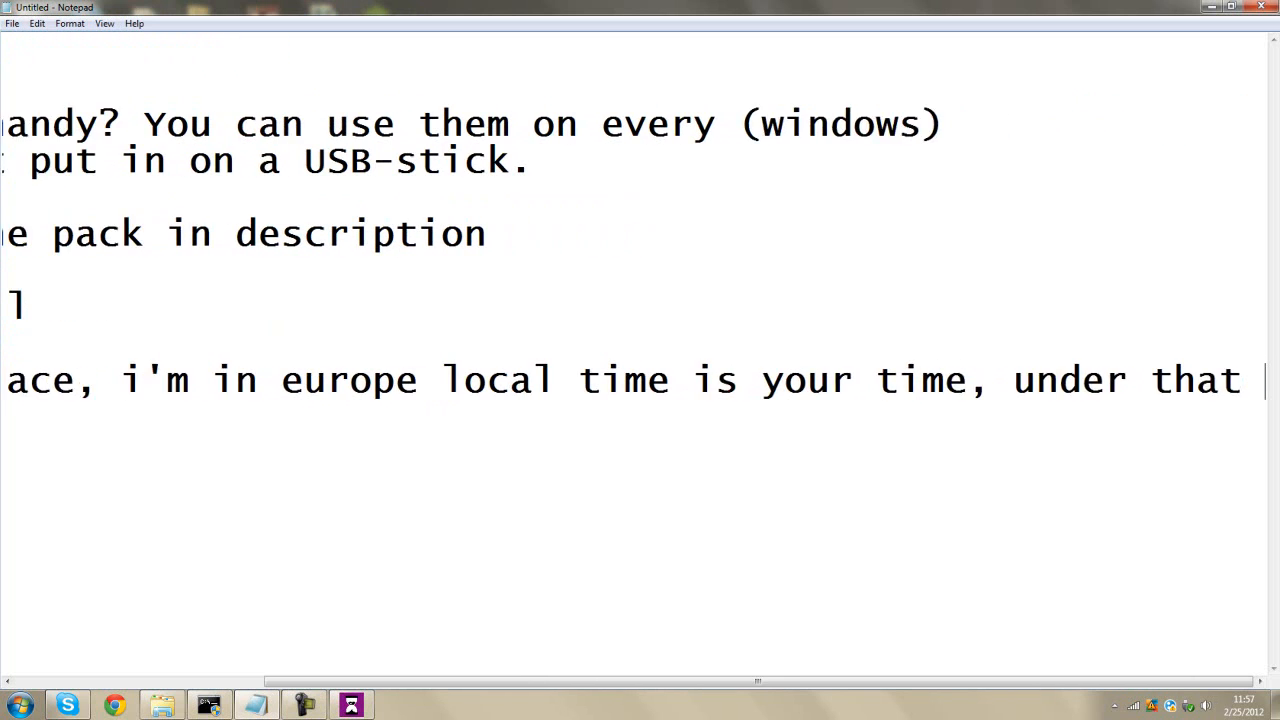
scroll("right", 3)
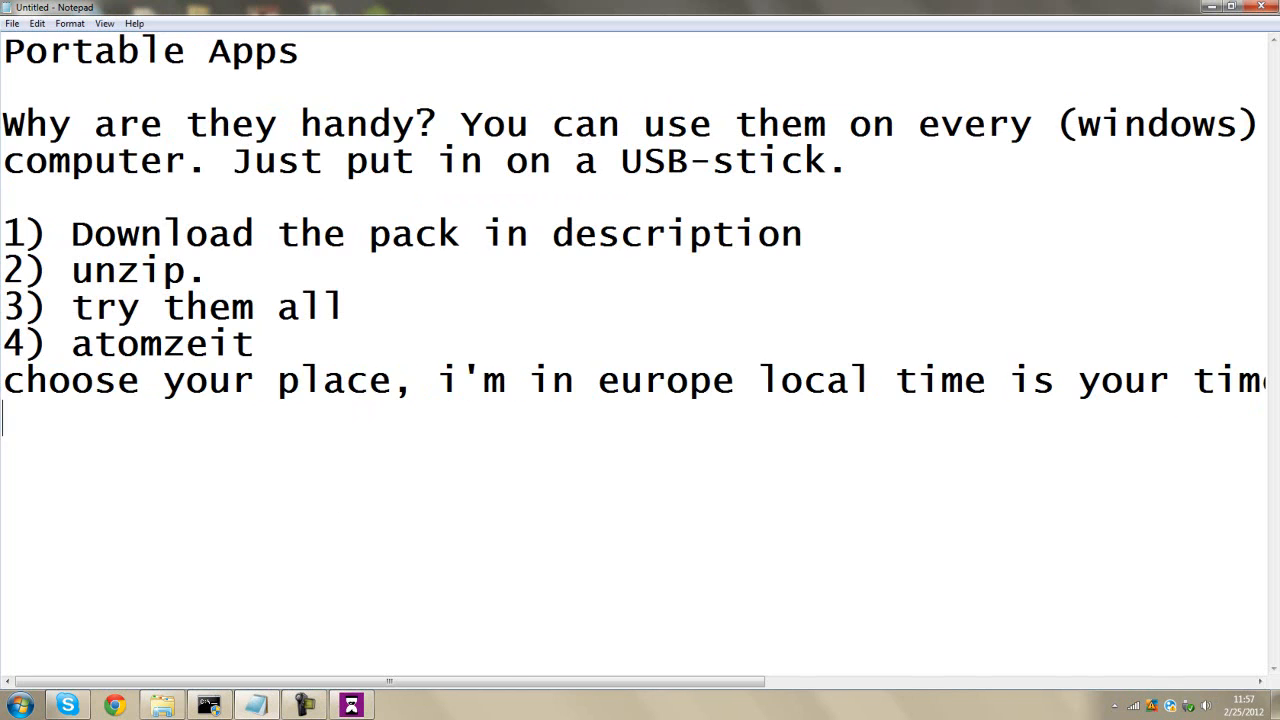
- Start item 5) convertall and launch ConvertAll from the portable apps folder
type("5")
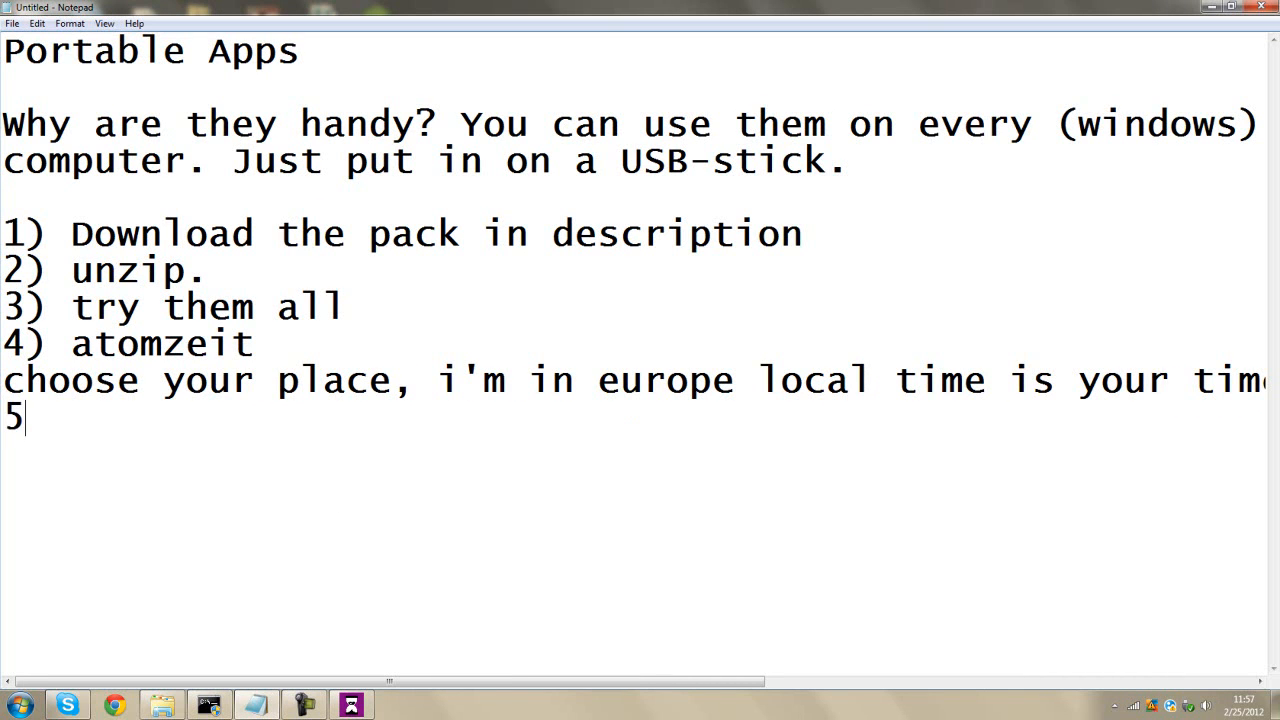
type(")")
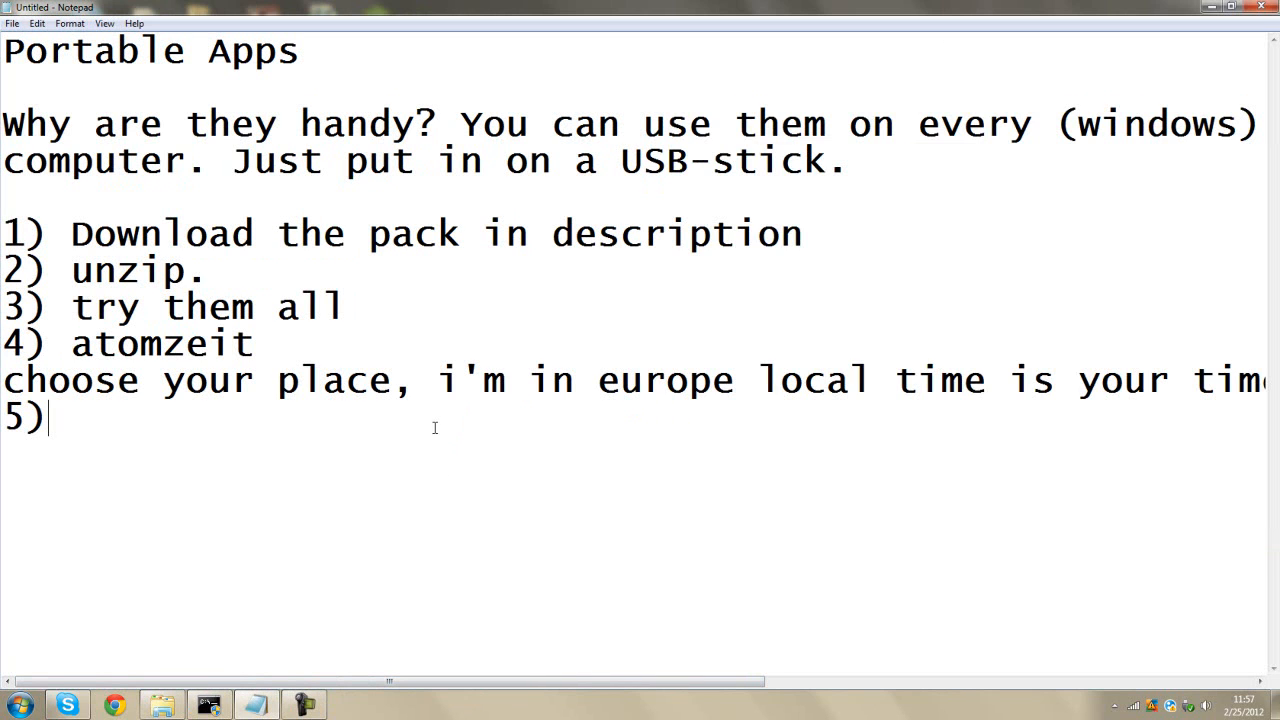
type("convertall")
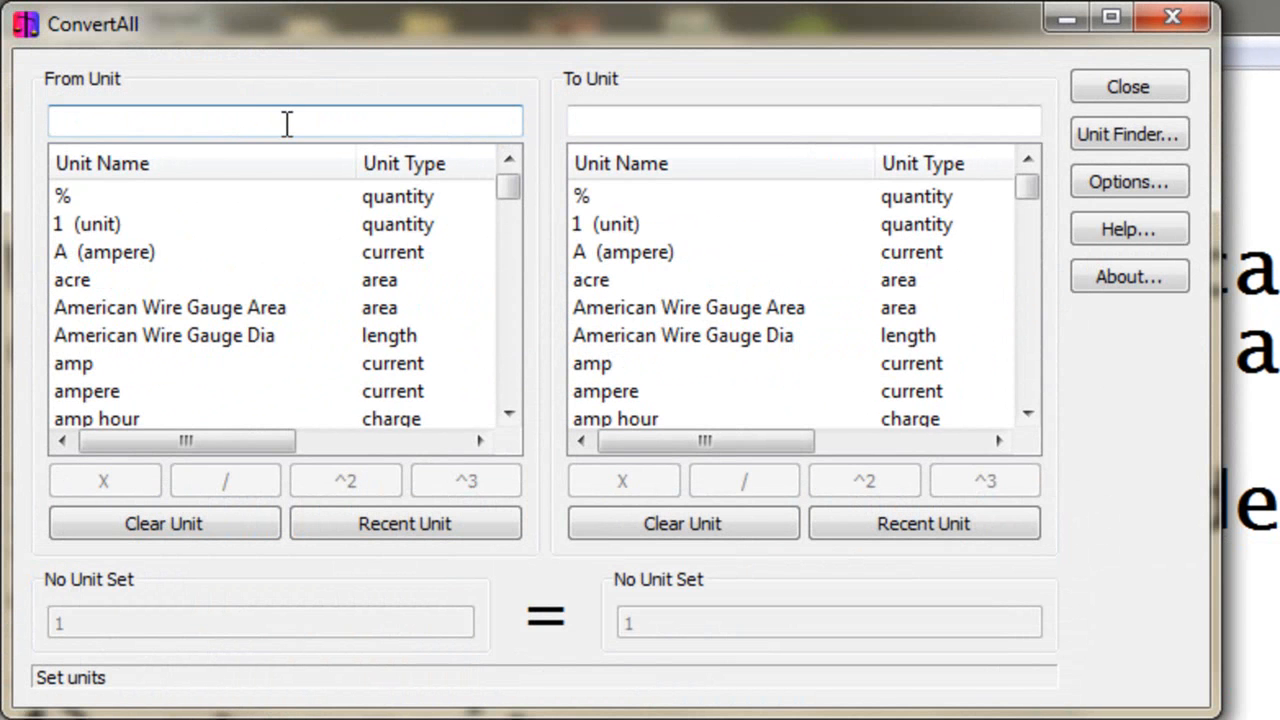
- Convert 10 meters to 0.01 kilometers in ConvertAll, then close the converter
type("meter")
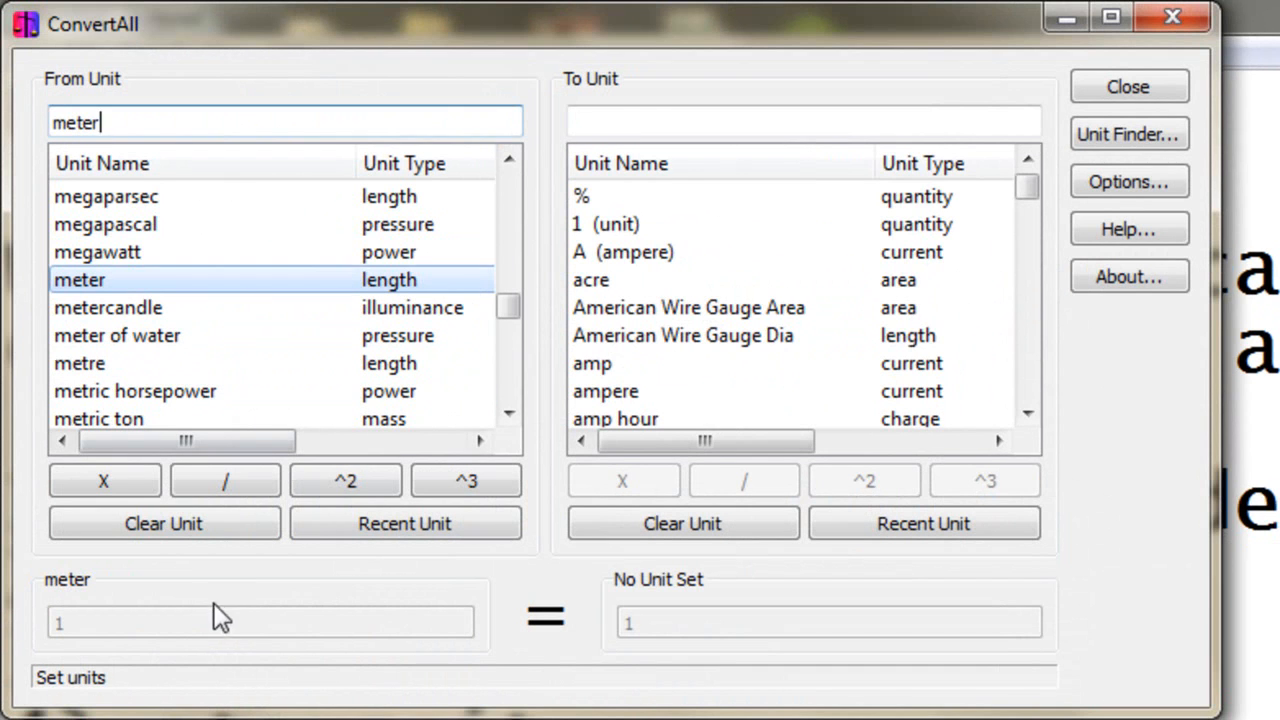
type("Kilome")
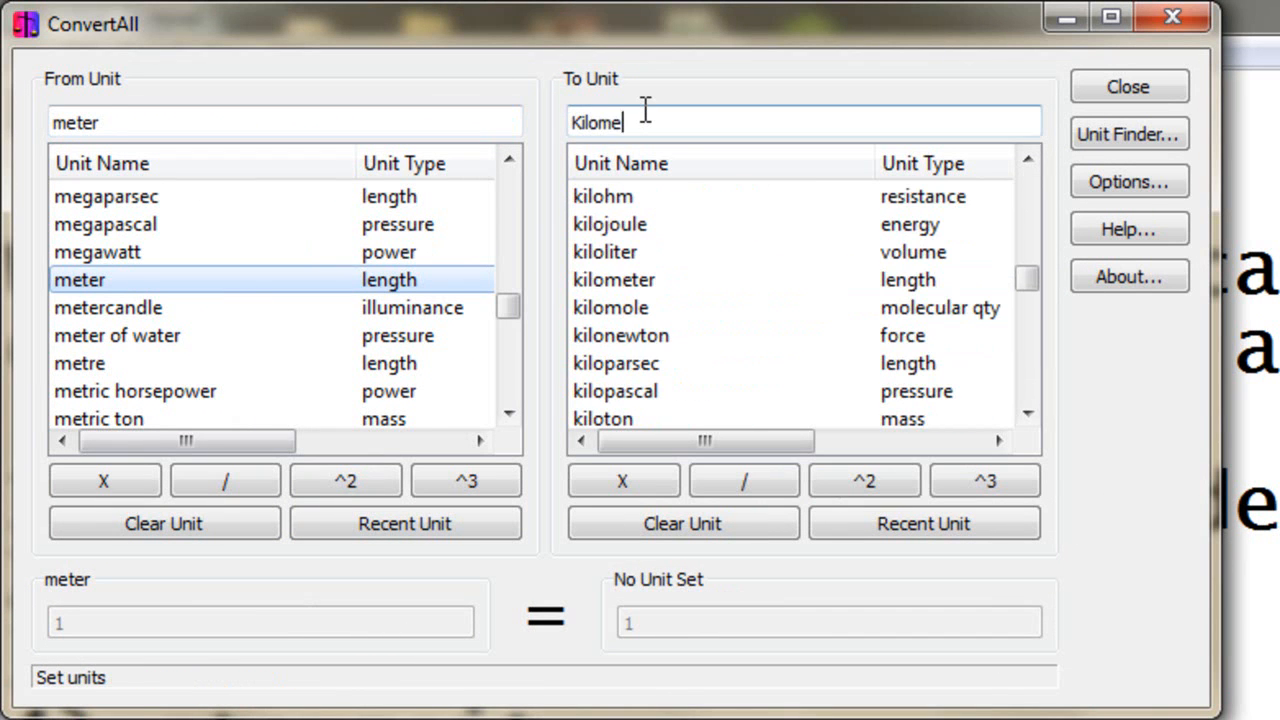
left_click(614, 280)
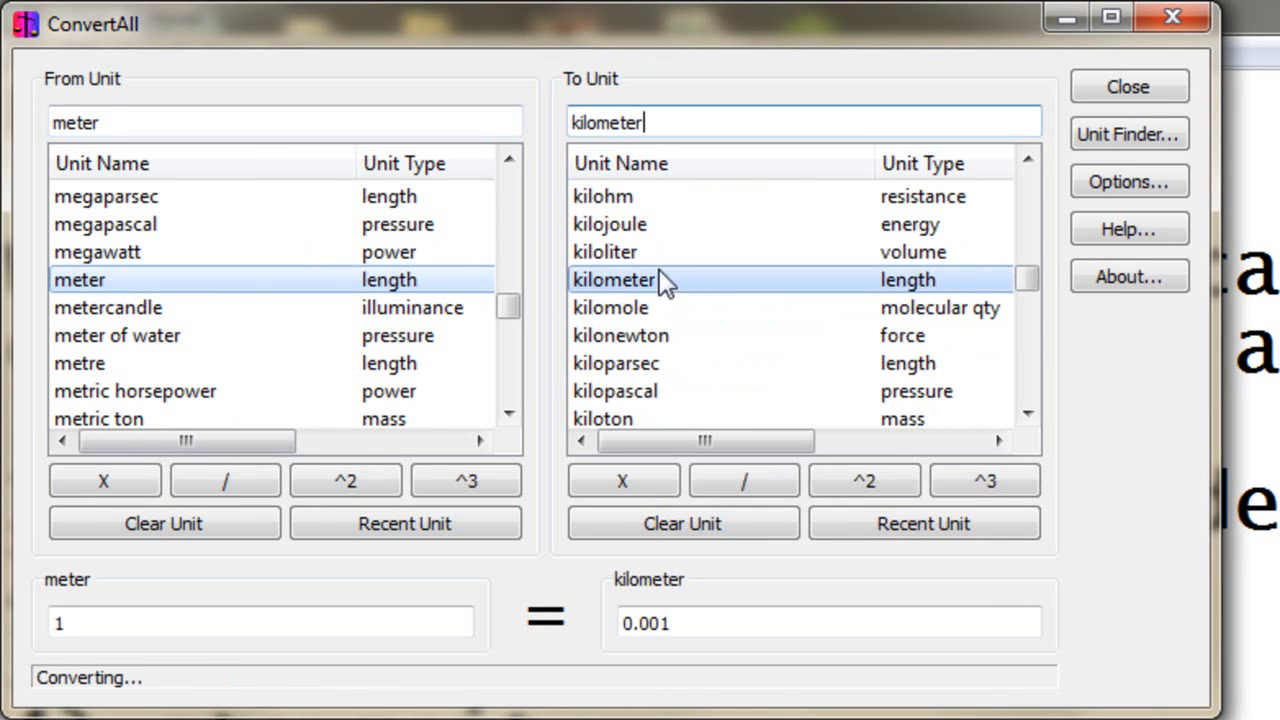
type("0")
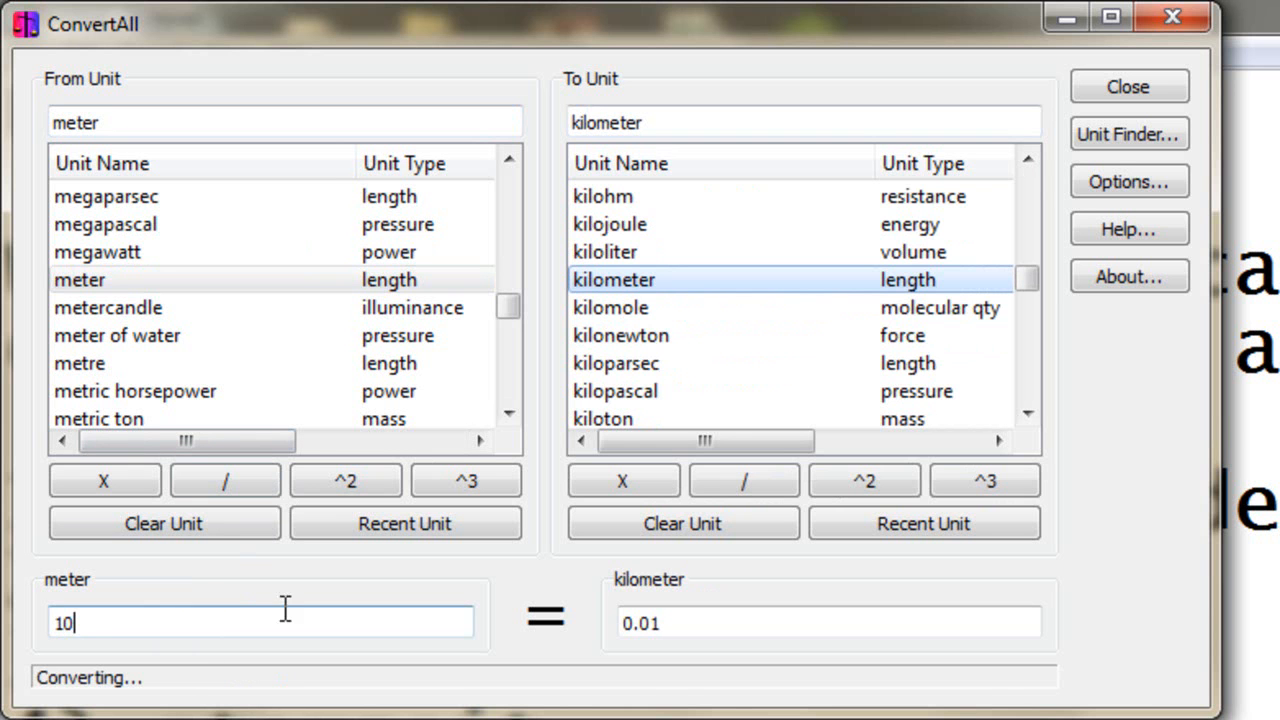
key("Backspace")
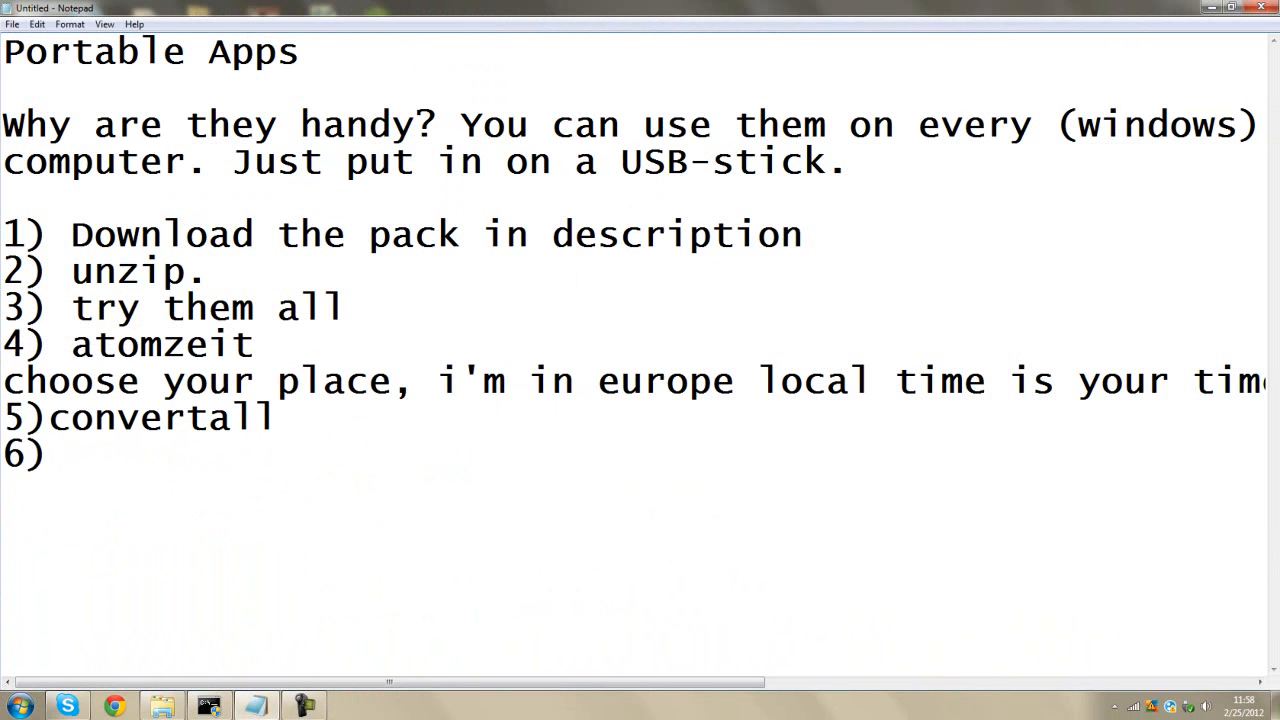
- Write item 6) eraser, launch Eraser, queue World_normal_north.png and open the Erasing preferences
type("eraser")
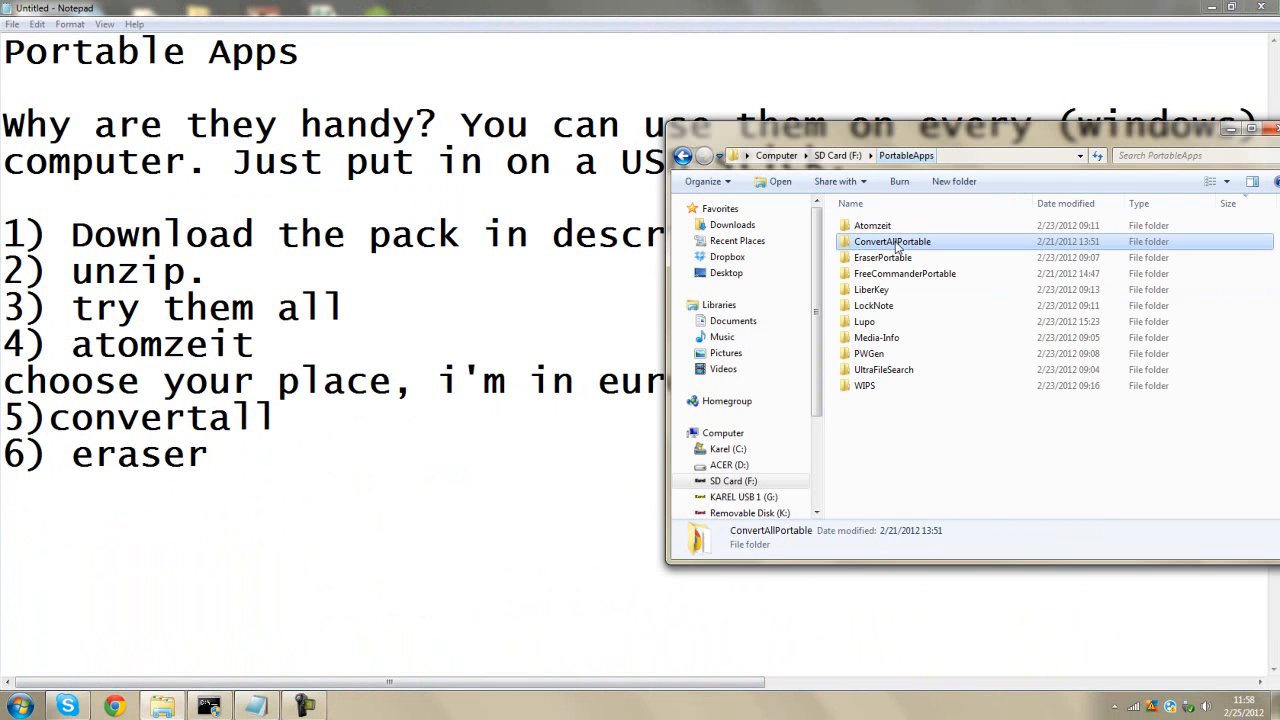
double_click(883, 257)
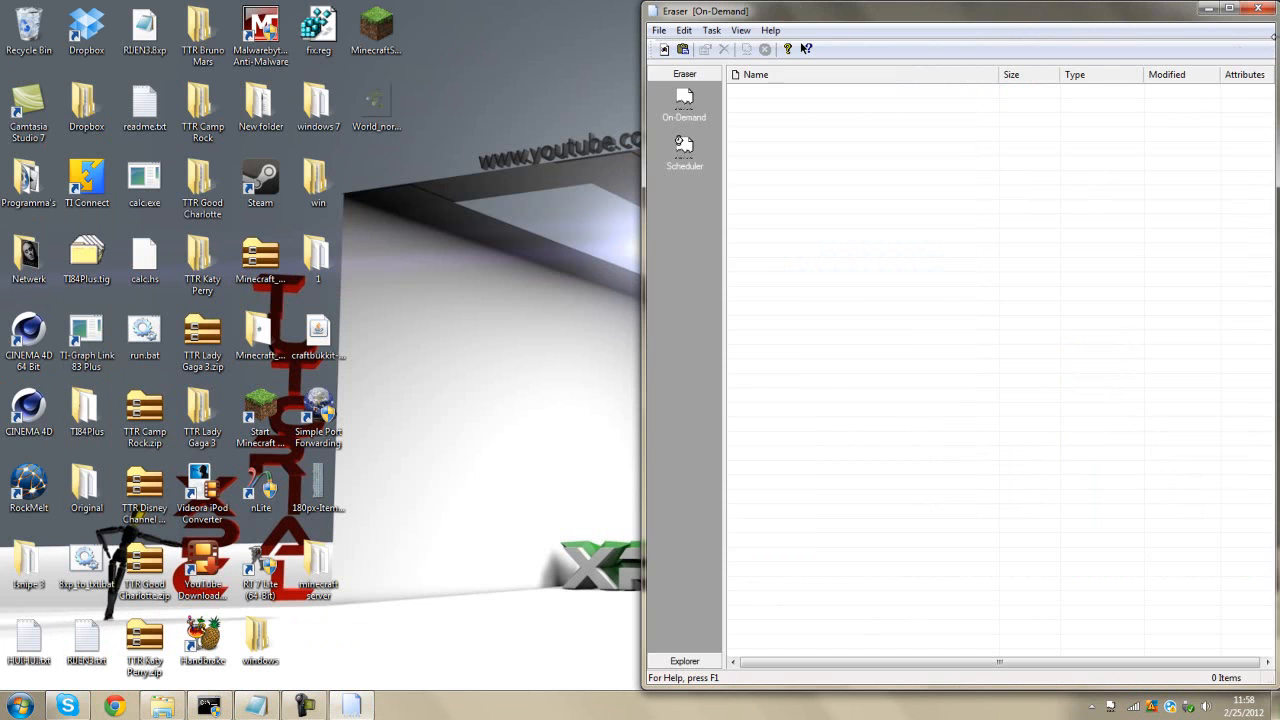
mouse_move(765, 123)
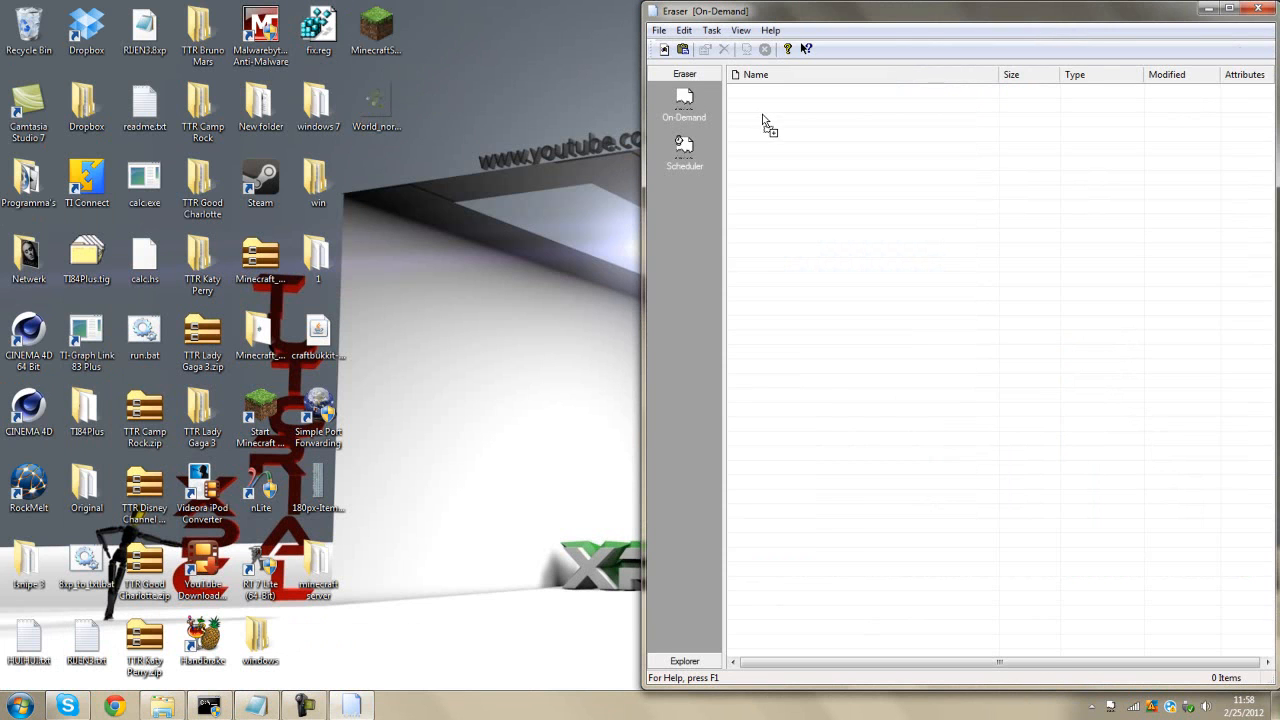
left_click(684, 30)
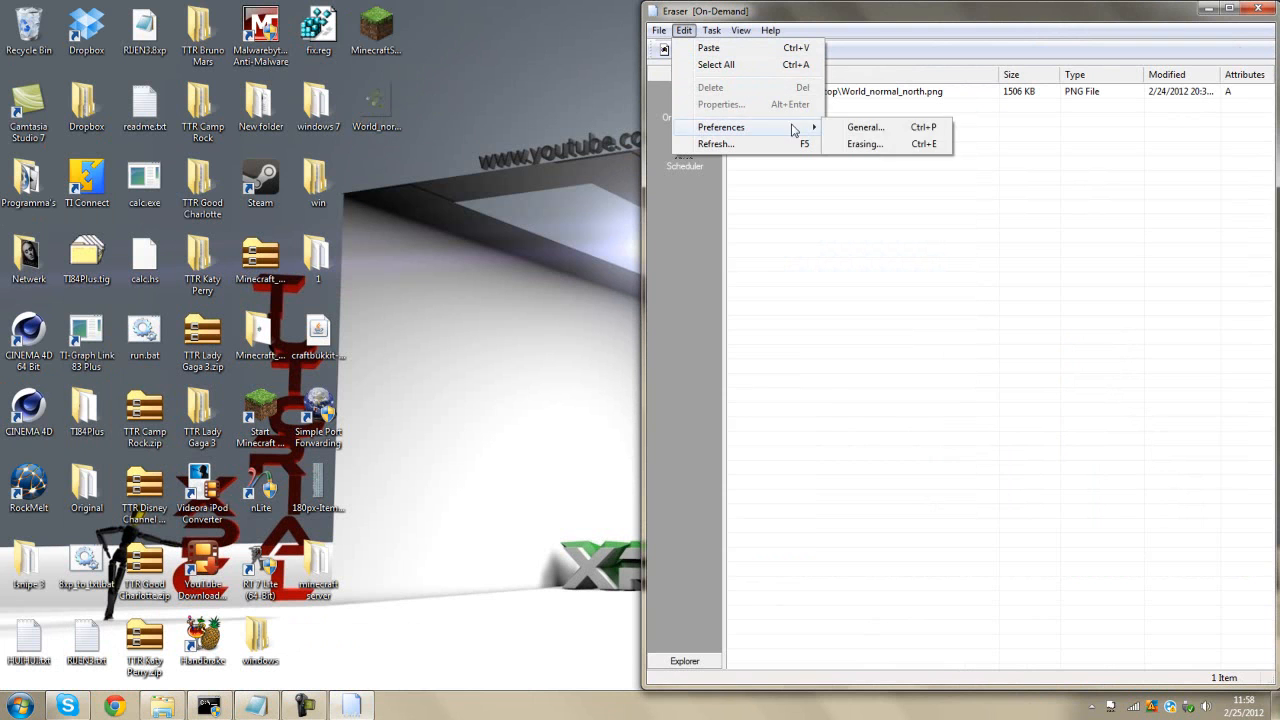
left_click(864, 144)
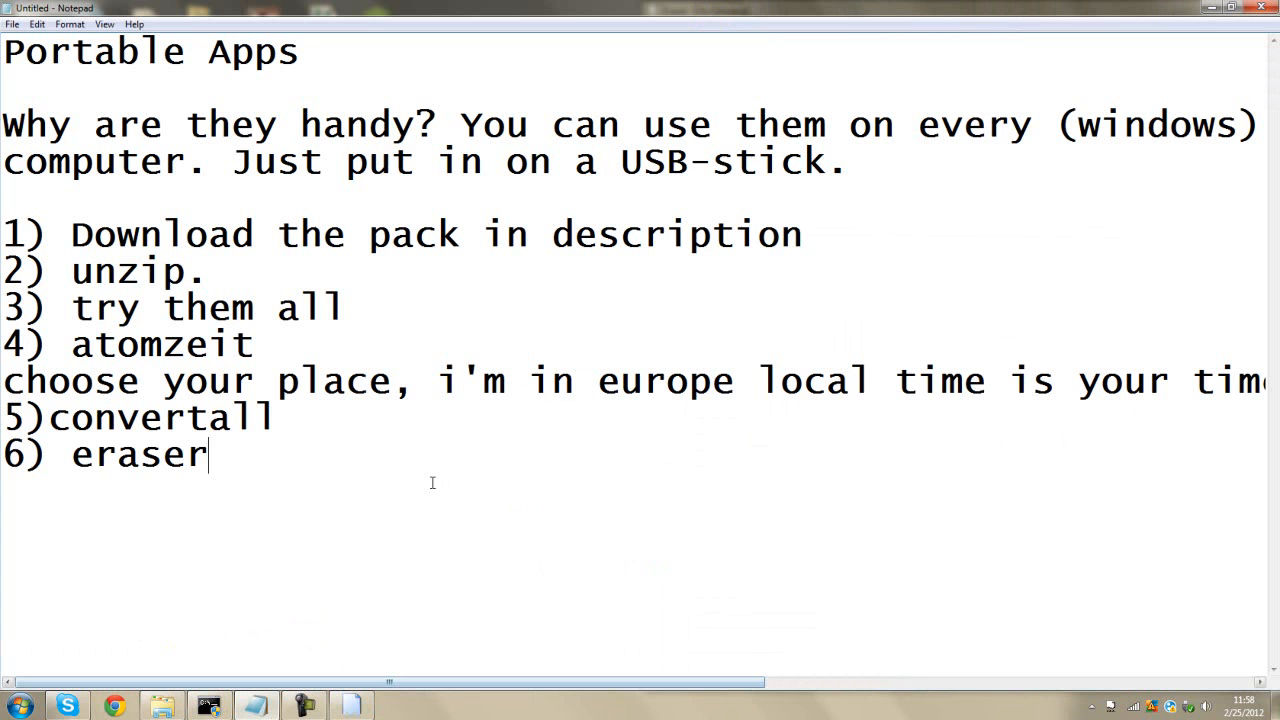
- Write item 7) gutmann is best, but 7 steps is already enough and it will take less time
type("7")
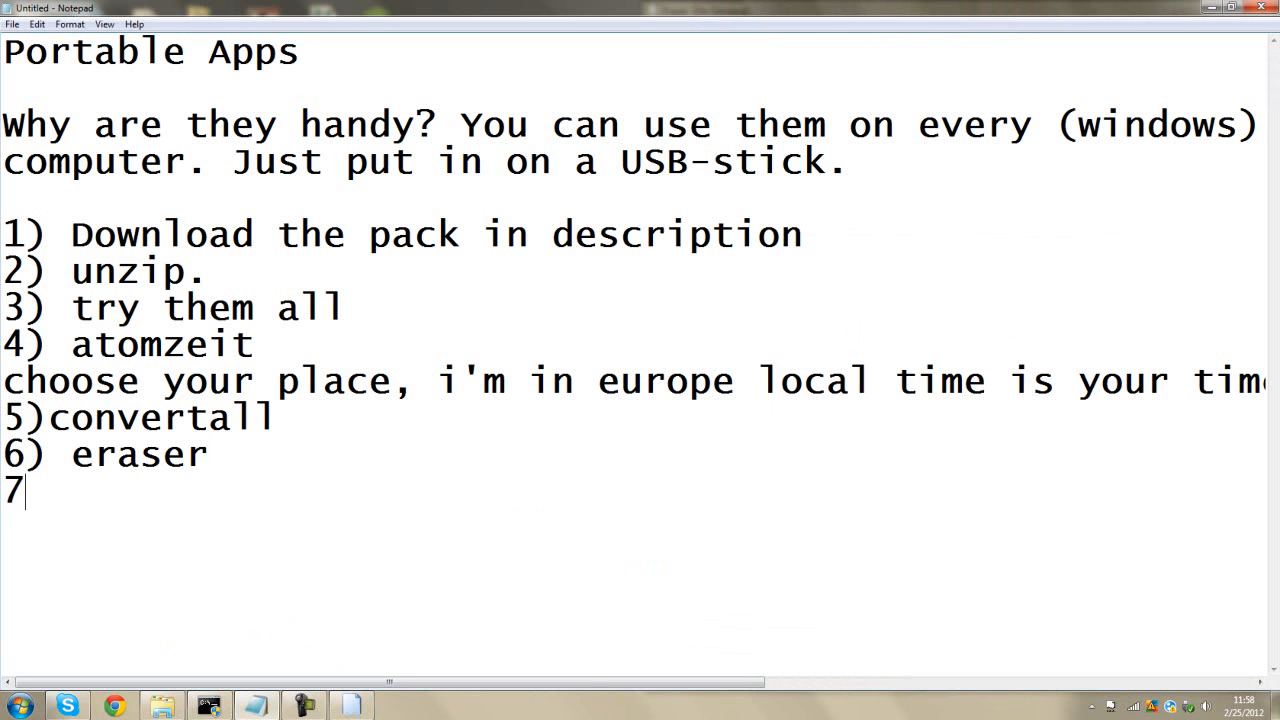
type(") gutman")
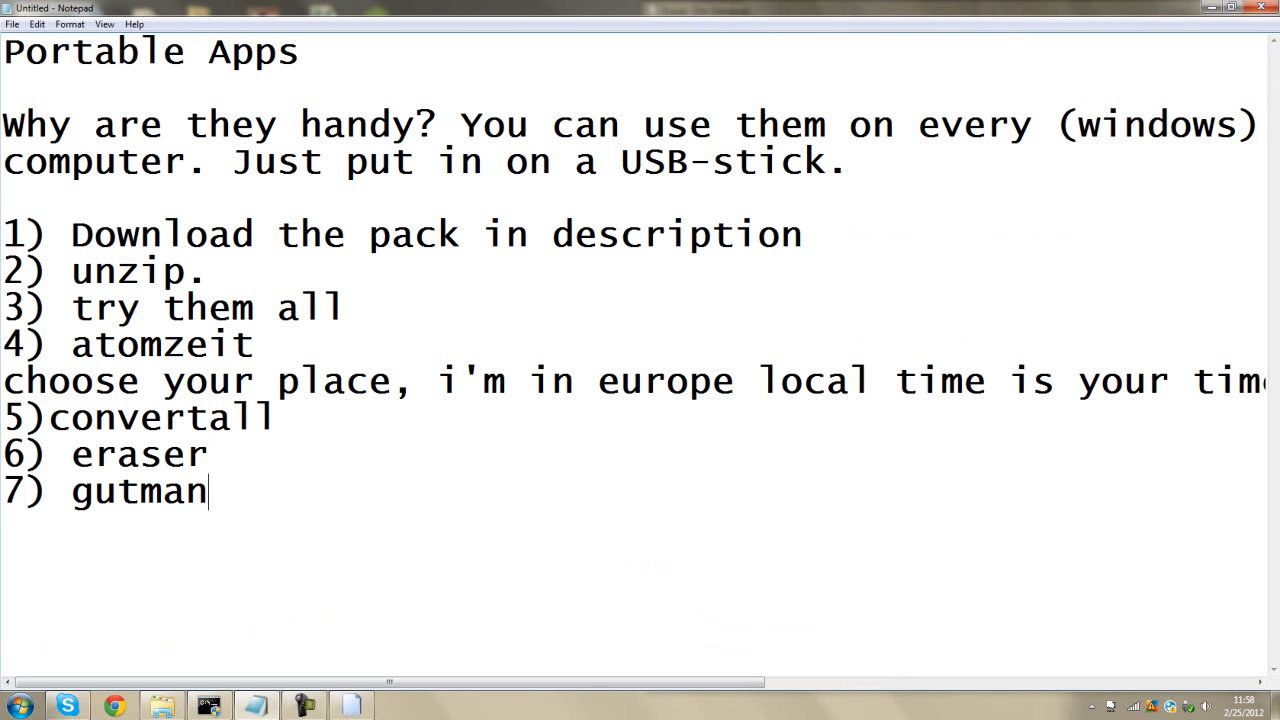
type("n is best,")
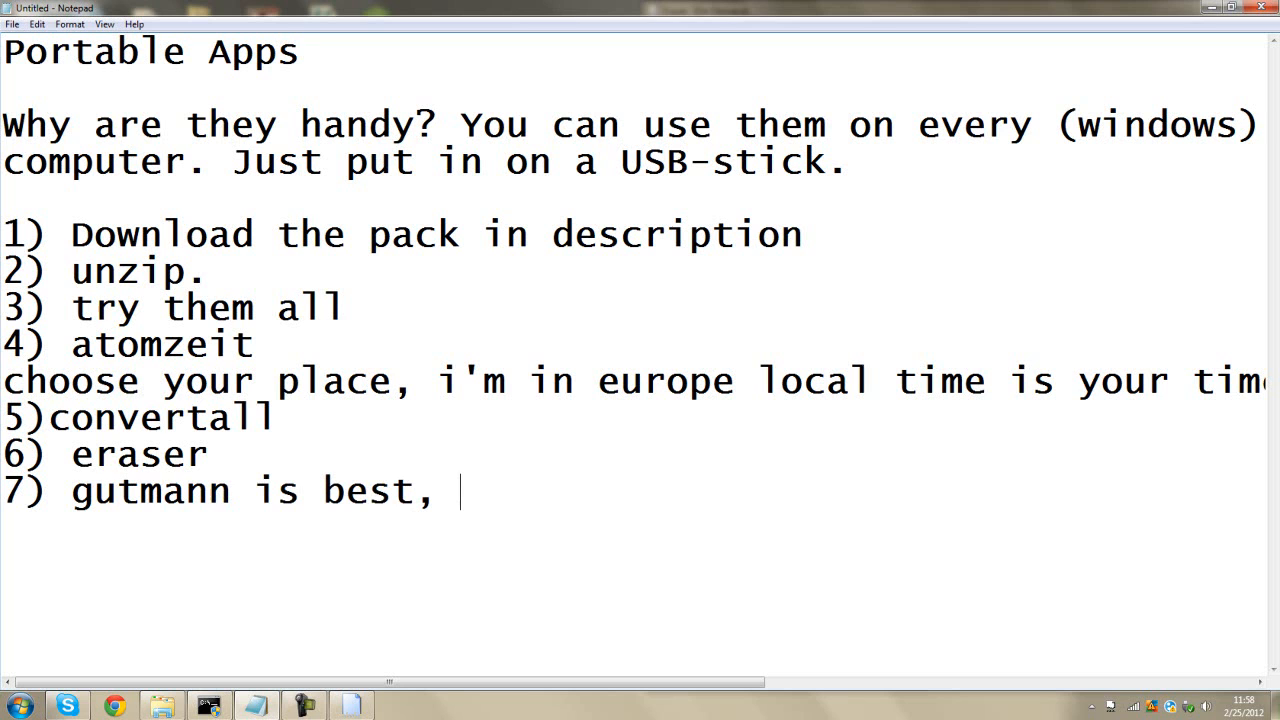
type("but 7")
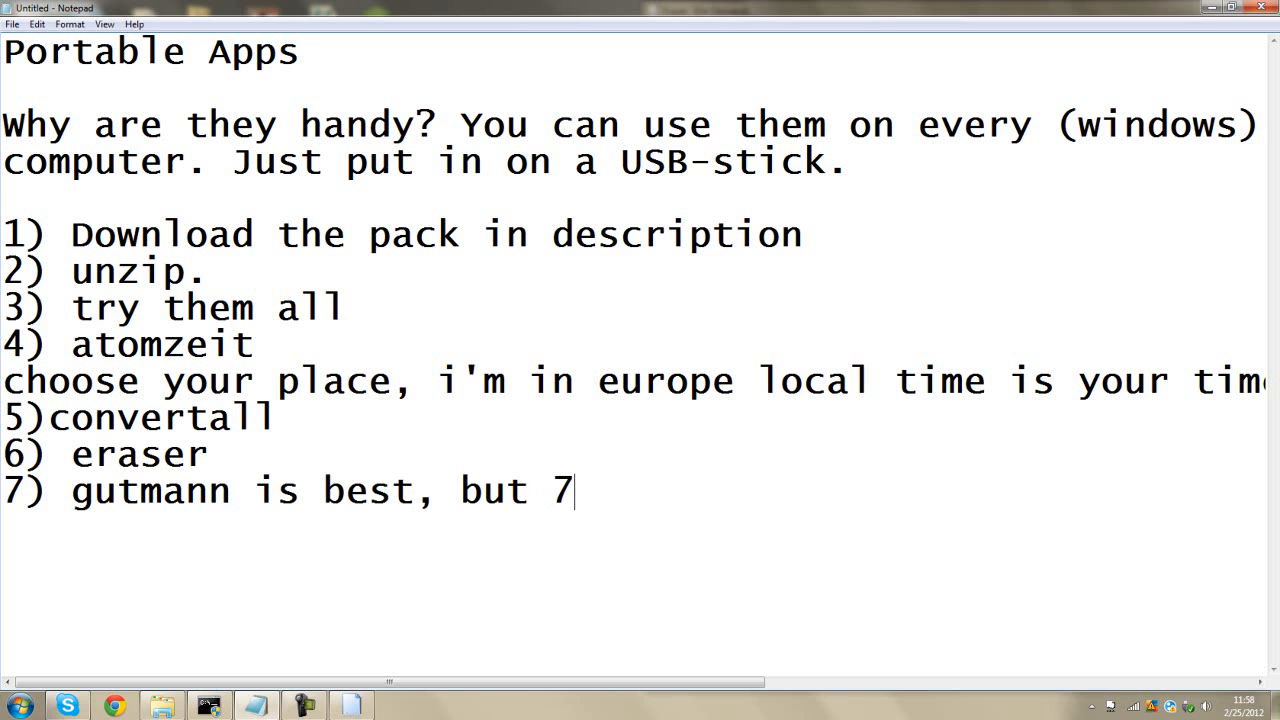
type("steps is al")
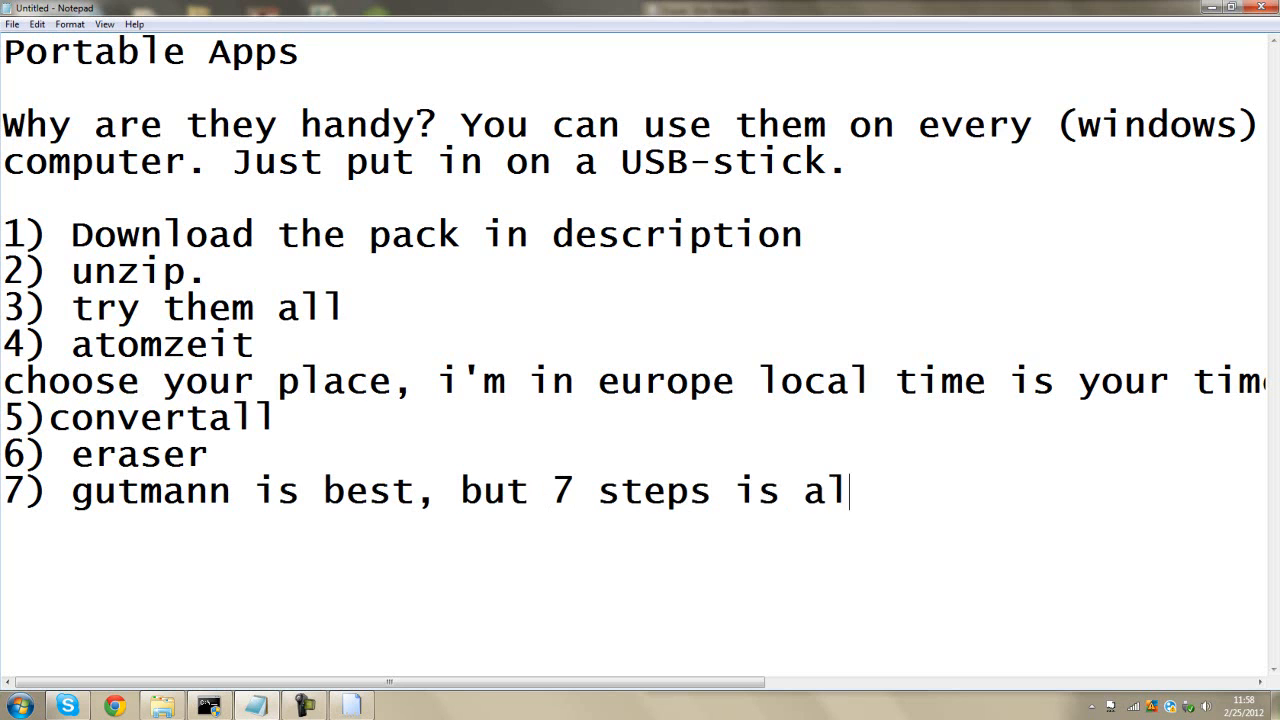
type("ready enough")
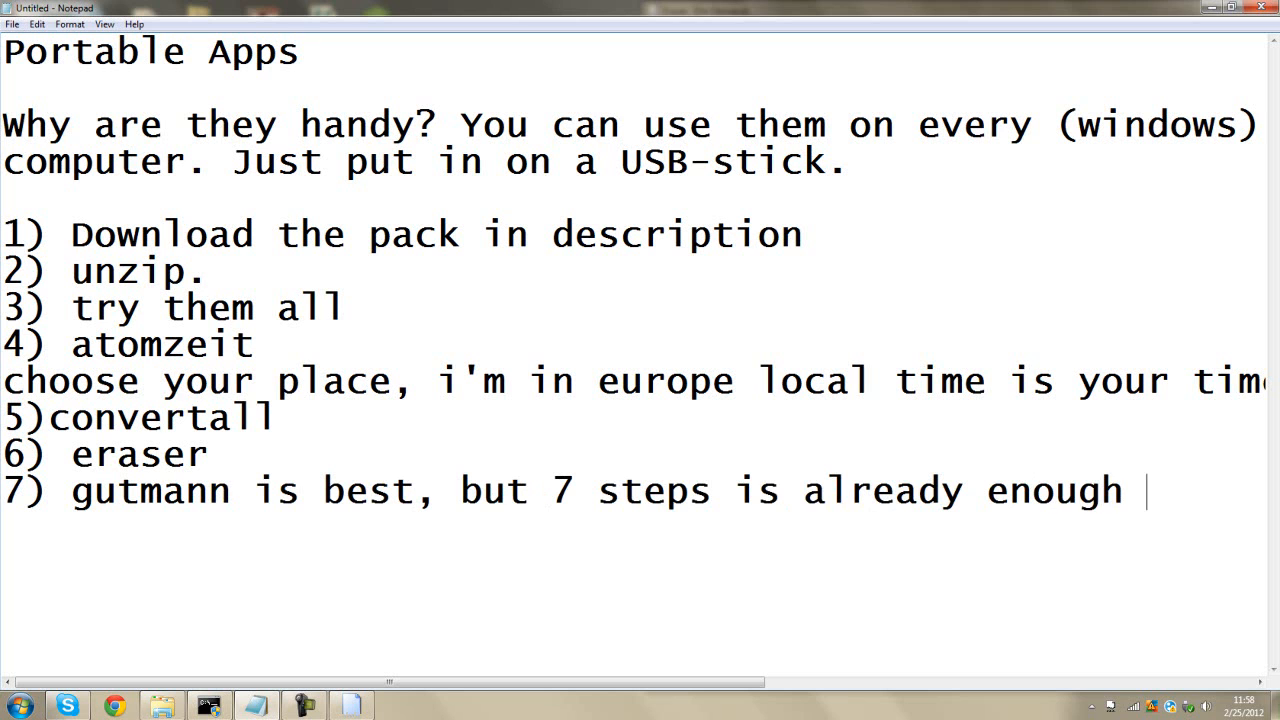
type("and it")
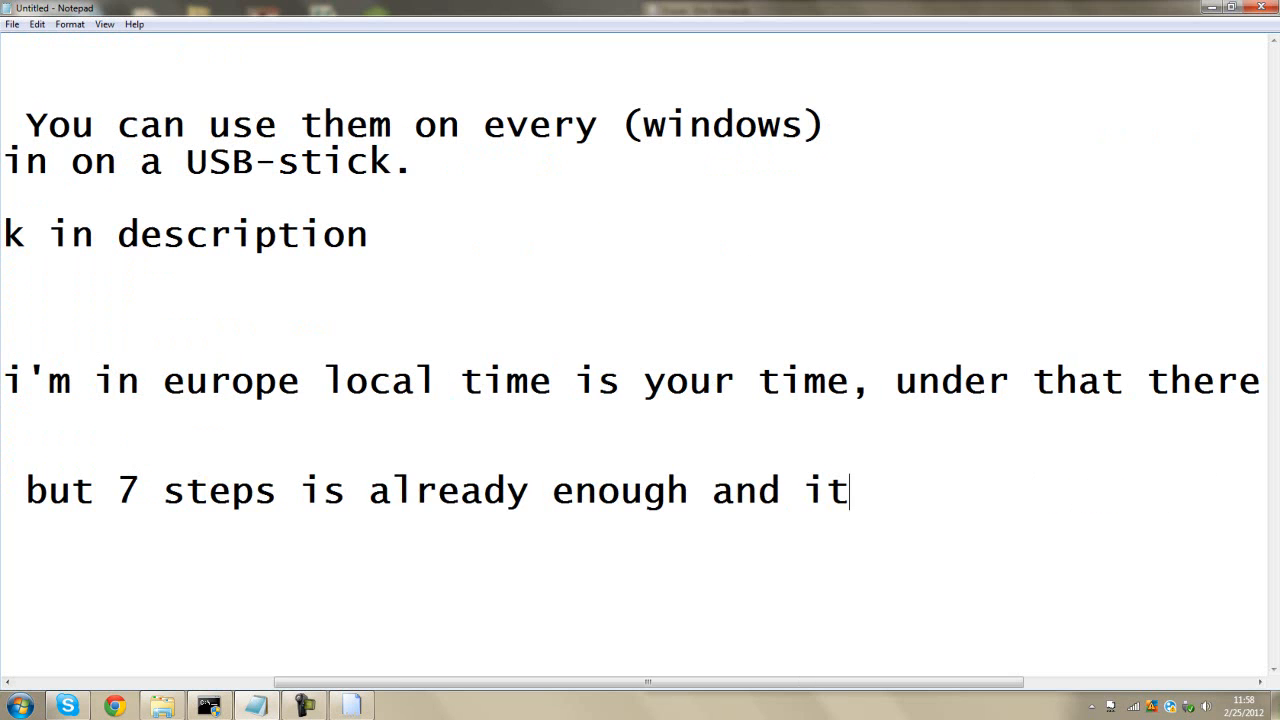
type("will take le")
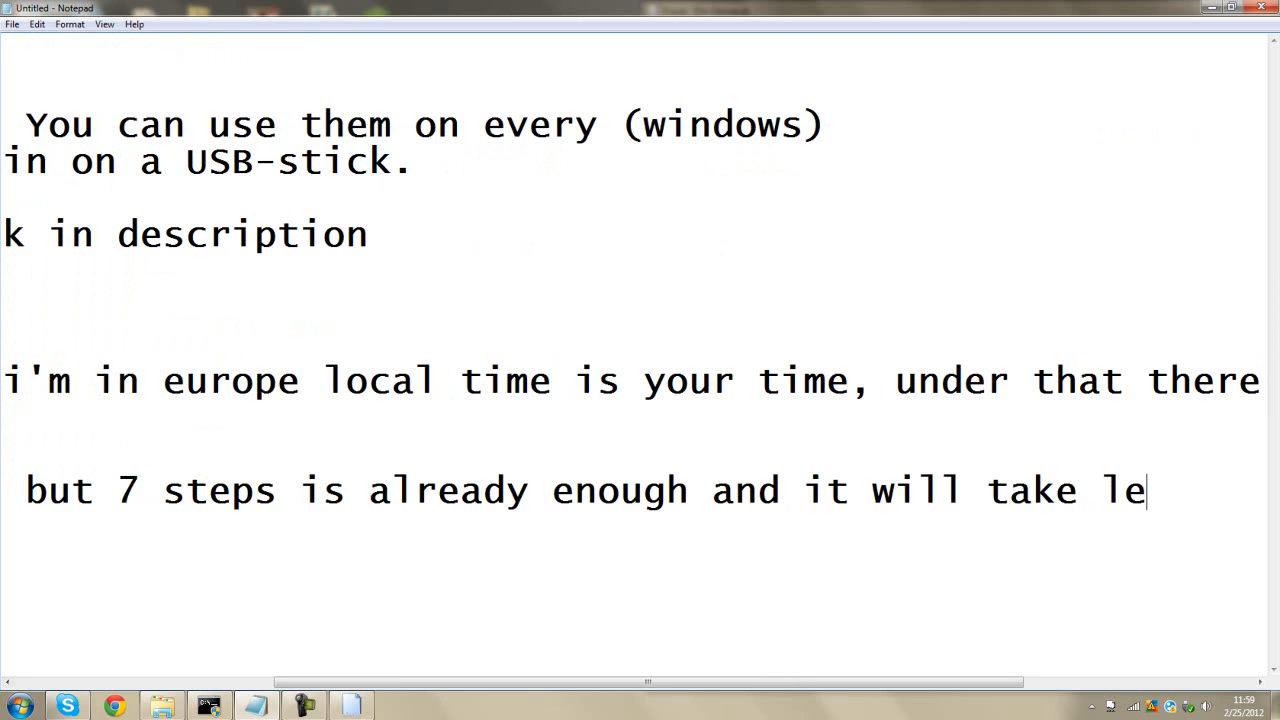
type("ss time")
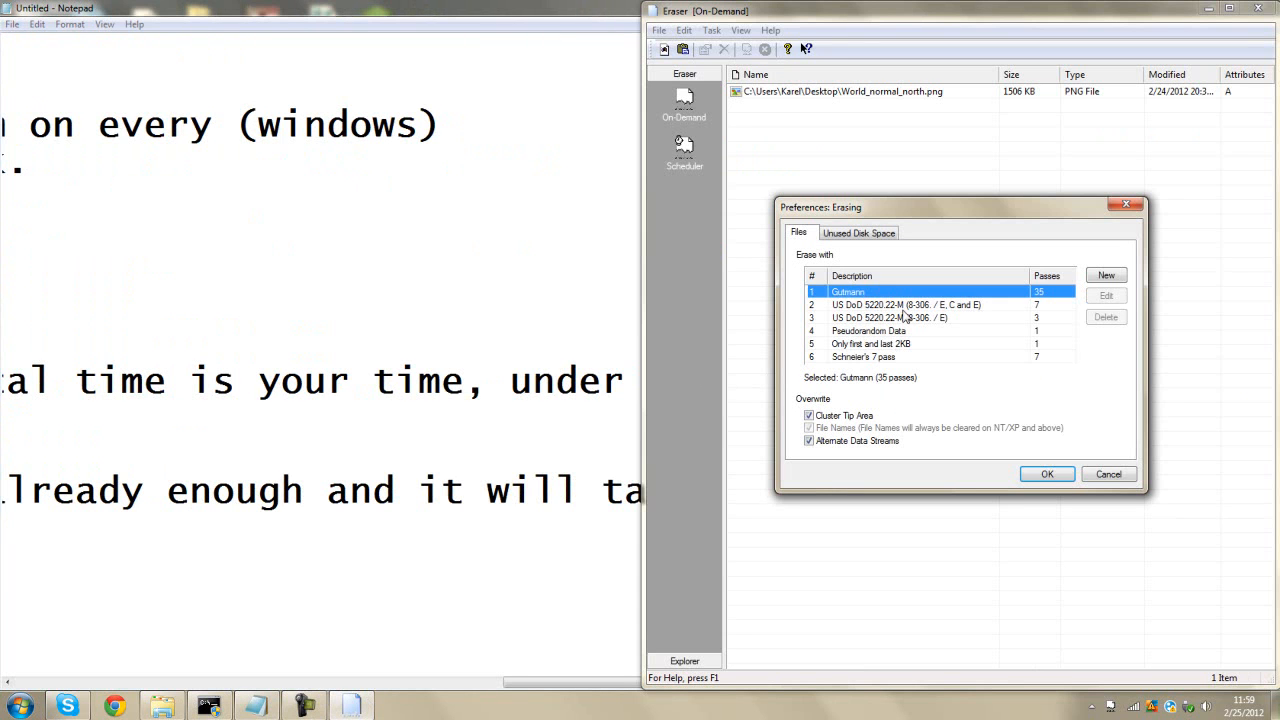
- Select the US DoD 5220.22-M 7-pass method, then mistakenly remove the queued image task
left_click(905, 306)
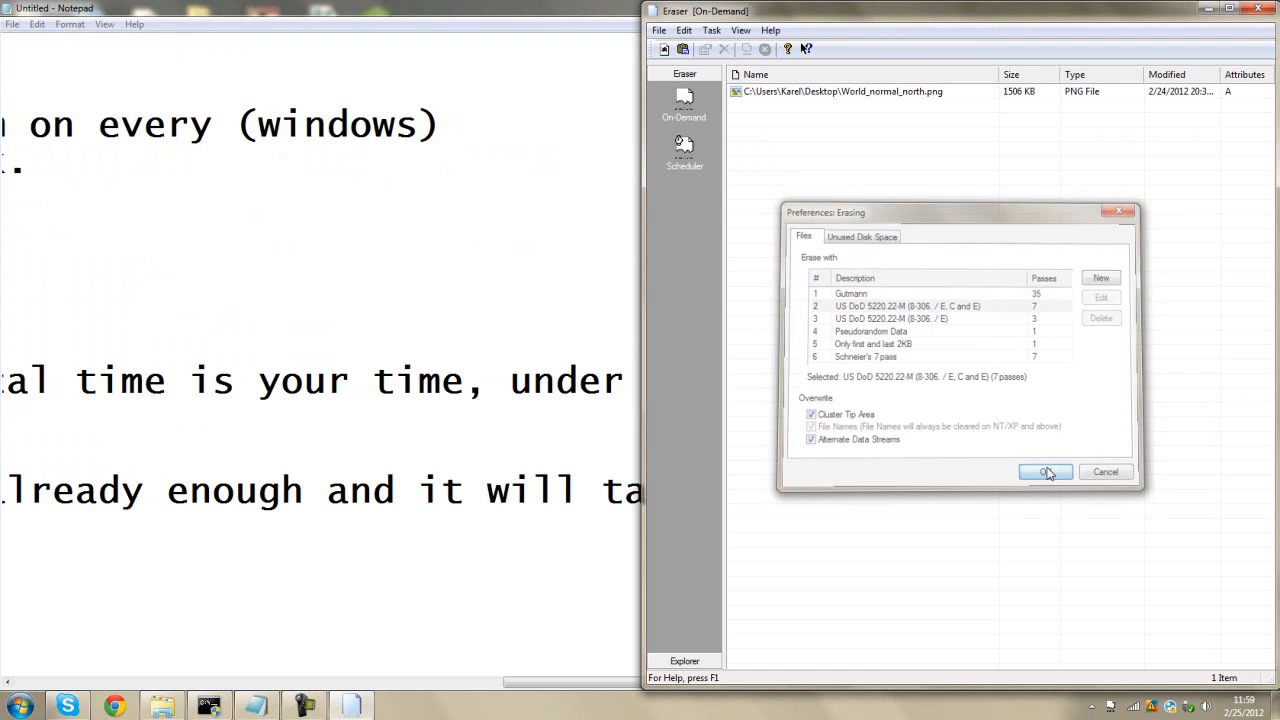
left_click(1046, 472)
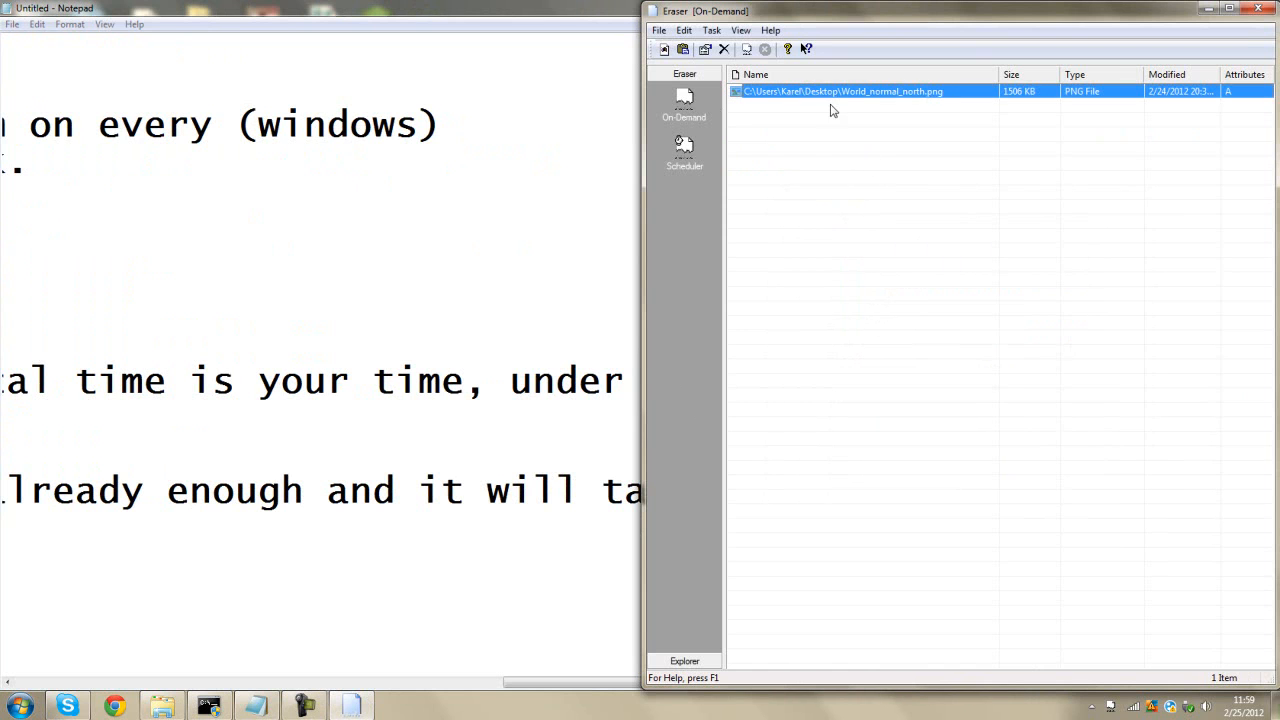
right_click(840, 91)
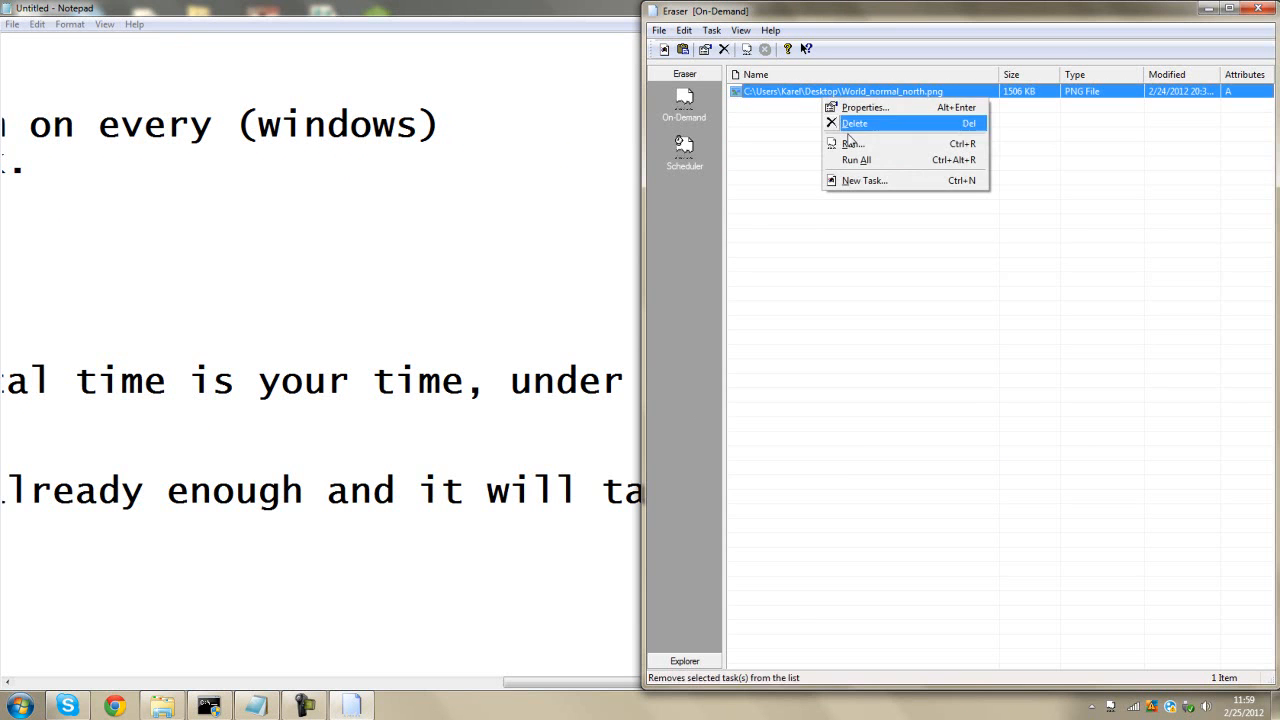
left_click(854, 123)
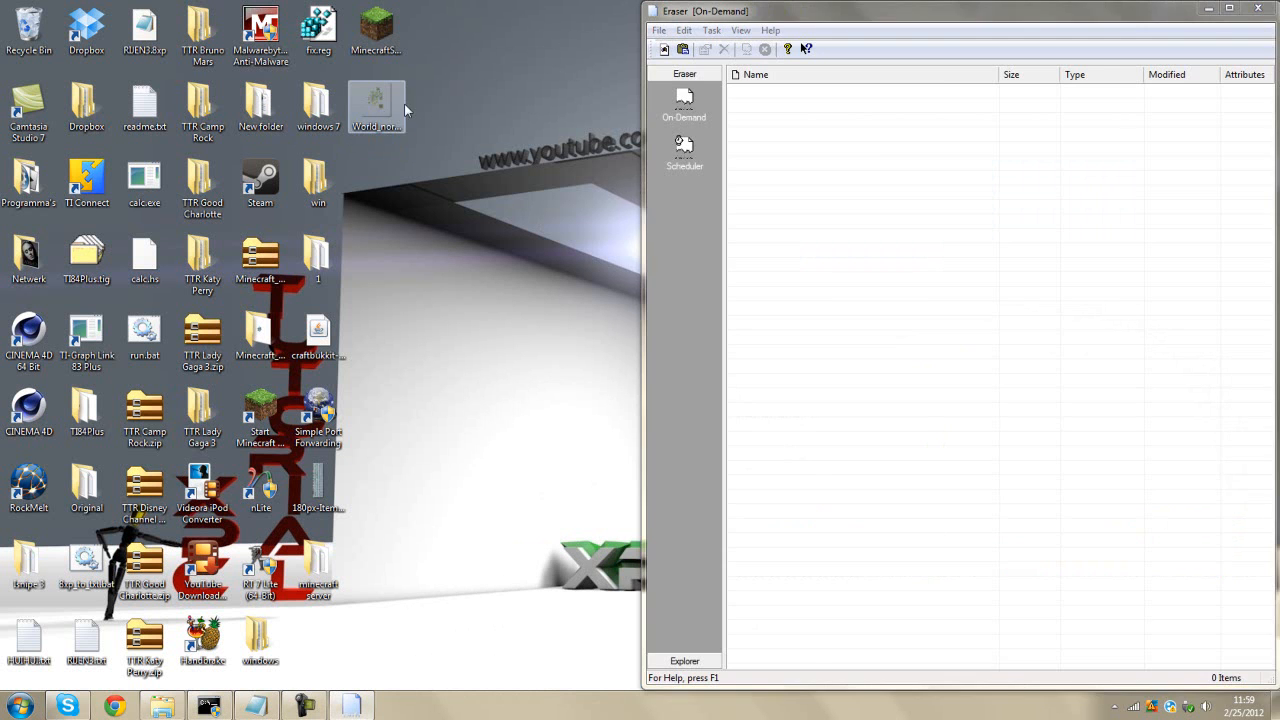
- Re-add World_normal_north.png, run all erase tasks, confirm and dismiss the report
left_click(685, 49)
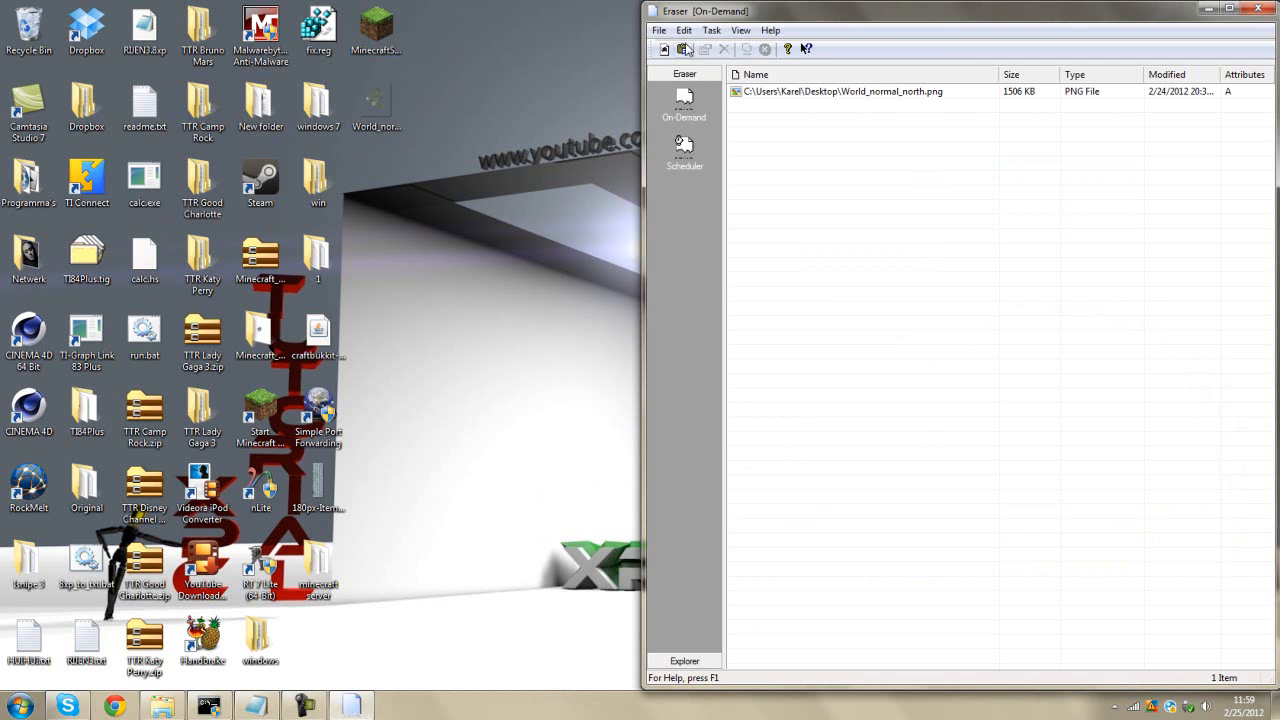
right_click(840, 91)
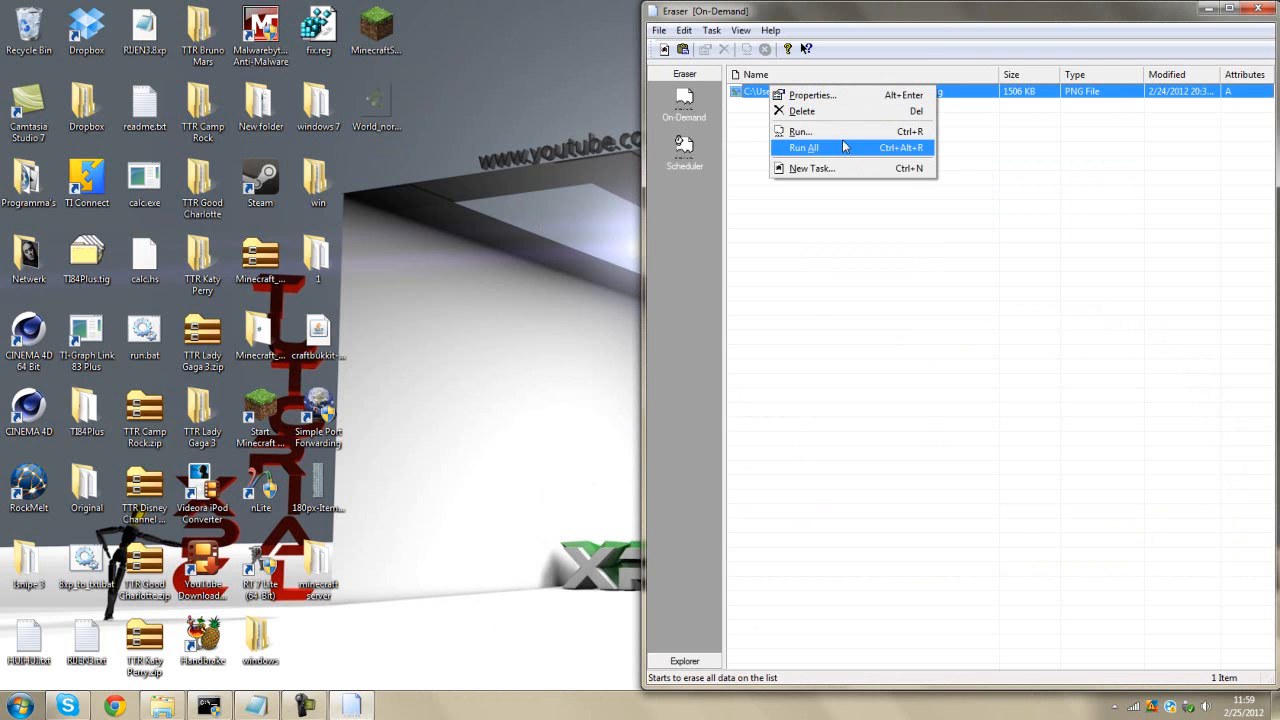
left_click(804, 147)
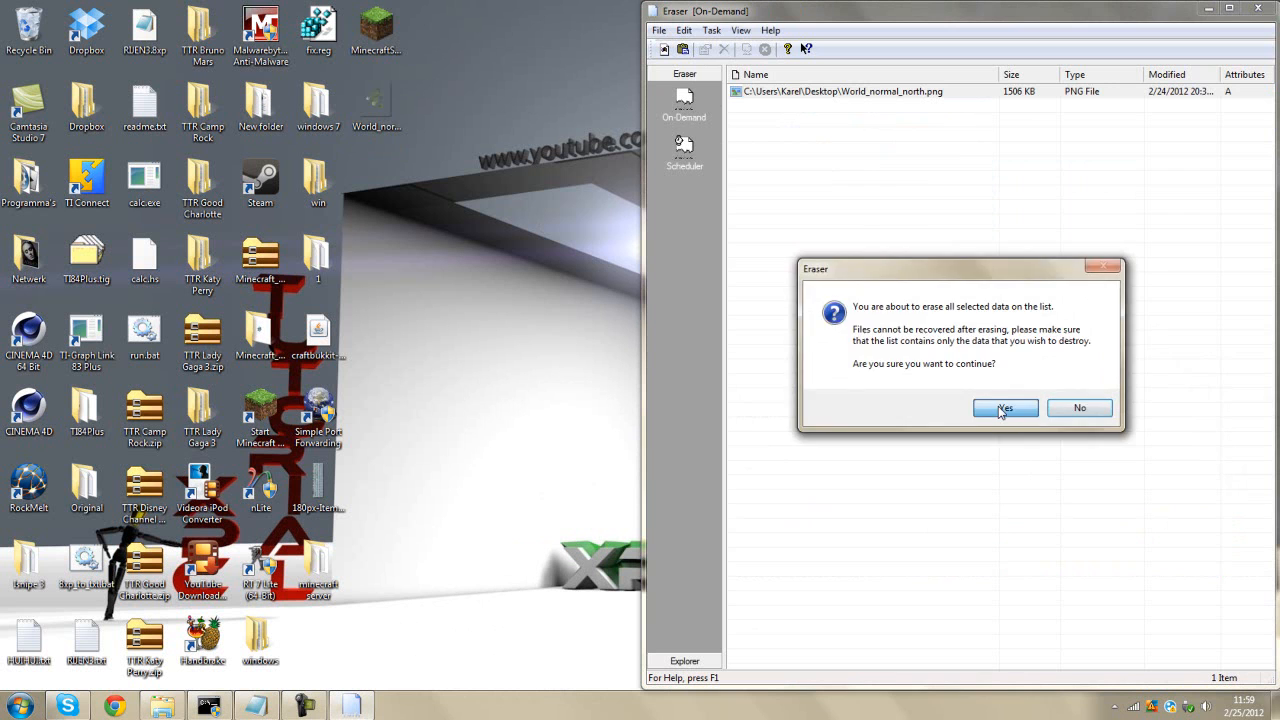
left_click(1004, 408)
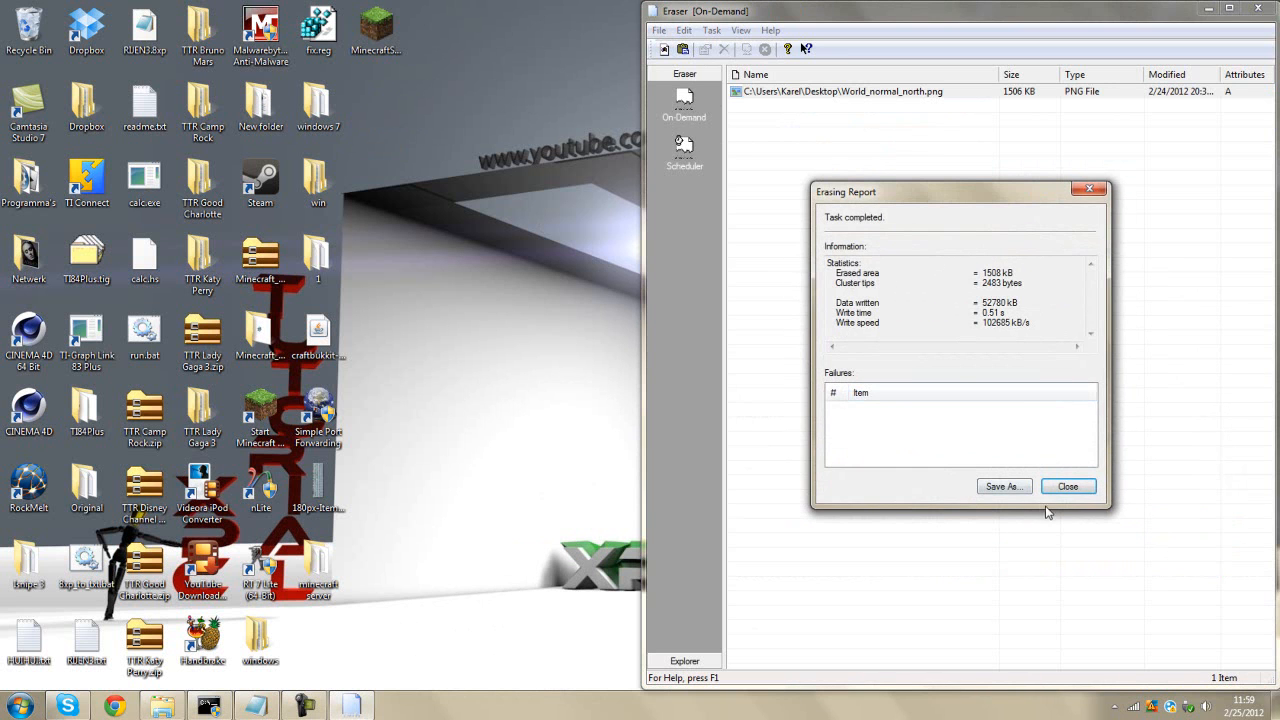
left_click(1067, 486)
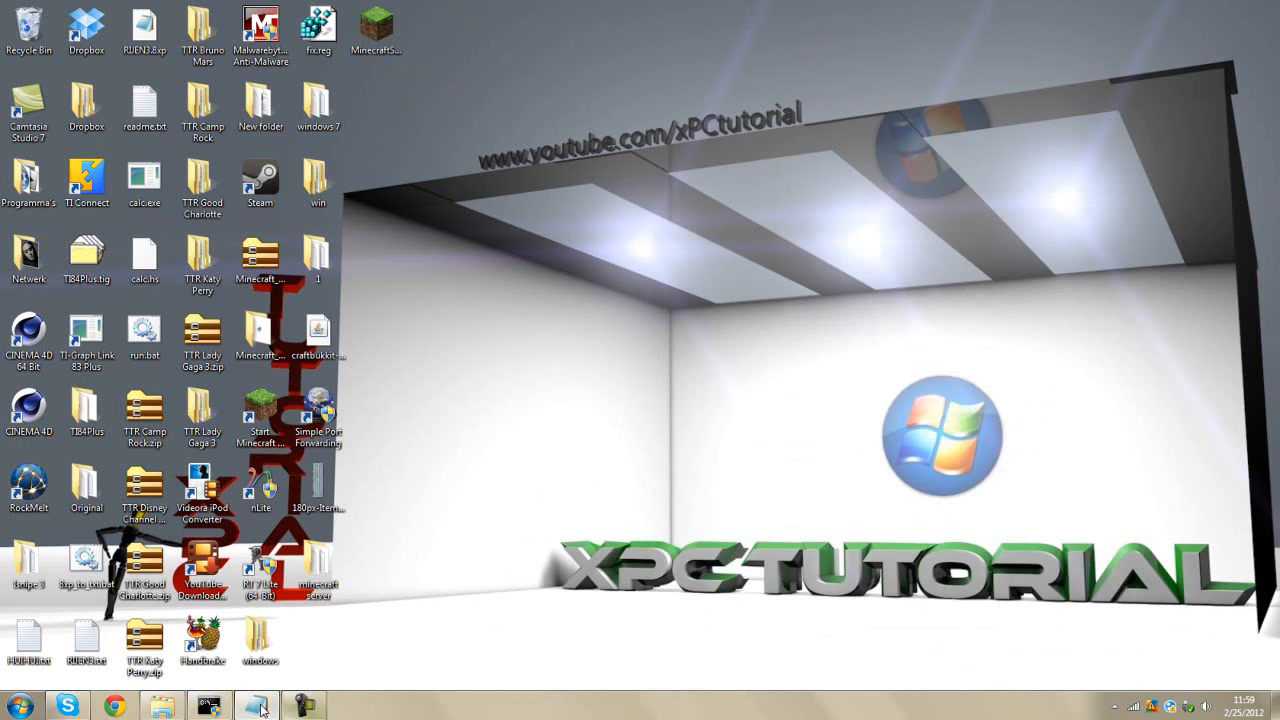
- Add 'you need to press run, and not delete :p' to item 7
left_click(255, 705)
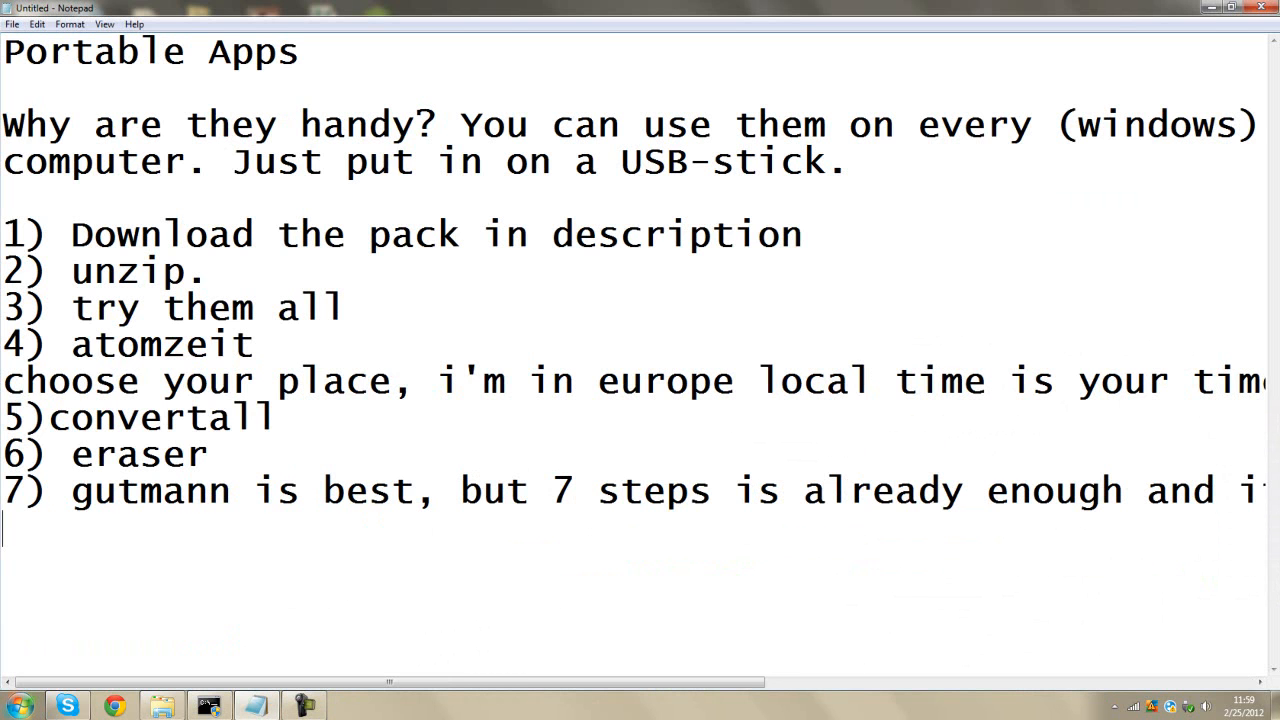
type("you need to p")
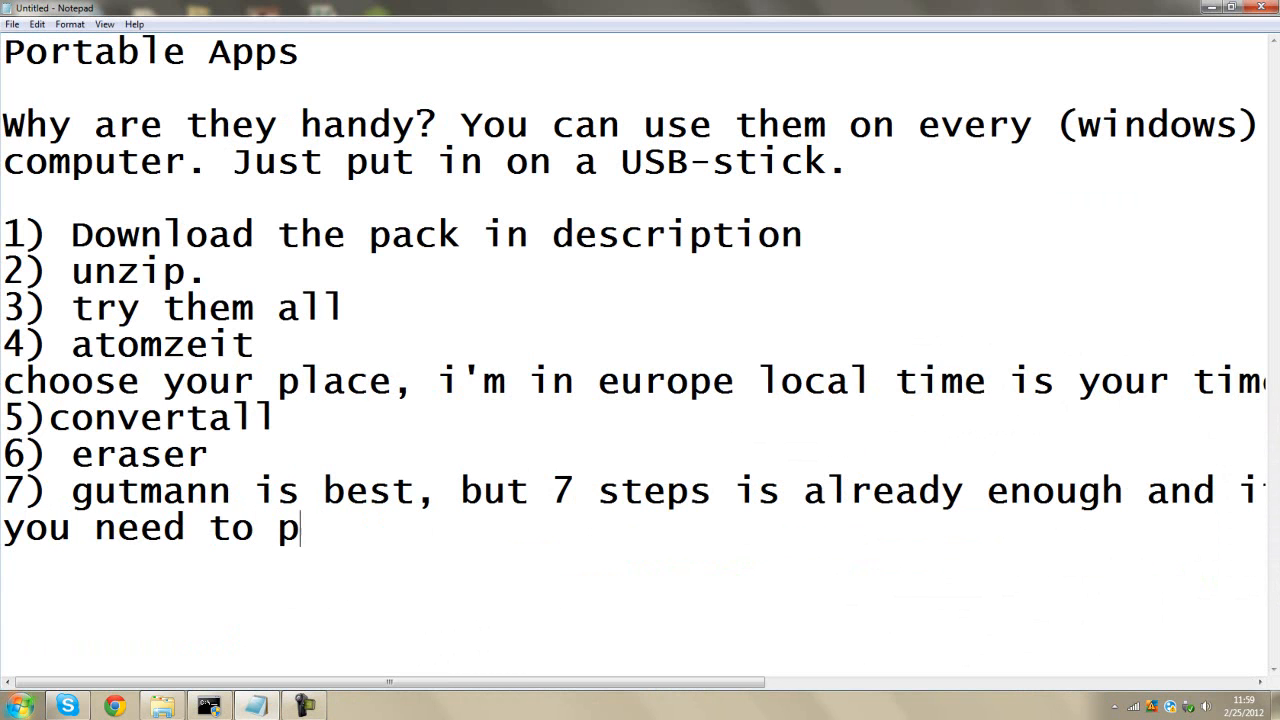
type("ress run, and")
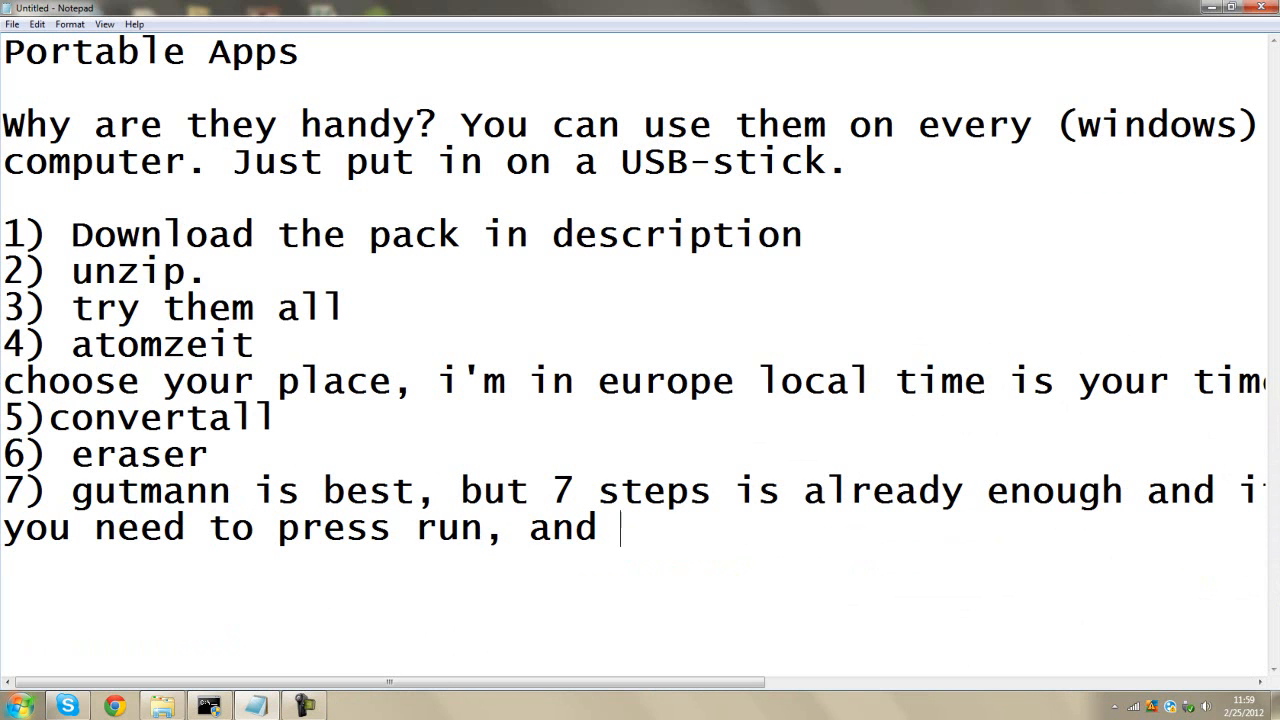
type("not deltete")
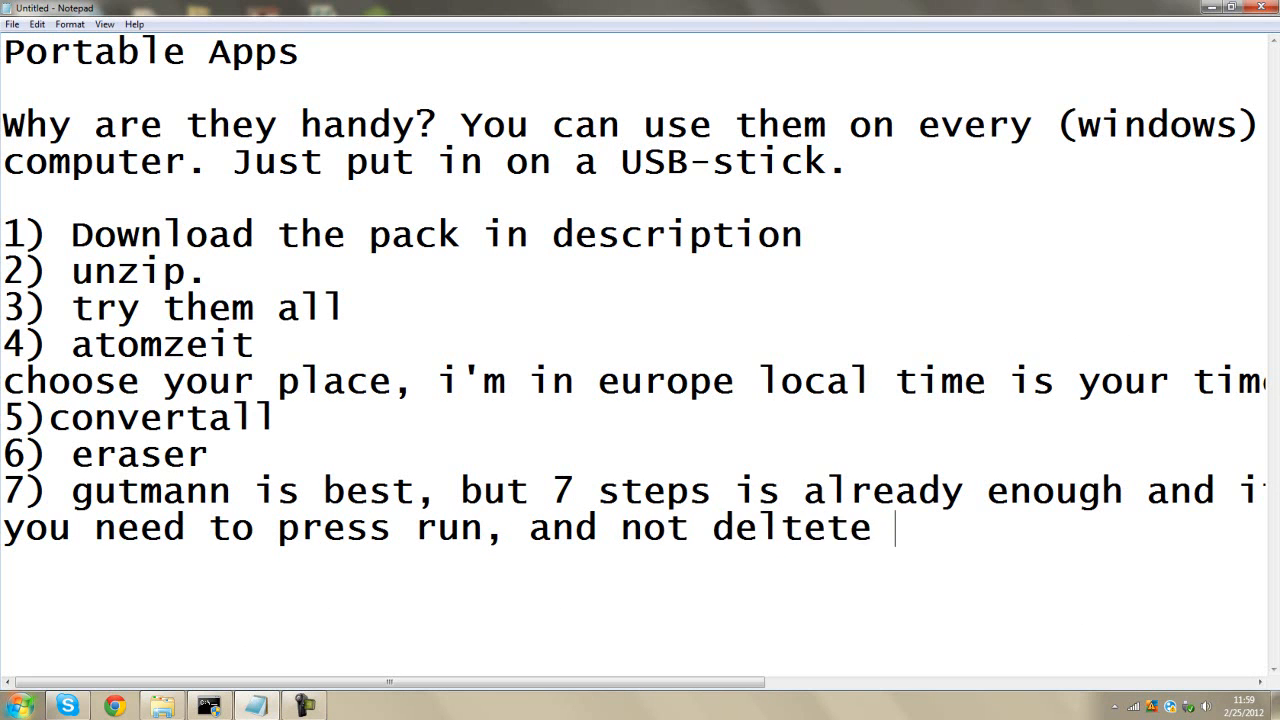
type(":p")
type("8)")
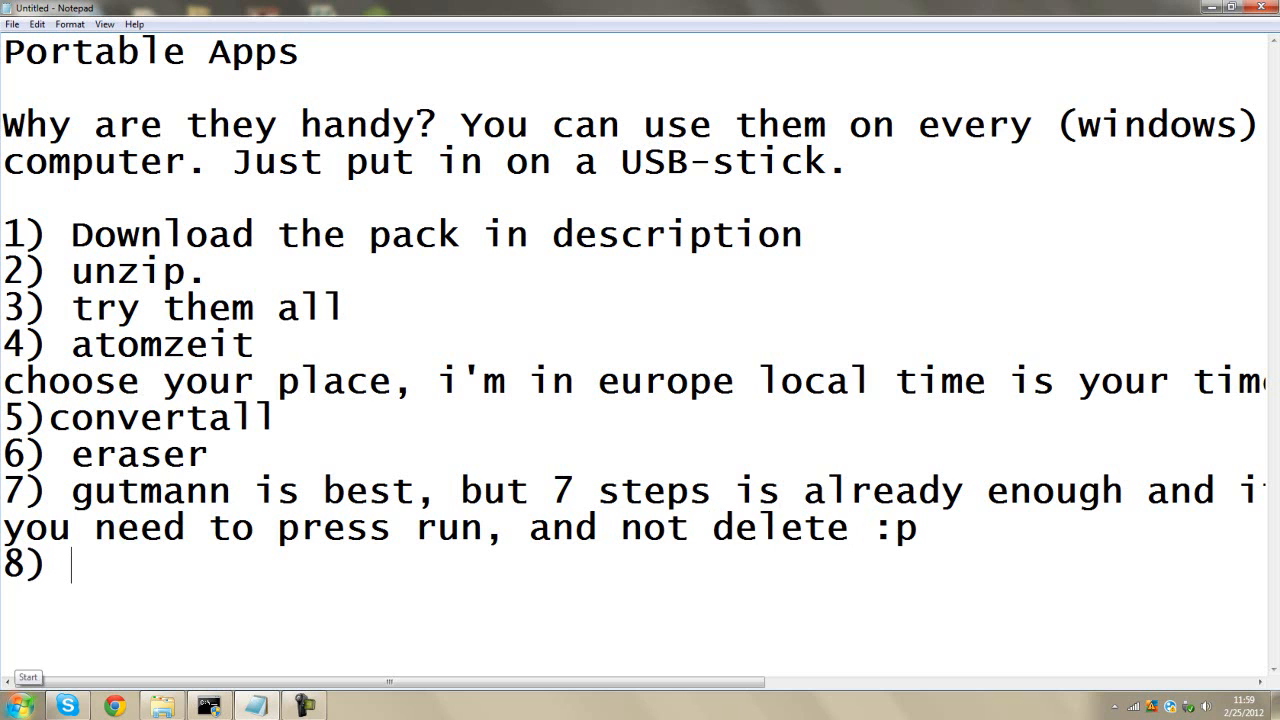
- Write item 8) the next one, freecommander, it's like explorer
type("the next o,n")
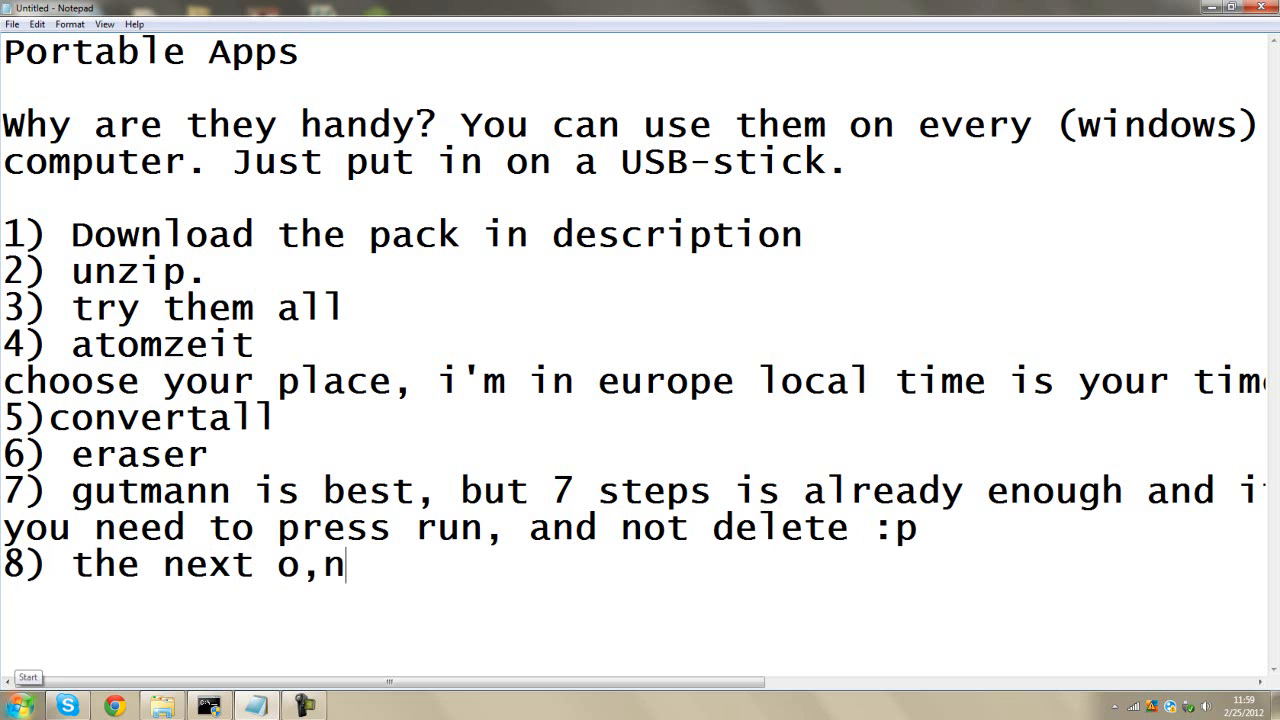
type("e,")
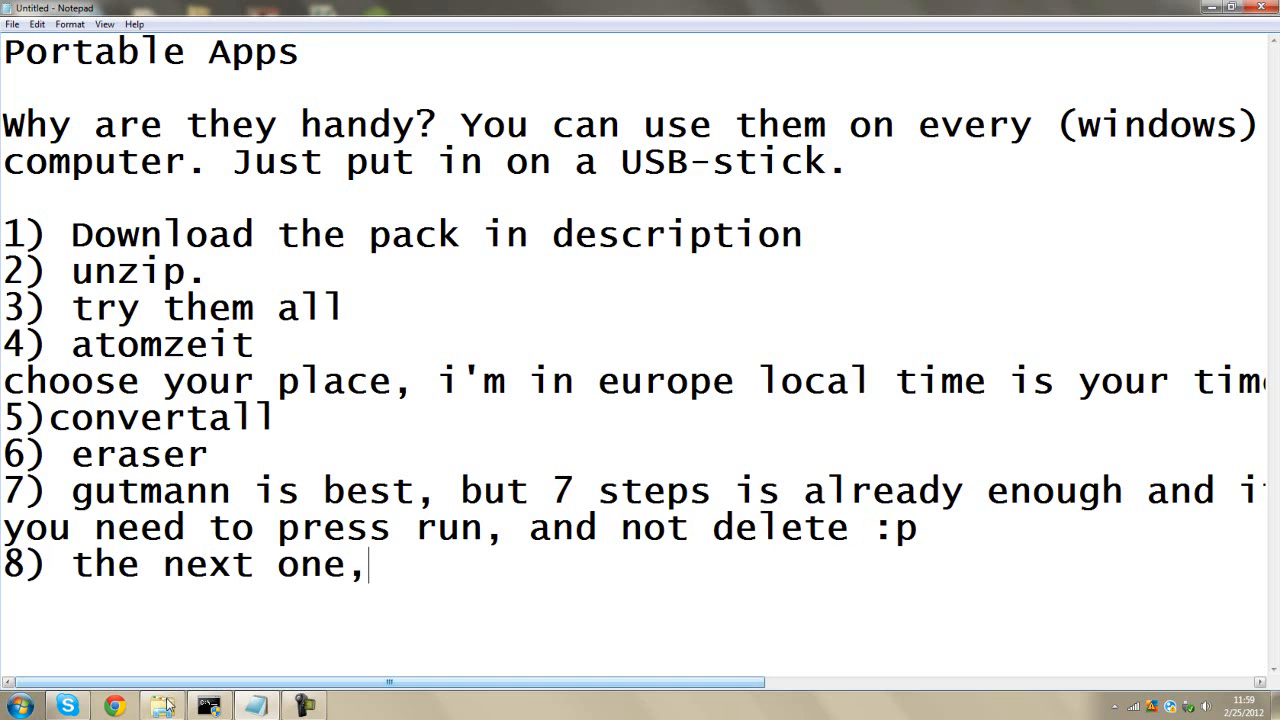
left_click(160, 705)
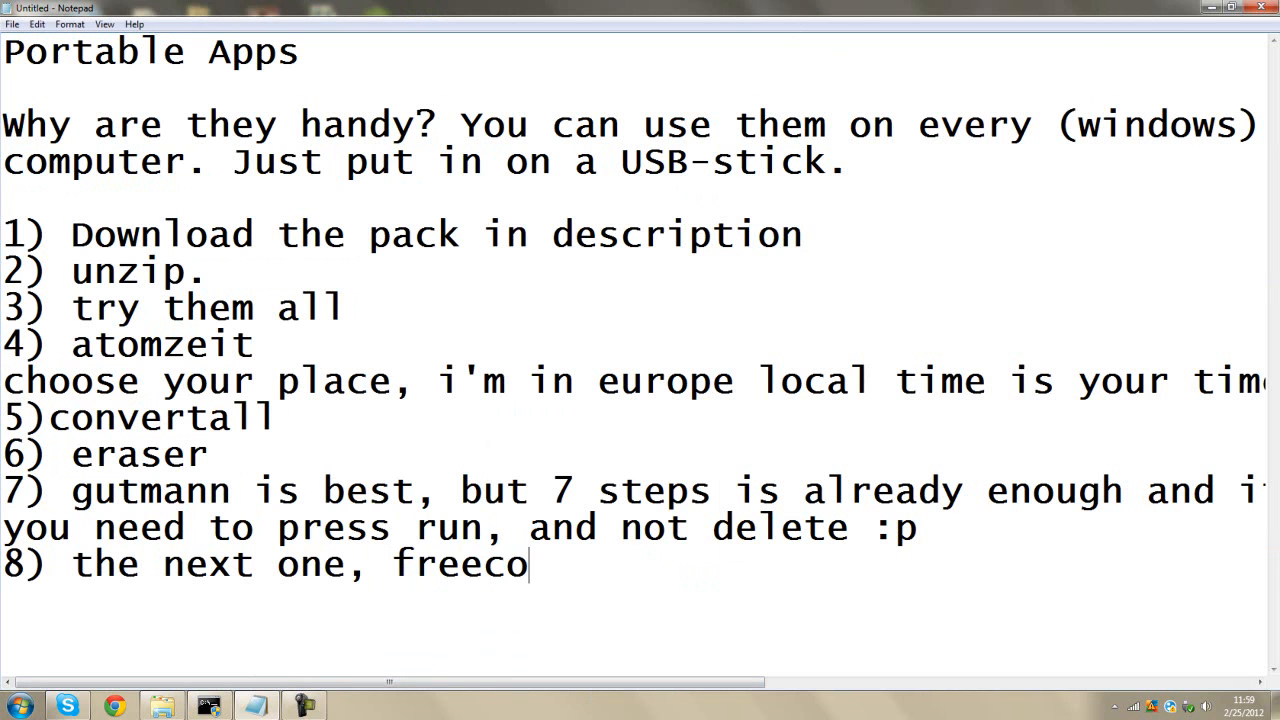
type("mmander, it'")
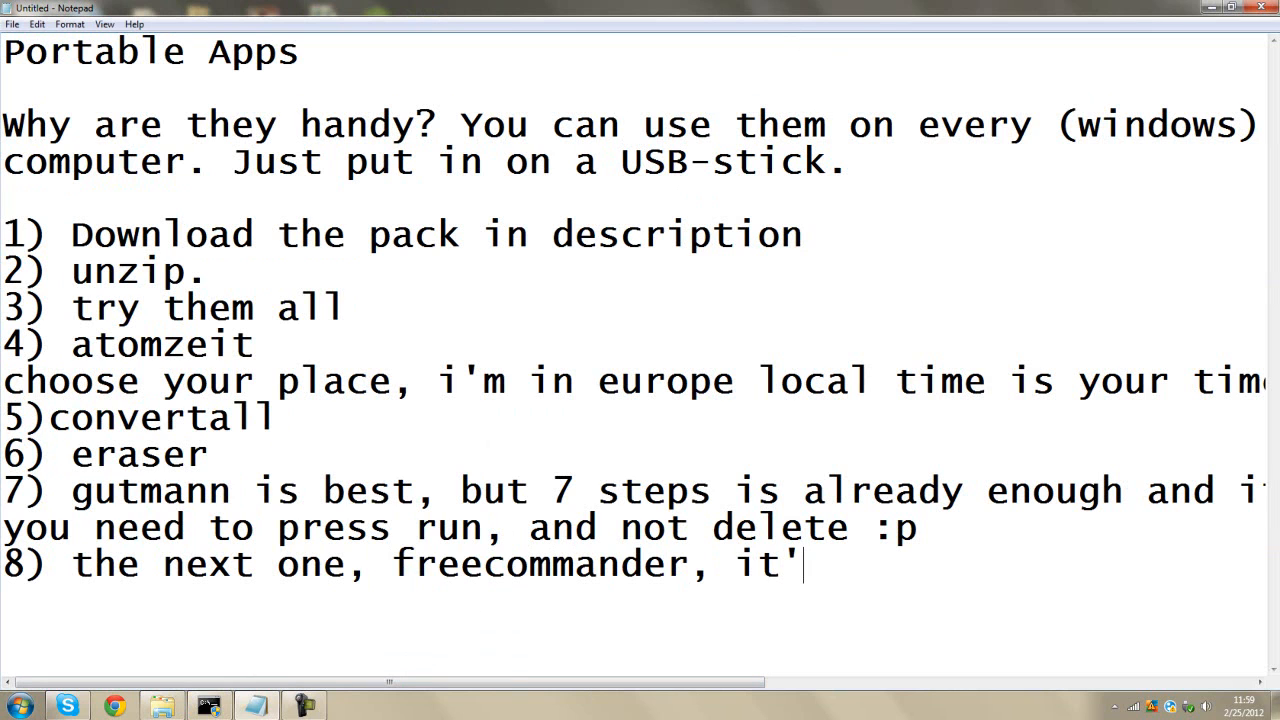
type("s like")
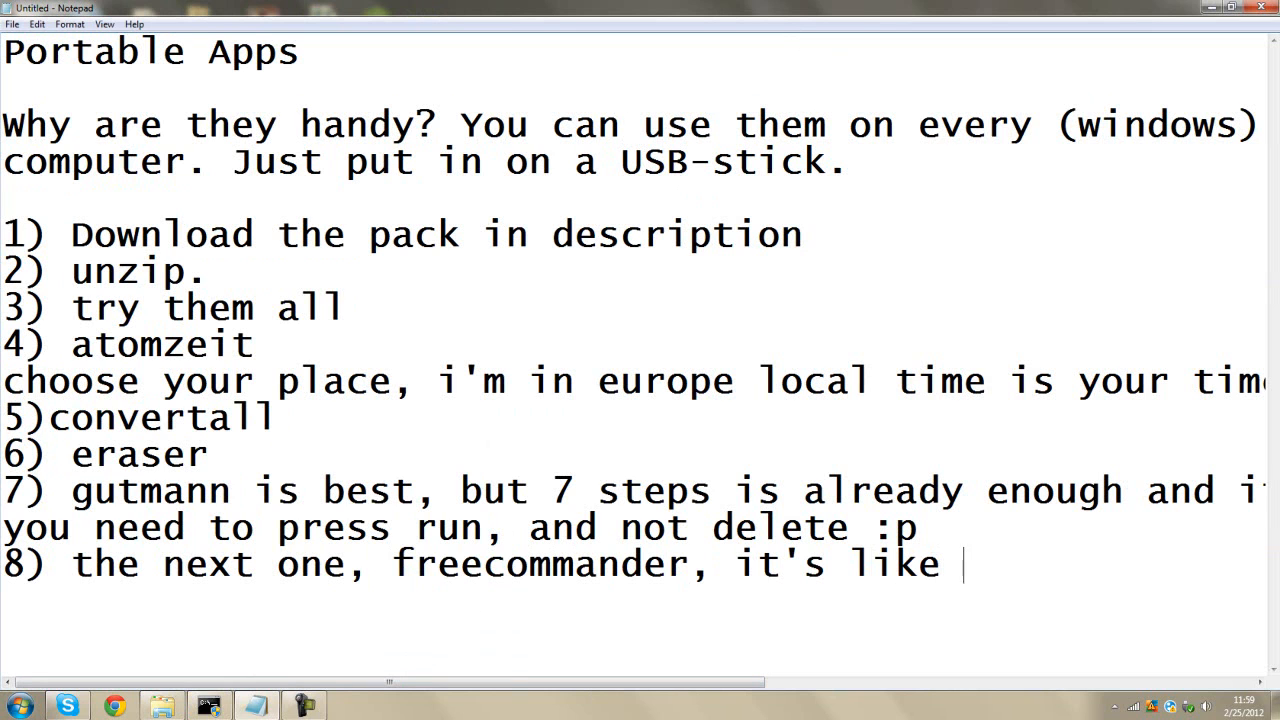
type("explorer")
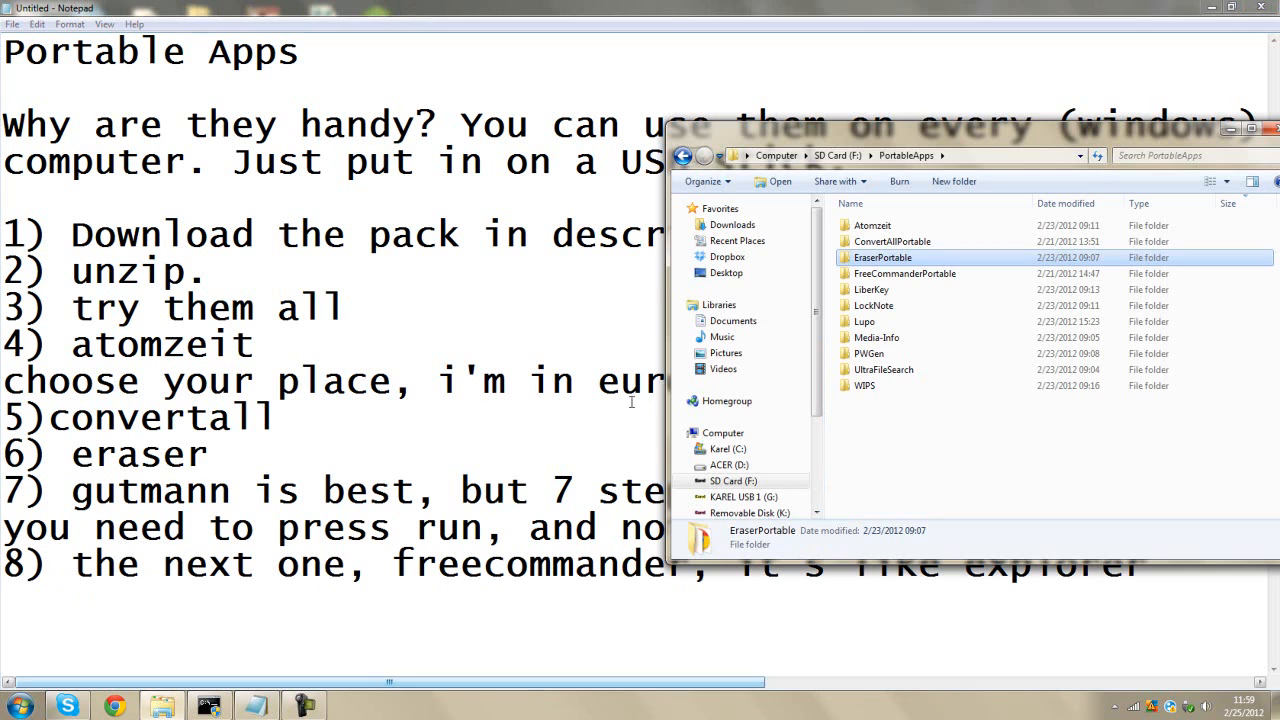
- Launch FreeCommander and browse into the user profile's AppData folder in the left pane
double_click(904, 273)
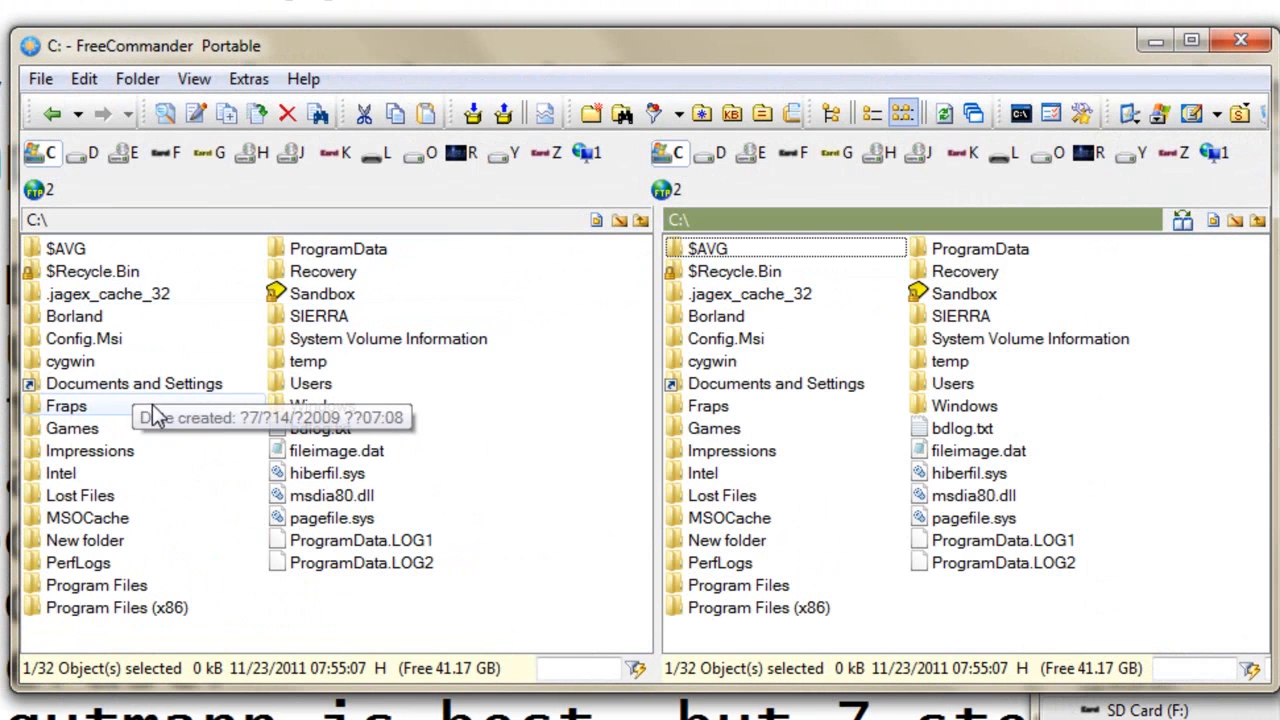
double_click(310, 383)
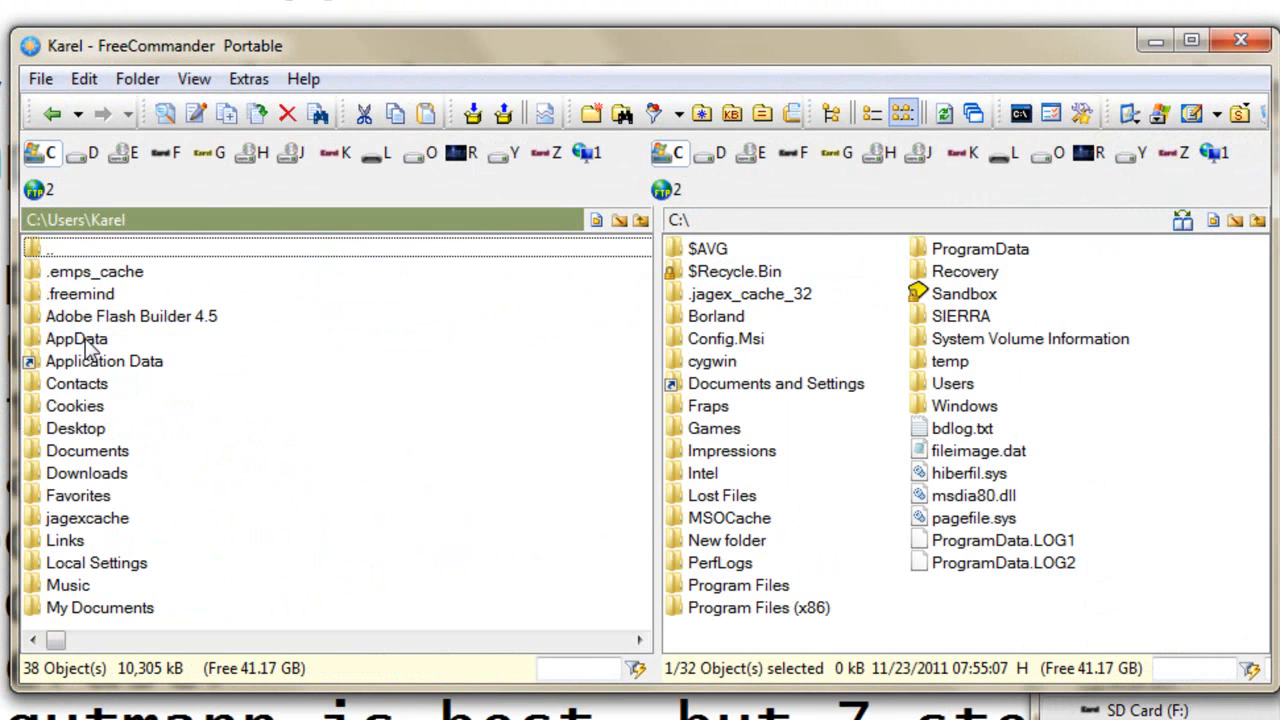
double_click(87, 450)
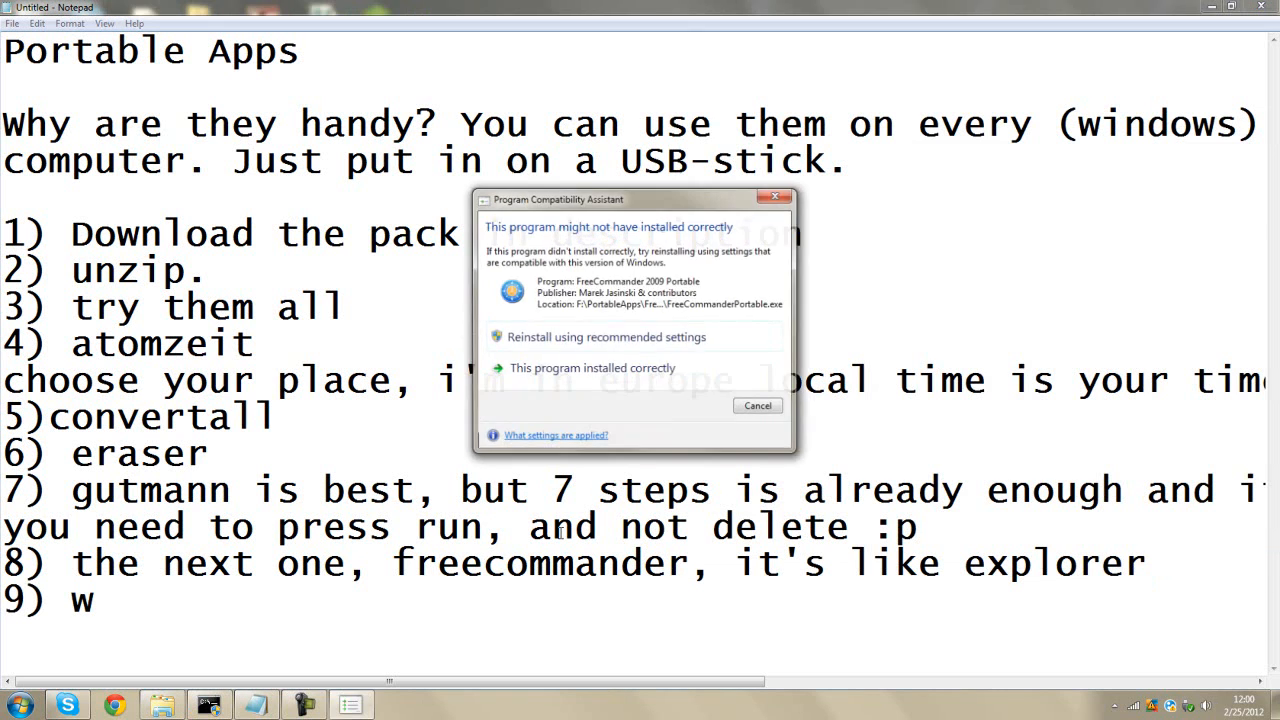
- Write item 9: when your explorer is slow, you can use FreeCommander
left_click(757, 405)
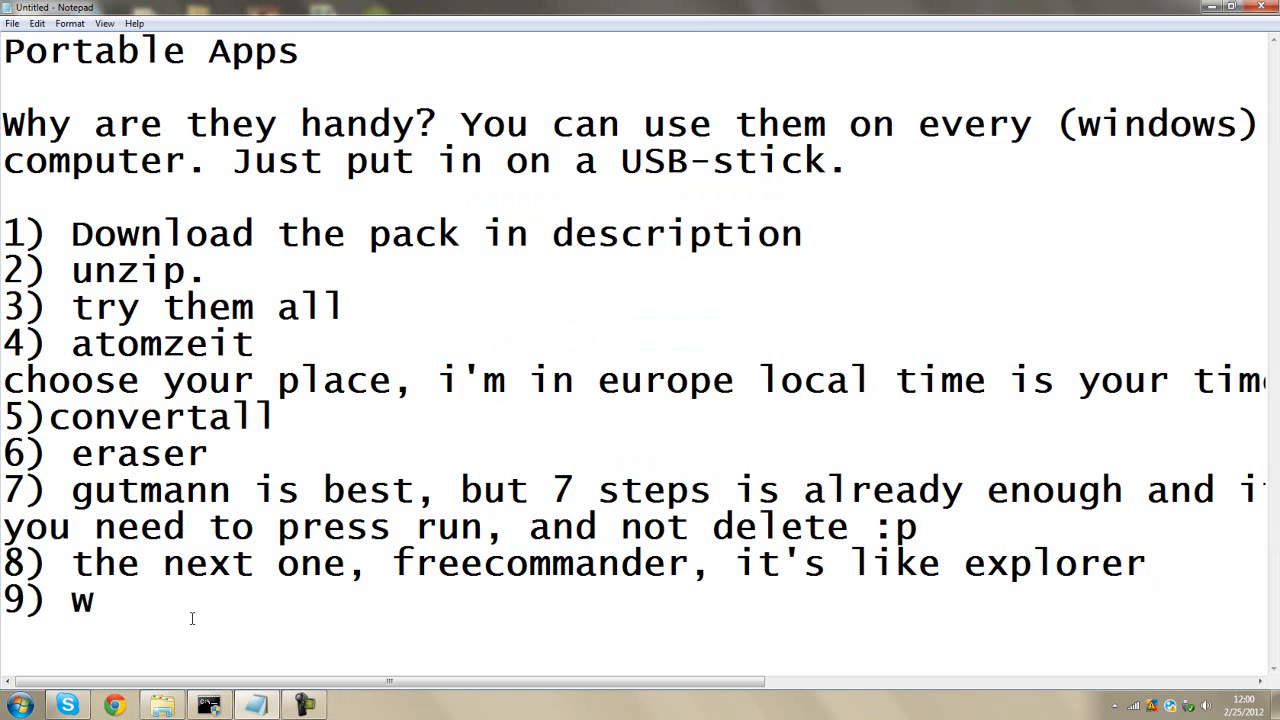
type("hen youre ex")
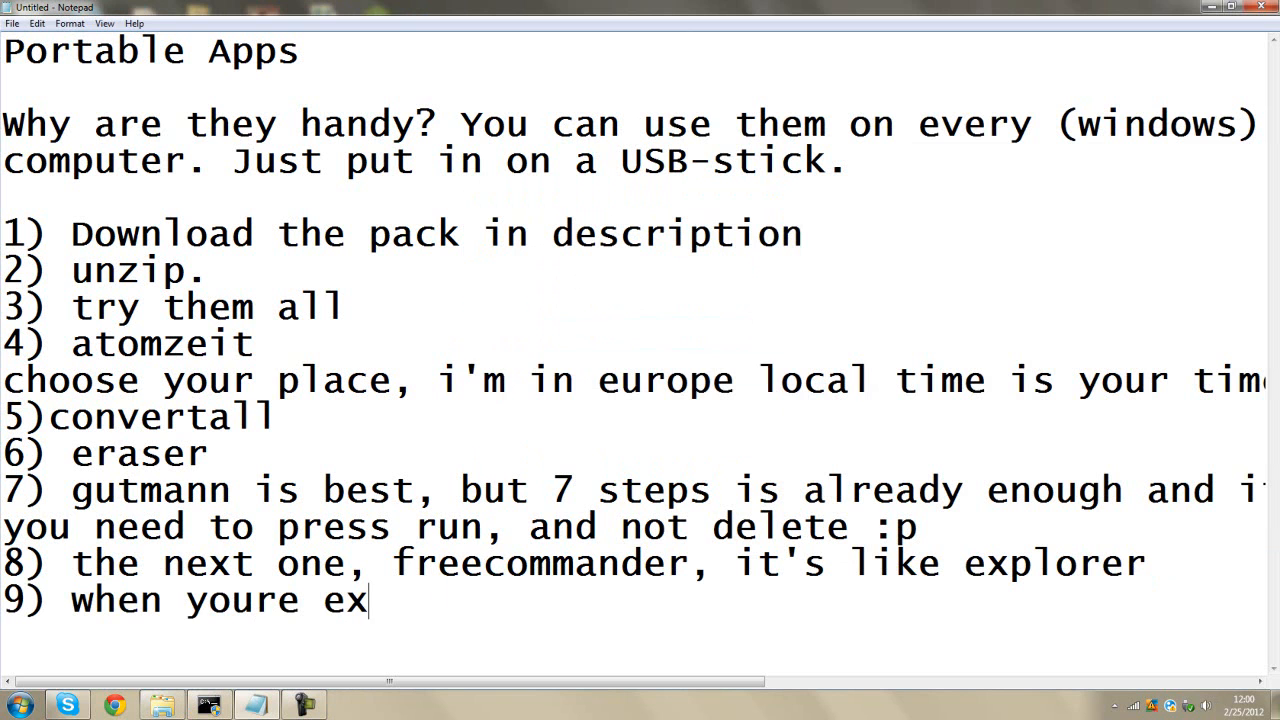
type("pl")
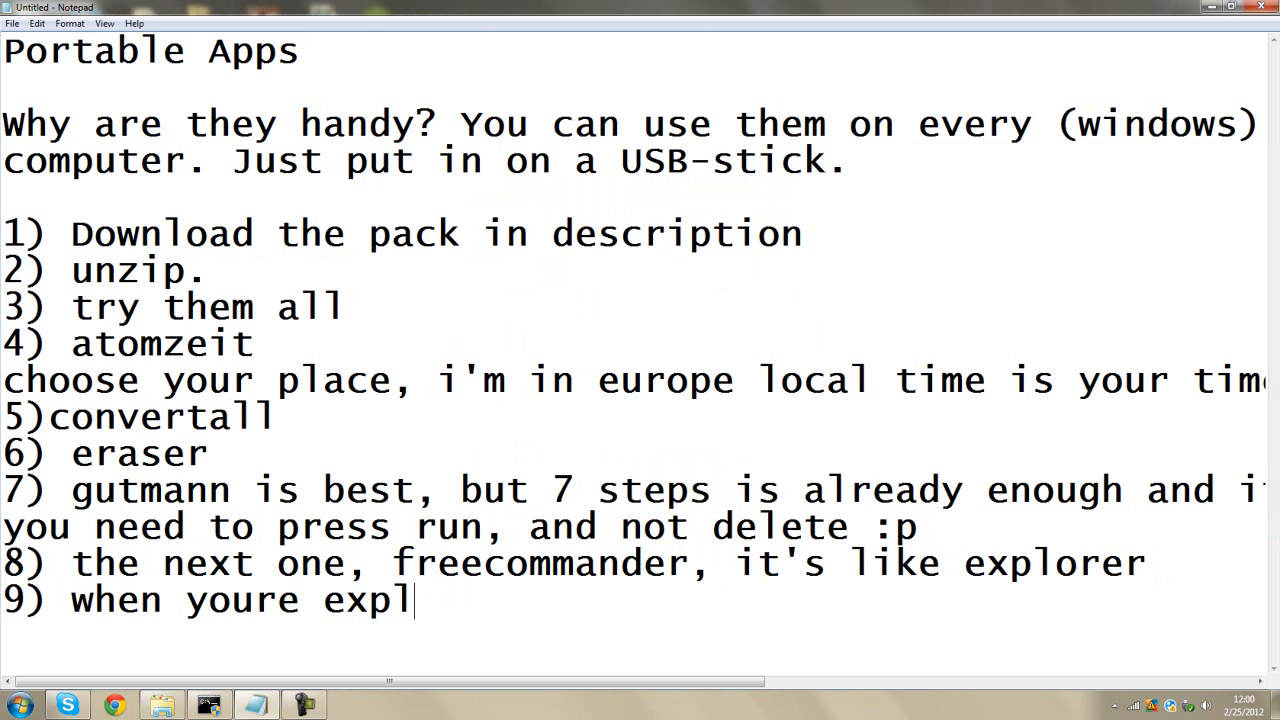
type("orer is slo")
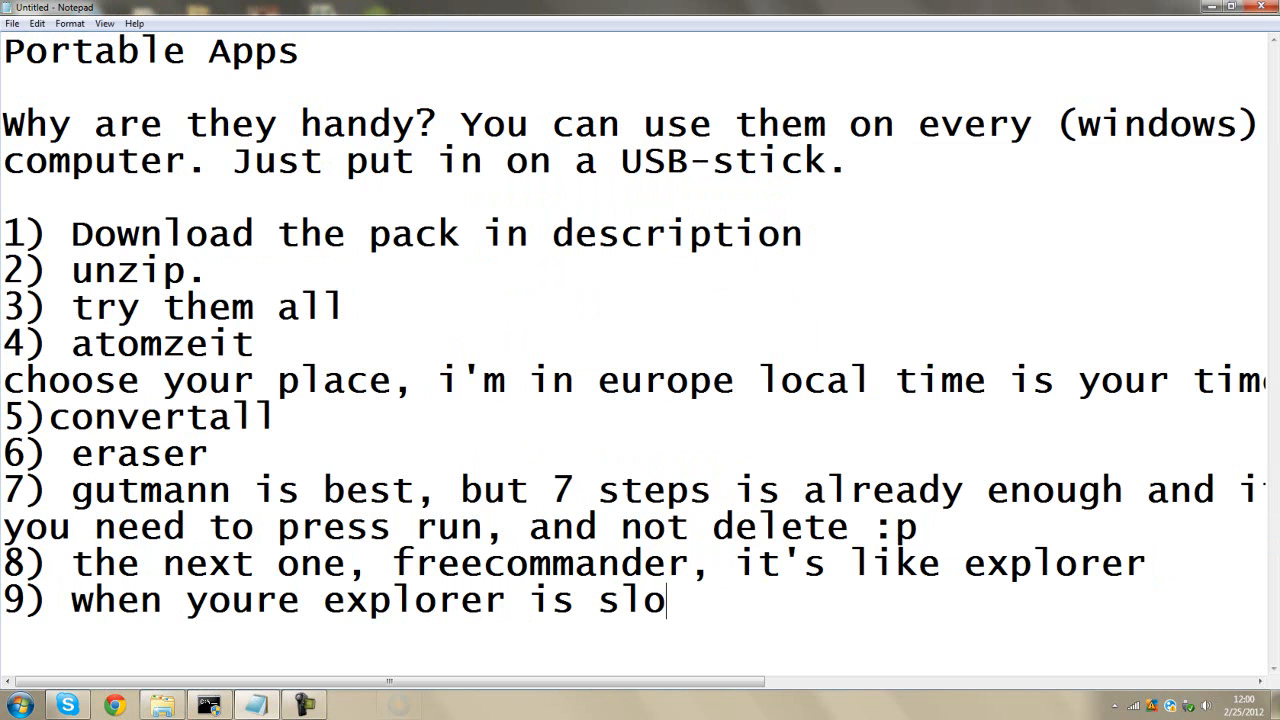
type("w, you can use this")
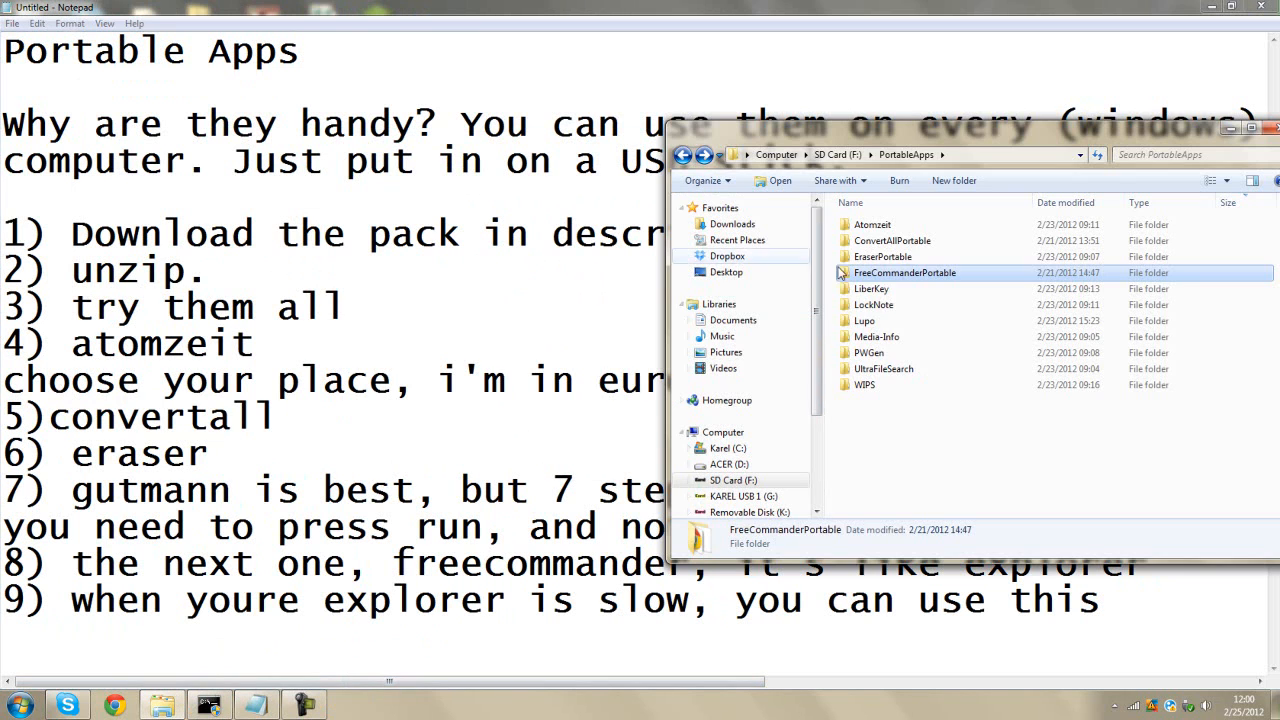
double_click(871, 289)
type("1")
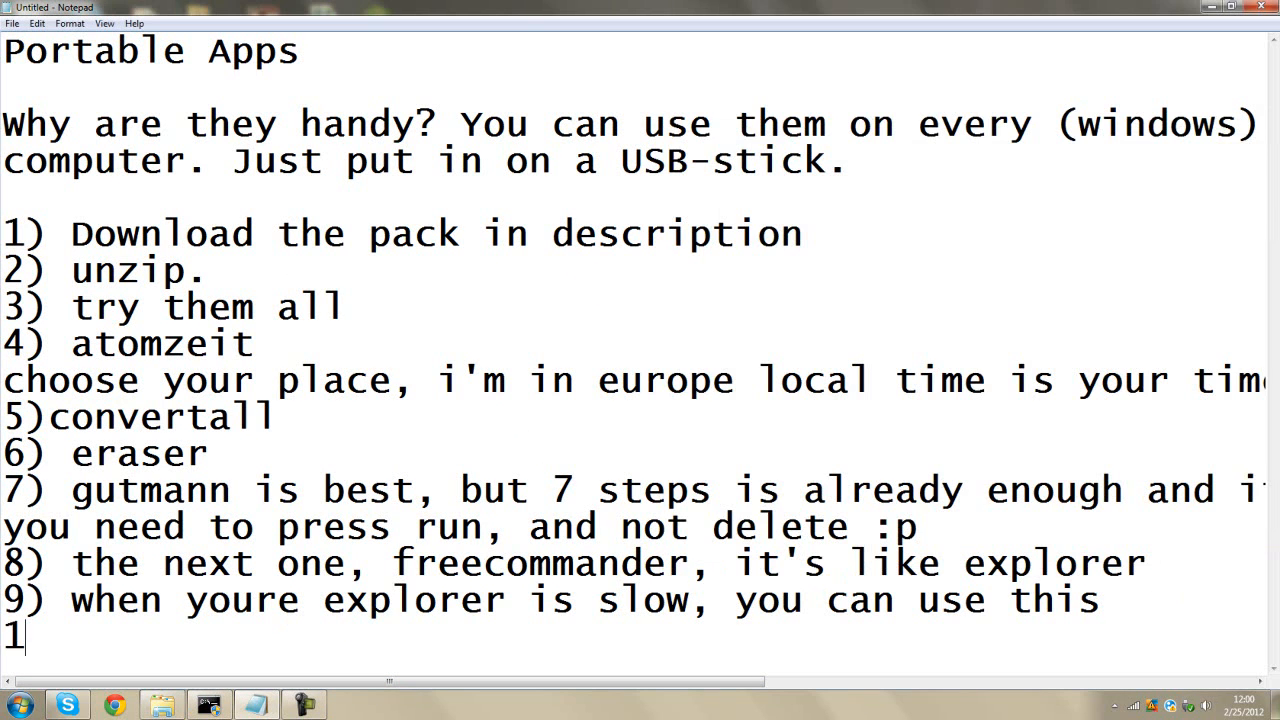
- Write item 10: liberkey is a biiiig collection of apps, to show them all
type("0) li")
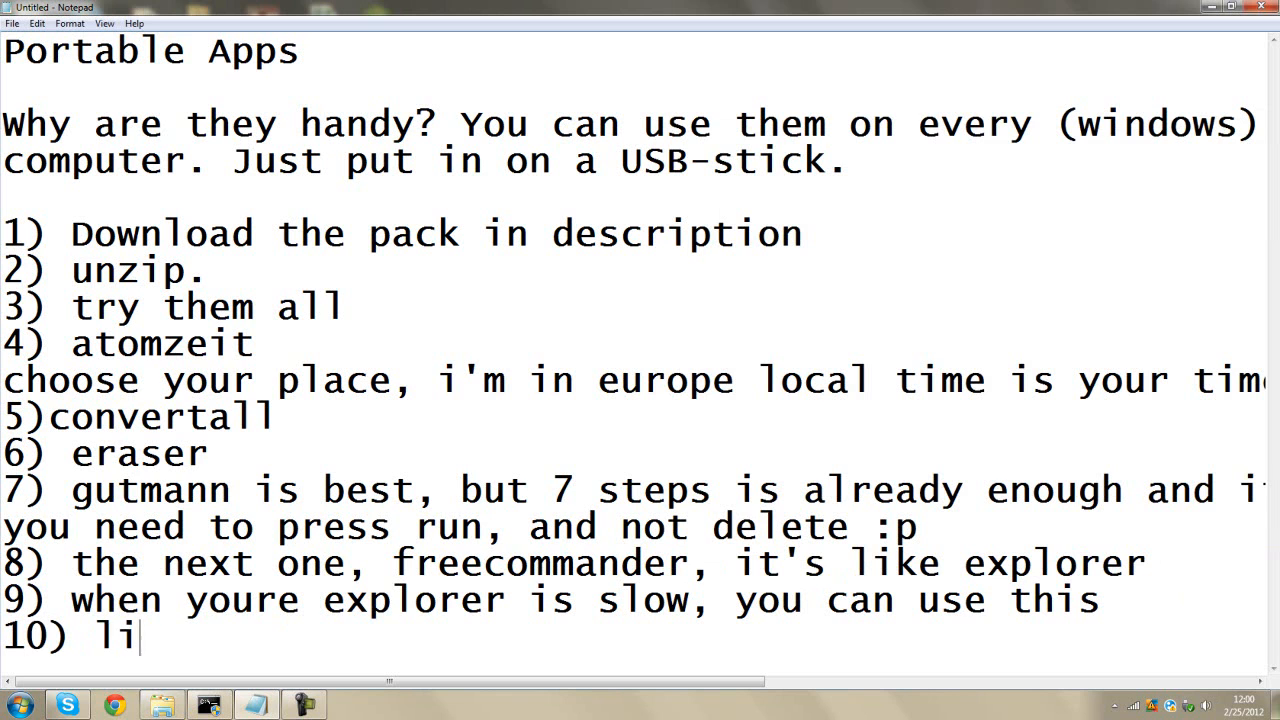
type("berkey is a biiiig colleci")
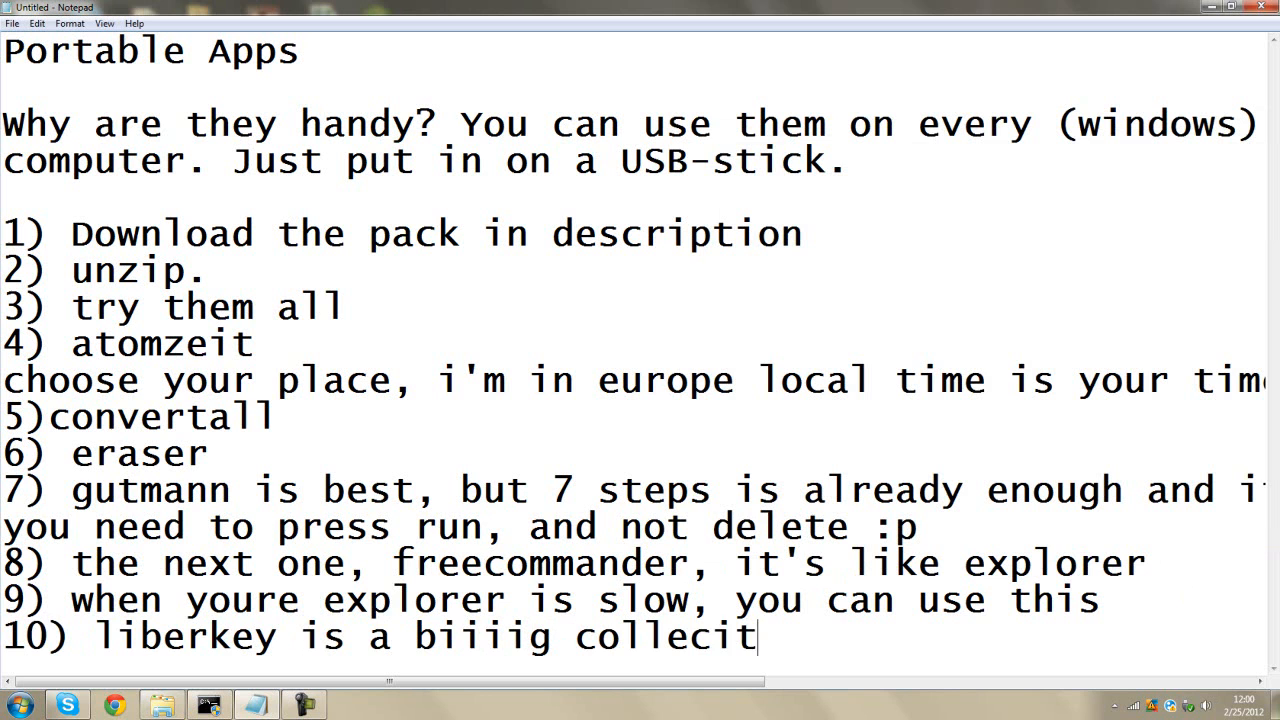
type("tion of apo")
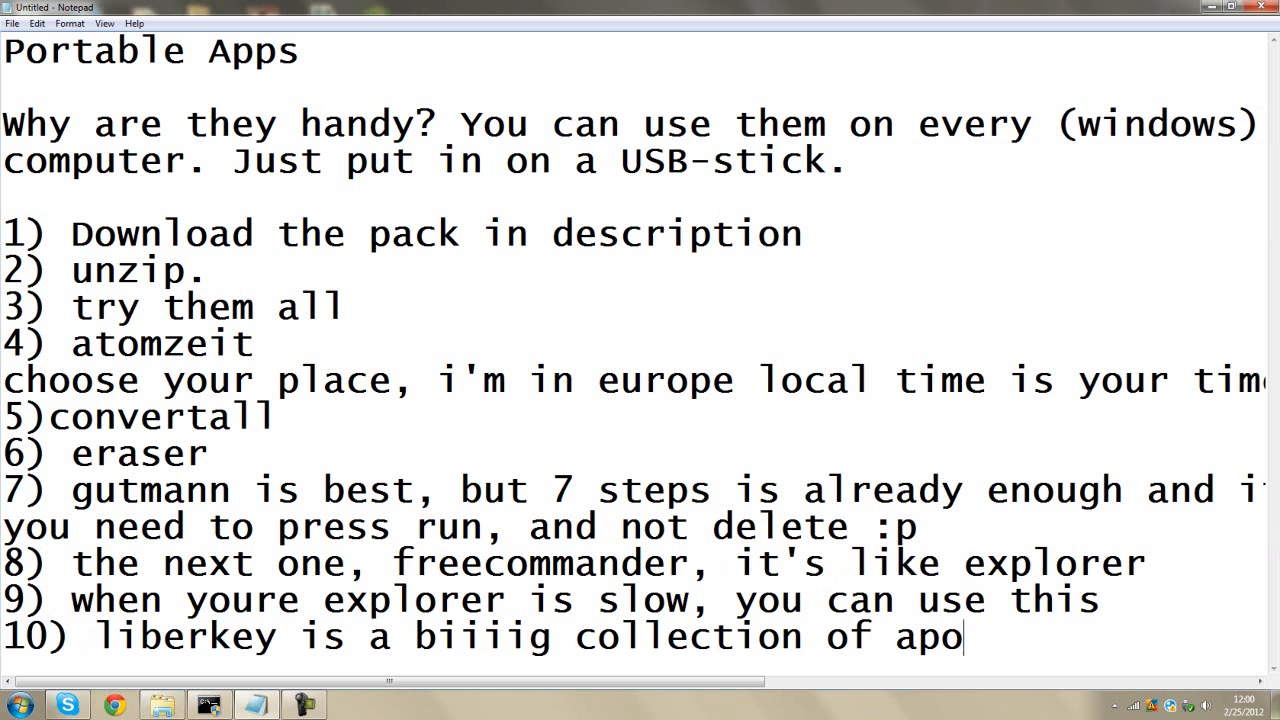
type("s, i'm not going")
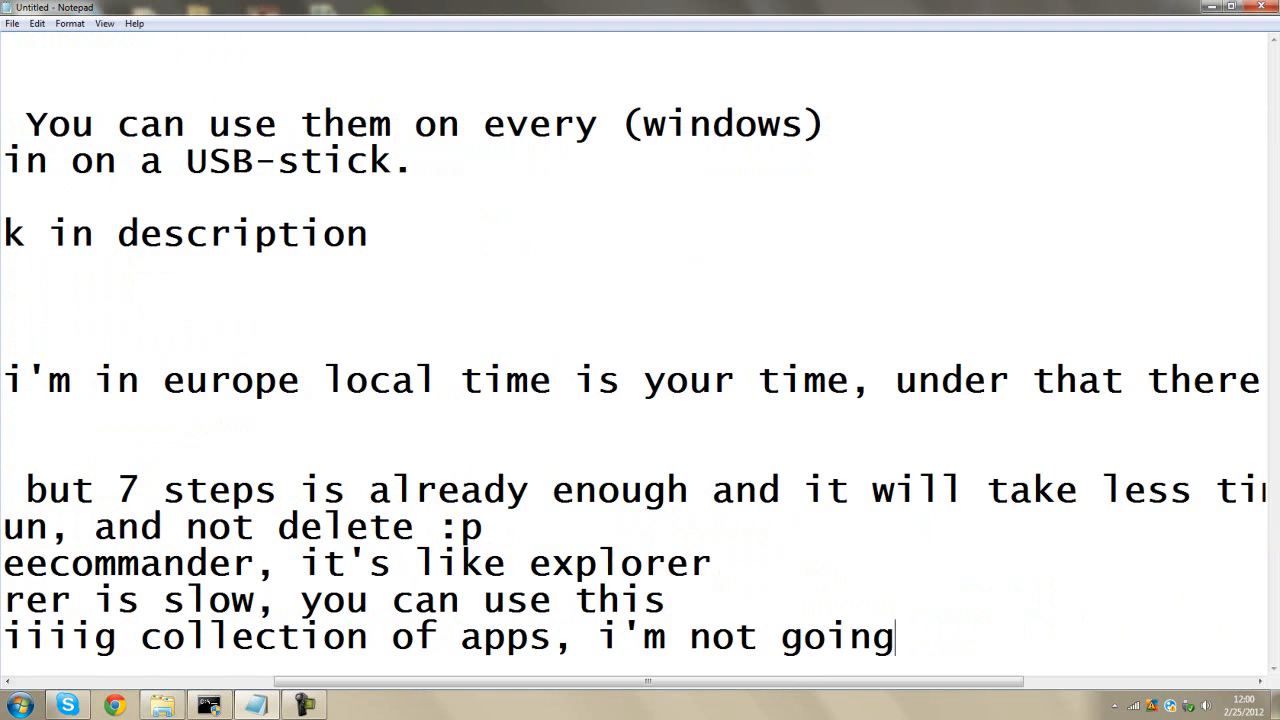
type("to show them all")
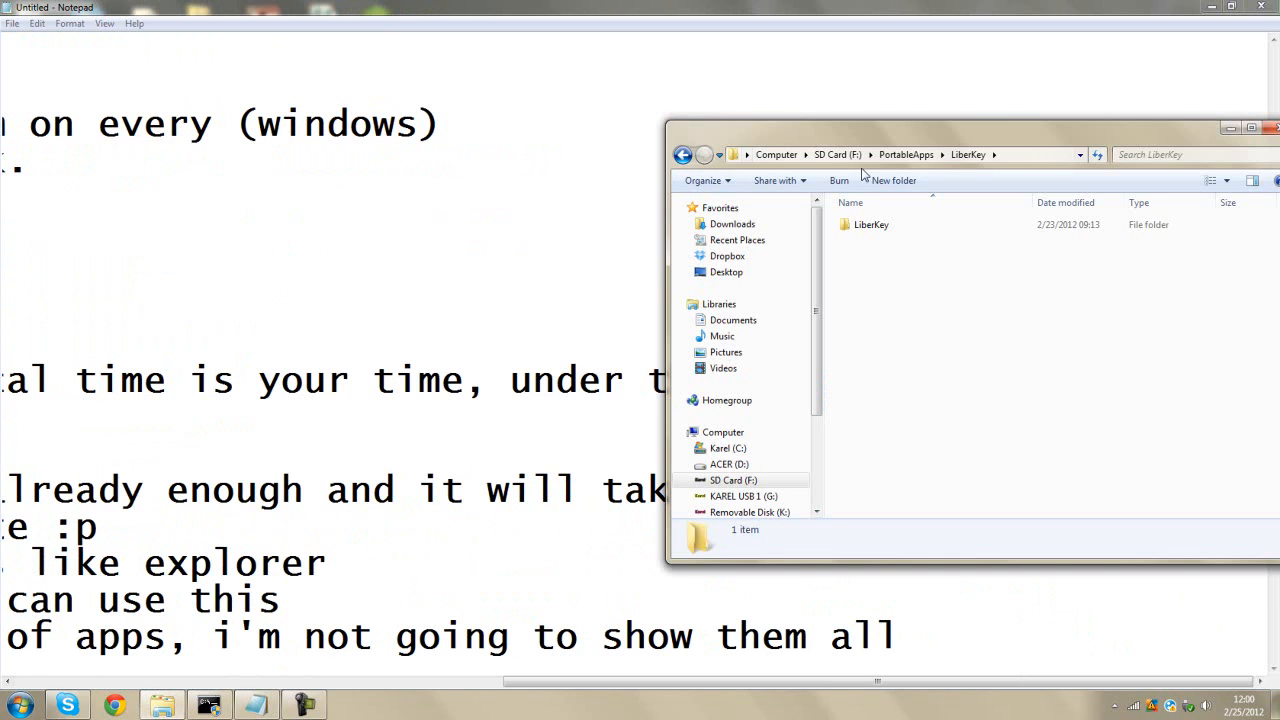
- Launch LiberKey from its folder, declining the patch download and dismissing the news window
double_click(870, 224)
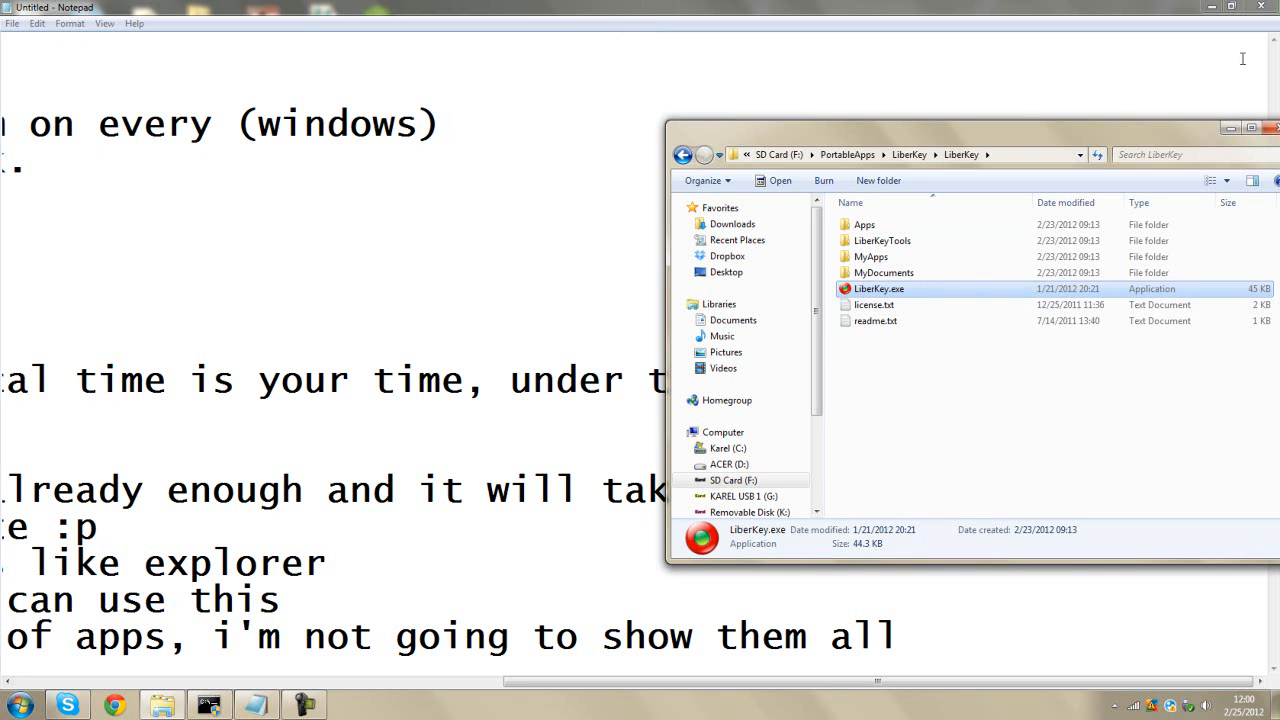
left_click(906, 154)
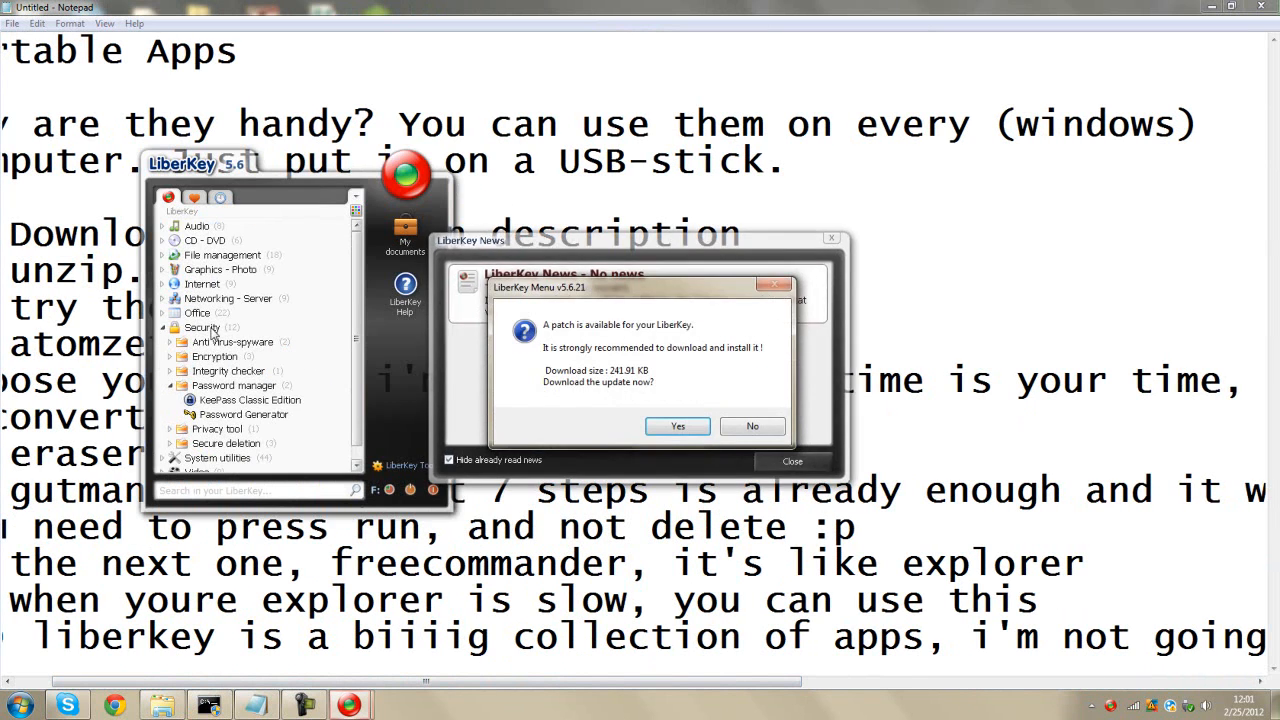
left_click(751, 426)
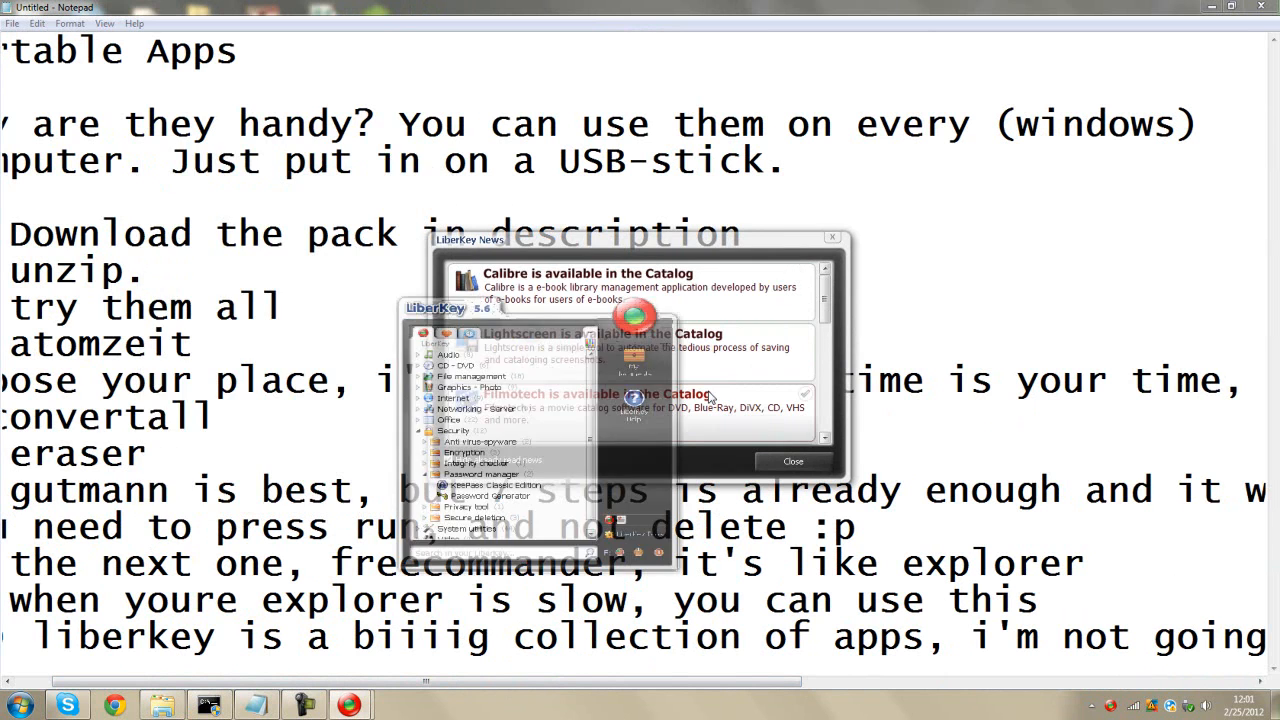
left_click(792, 461)
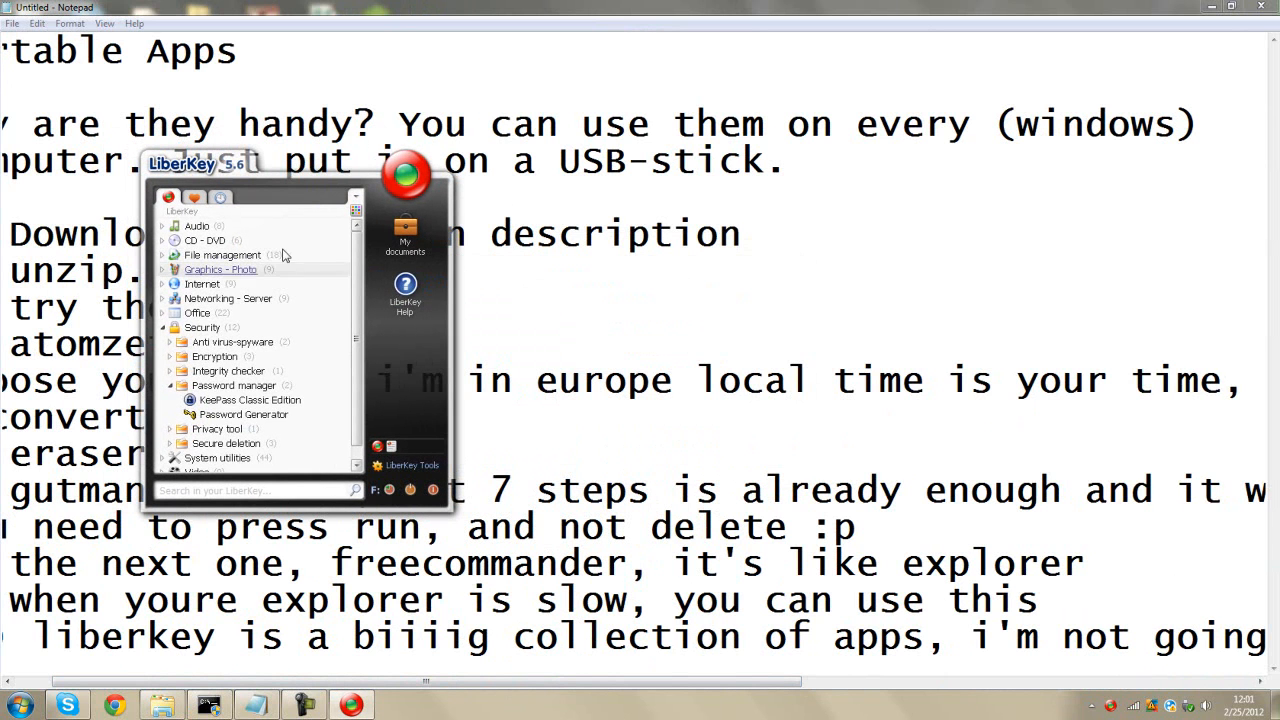
- Expand the CD - DVD category in the LiberKey menu, then hide the menu
left_click(205, 240)
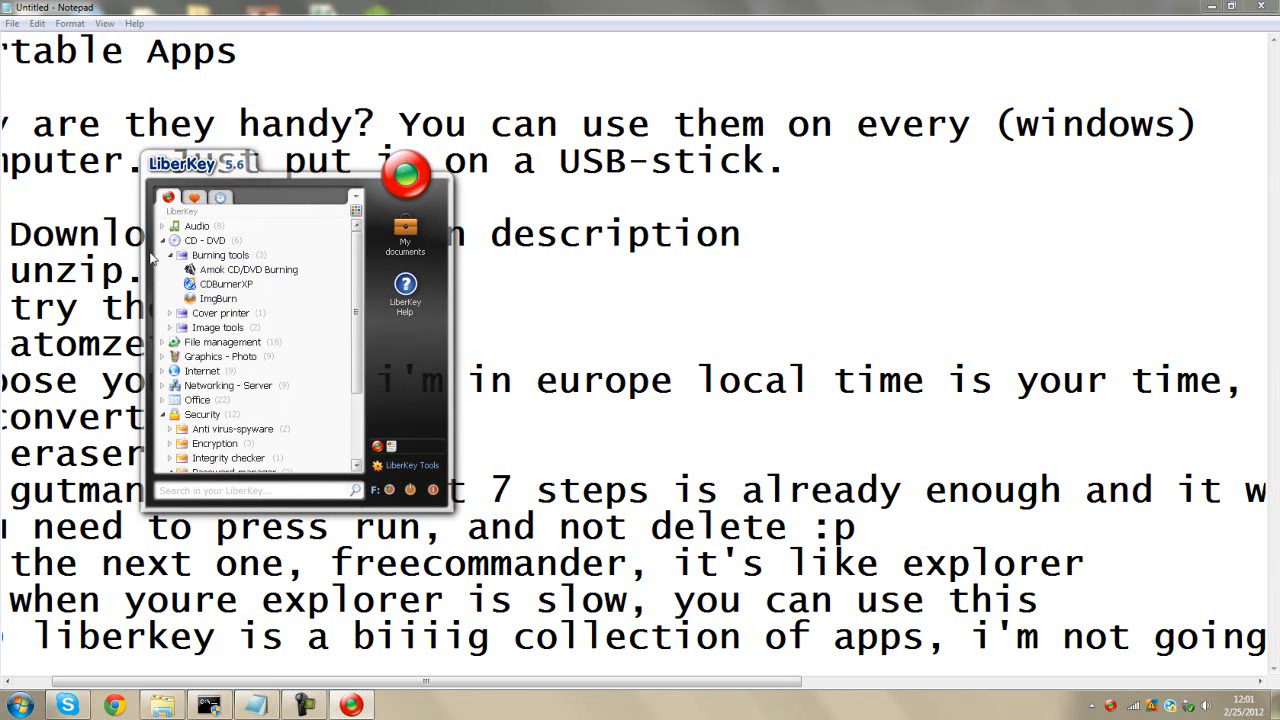
left_click(205, 240)
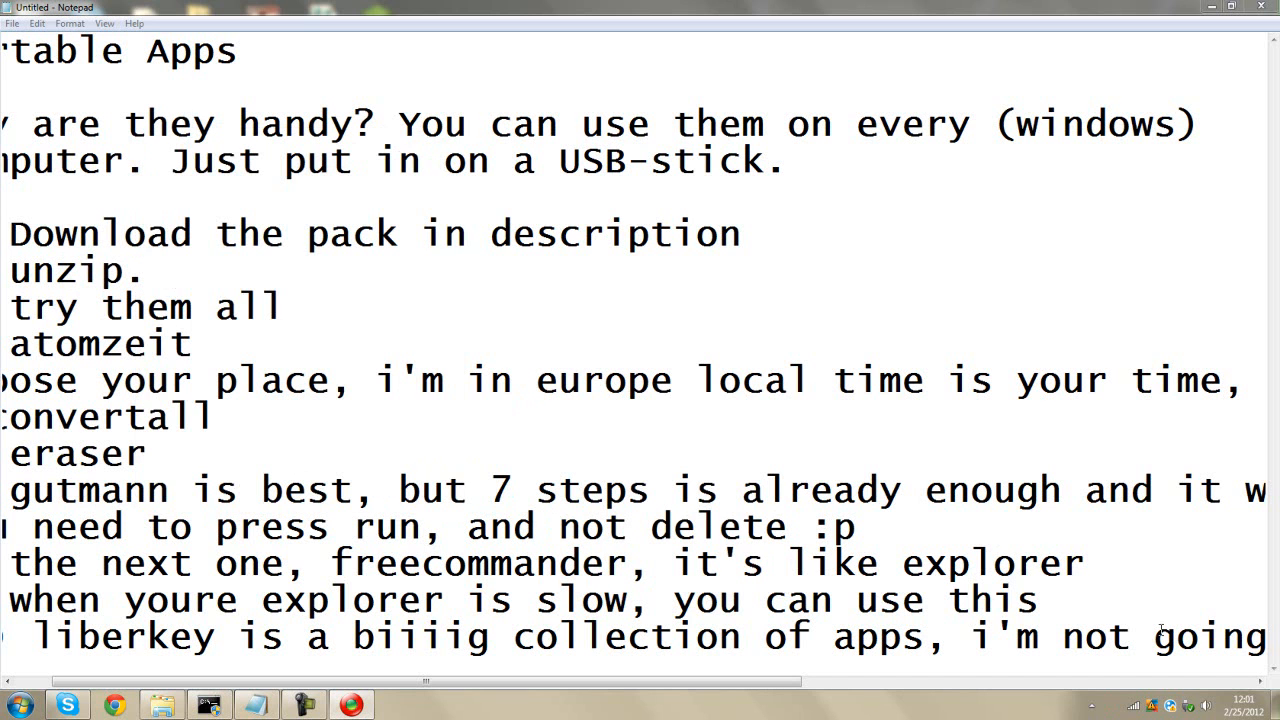
- Add item 11 'locknote, used for encrypted txt files' to the Notepad list
scroll("right", 3)
type("11) lockn")
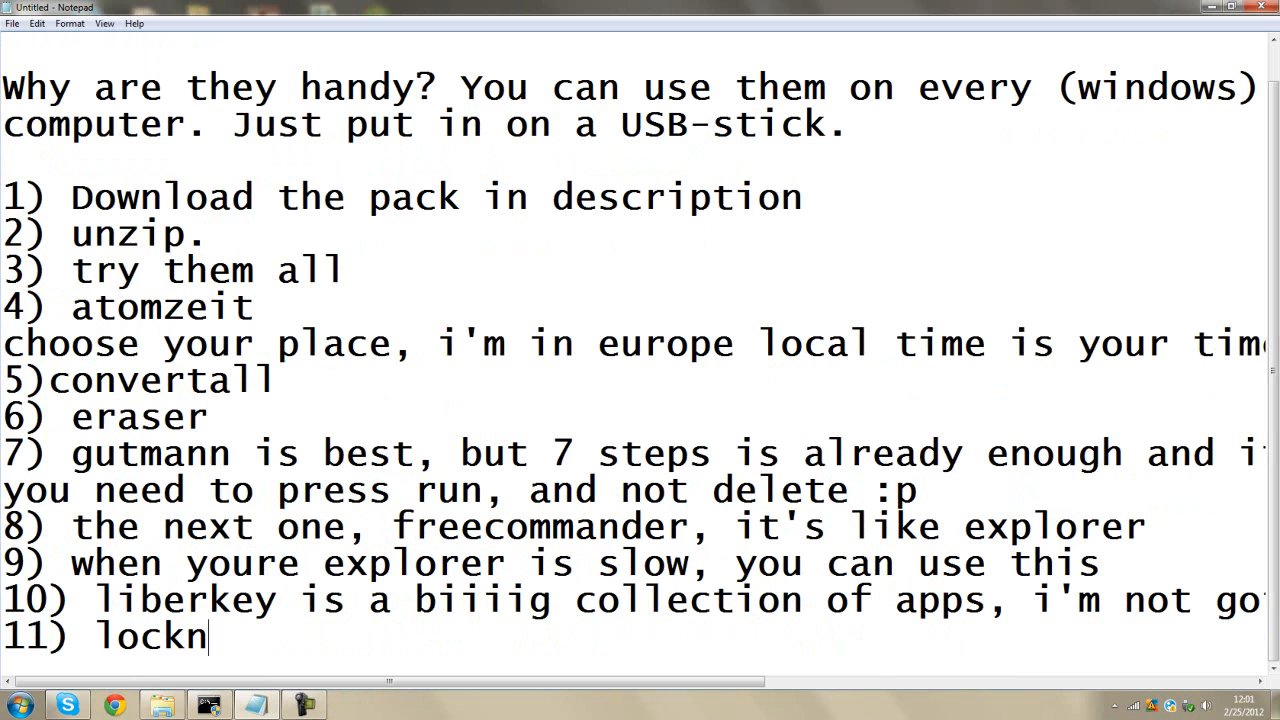
type("o")
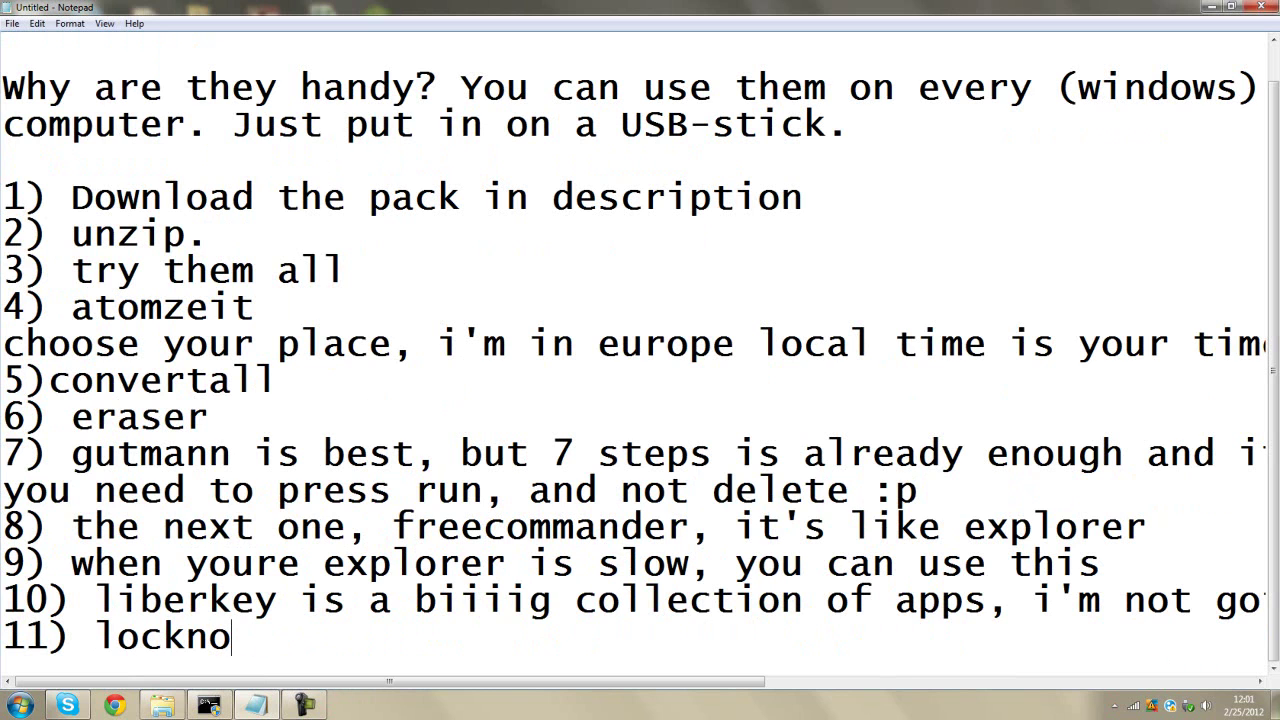
type("te, used for")
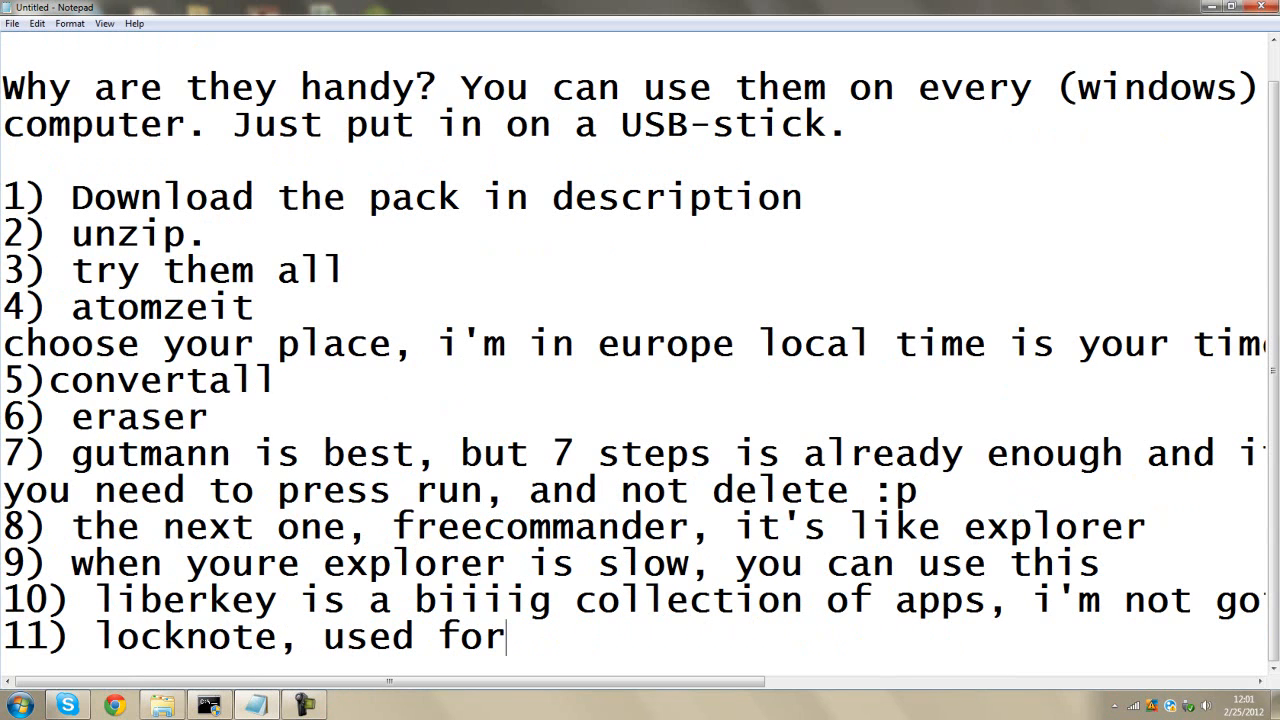
type("encry")
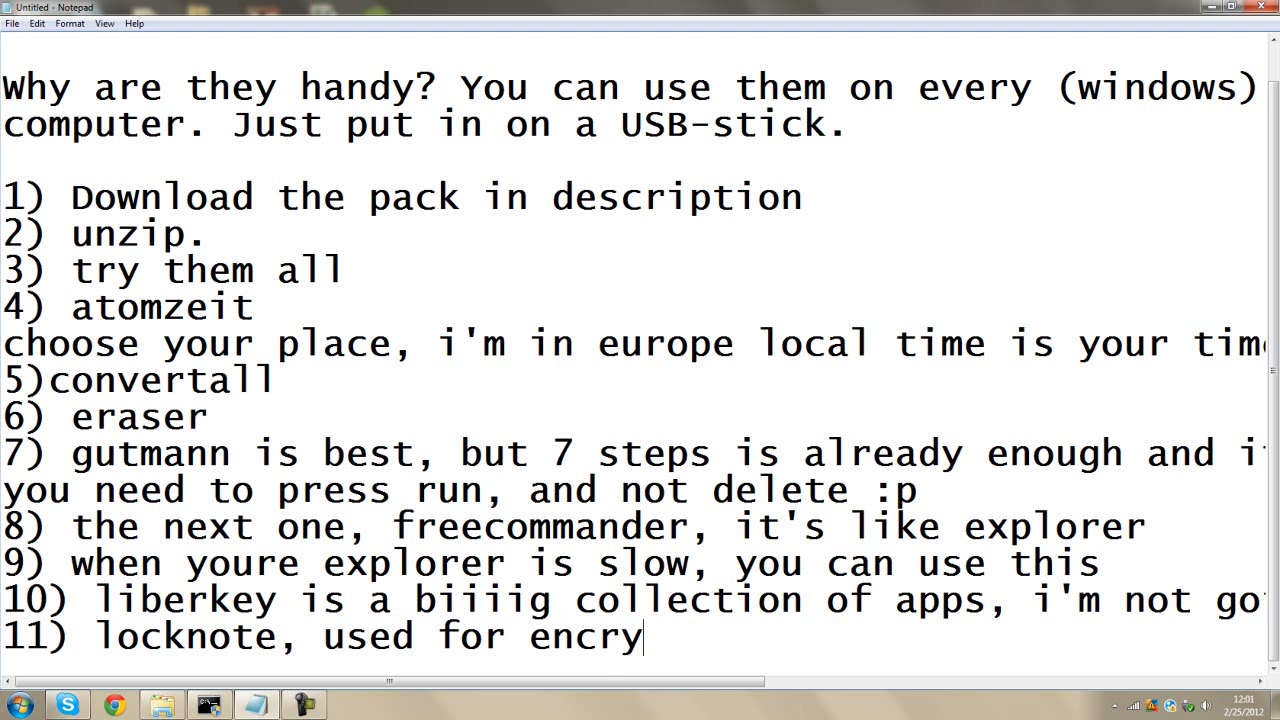
type("pted txt fil")
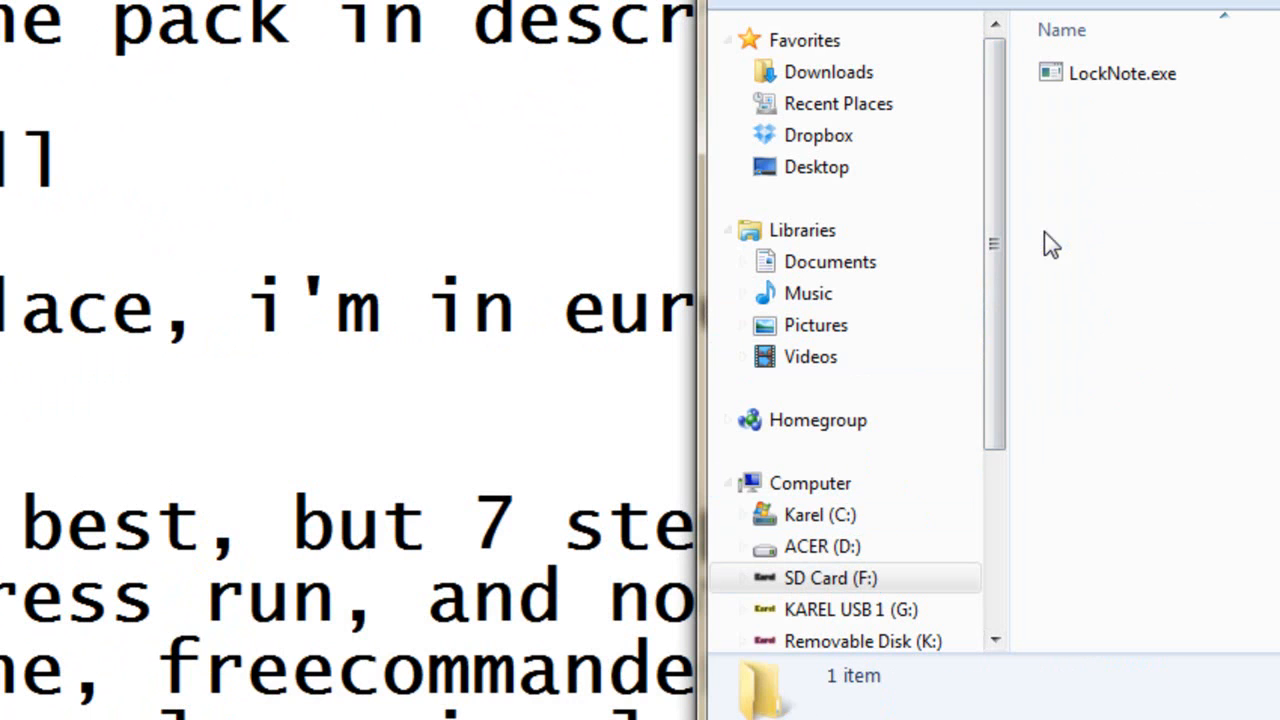
- Launch LockNote and unlock it, retrying after an invalid password error
double_click(1122, 73)
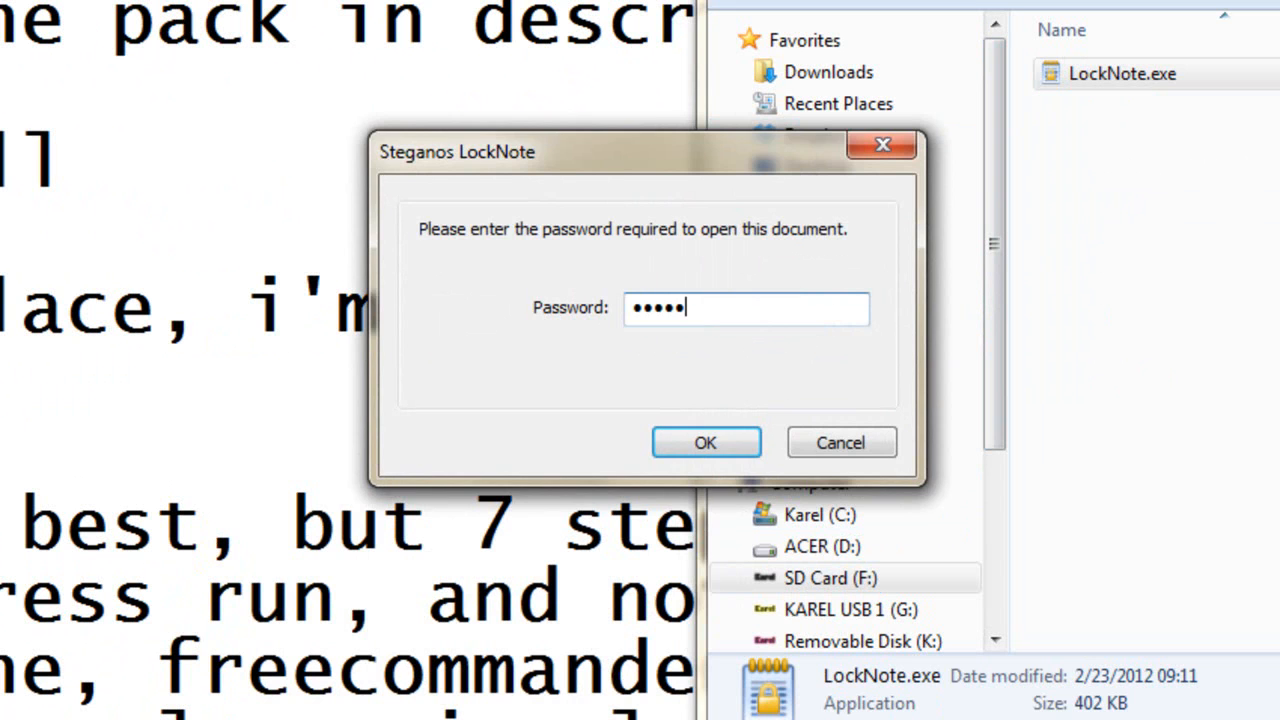
left_click(705, 442)
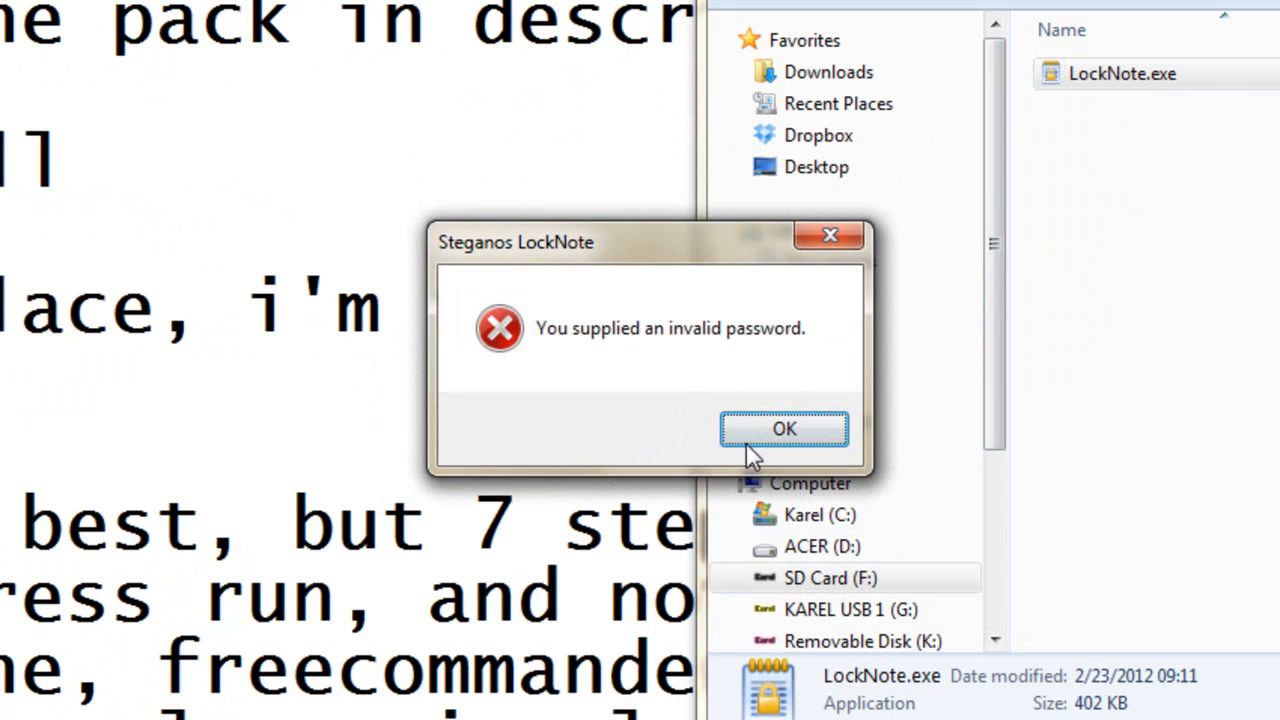
left_click(784, 428)
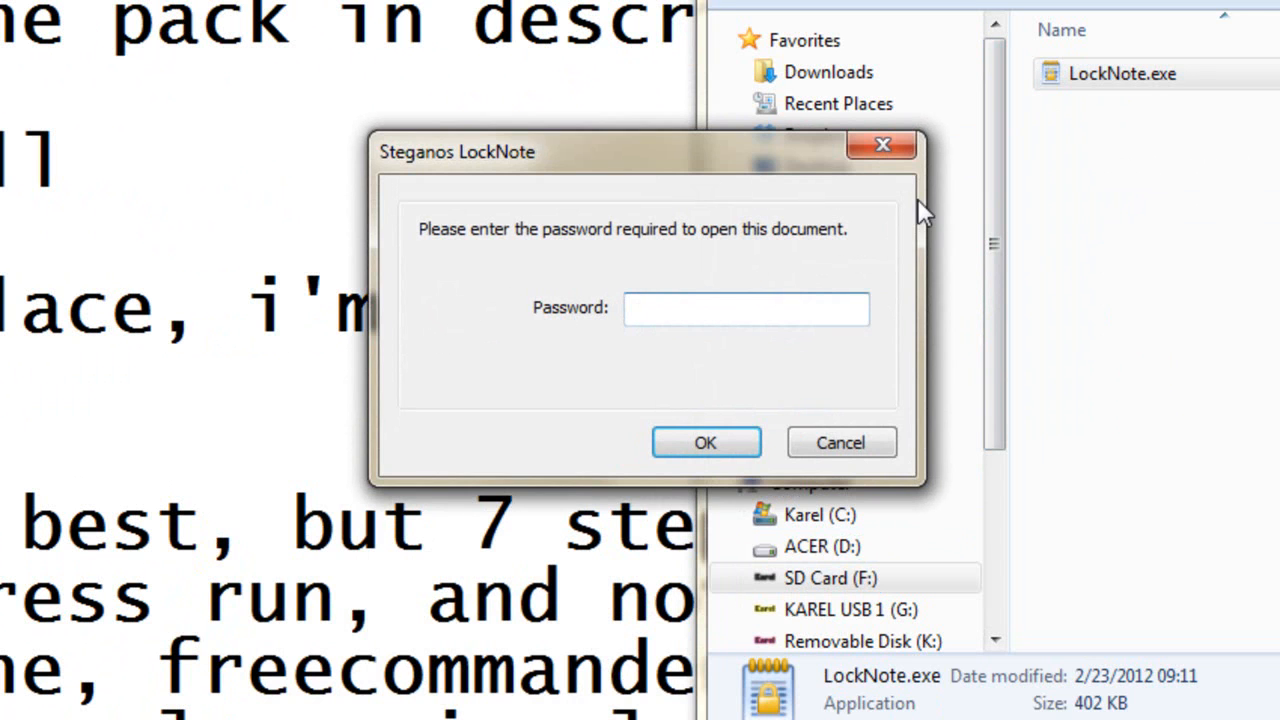
left_click(705, 442)
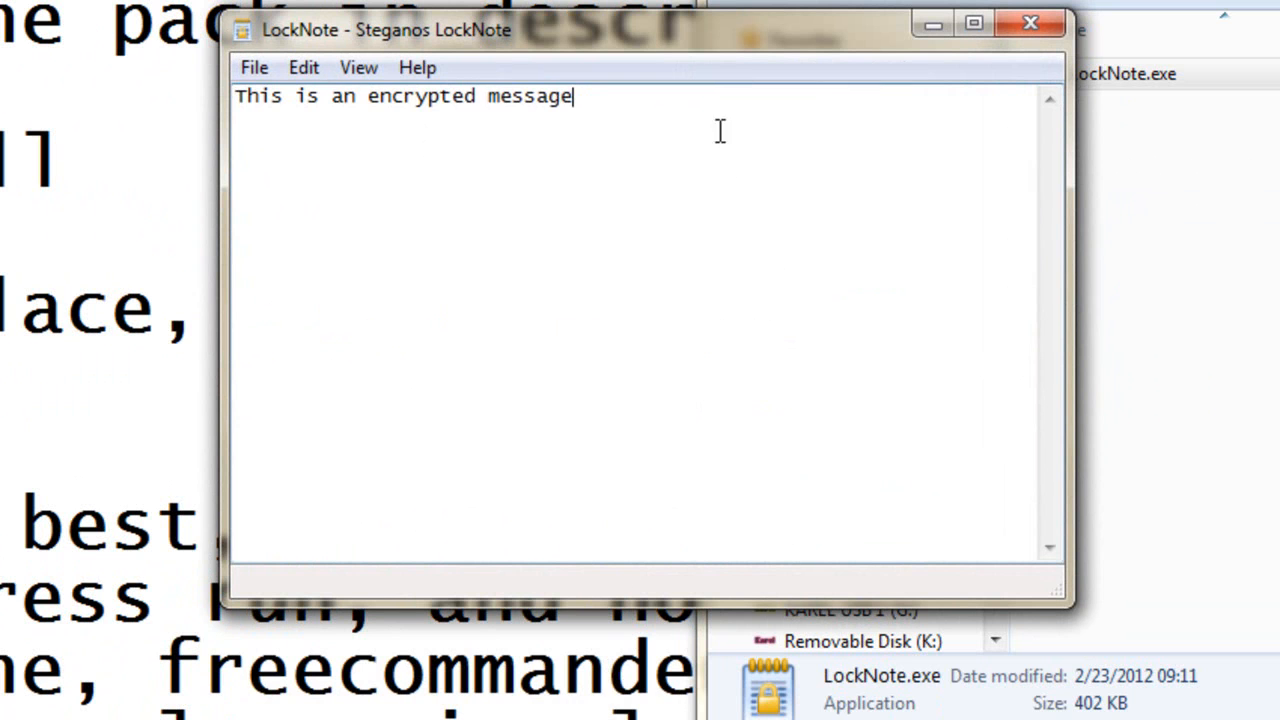
mouse_move(660, 100)
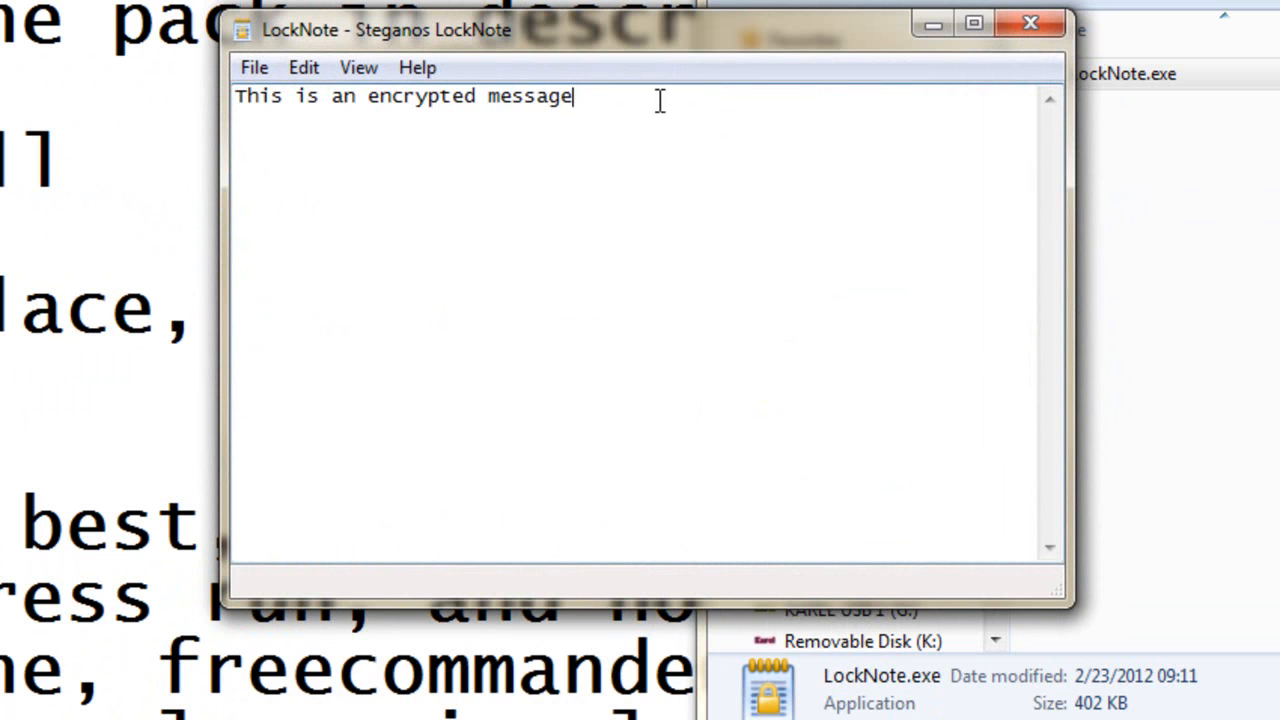
- Write 'New encrypted message' and save it as a password-protected note file
type("N")
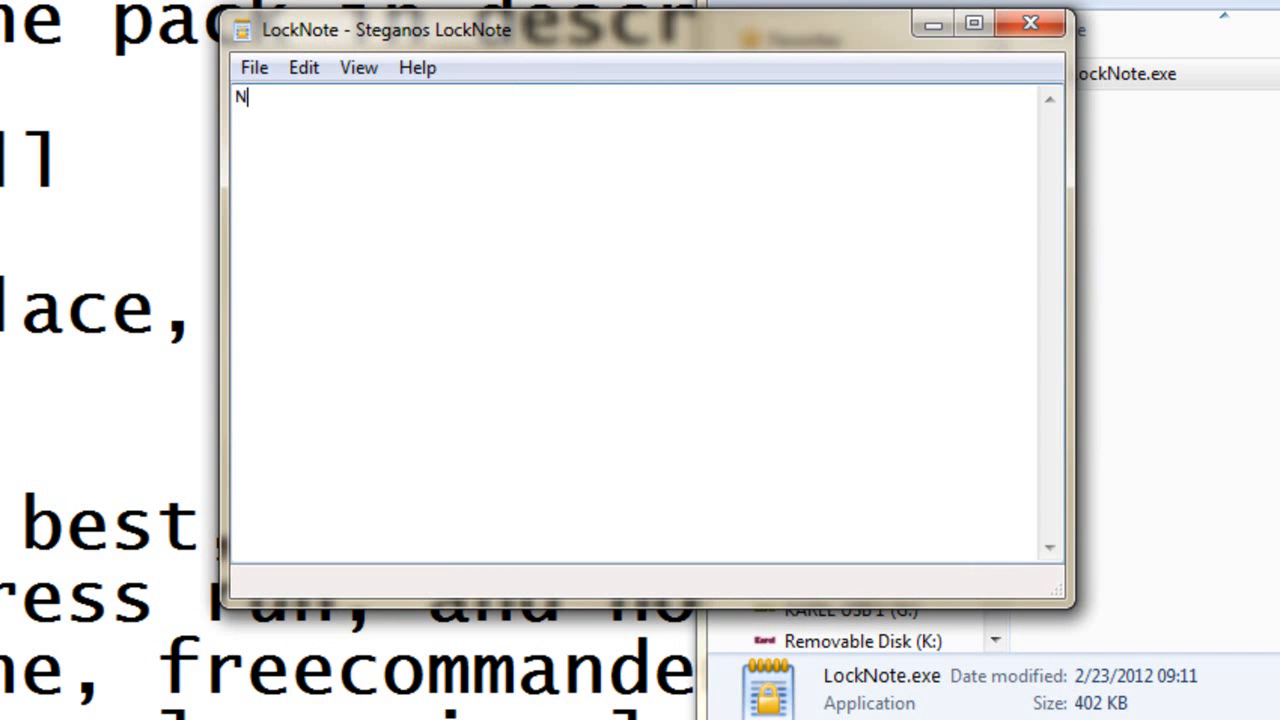
type("ew encry")
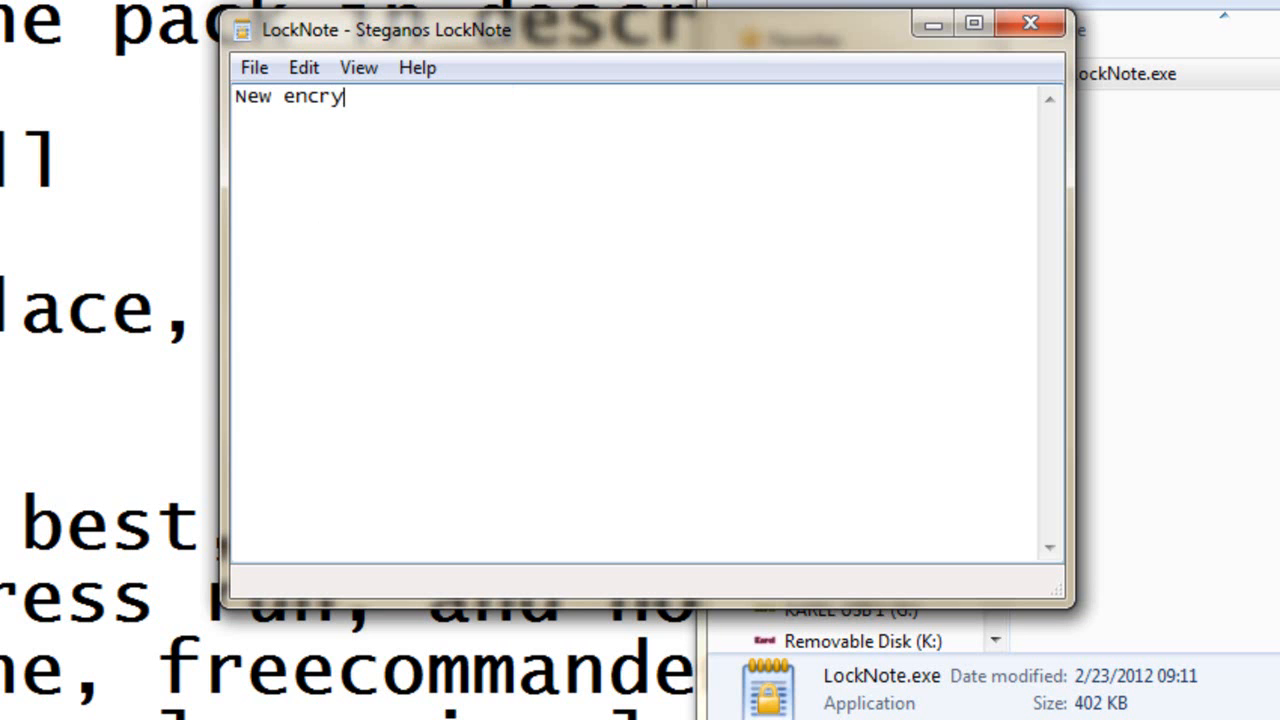
type("pted message")
type("encrypt")
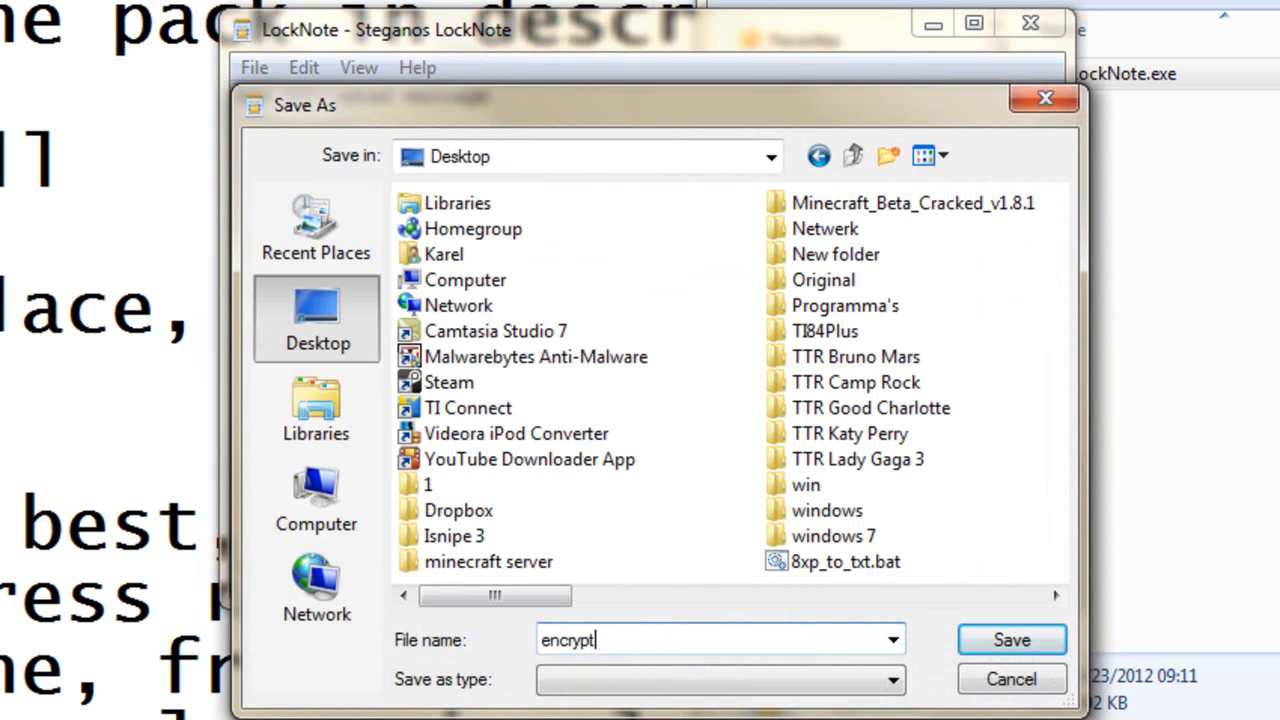
left_click(1011, 639)
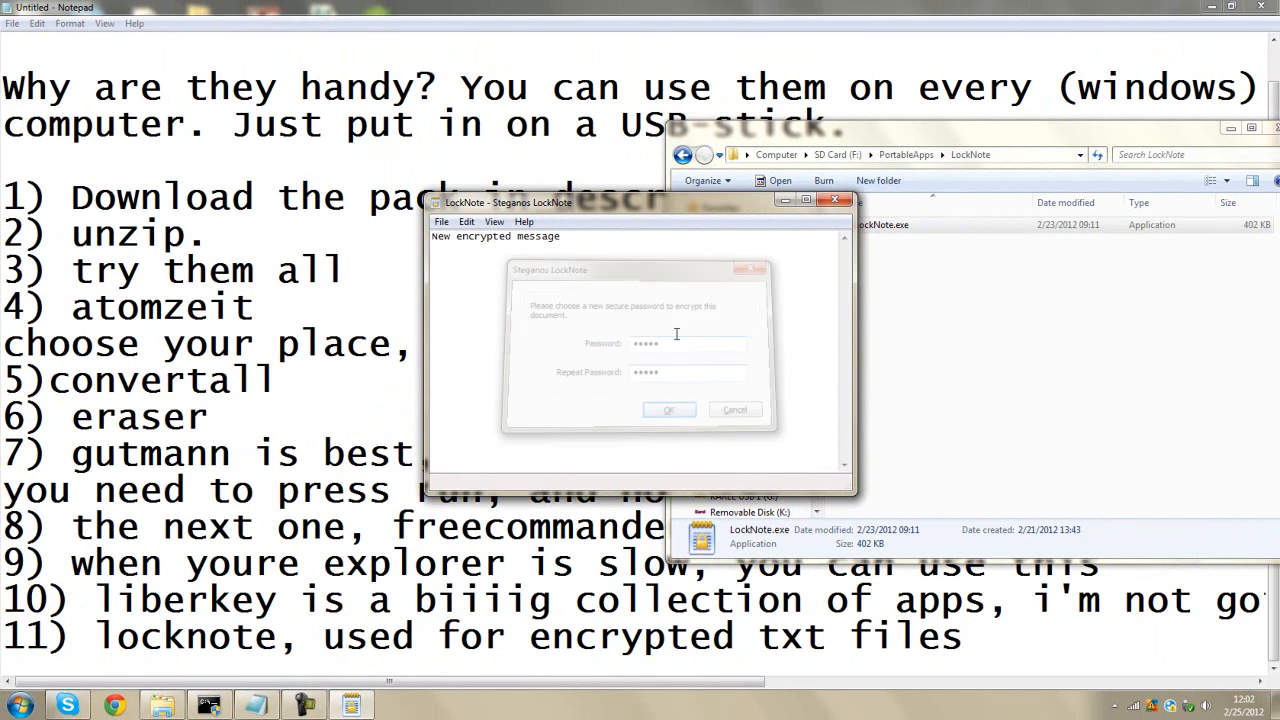
left_click(735, 409)
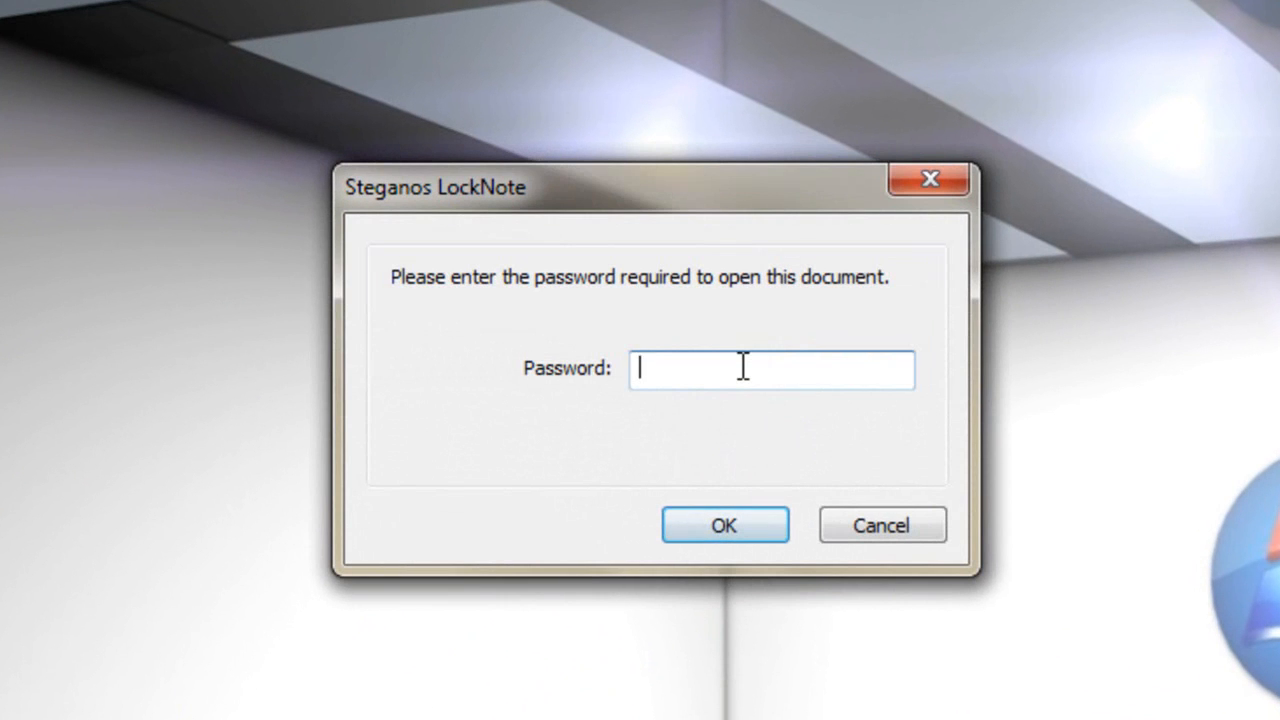
- Reopen the encrypted note with its password to show the decrypted text, then close LockNote
type("•")
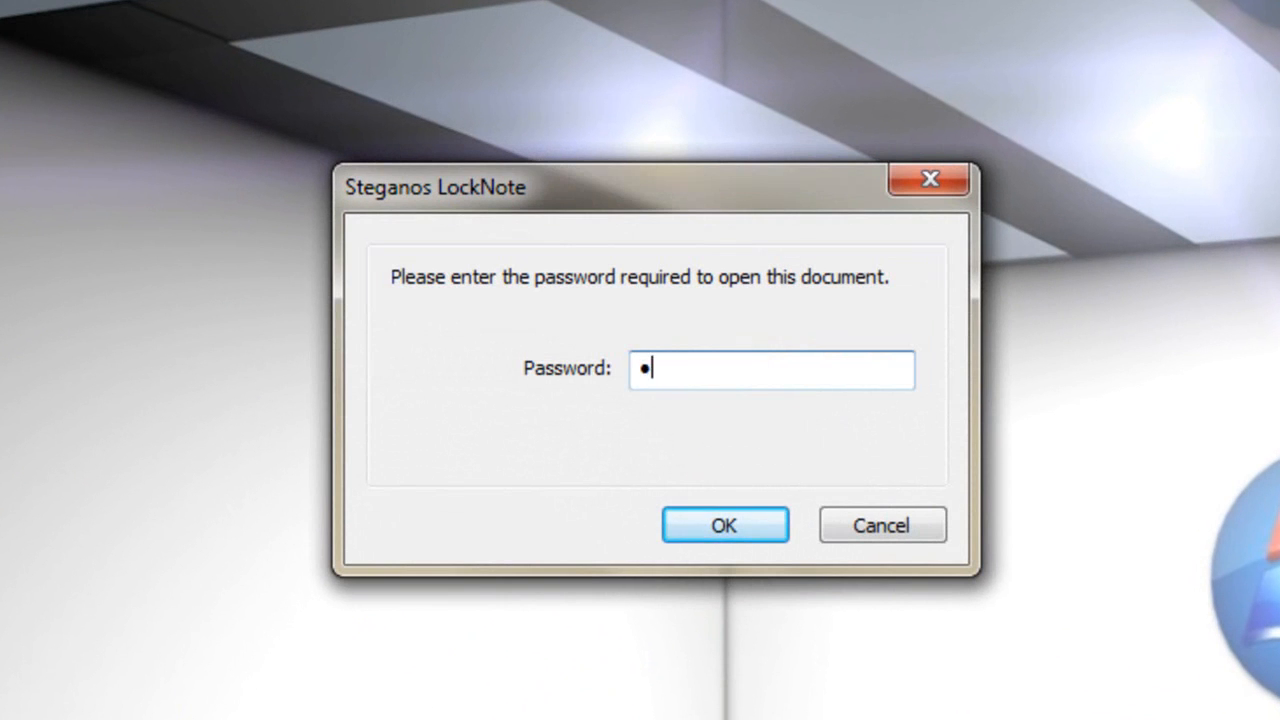
left_click(724, 524)
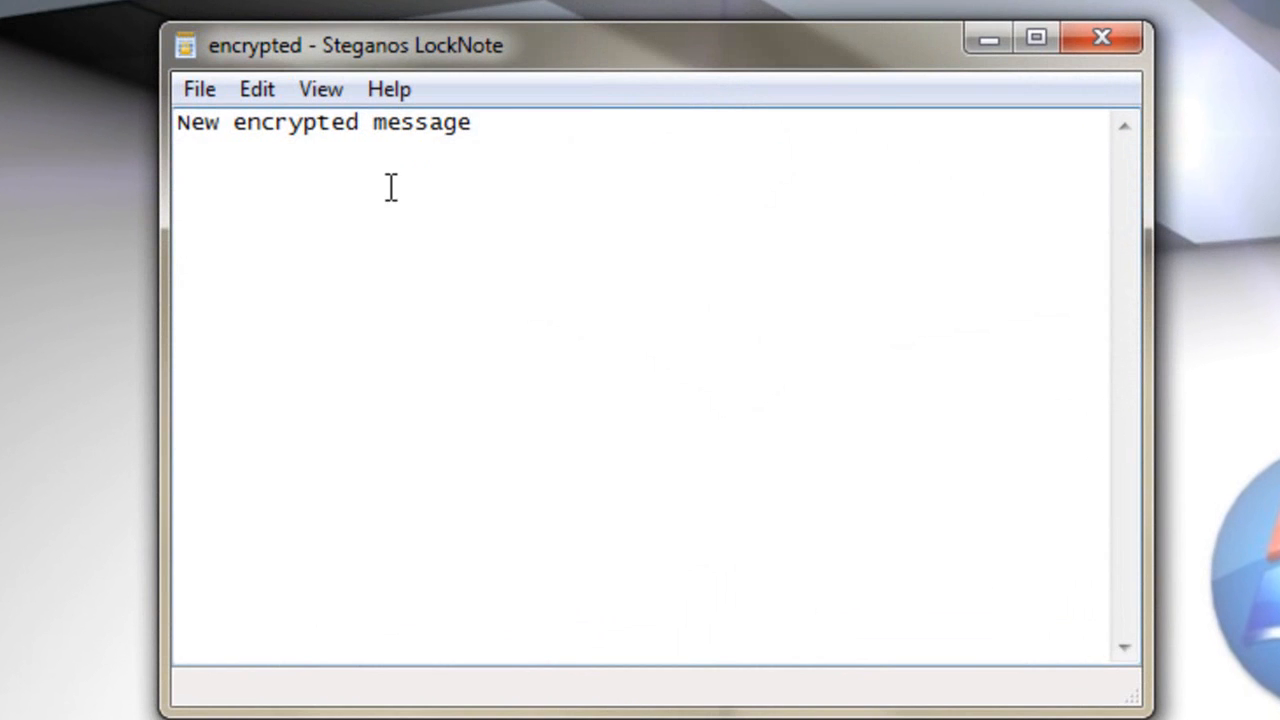
mouse_move(430, 155)
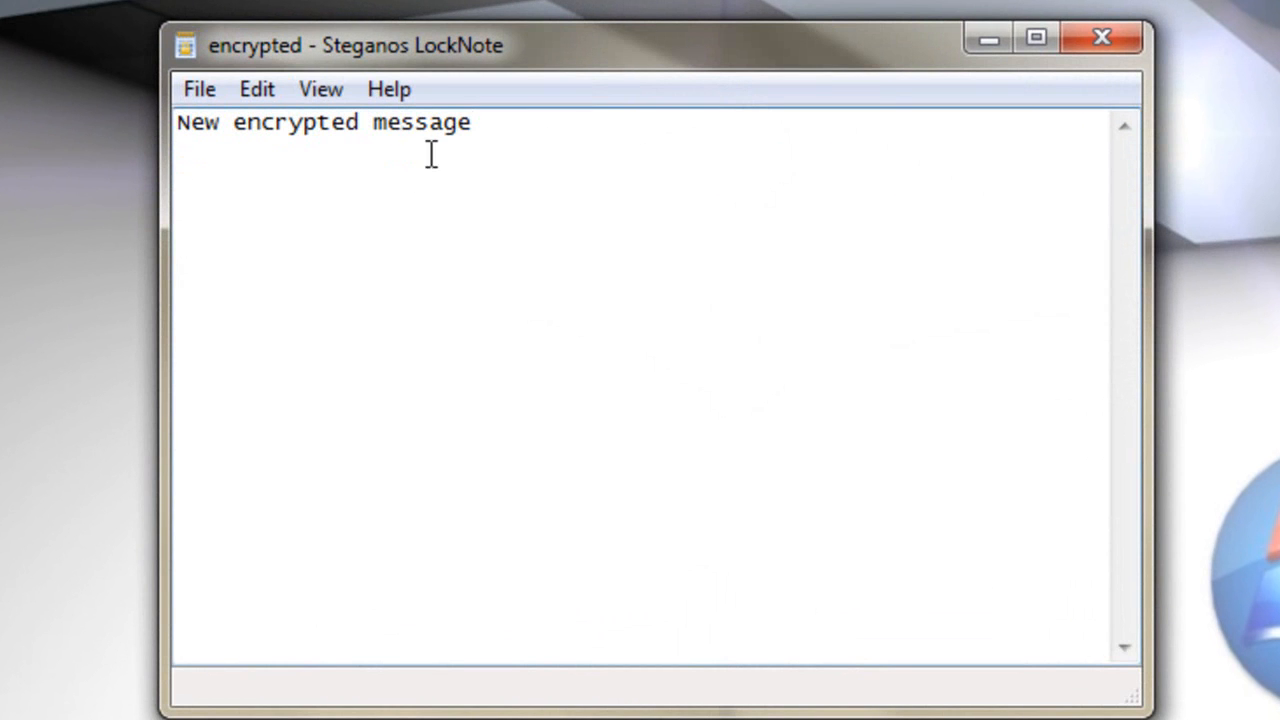
left_click(1100, 38)
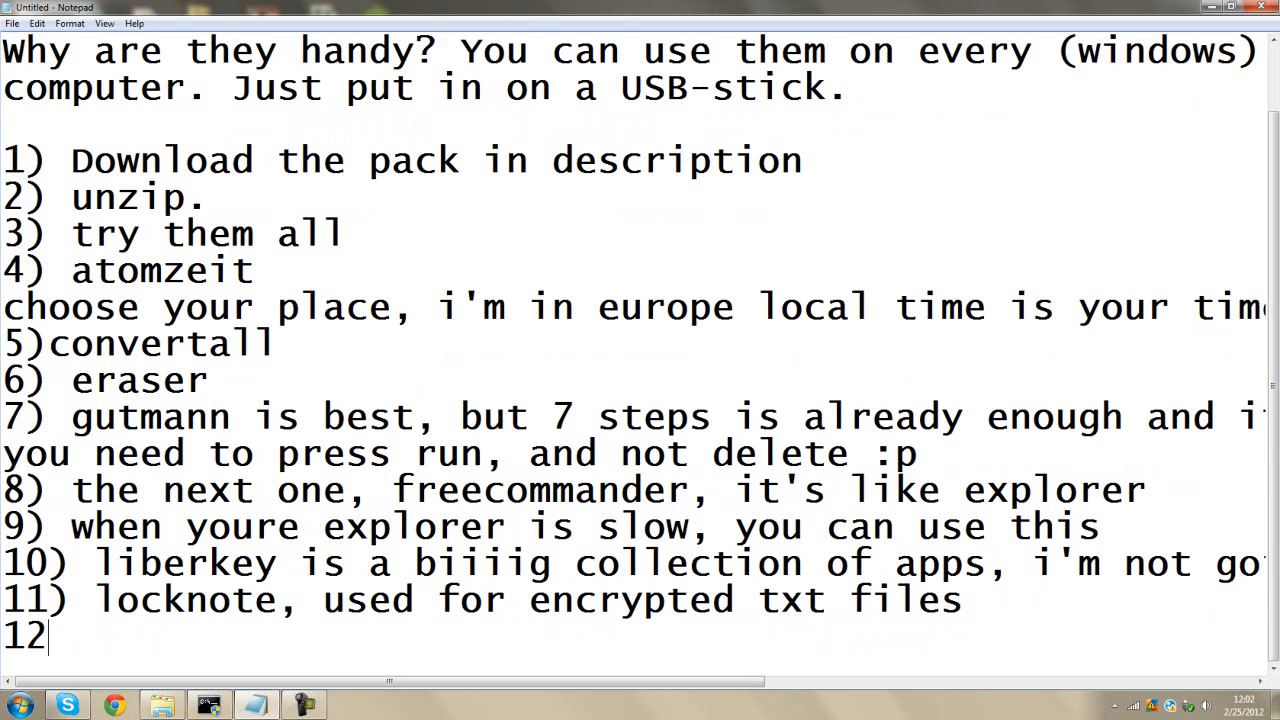
- Add item 12 'so, very handy,' and begin item 13, opening the Lupo folder
type(") so, very")
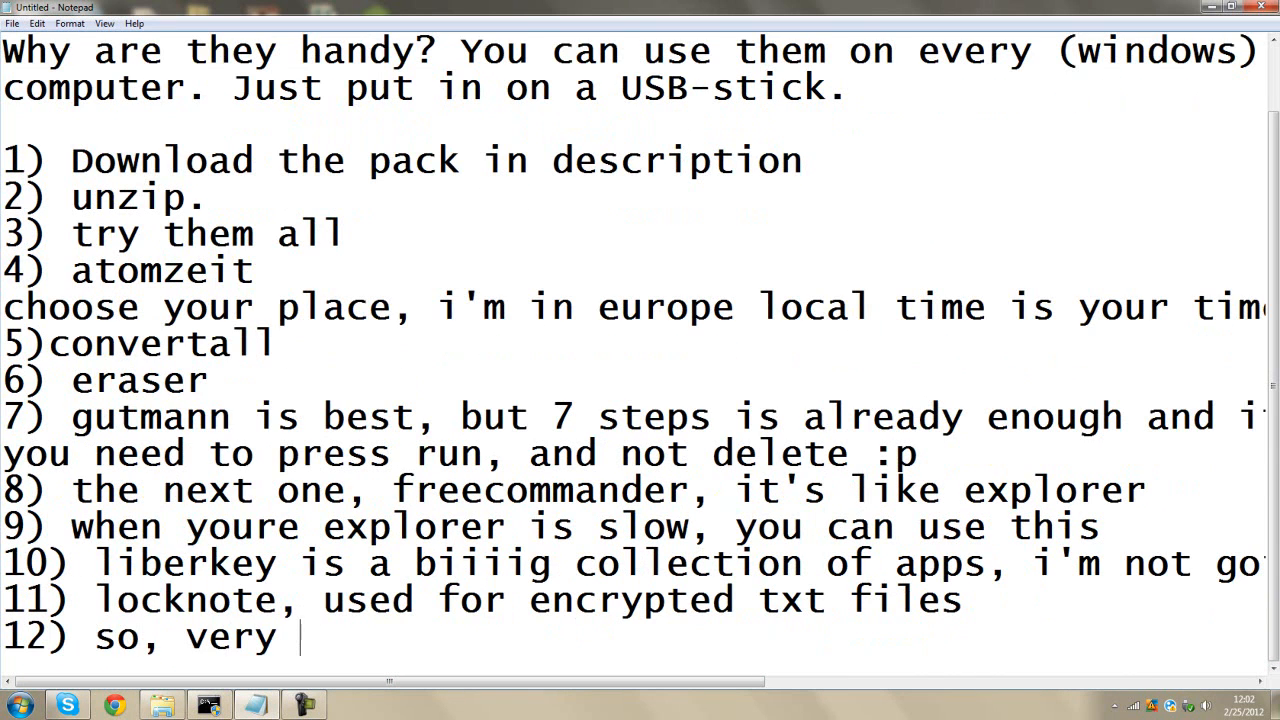
type("handy,")
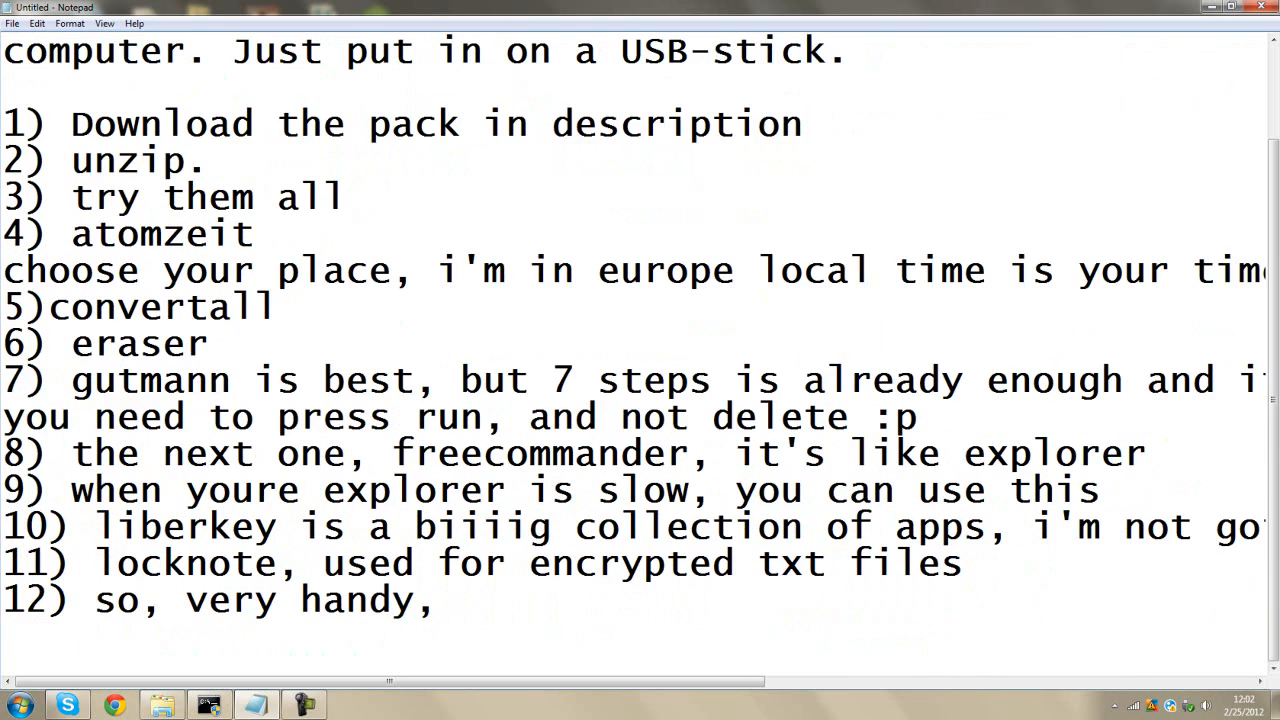
type("13) the next")
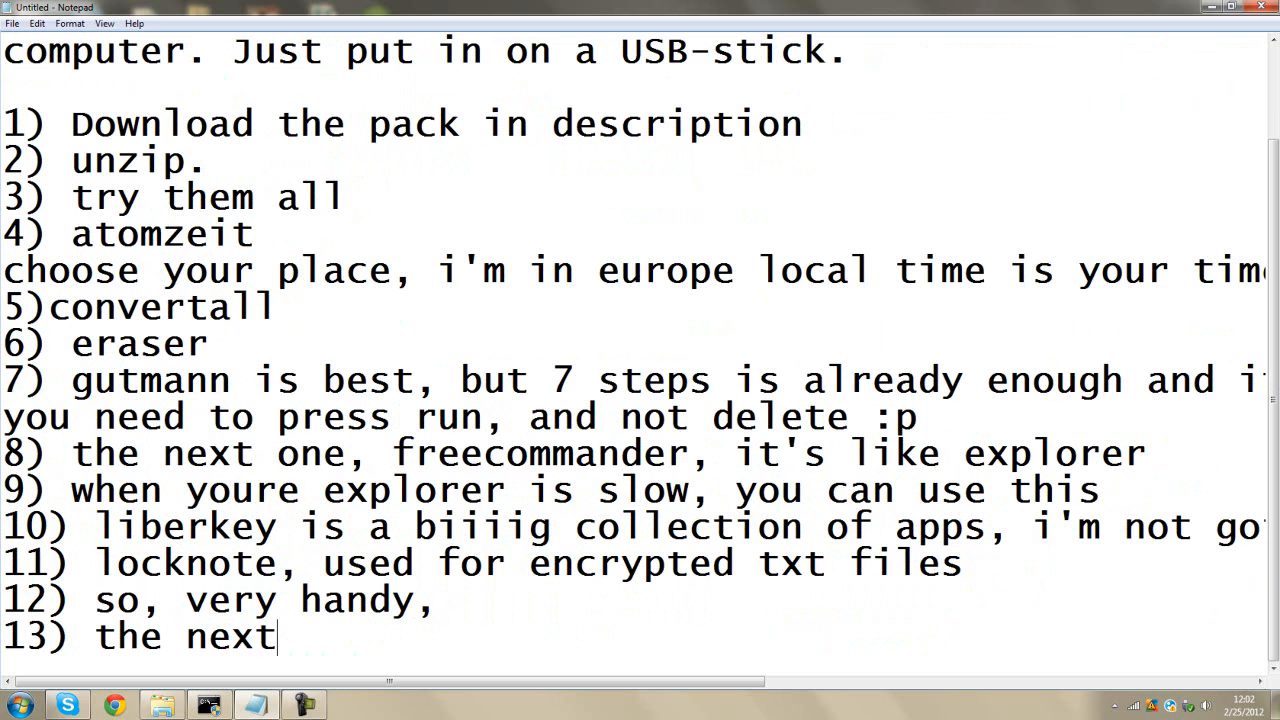
type("one")
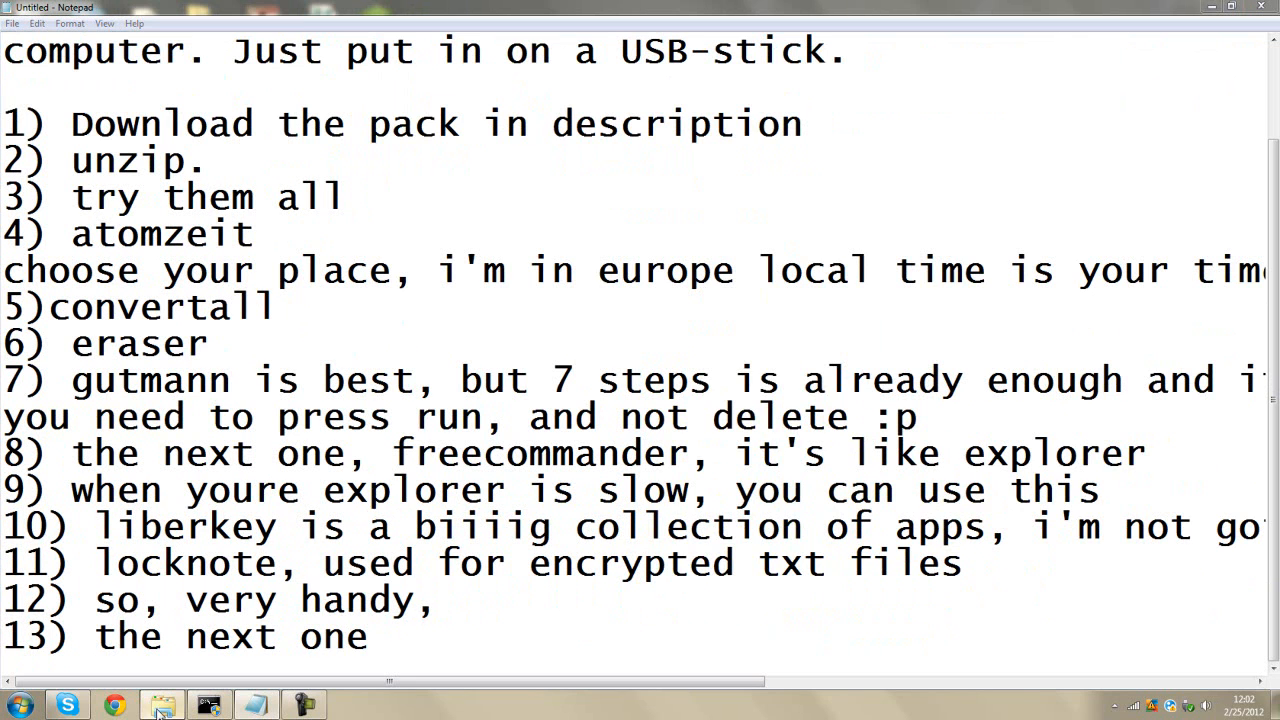
left_click(161, 705)
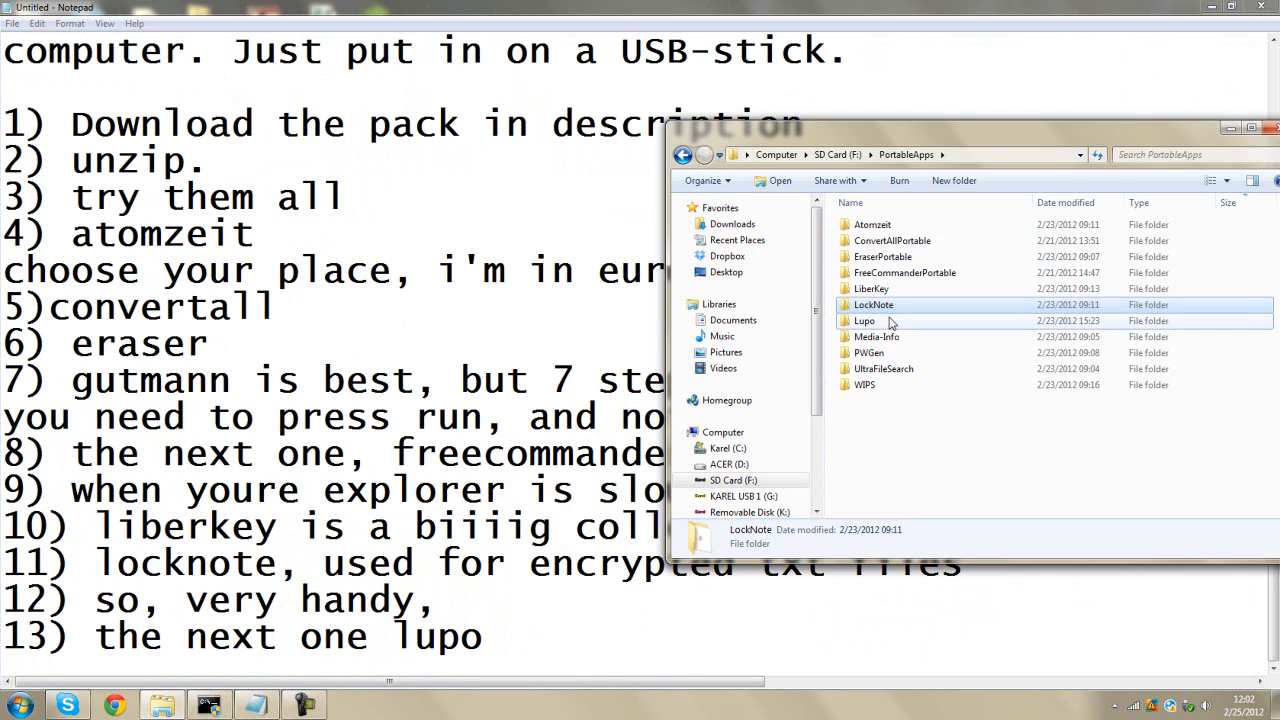
double_click(864, 320)
type(", it's als")
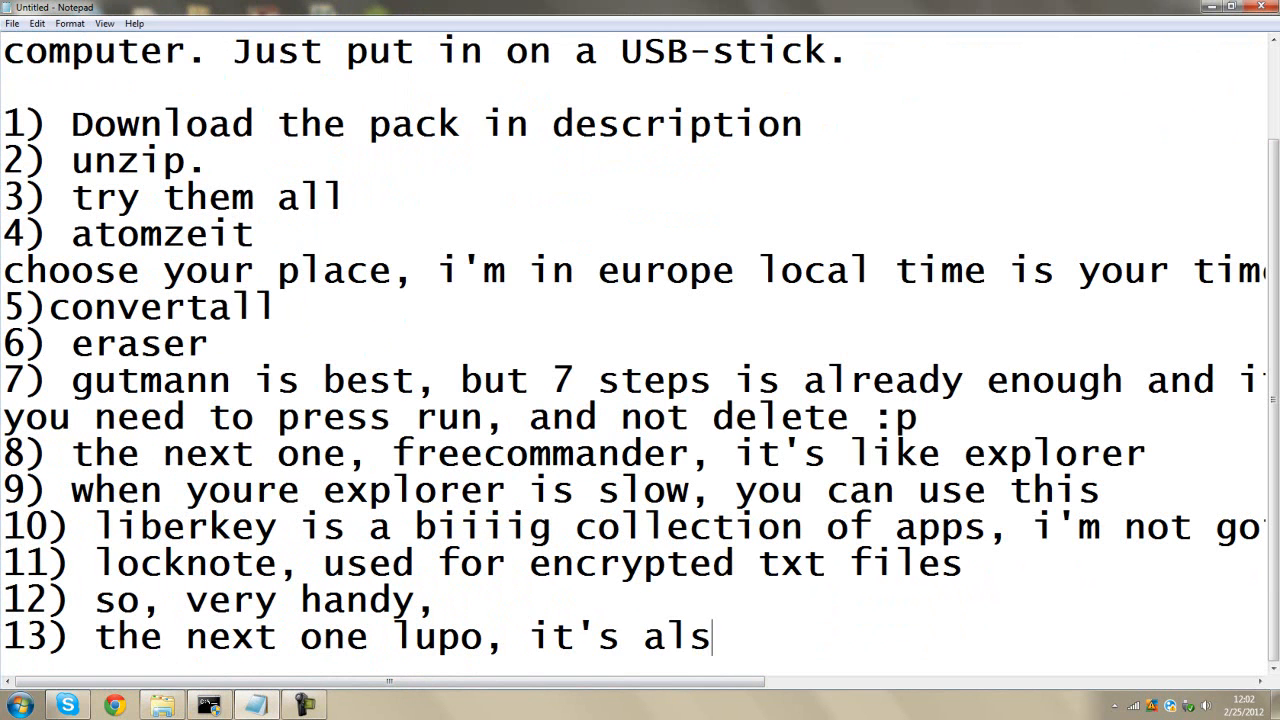
- Finish item 13 describing Lupo as a big collection, the same as LiberKey
type("o a big collection, works")
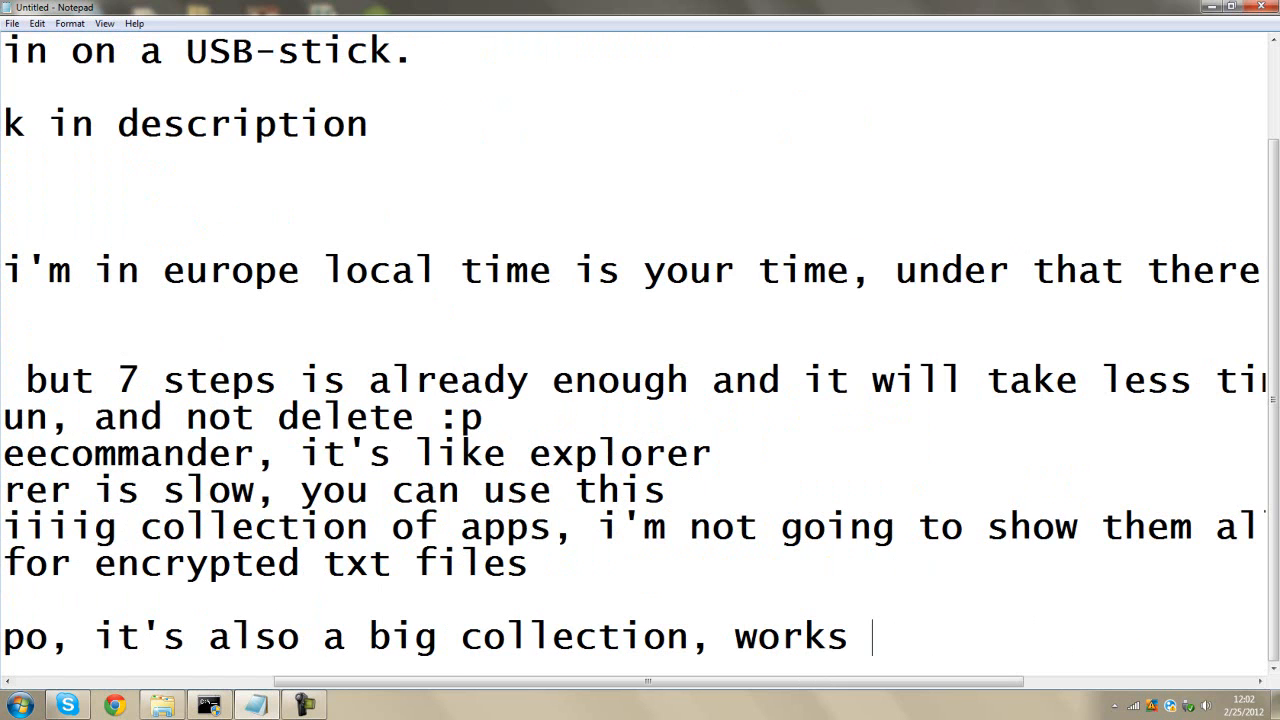
type("the same a")
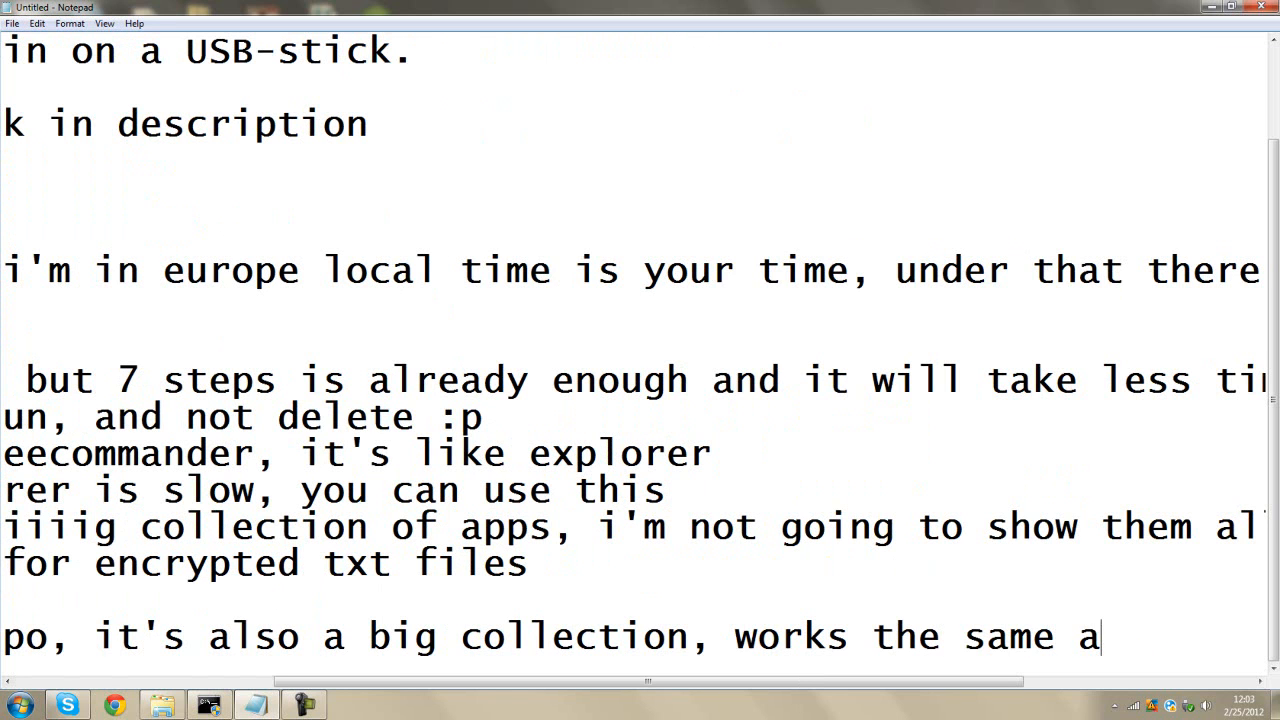
type("s l")
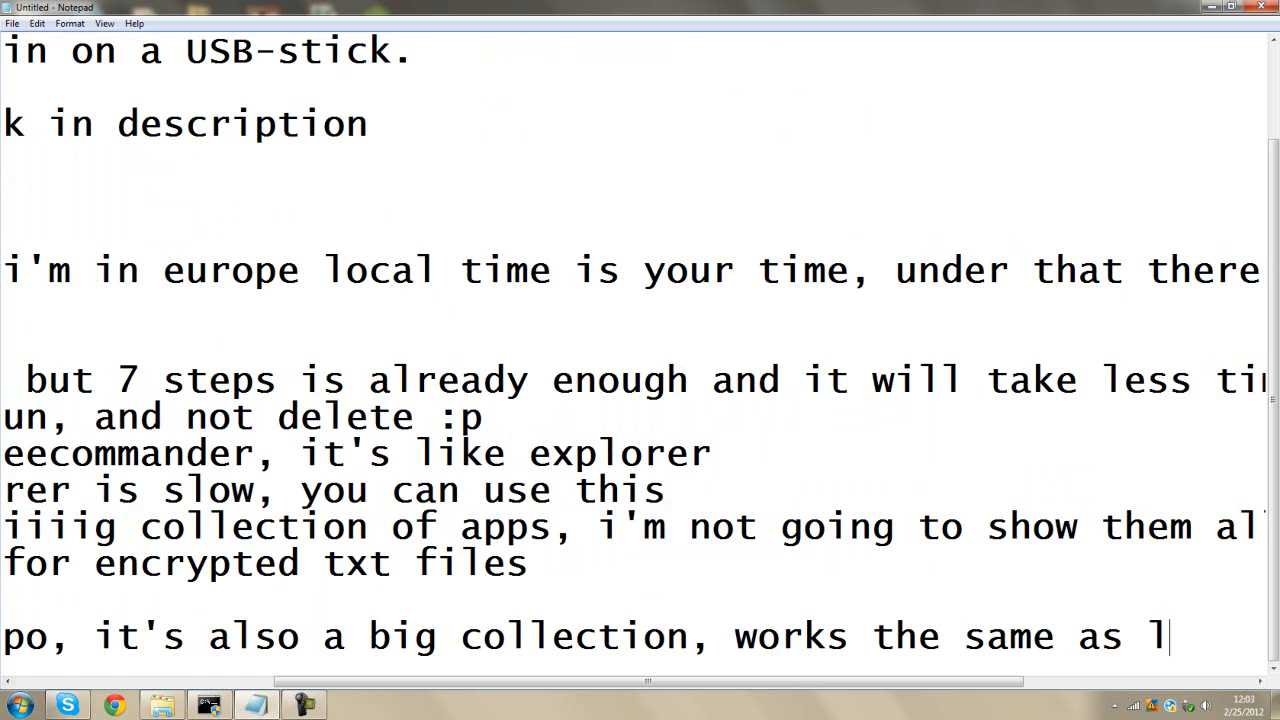
scroll("up", 3)
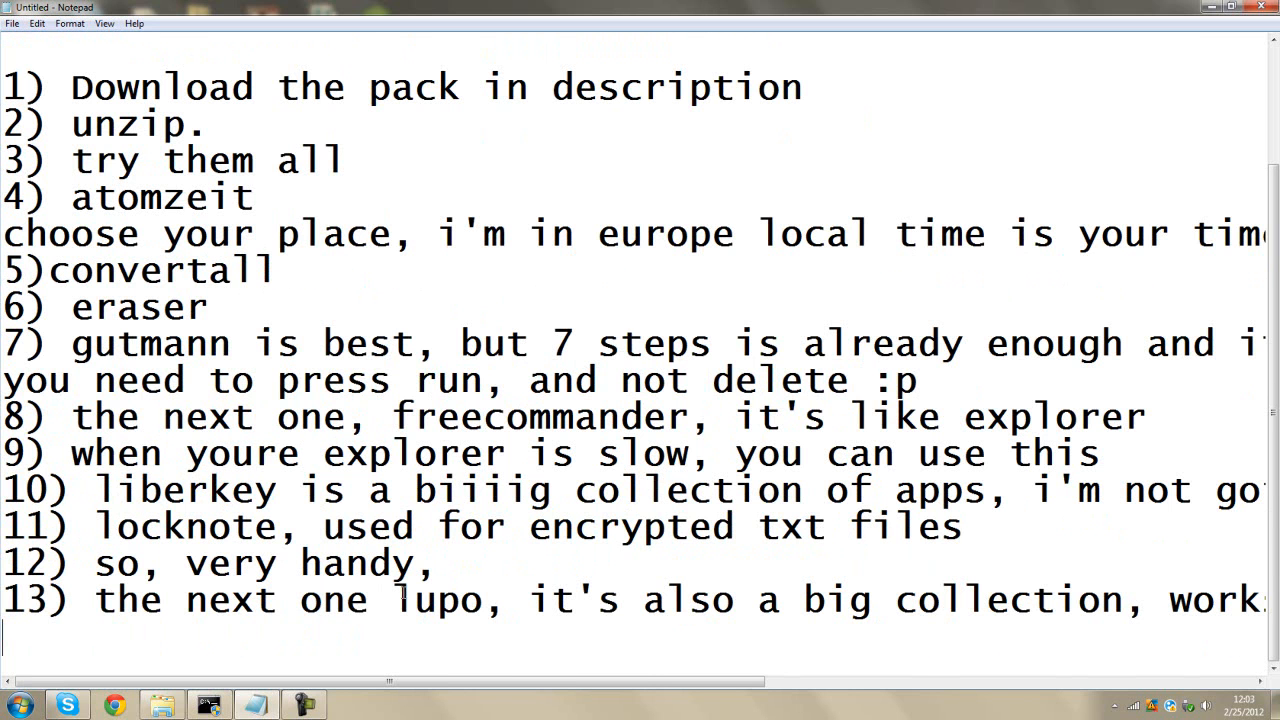
left_click(160, 705)
type("14) medi")
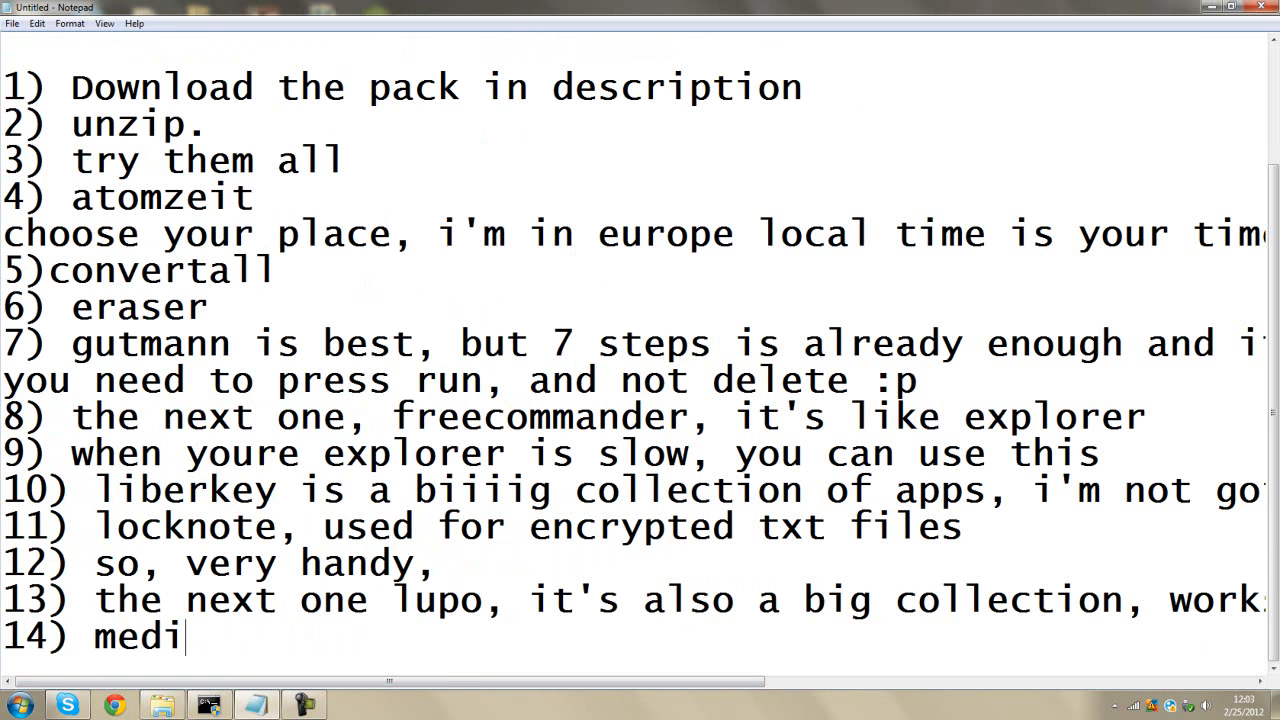
- Add item 14 'media info gives you info about an mp3, movie,...'
type("a info gives")
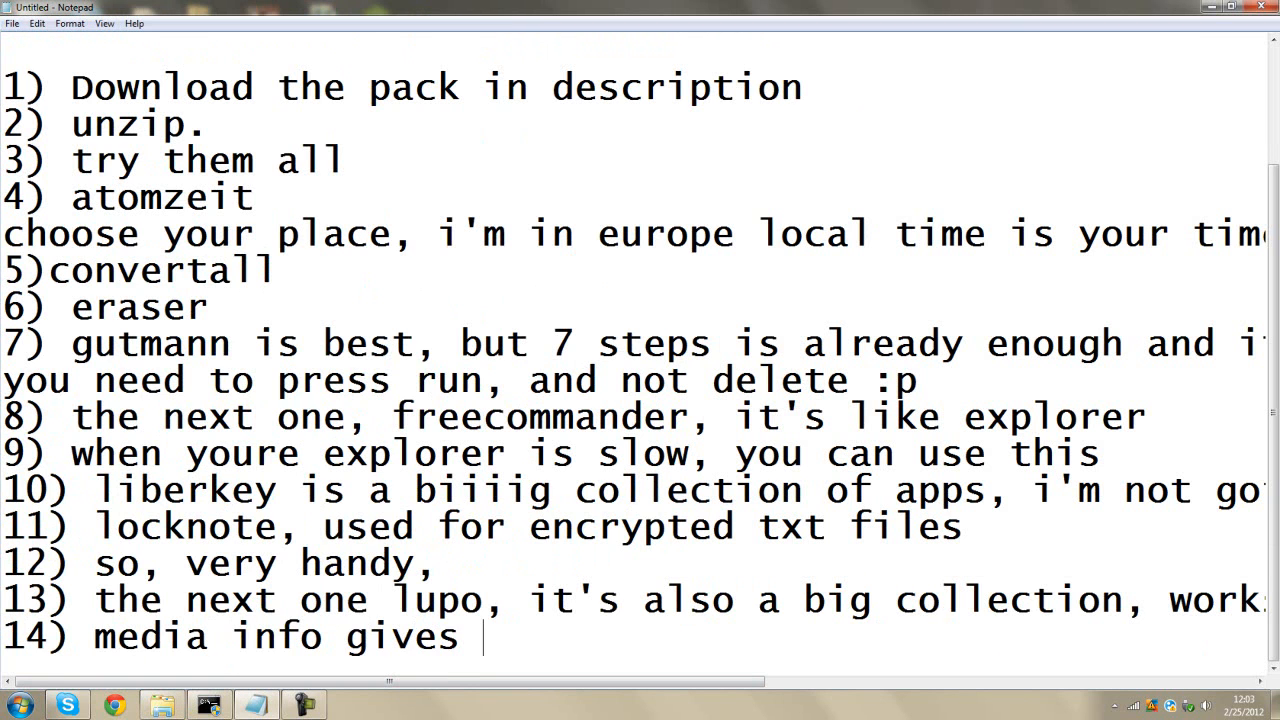
type("you info abo")
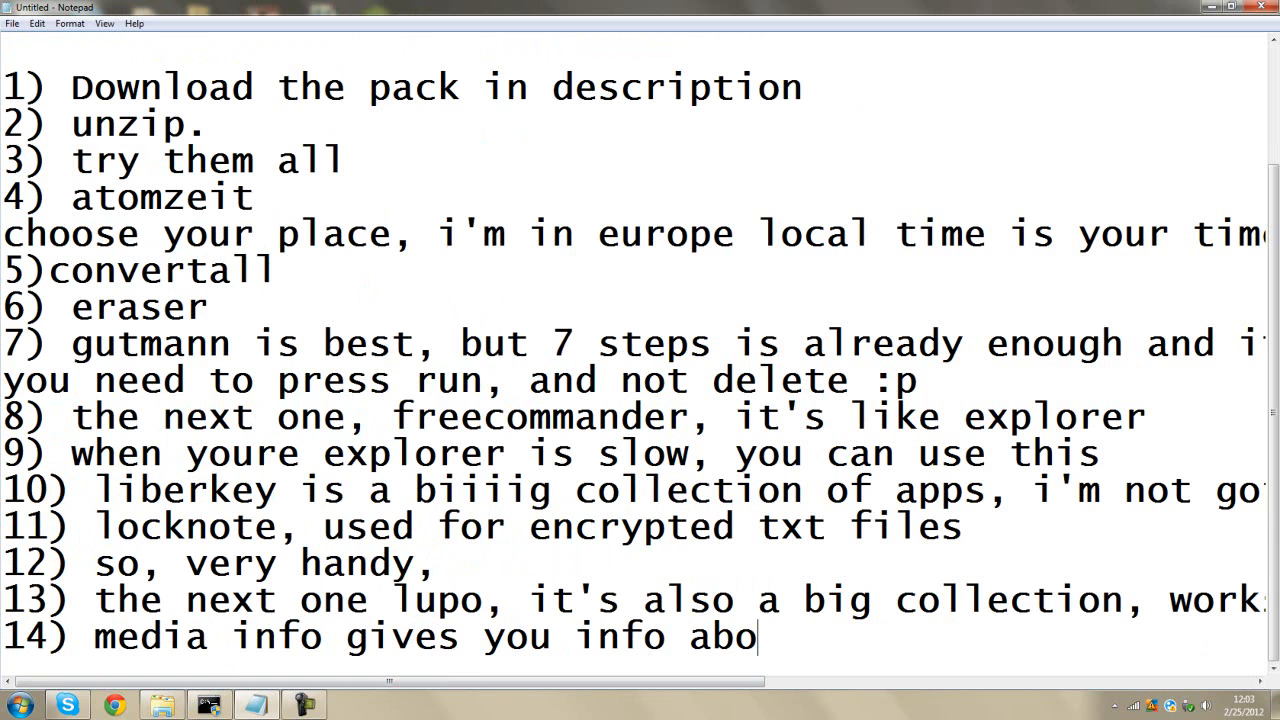
type("ut an")
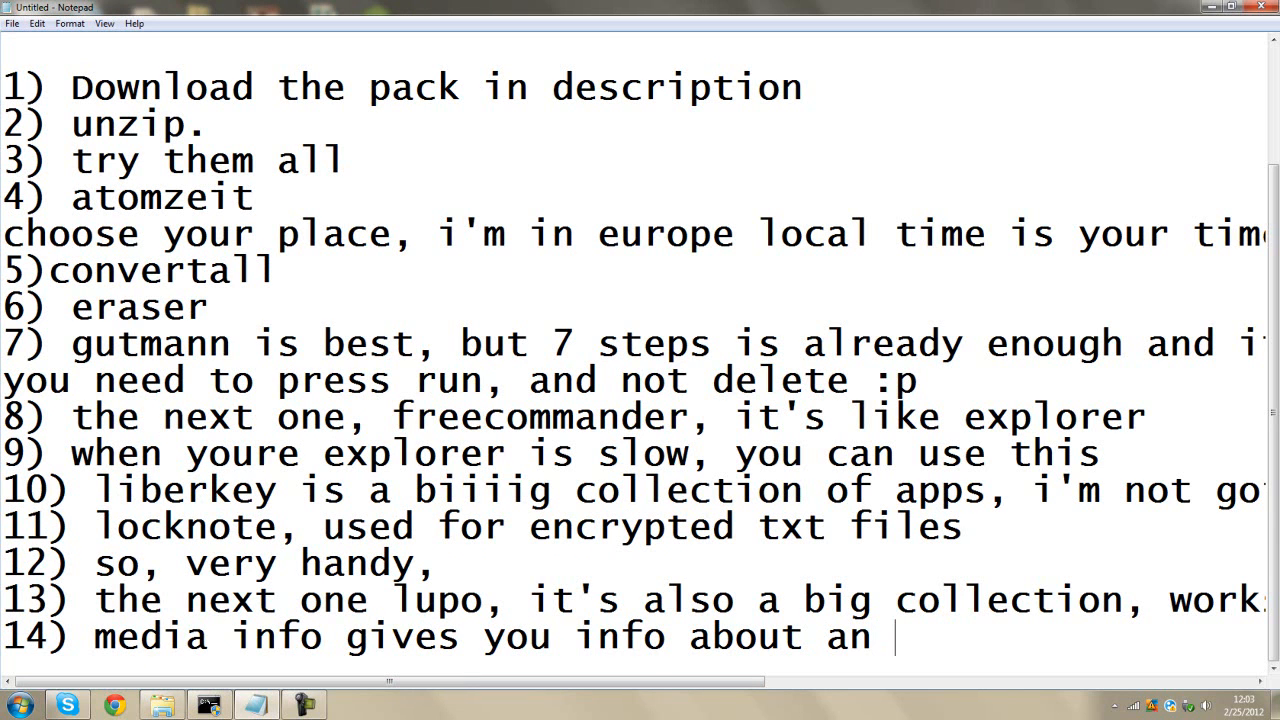
type("mp3")
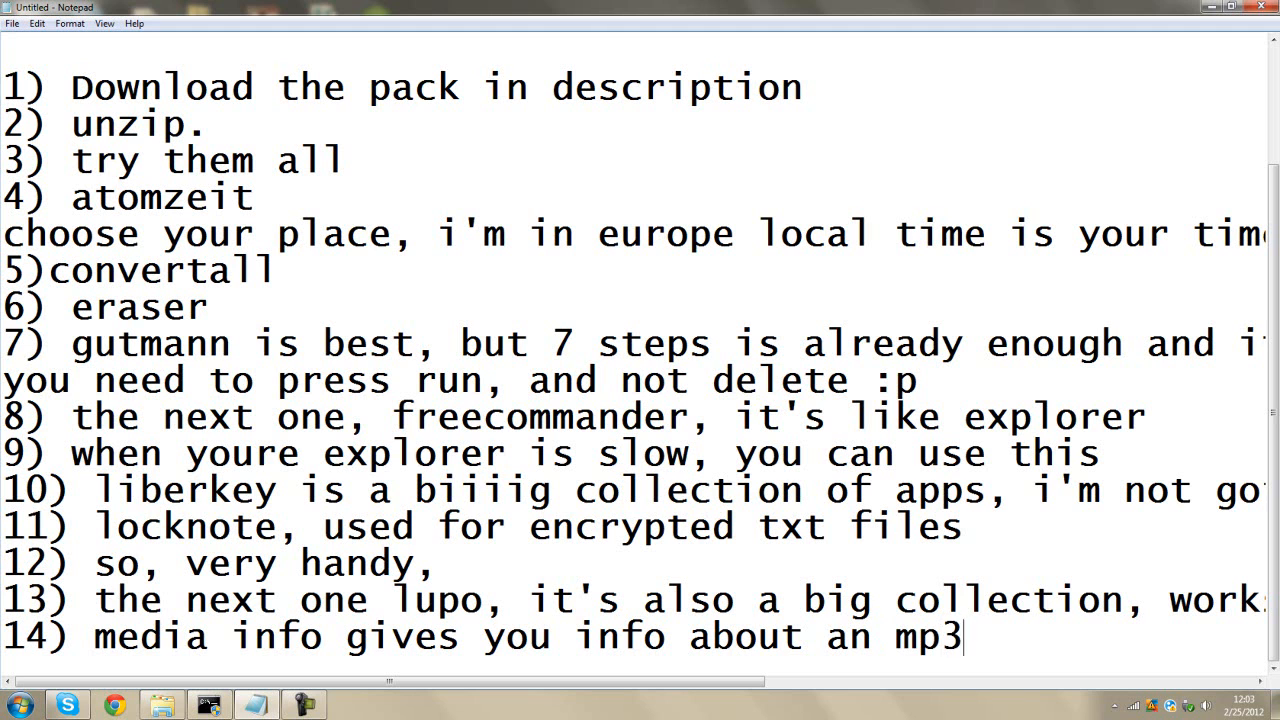
type(", movie,")
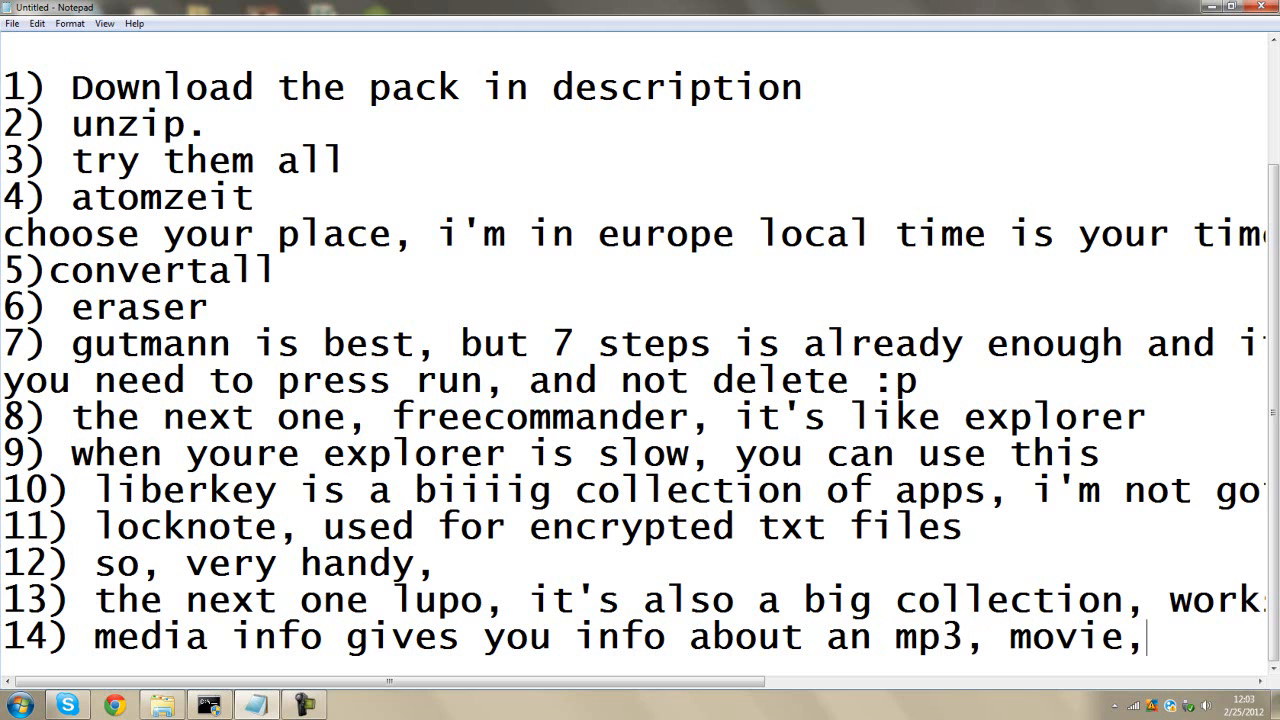
type("...")
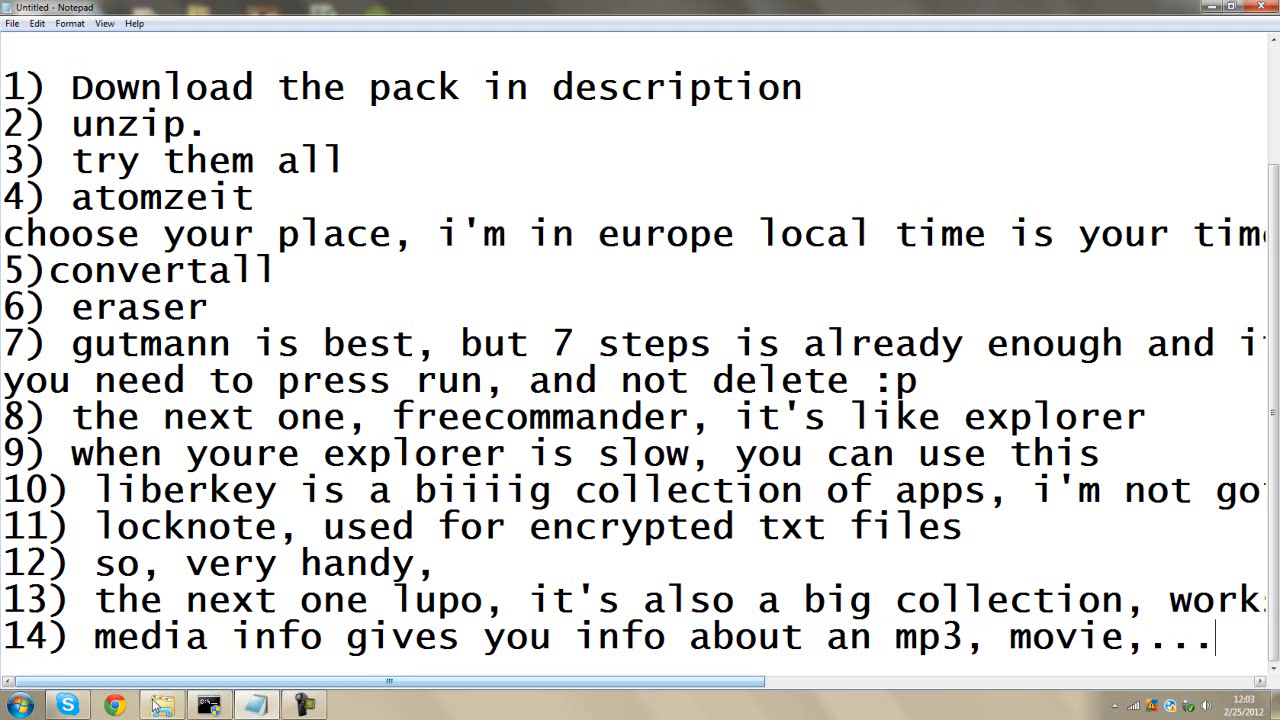
- Launch mediaInfo.exe, load an MP3 and review its details: MPEG audio, 320 Kbps, 5mn 36s
left_click(160, 705)
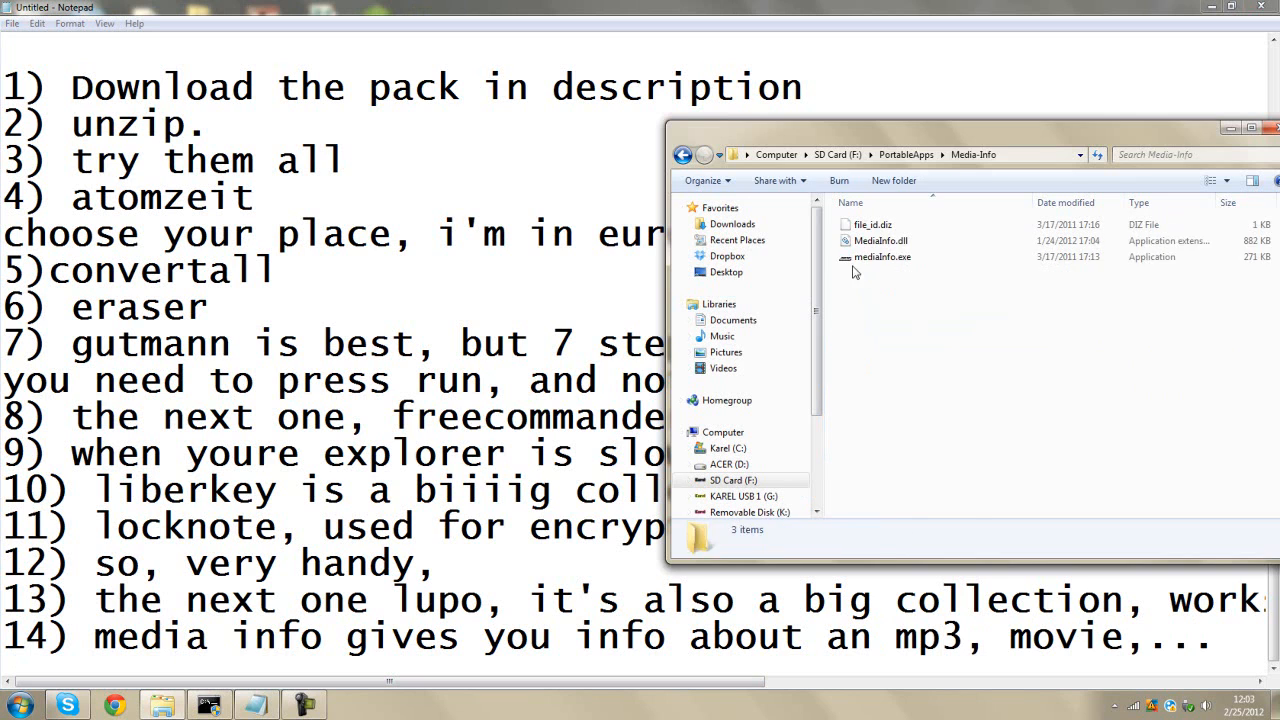
double_click(882, 257)
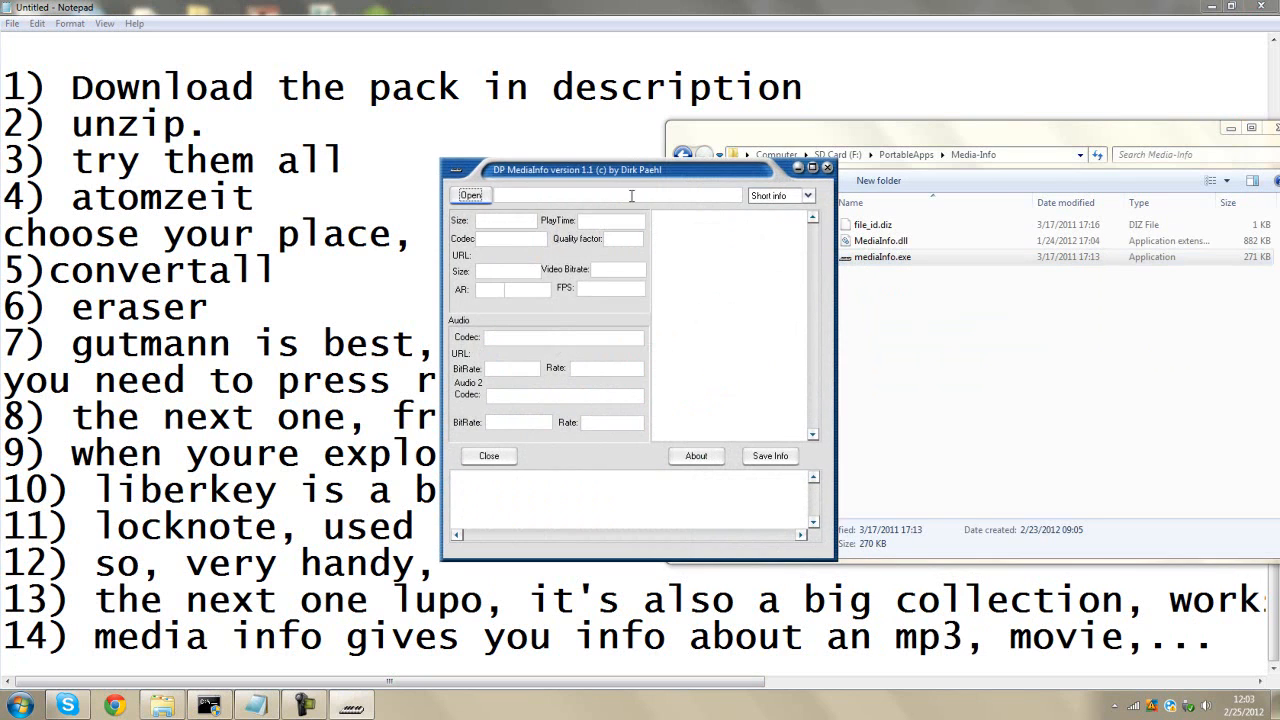
left_click(471, 195)
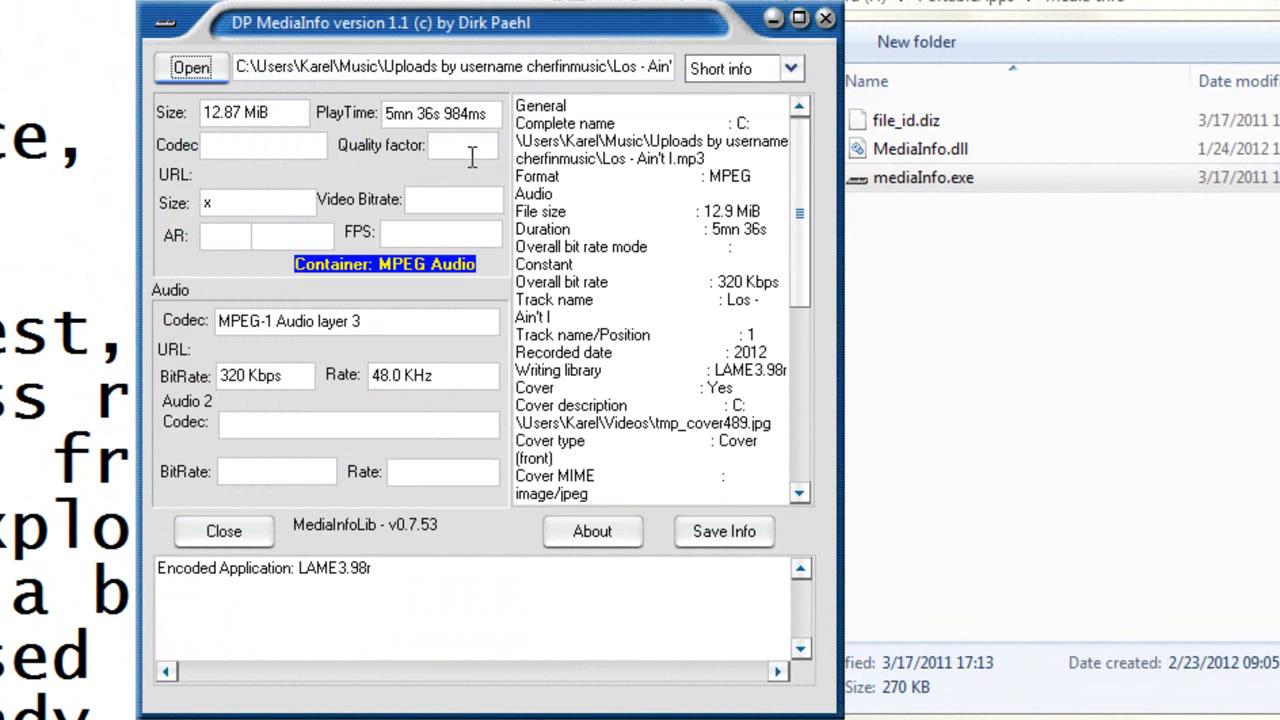
scroll("down", 3)
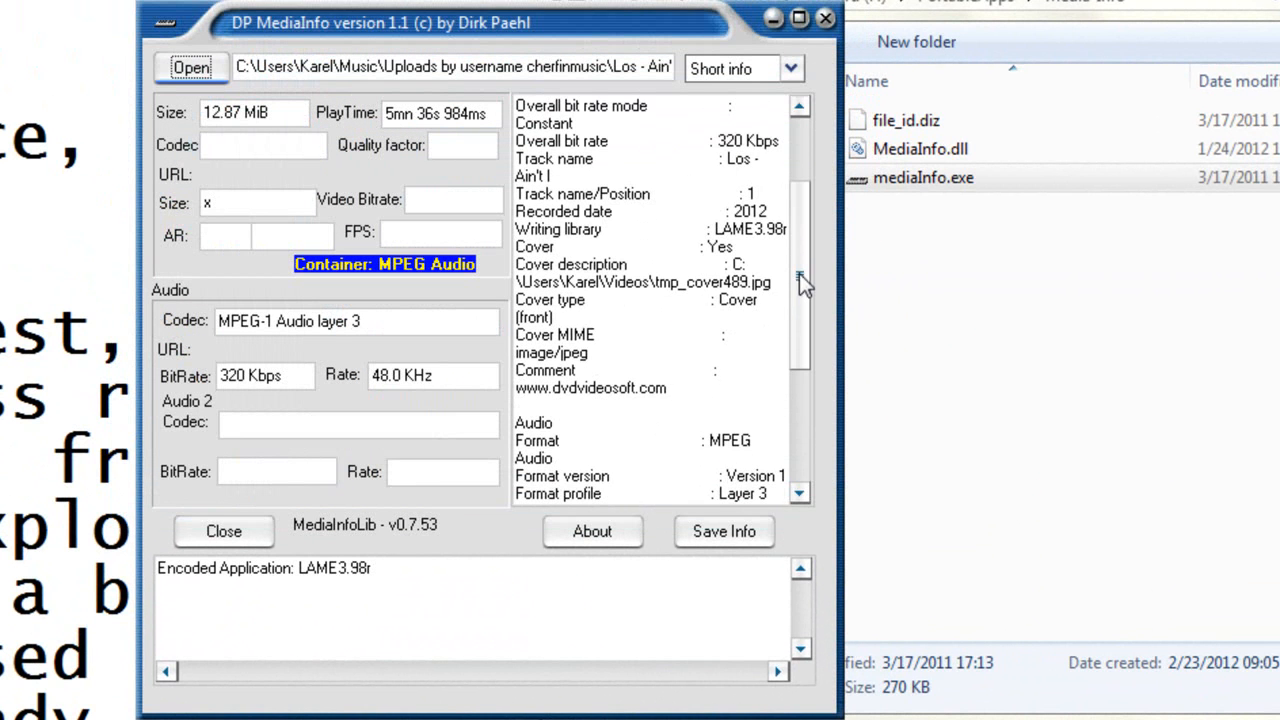
mouse_move(800, 30)
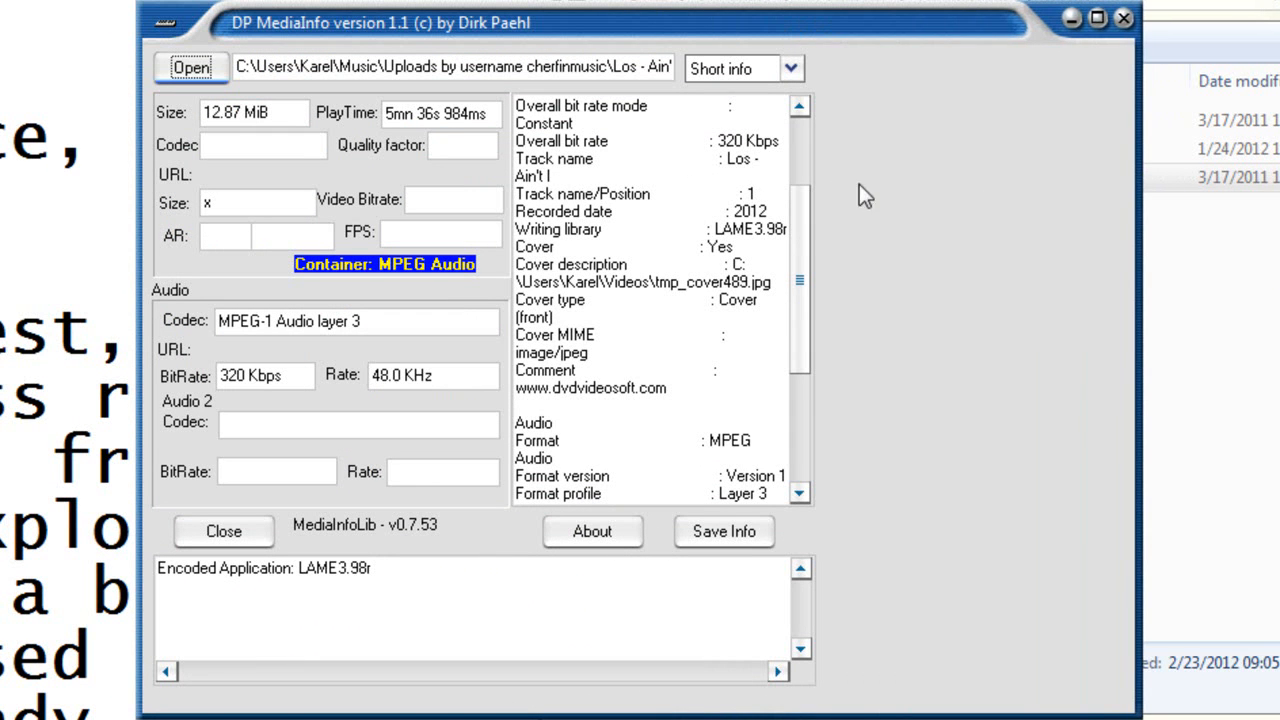
scroll("down", 3)
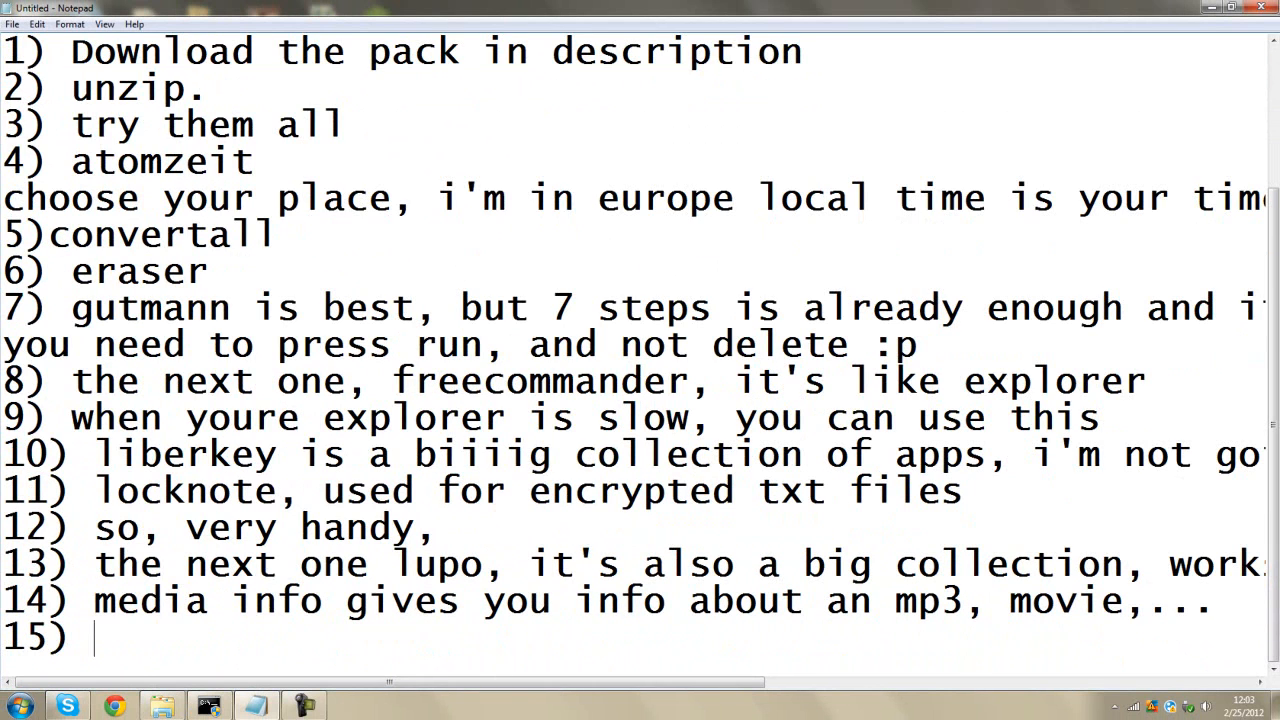
- Add item 15 'PWgen, is a password generator, you can use it easily'
type("PWgen, is")
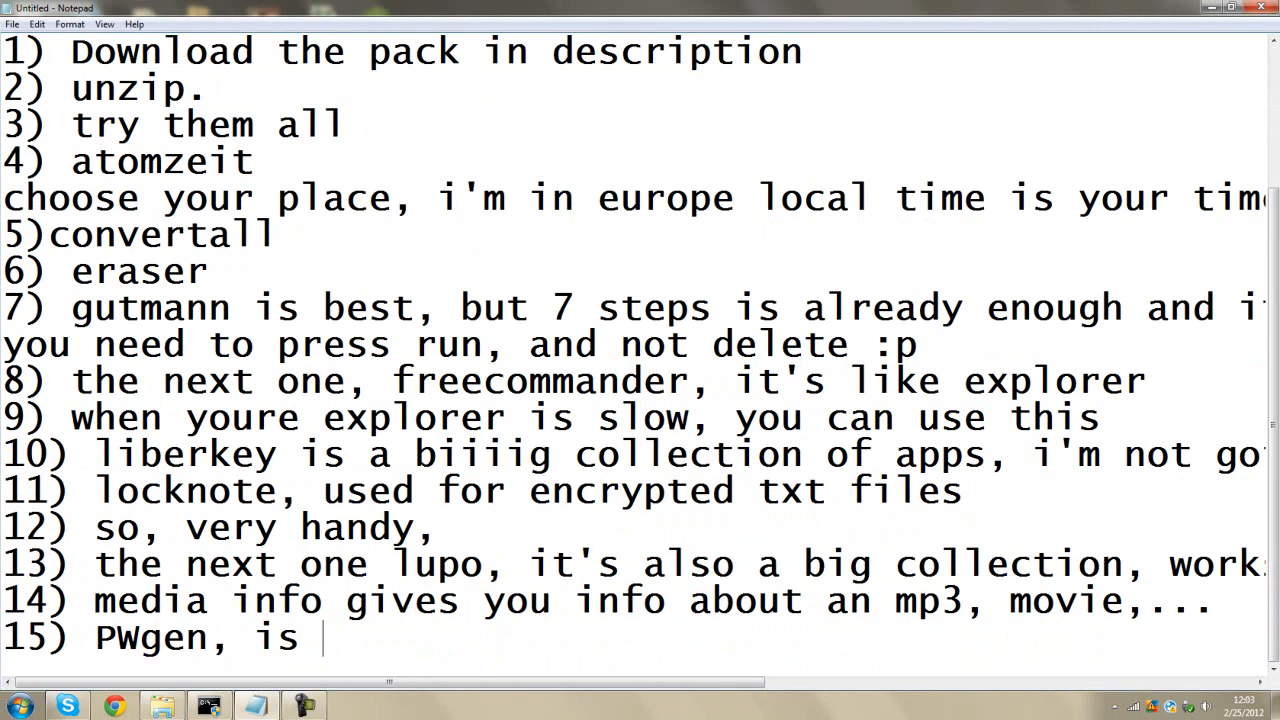
type("a password ge")
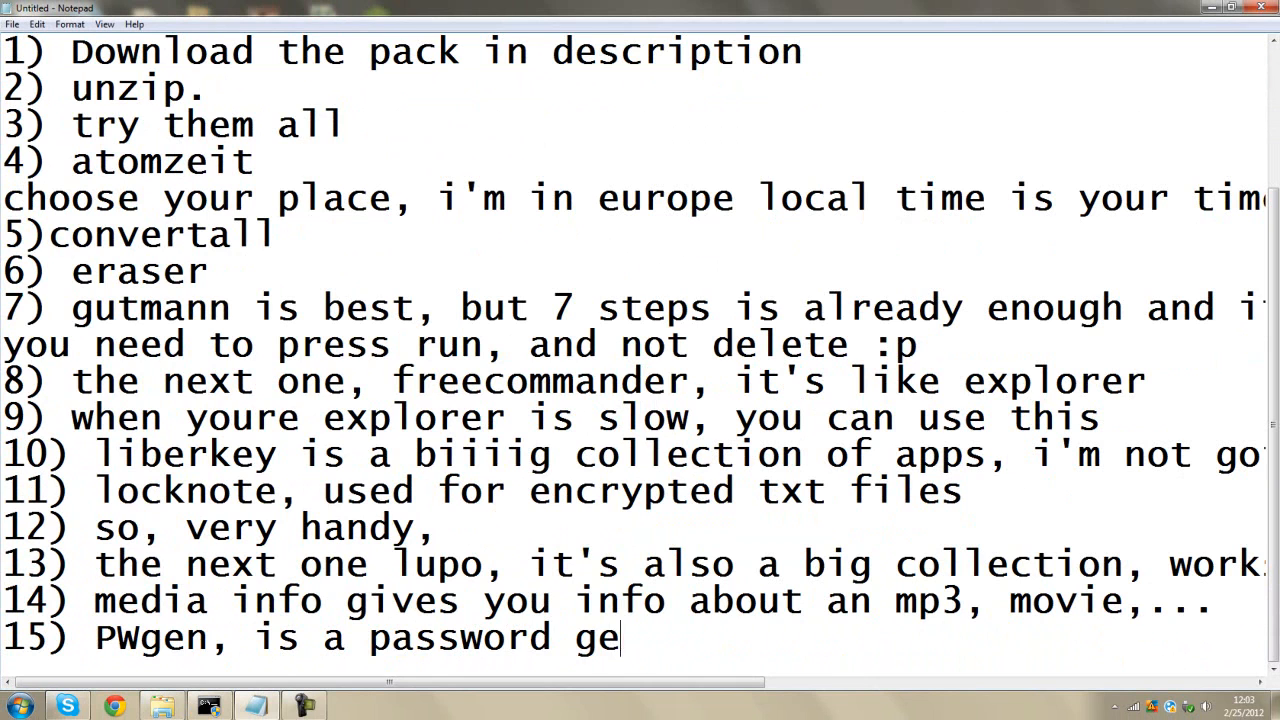
type("nerator, y")
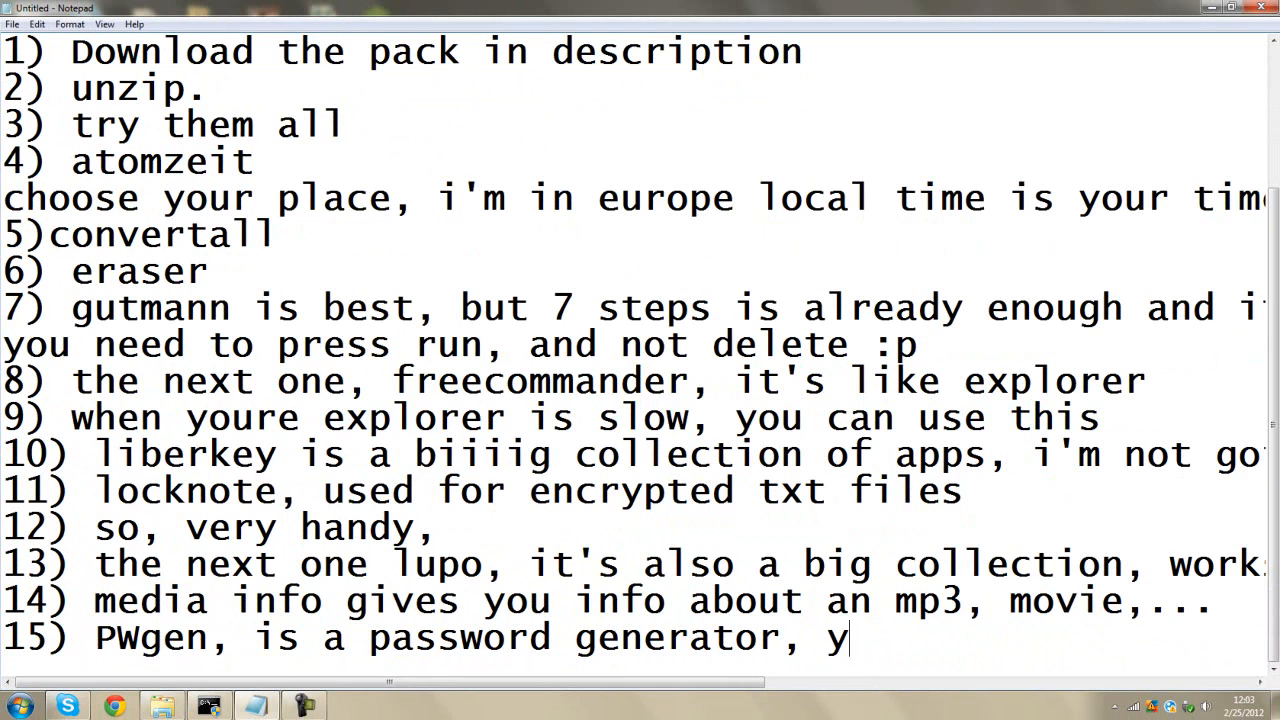
type("ou can us")
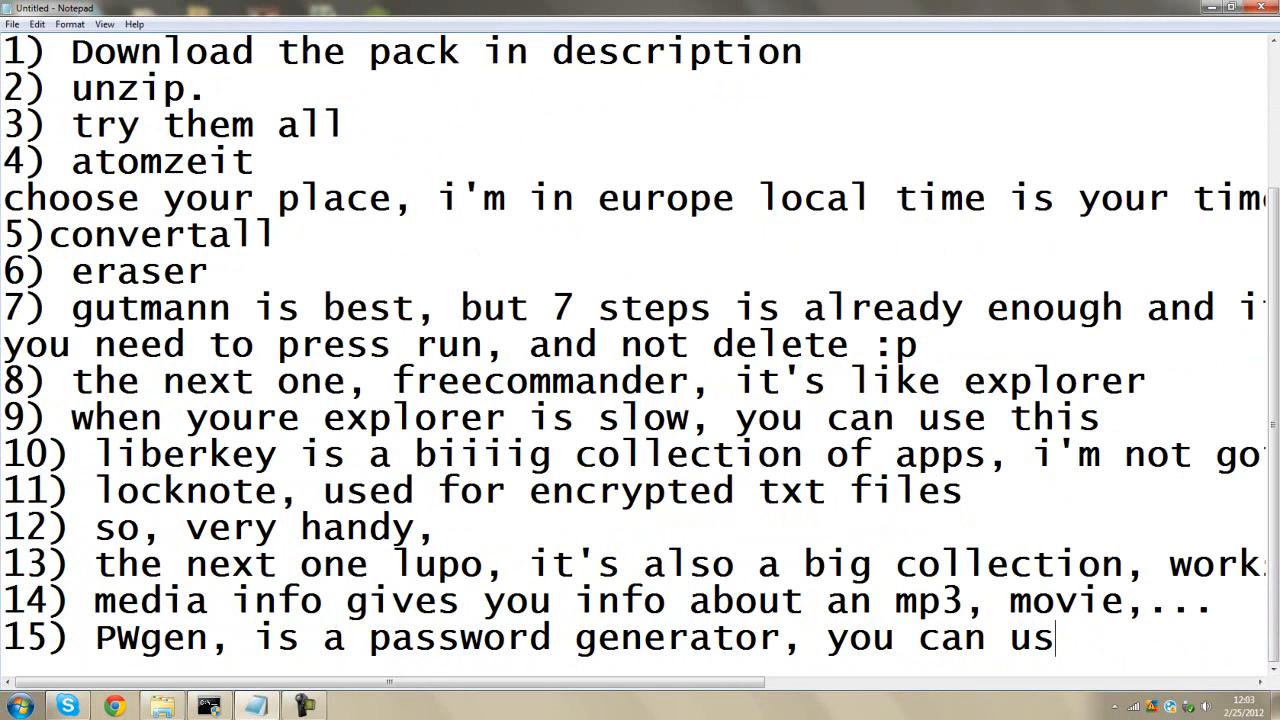
type("e it easy")
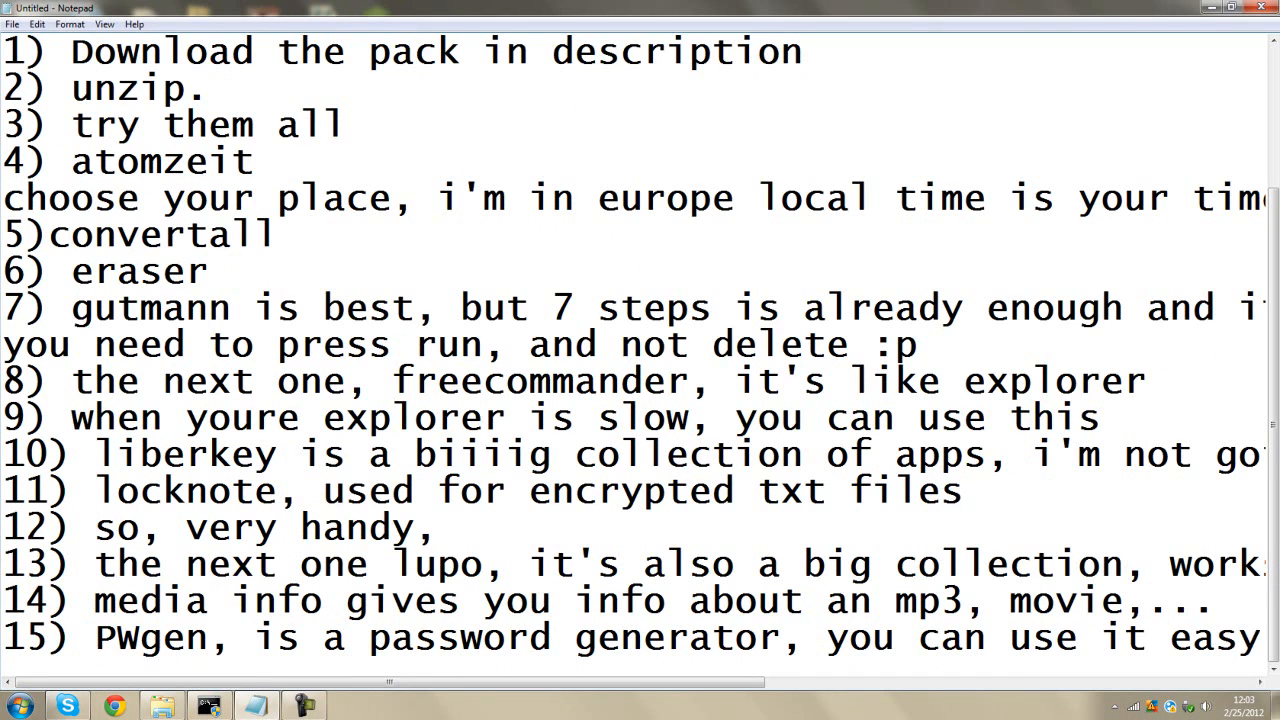
scroll("right", 3)
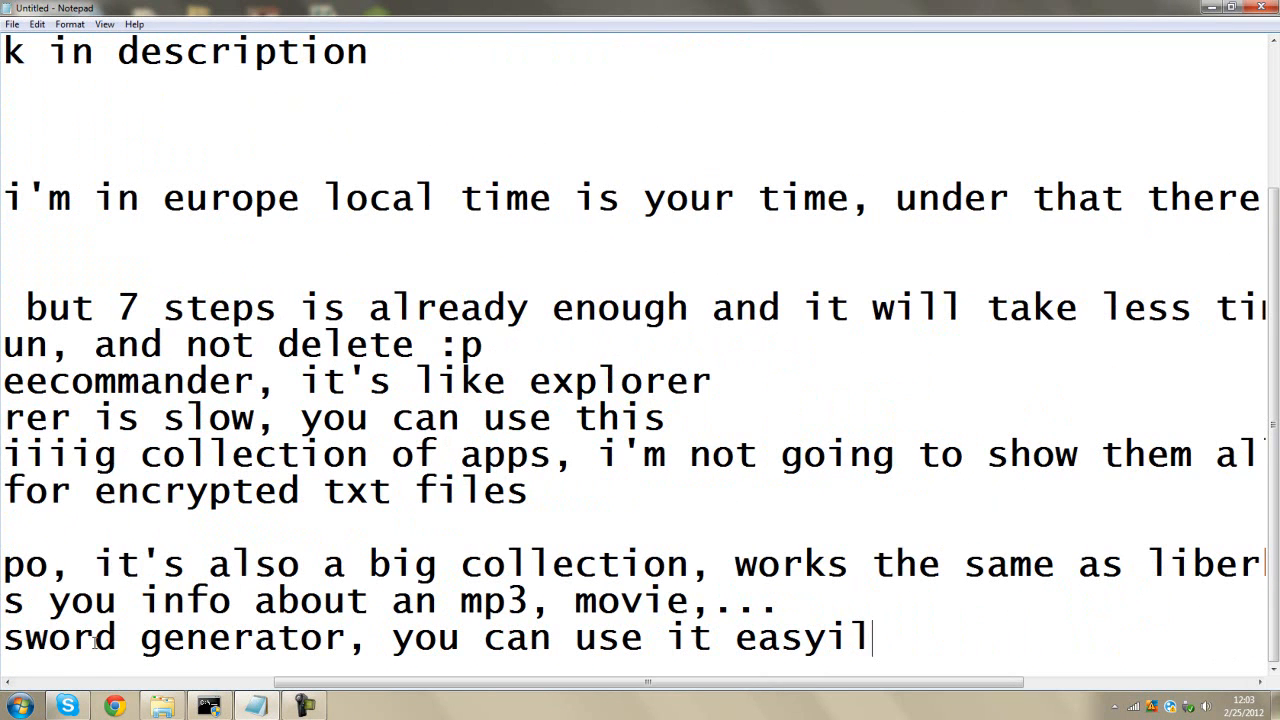
type("y")
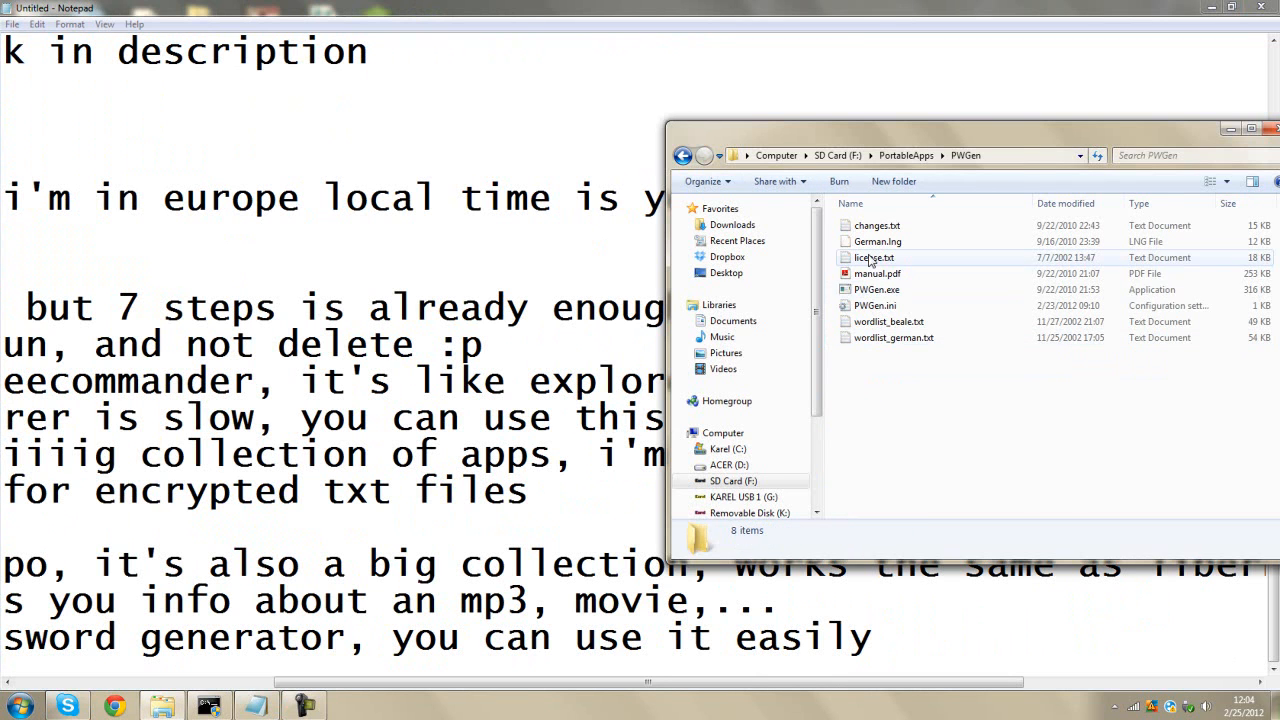
- Launch PWGen, apply the easytoread character set (47 characters) and generate a password
double_click(876, 289)
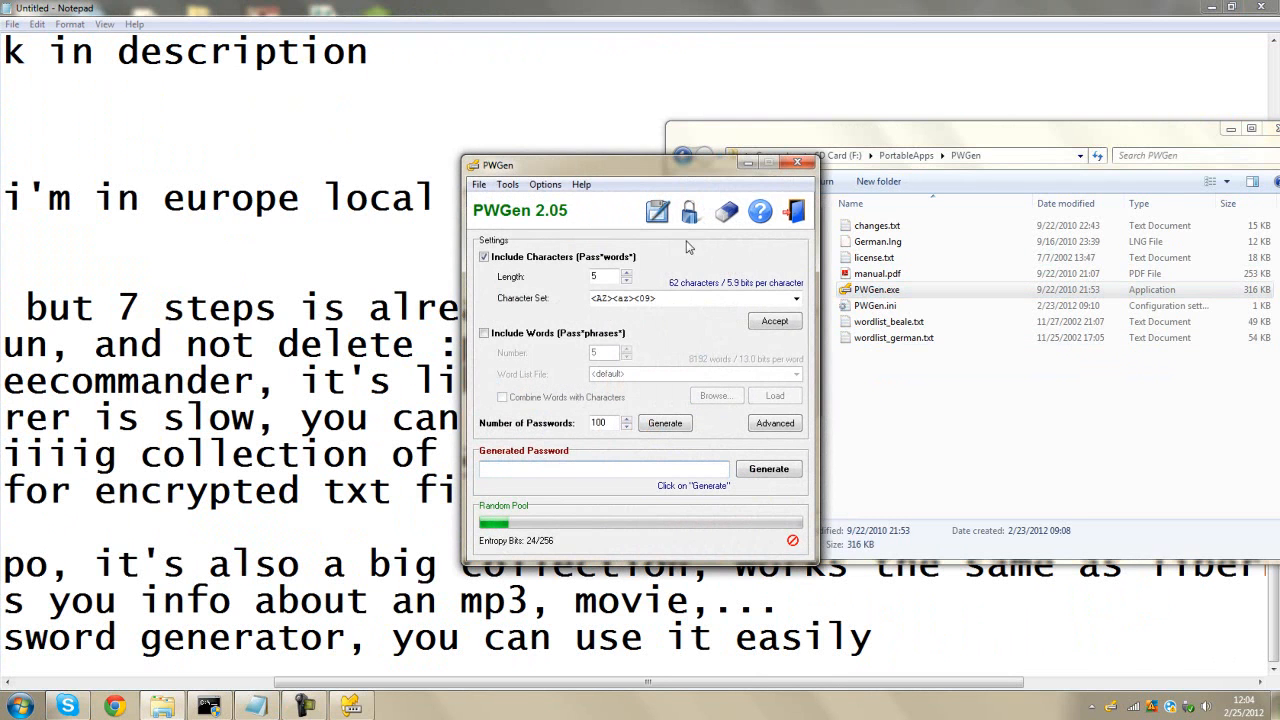
left_click(795, 298)
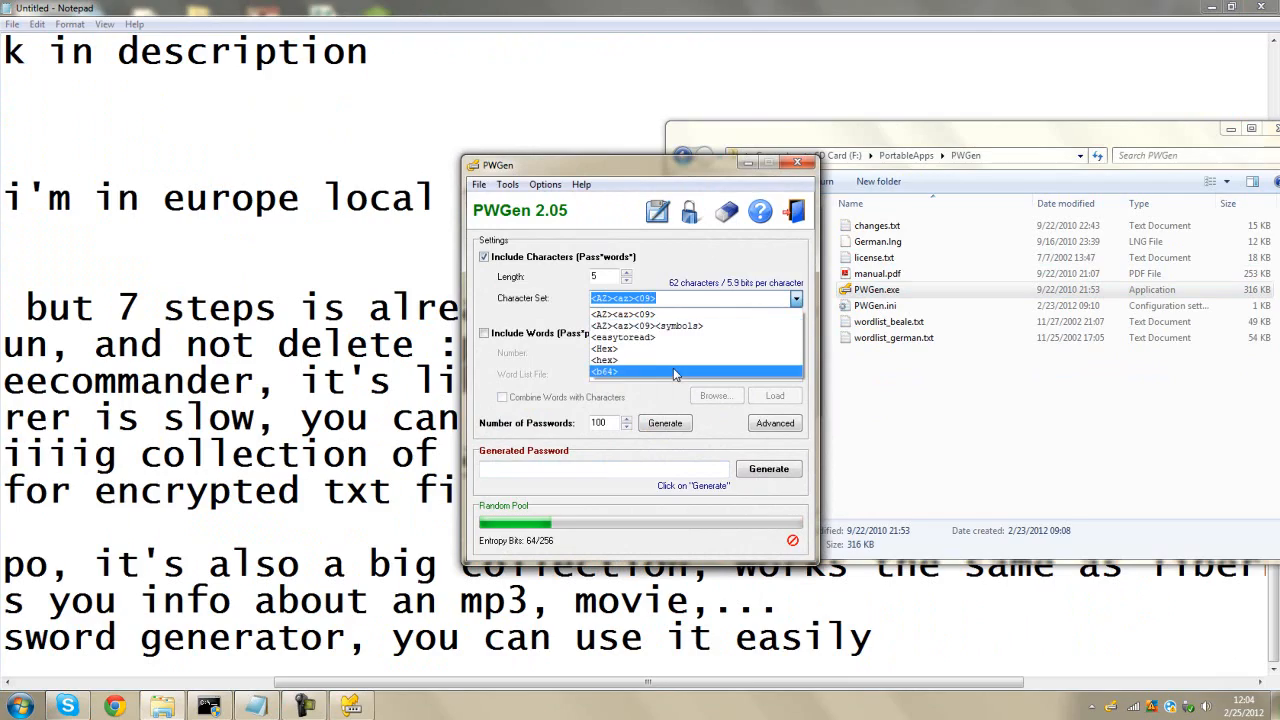
left_click(623, 334)
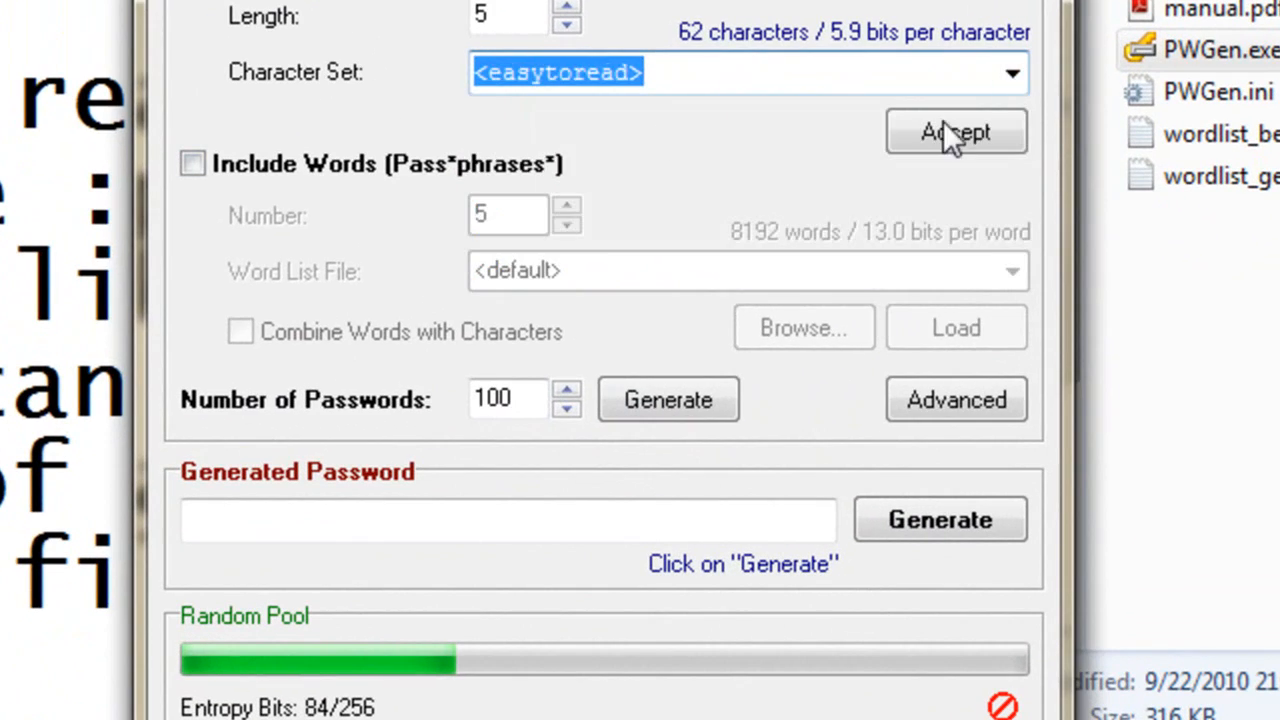
left_click(955, 131)
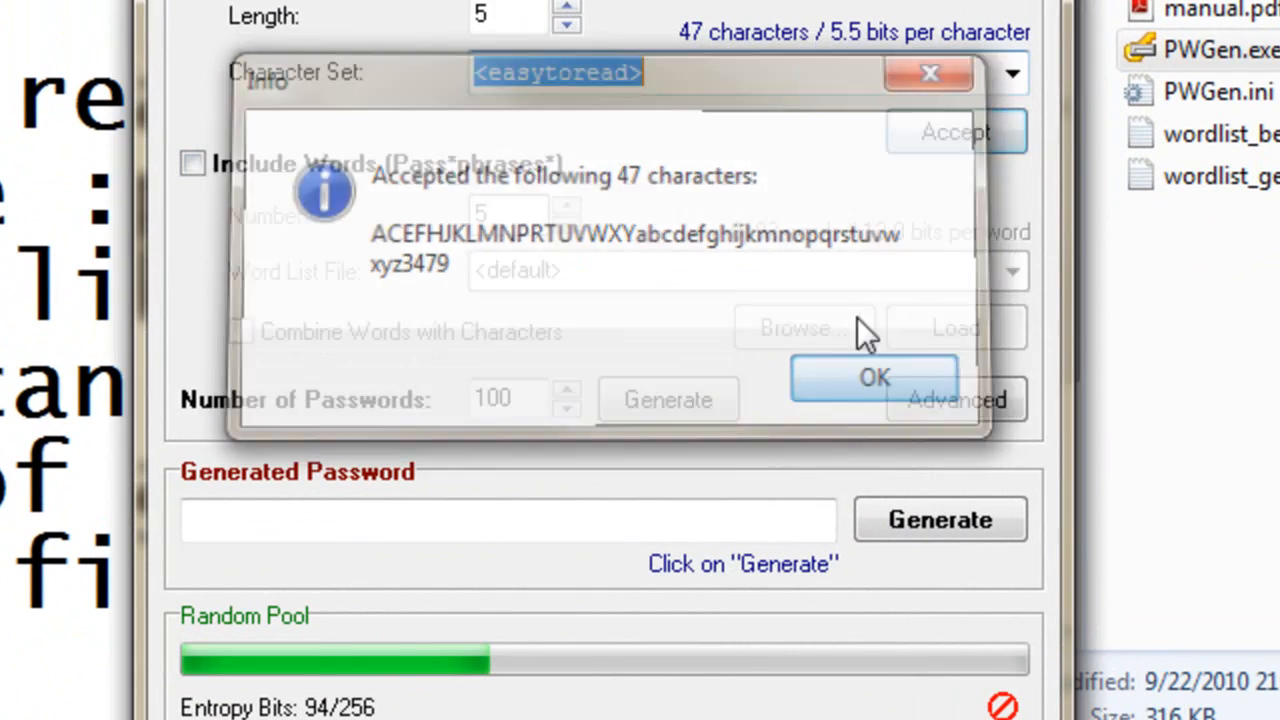
left_click(873, 377)
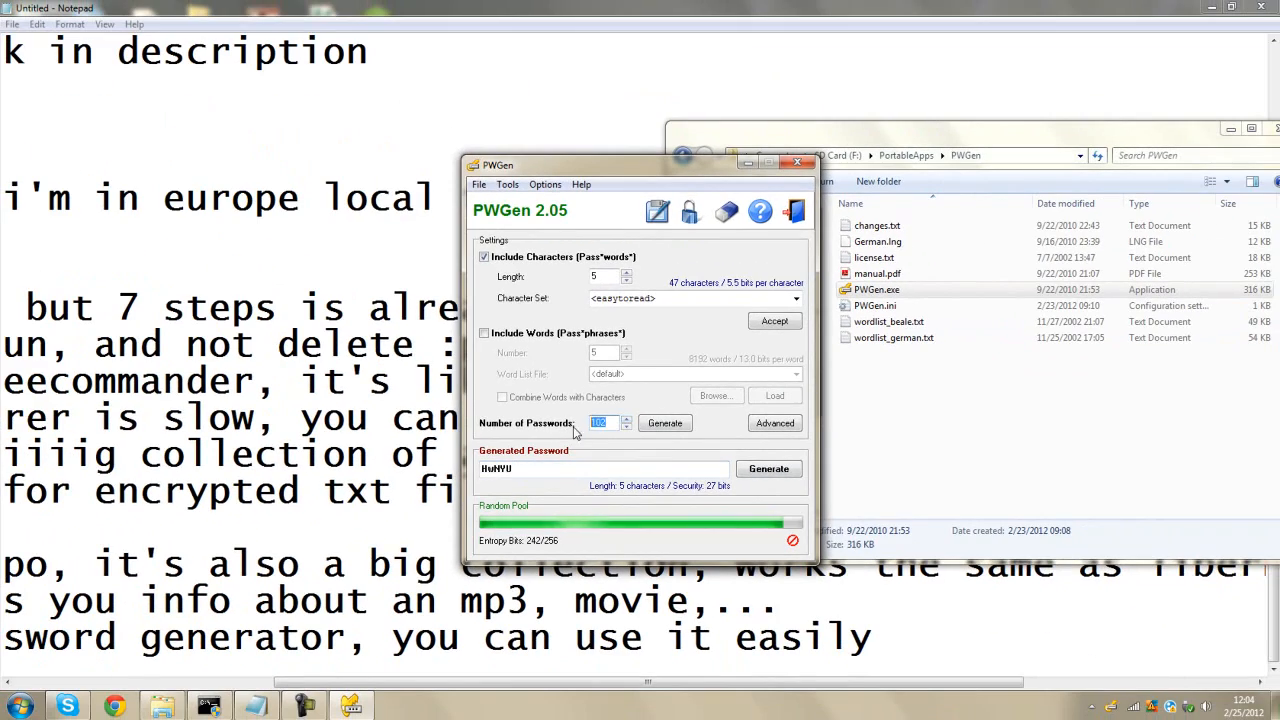
left_click(664, 422)
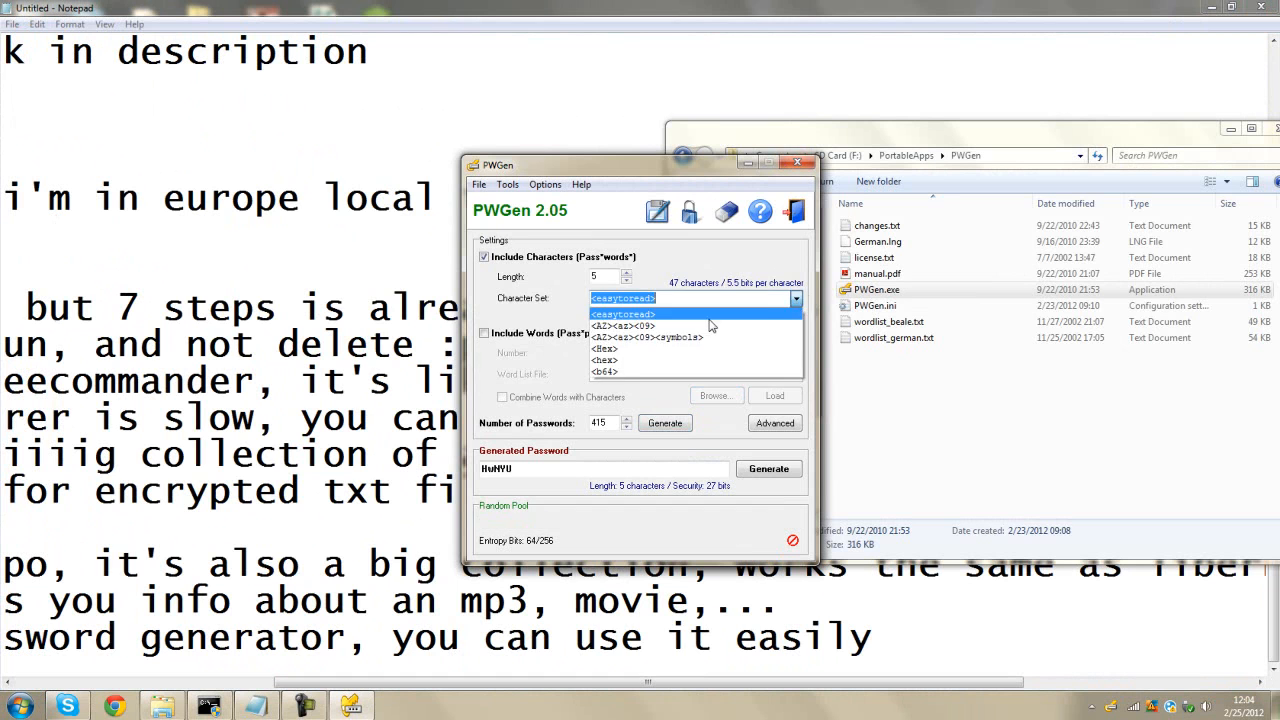
- Switch to the <AZ><az><09><symbols> set (94 characters) and generate a 20-character password
left_click(648, 337)
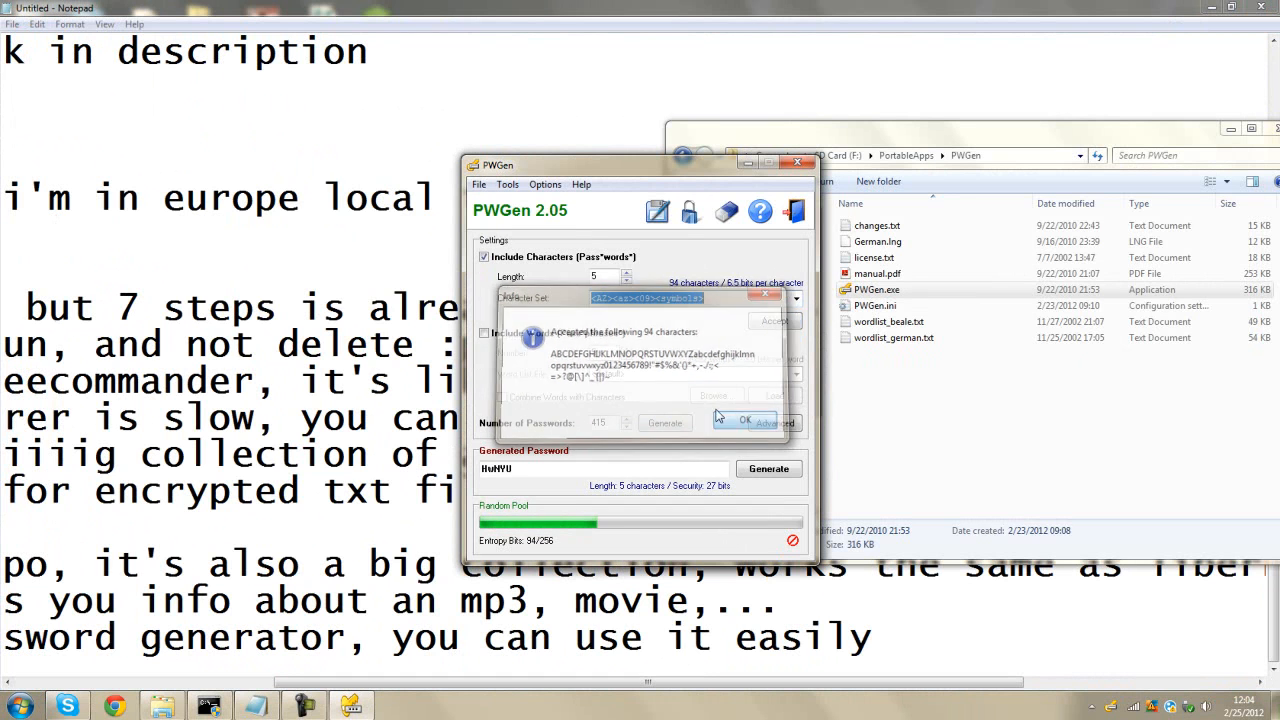
left_click(744, 419)
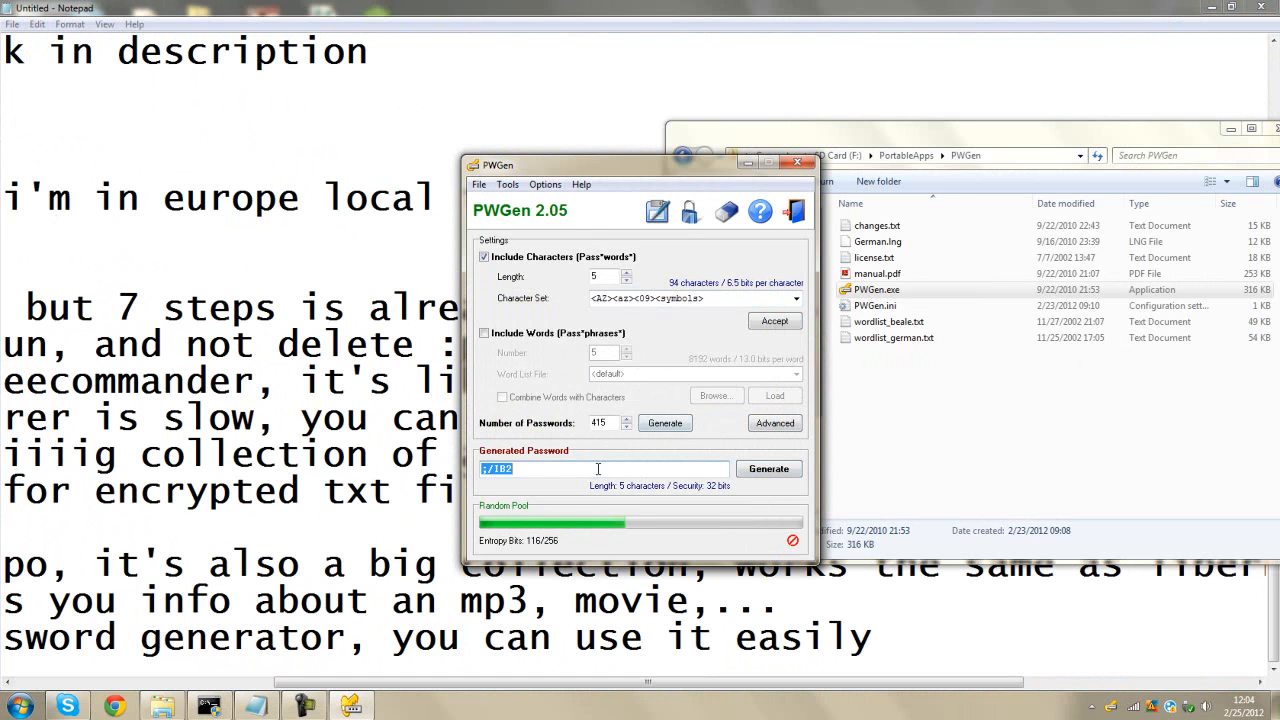
left_click(769, 468)
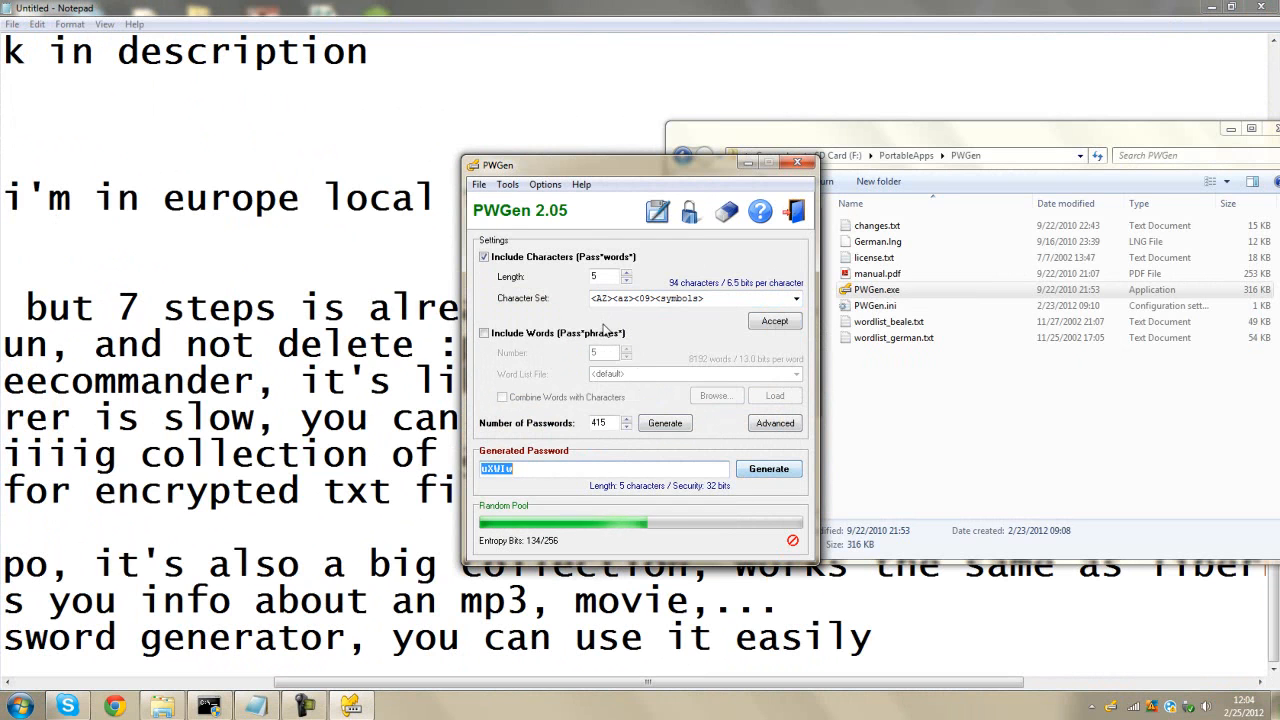
left_click(627, 272)
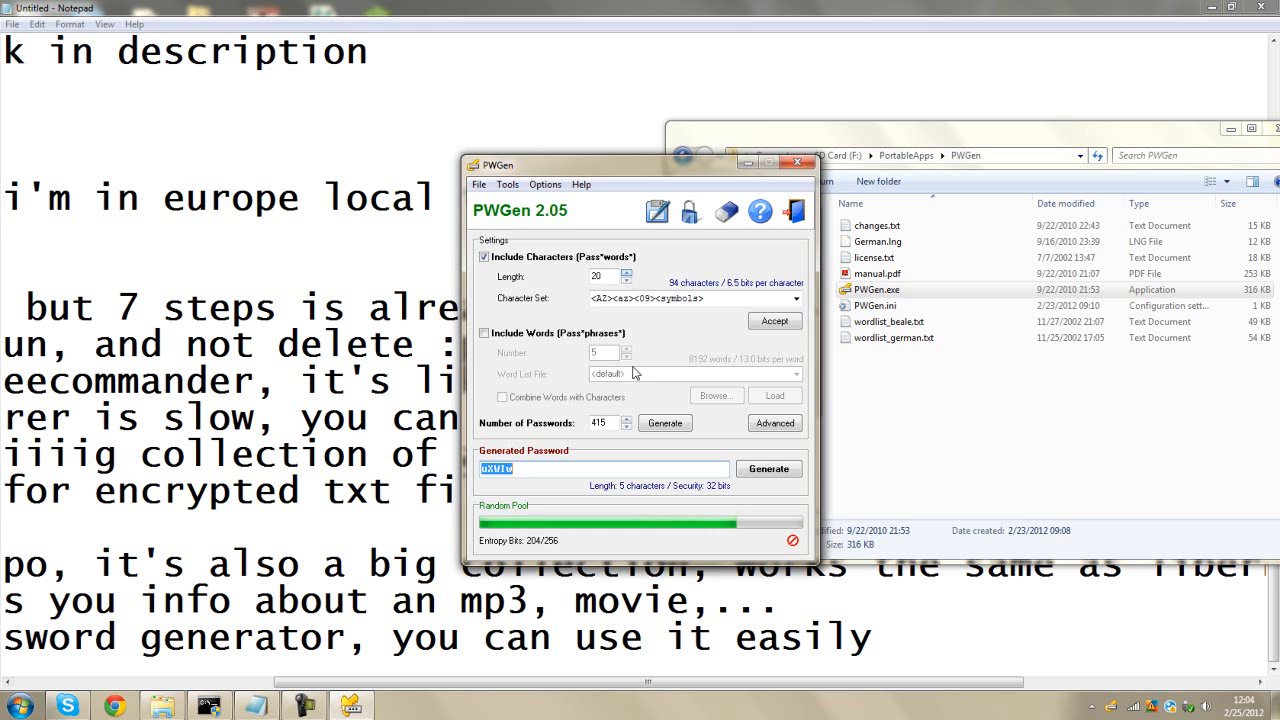
left_click(664, 423)
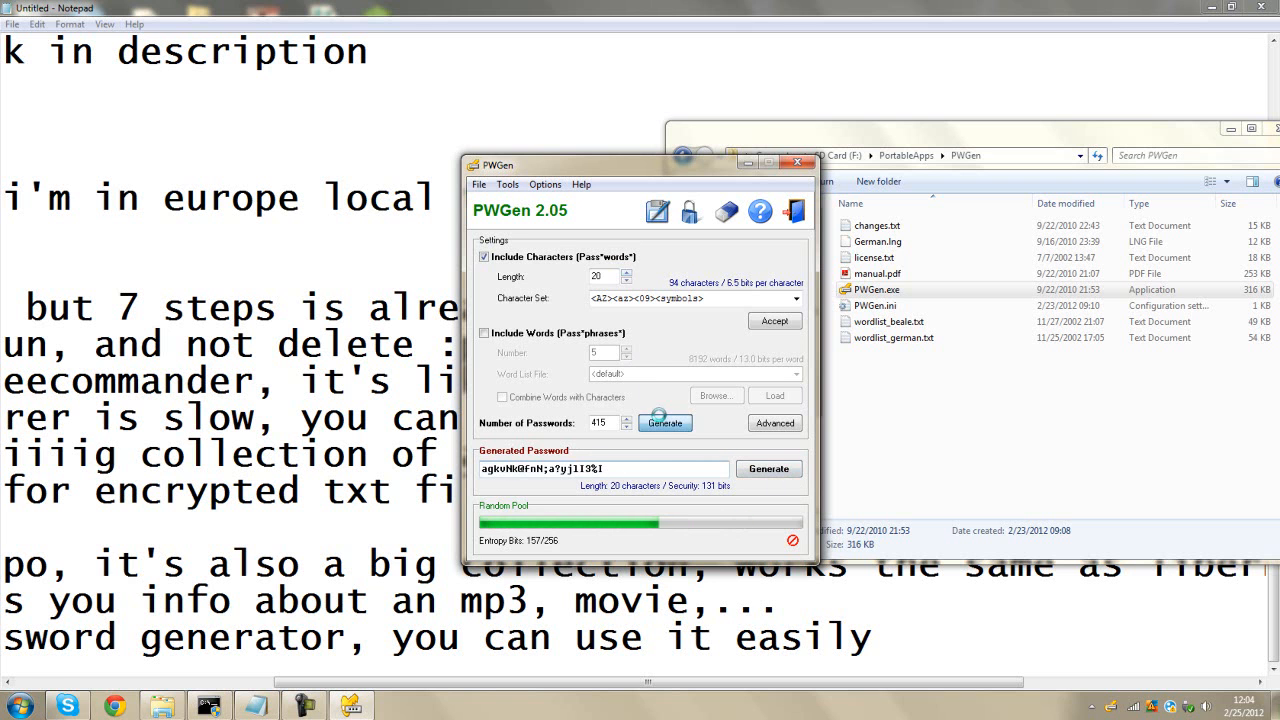
left_click(664, 422)
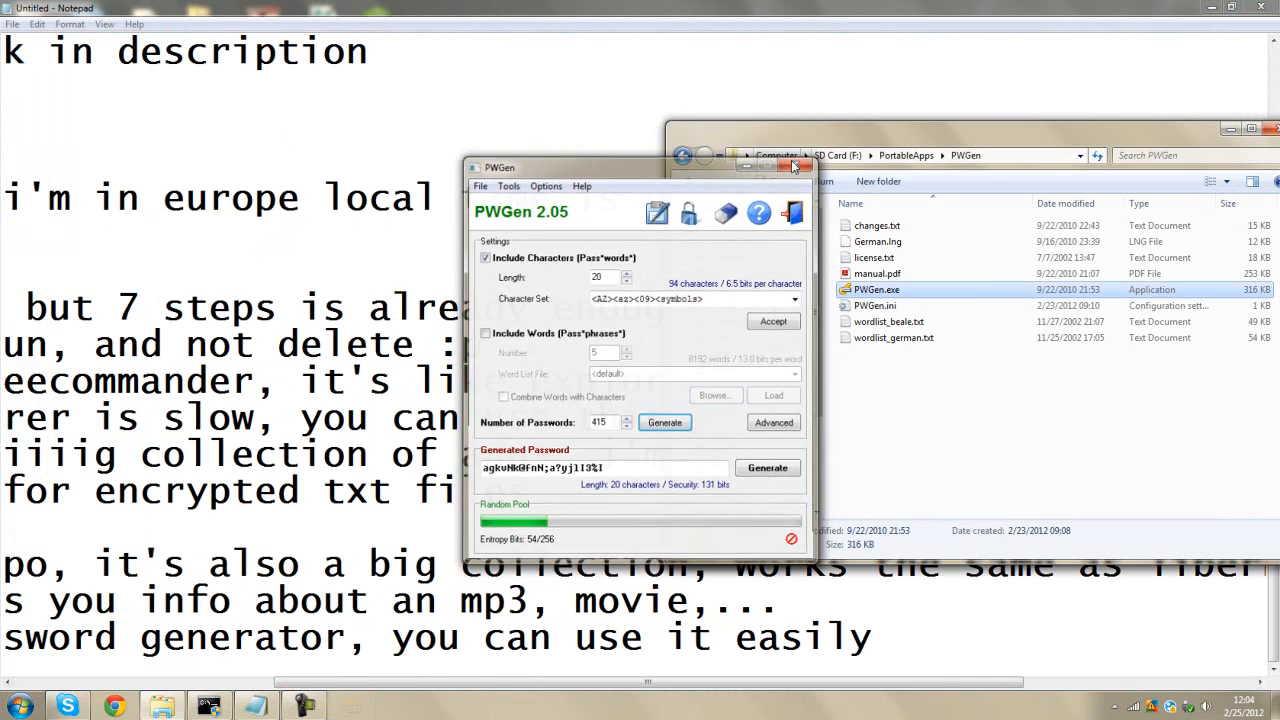
- Close PWGen and add item 16 'ultrafilesearch, to replace windows search.'
left_click(805, 166)
type("16)")
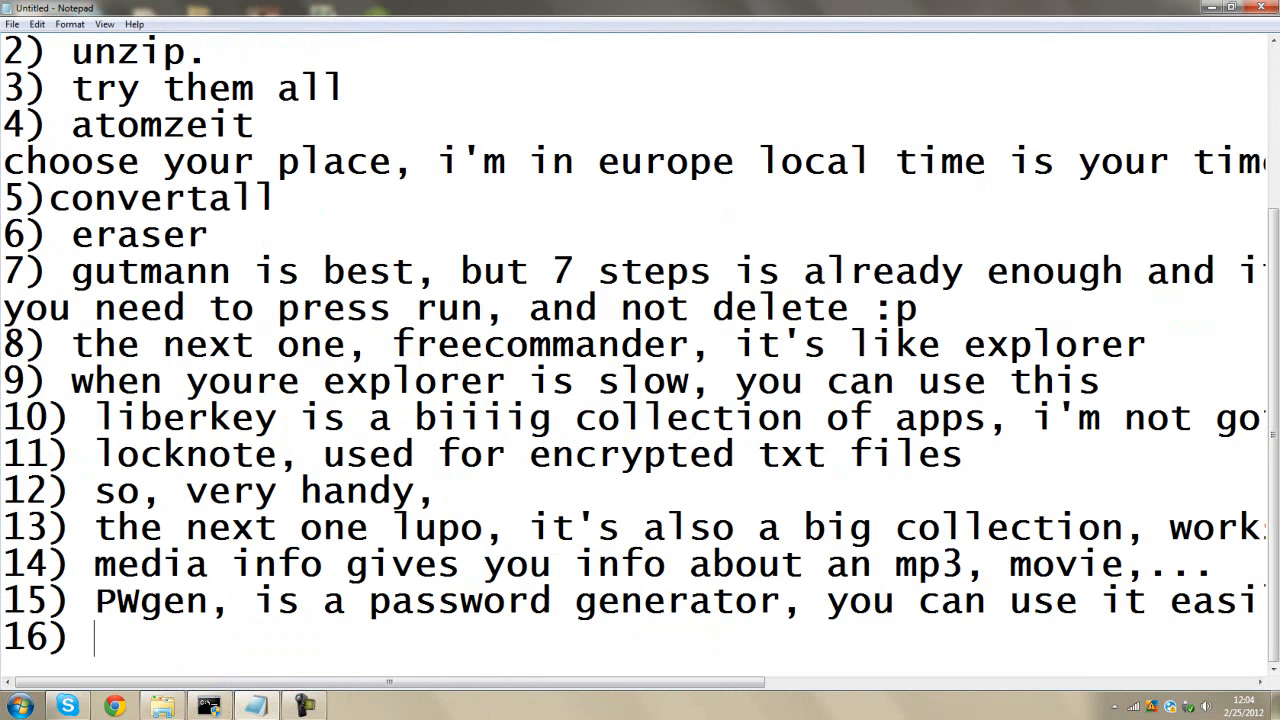
type("ultrafiles")
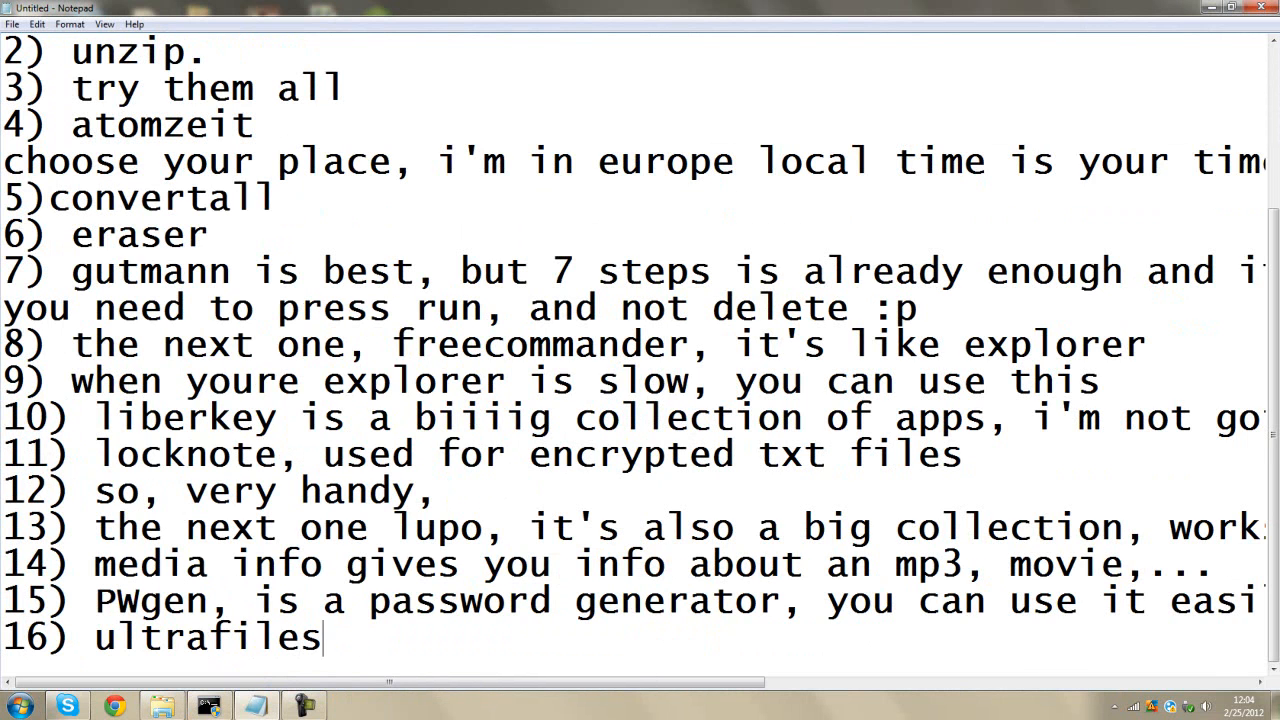
type("earch,")
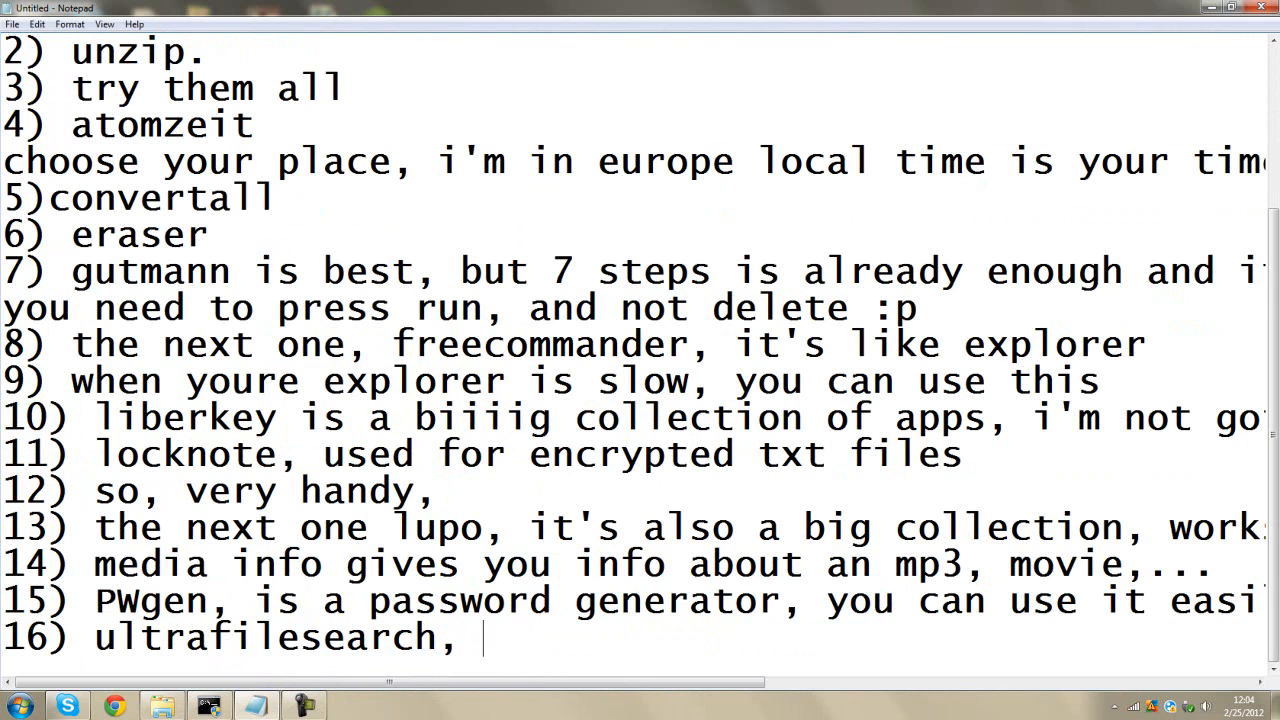
type("to replace")
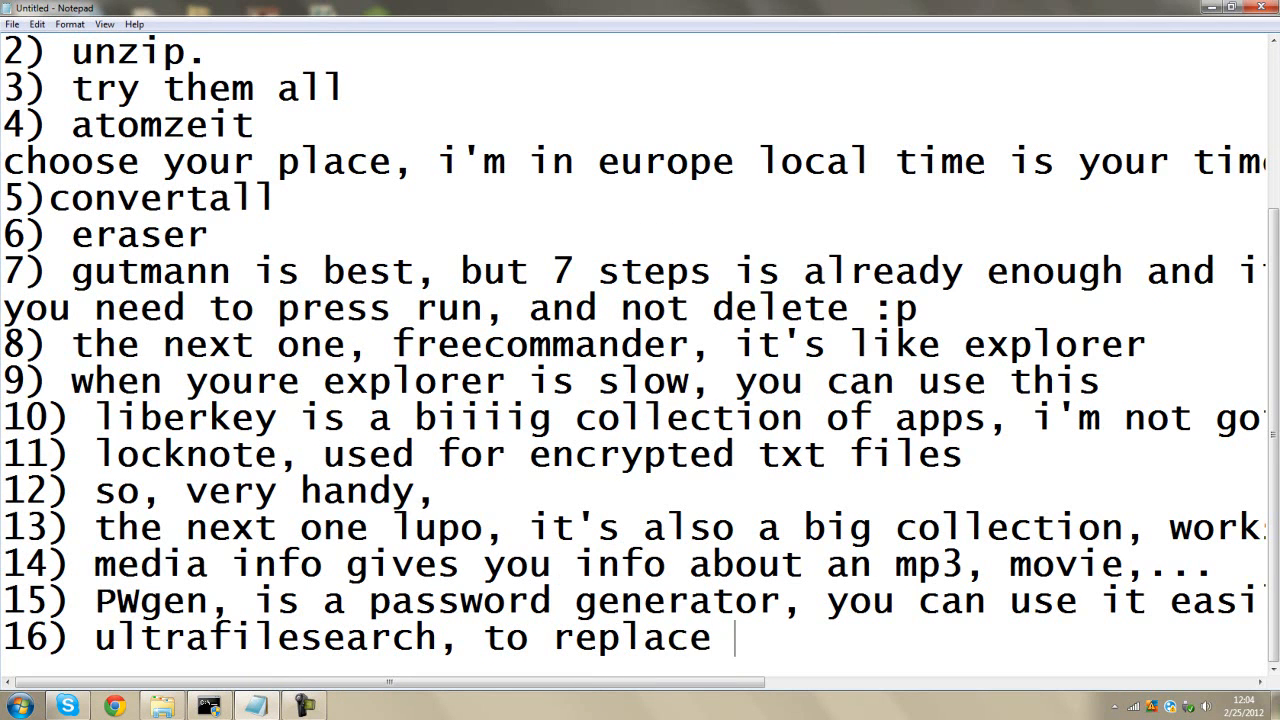
type("windows search")
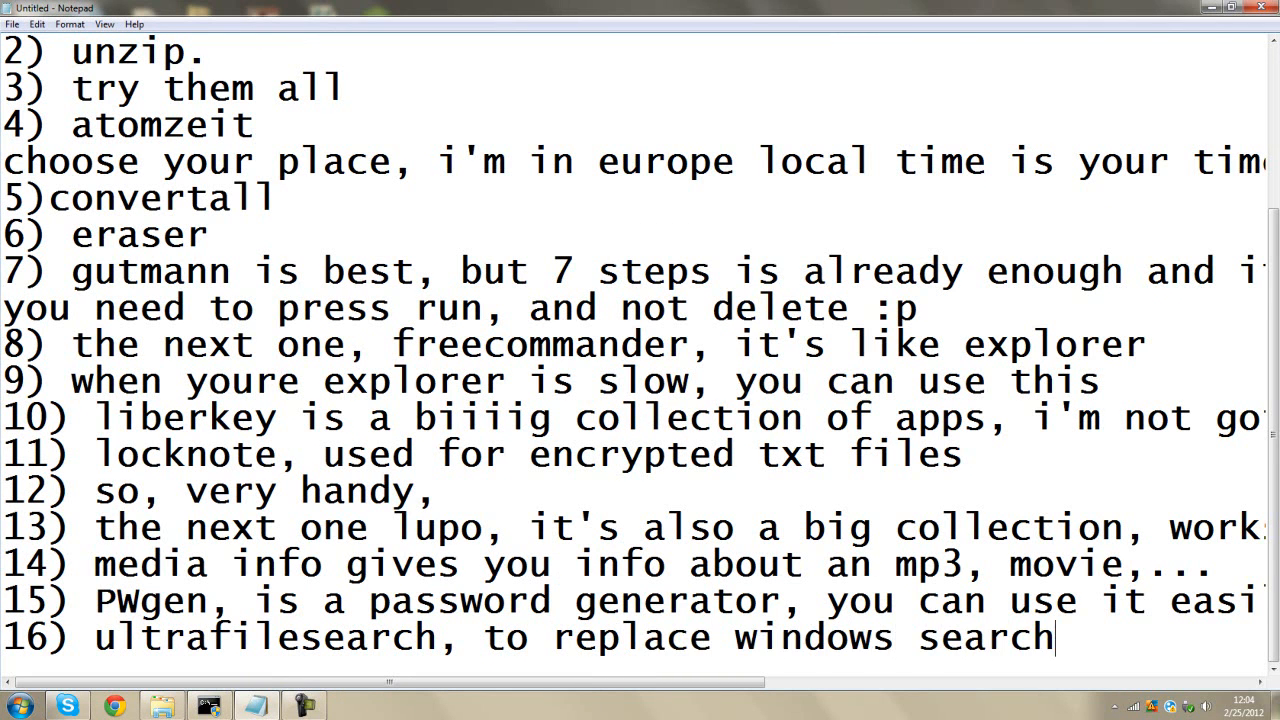
type(".")
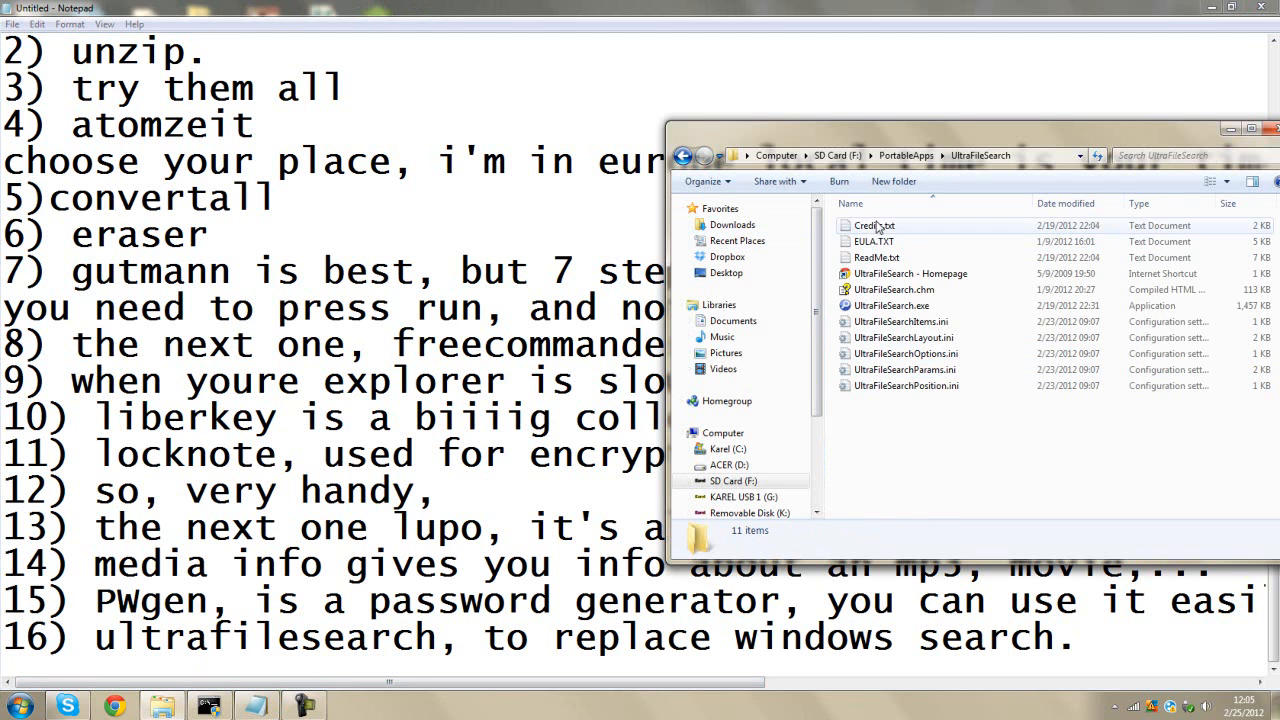
- Launch UltraFileSearch.exe and search for files named 'end'
left_click(892, 305)
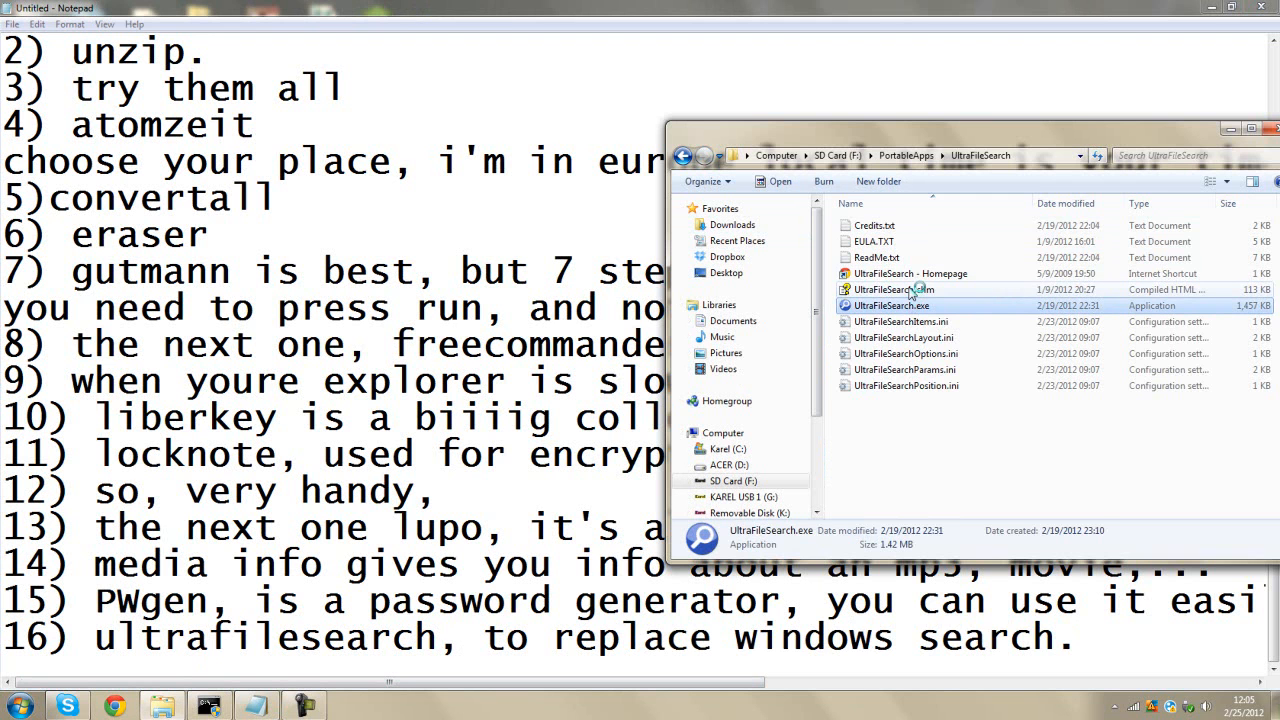
double_click(891, 305)
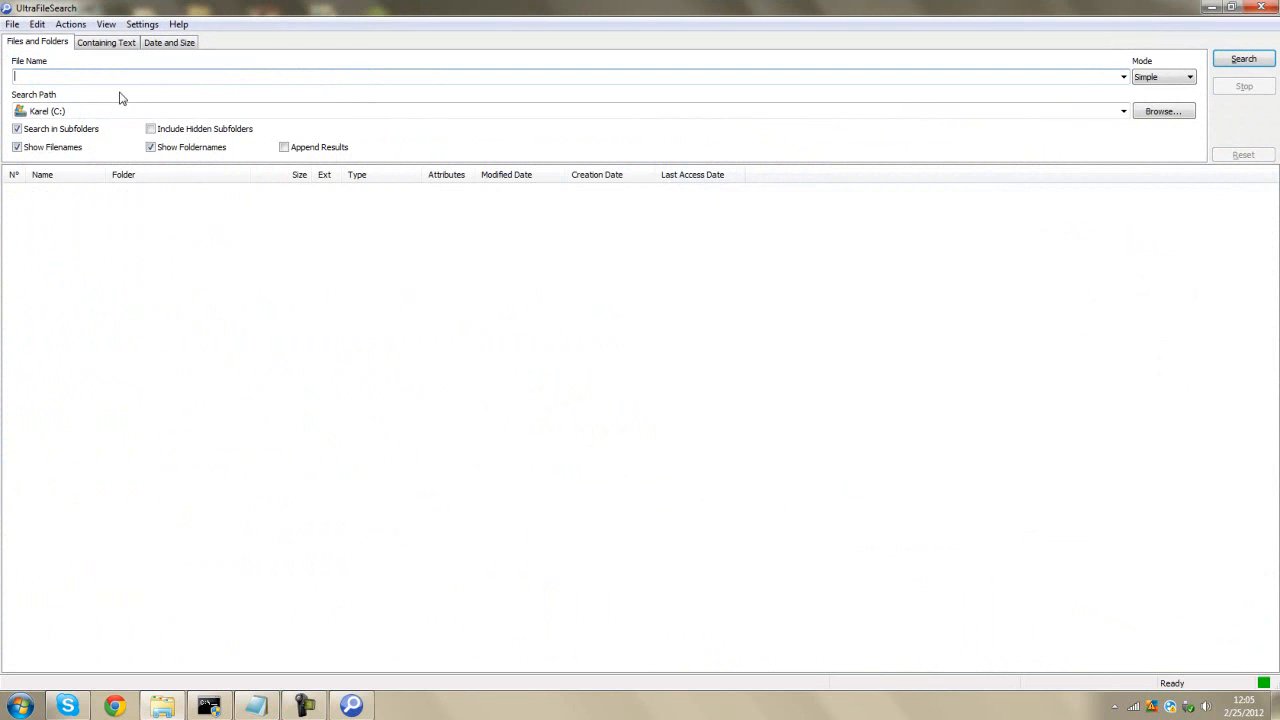
type("end")
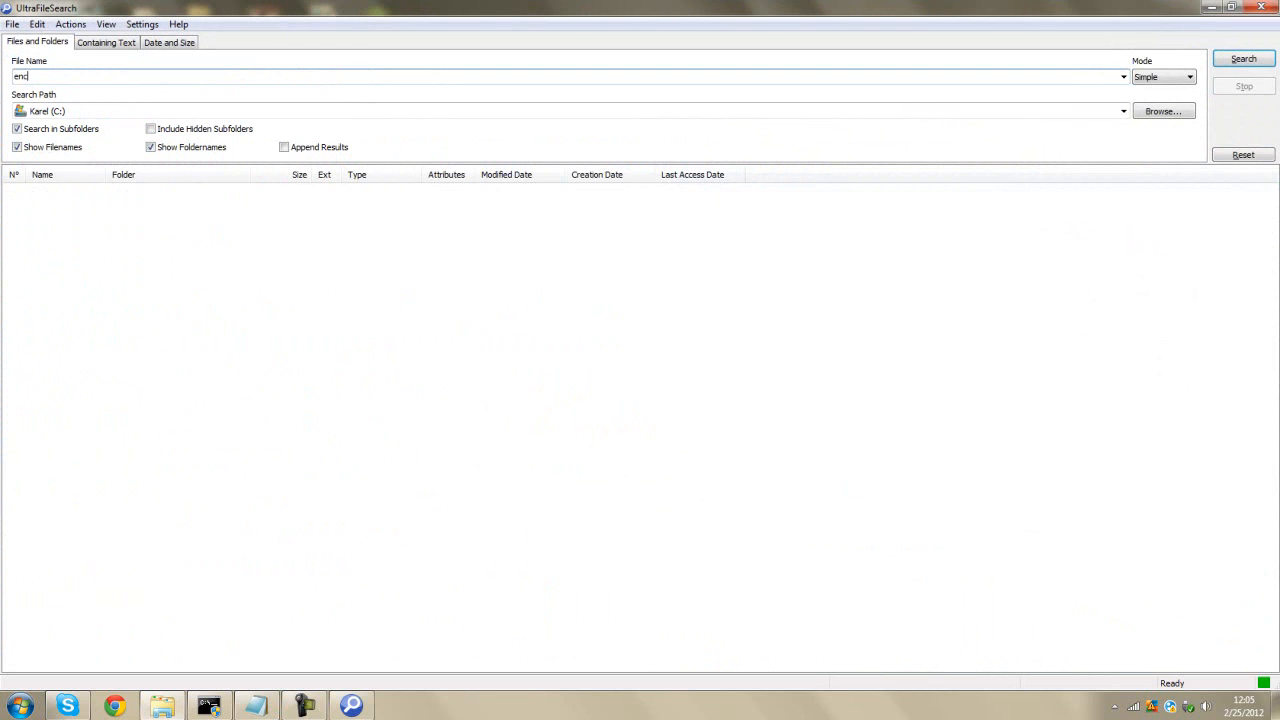
left_click(1243, 58)
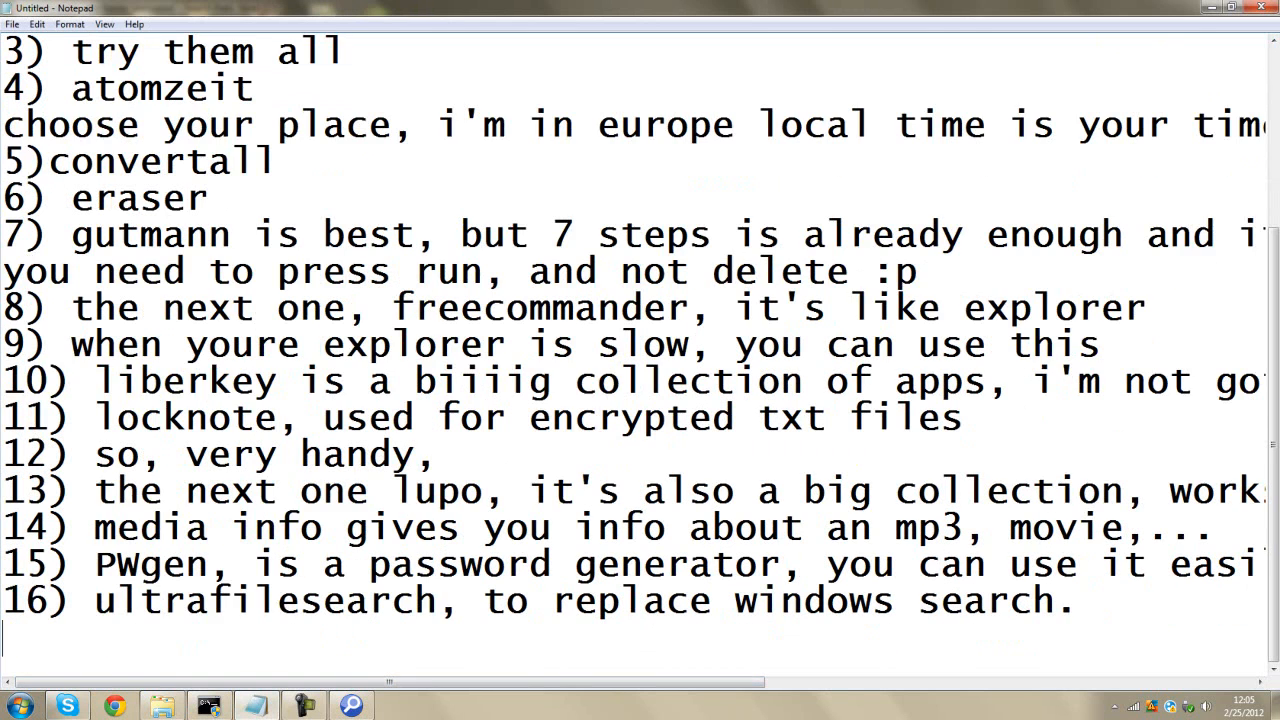
- Add item 17 'it can take a few minutes, but it works very well', correcting the typo
type("17) i")
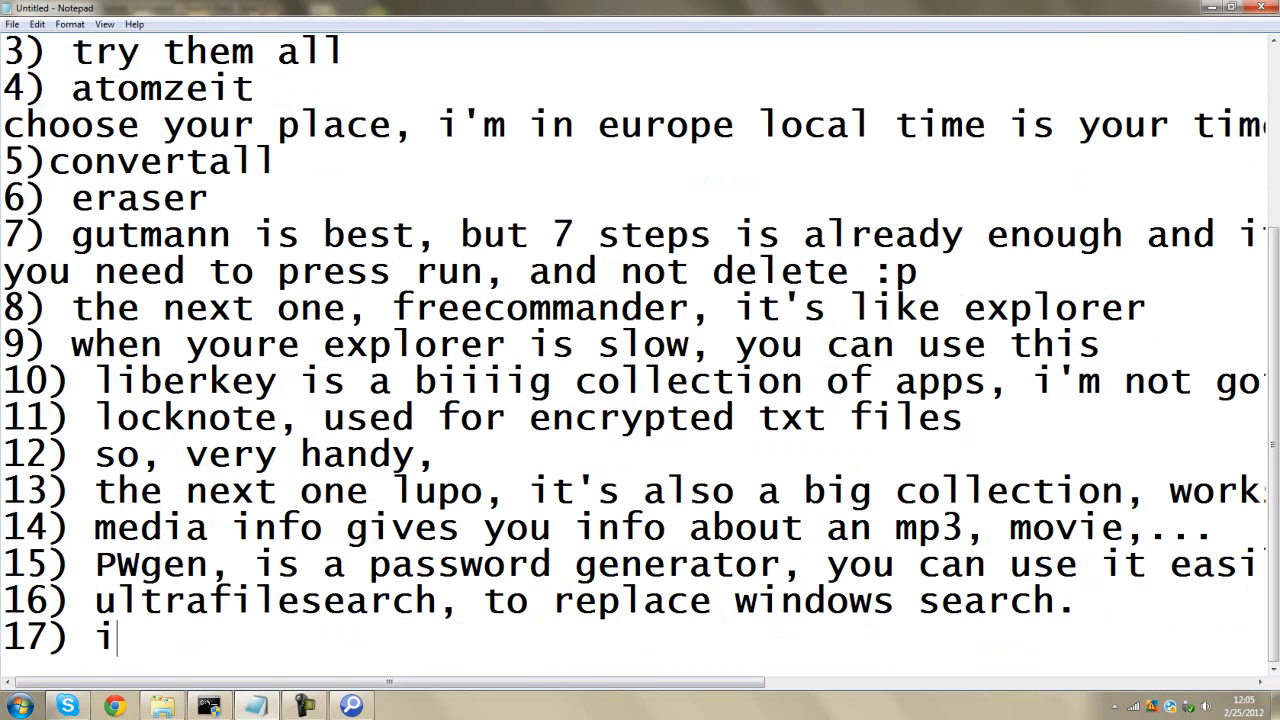
type("t can take a")
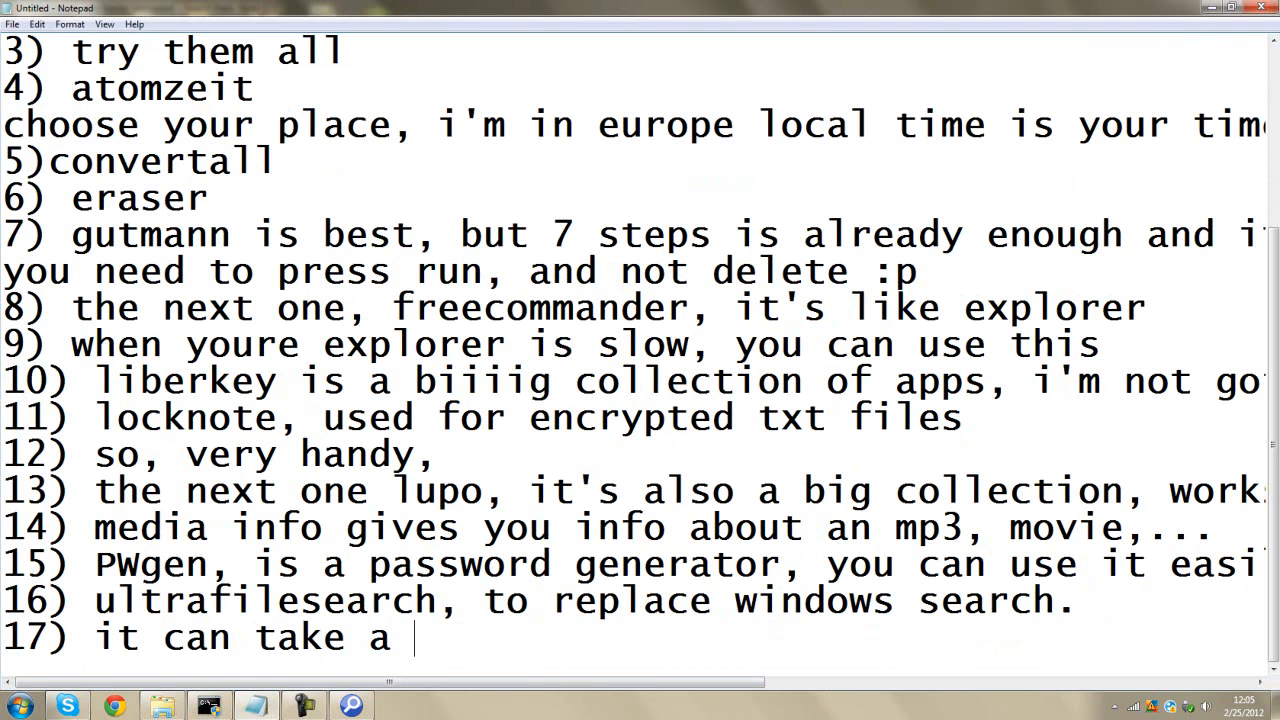
type("few minutes,")
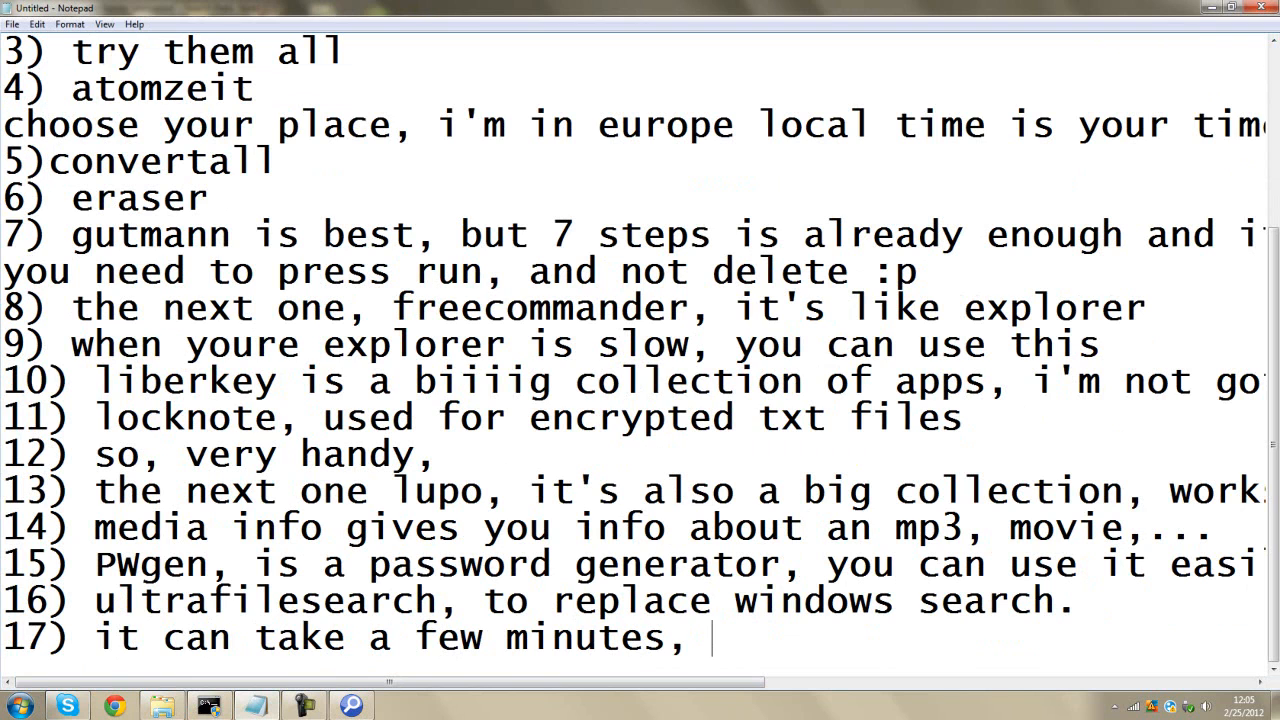
type("but it wor")
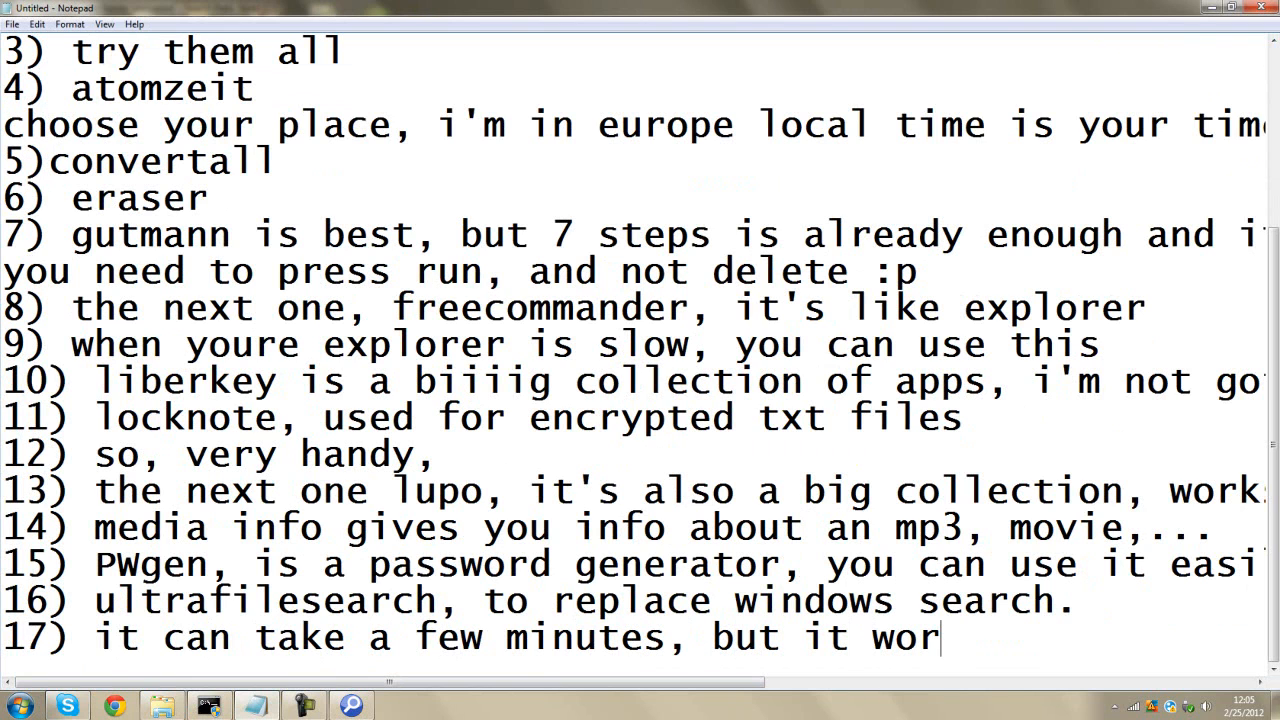
type("ks very werll")
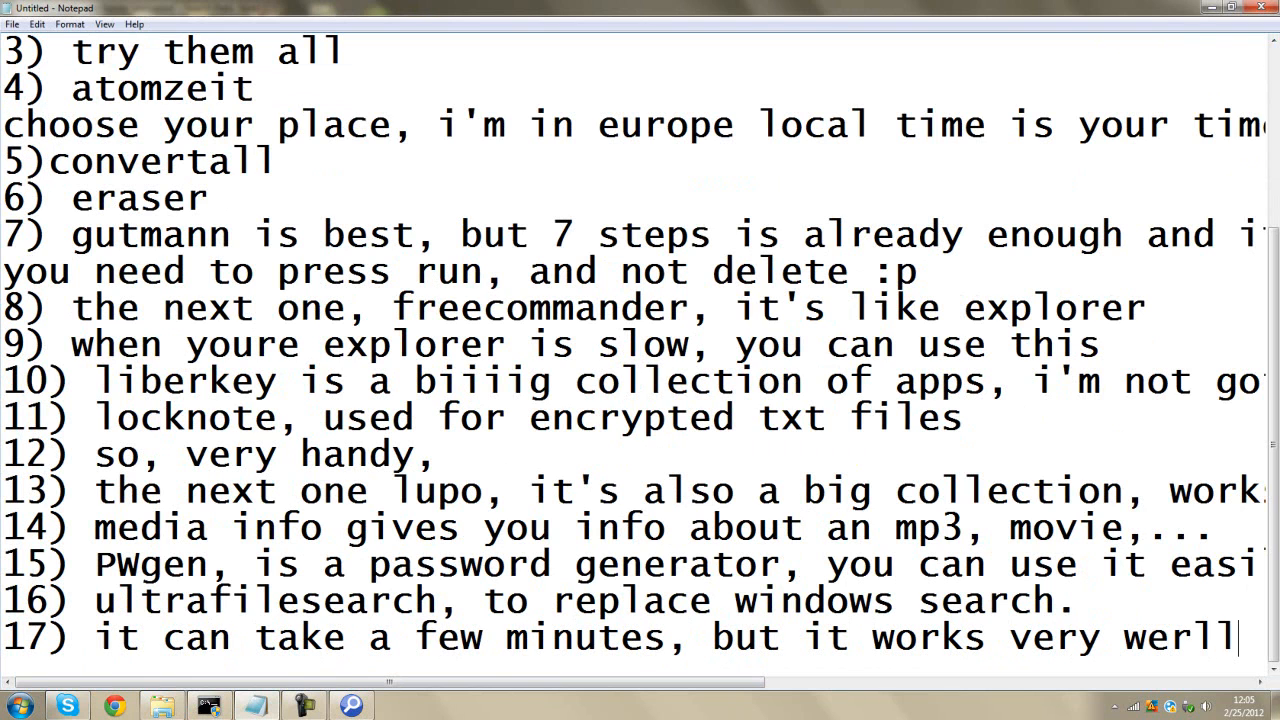
key("Backspace")
type("18)")
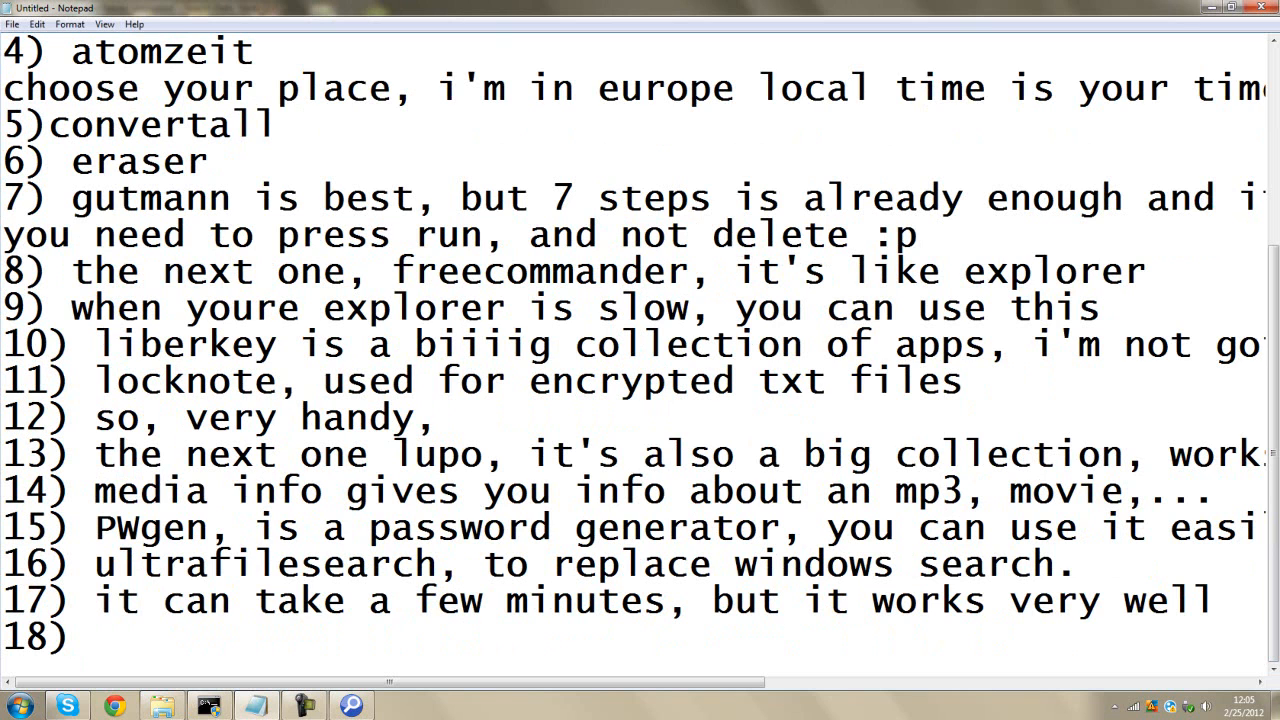
- Write item 18: 'WIPS is also a program like liberkey, but it was italian, so i removed the program and…'
type("WIPS is")
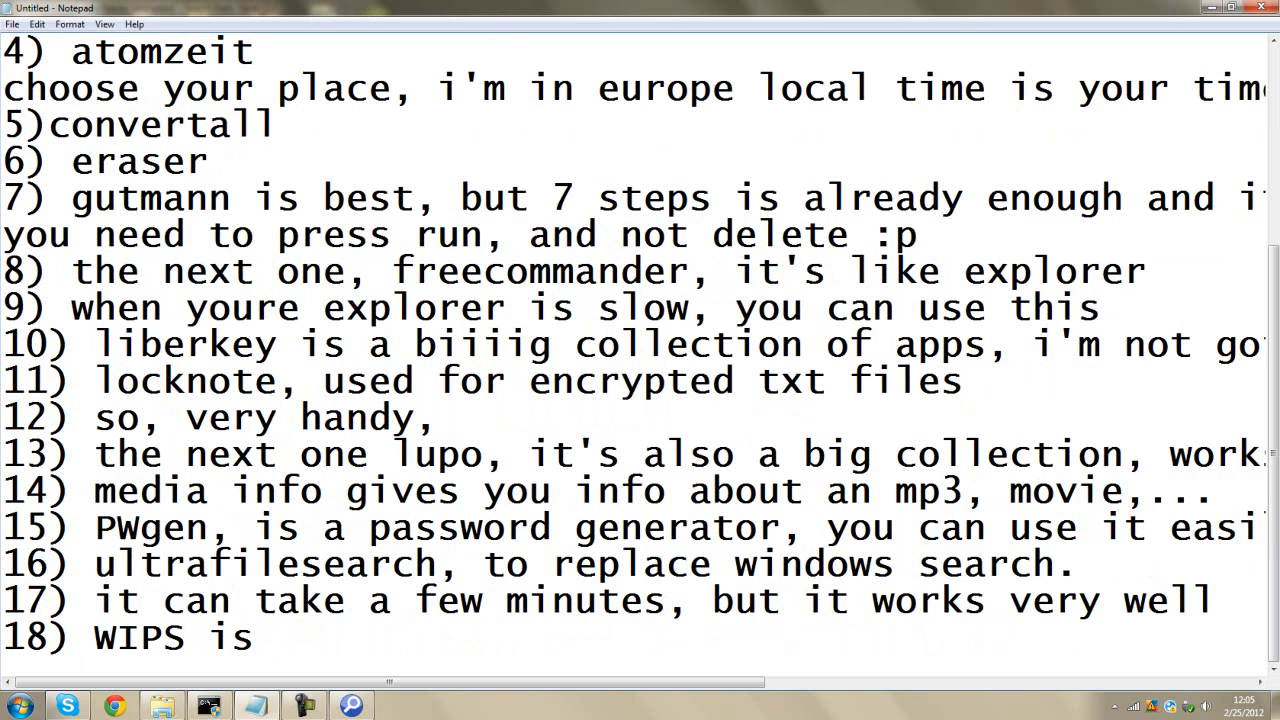
type("also a")
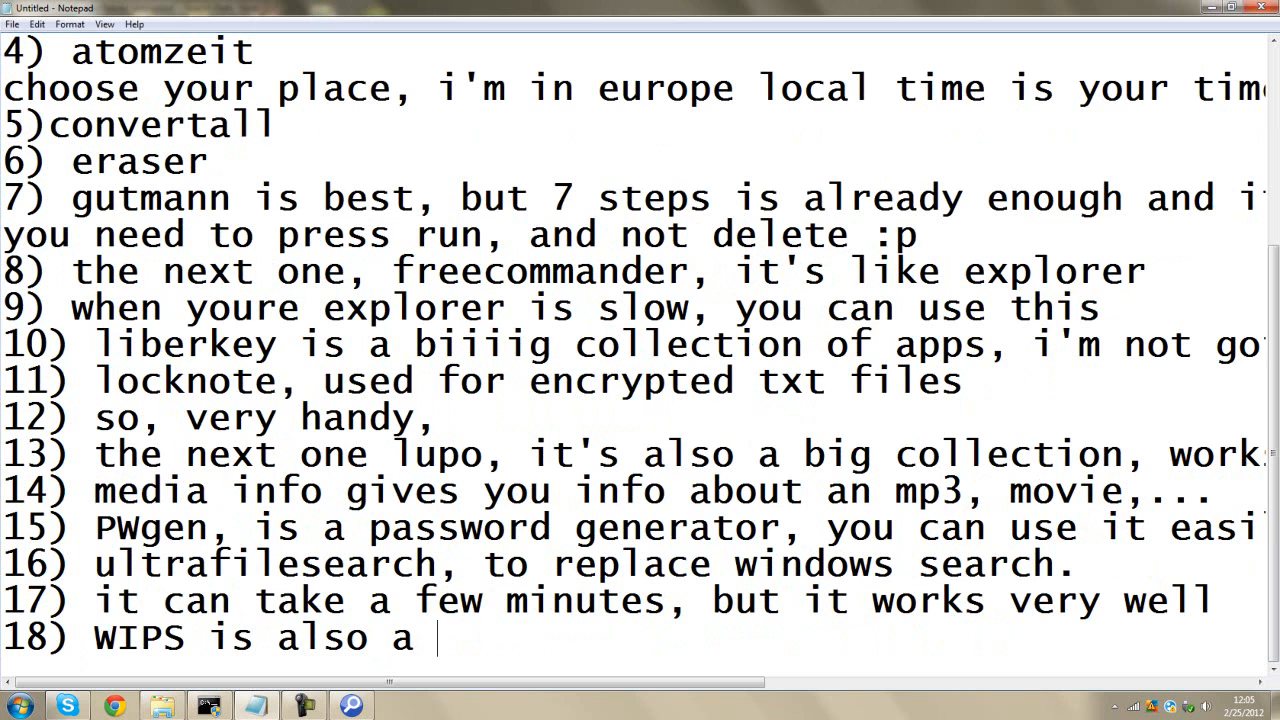
type("progrm")
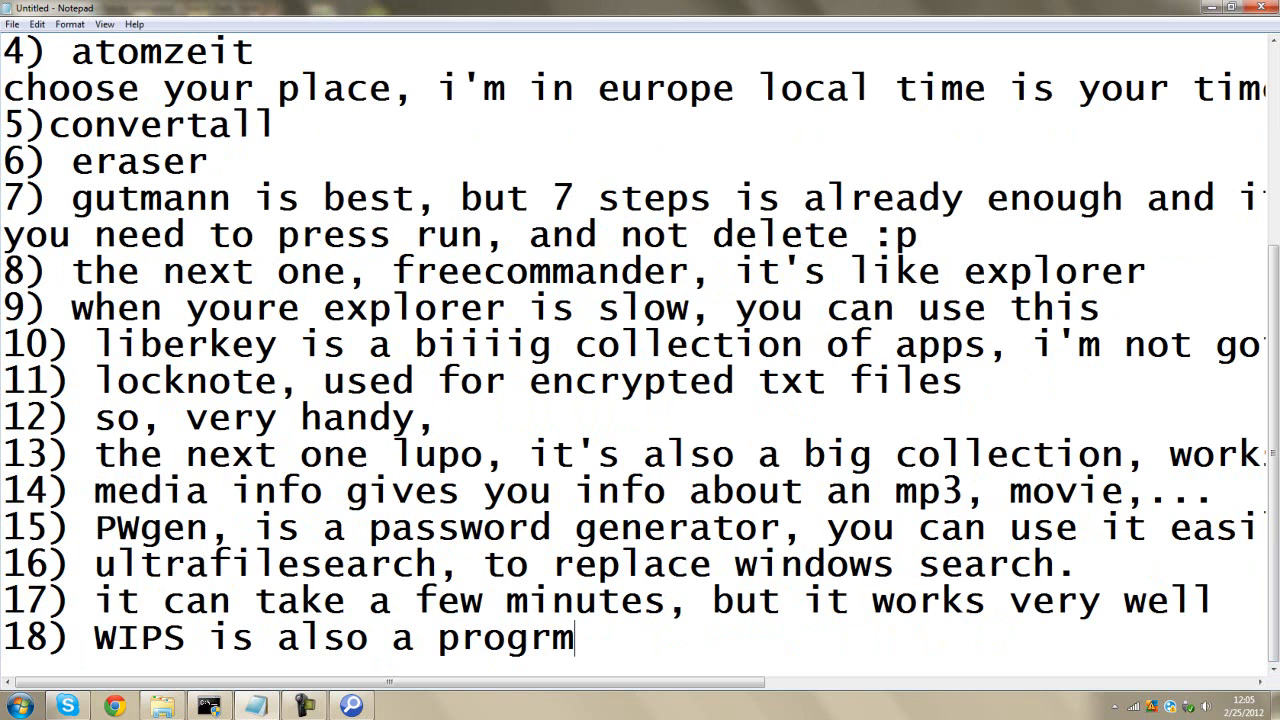
type("am like liber")
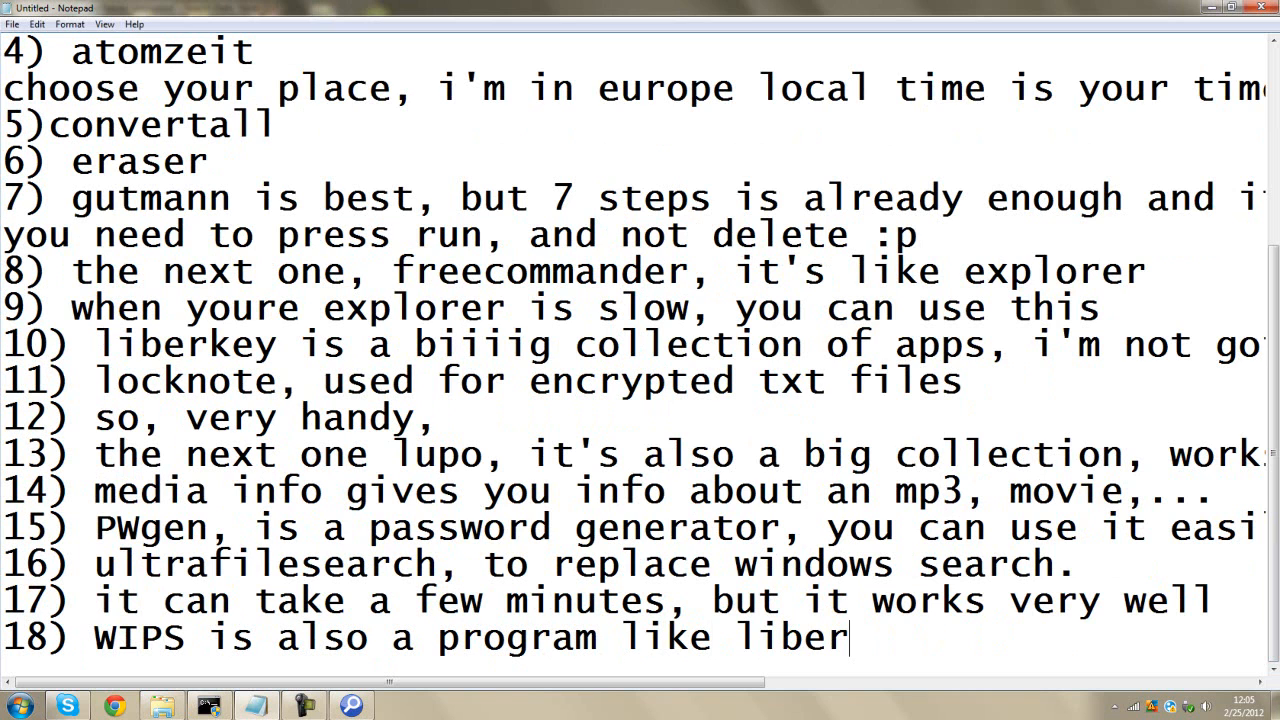
type("key")
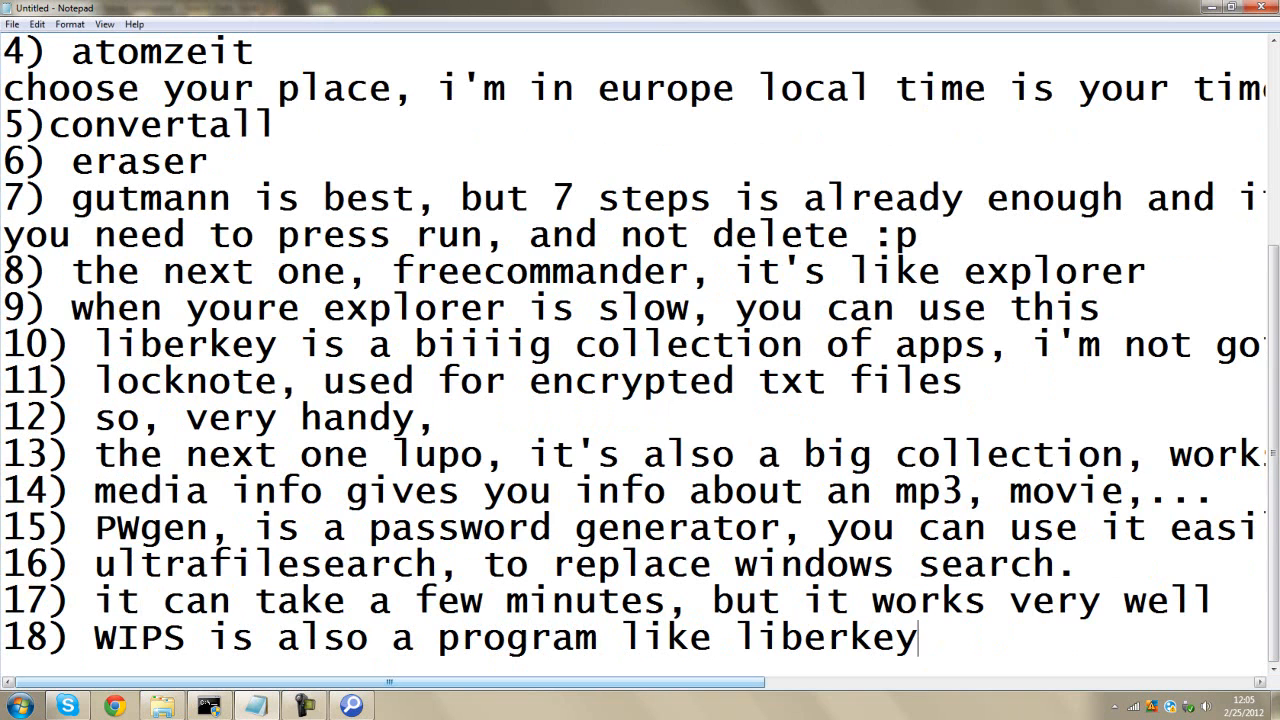
type(",")
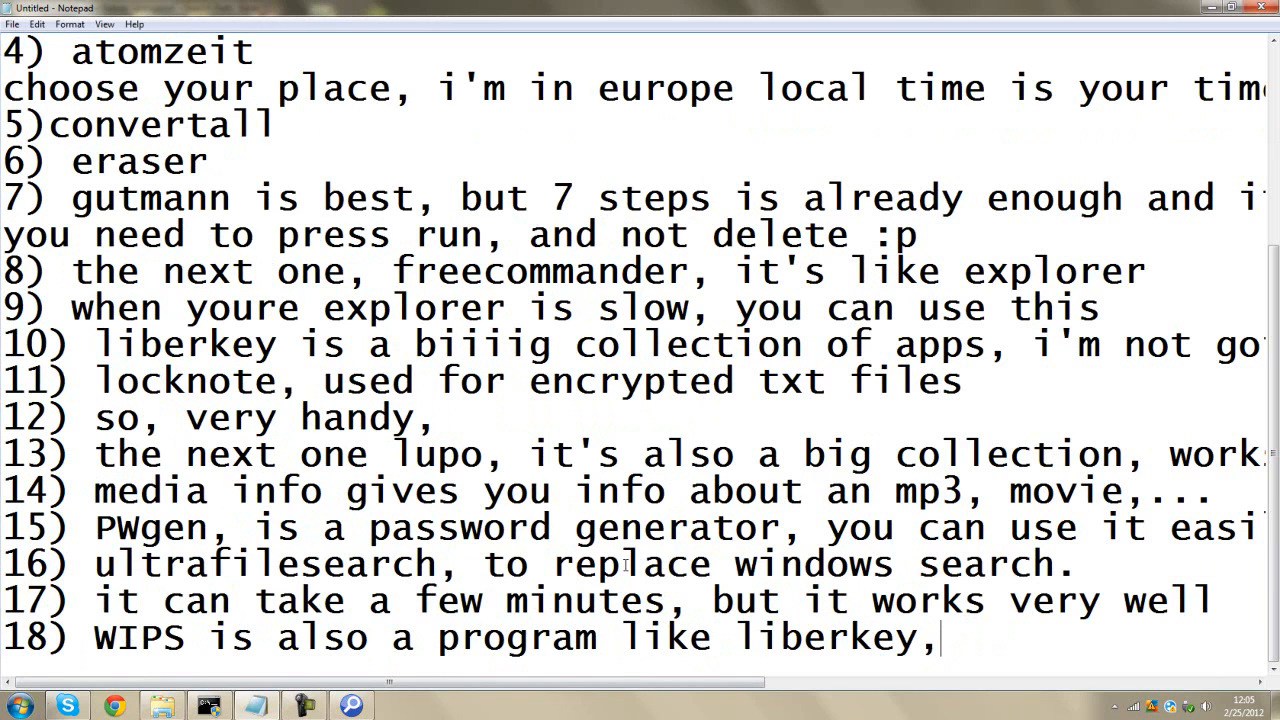
type("but it")
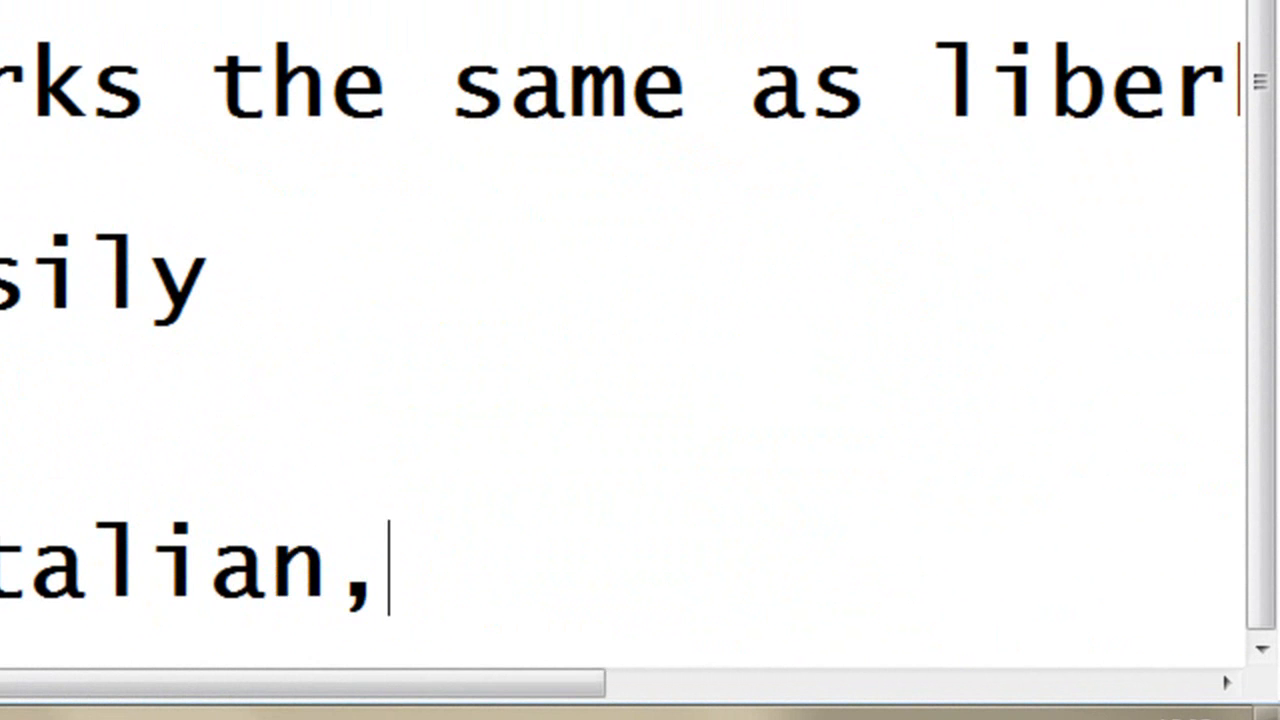
type("so i")
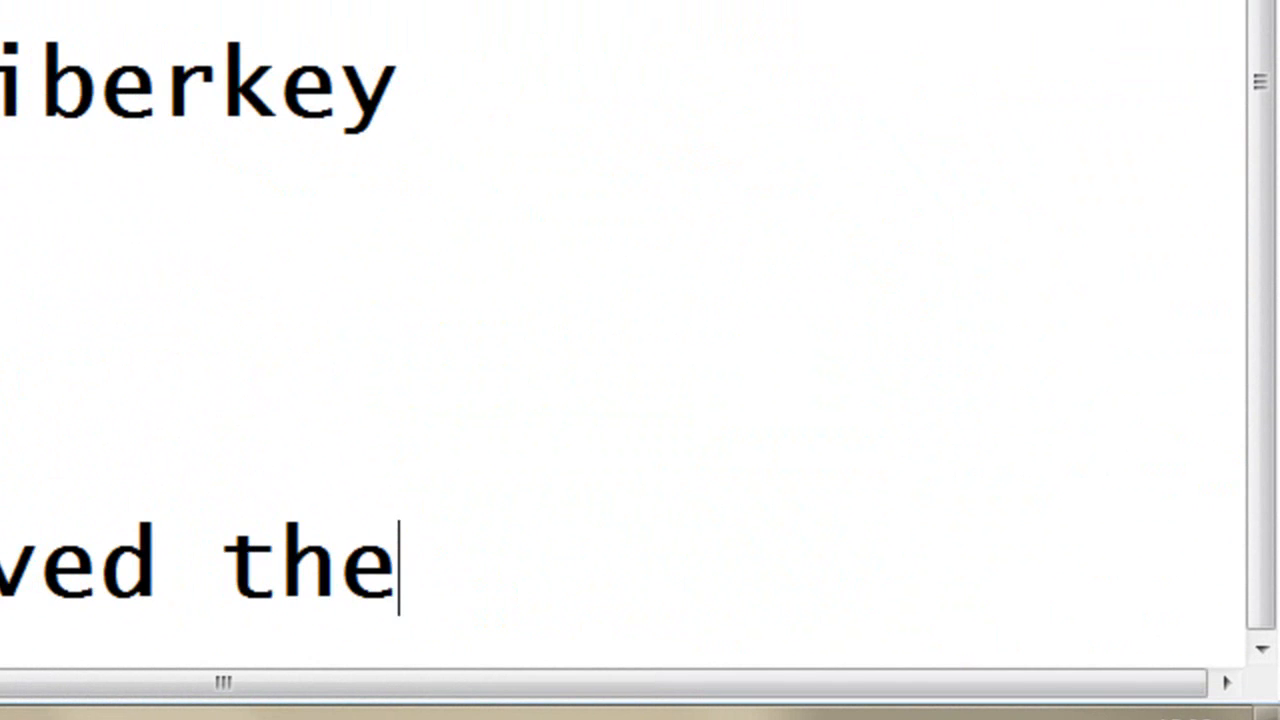
type("prog")
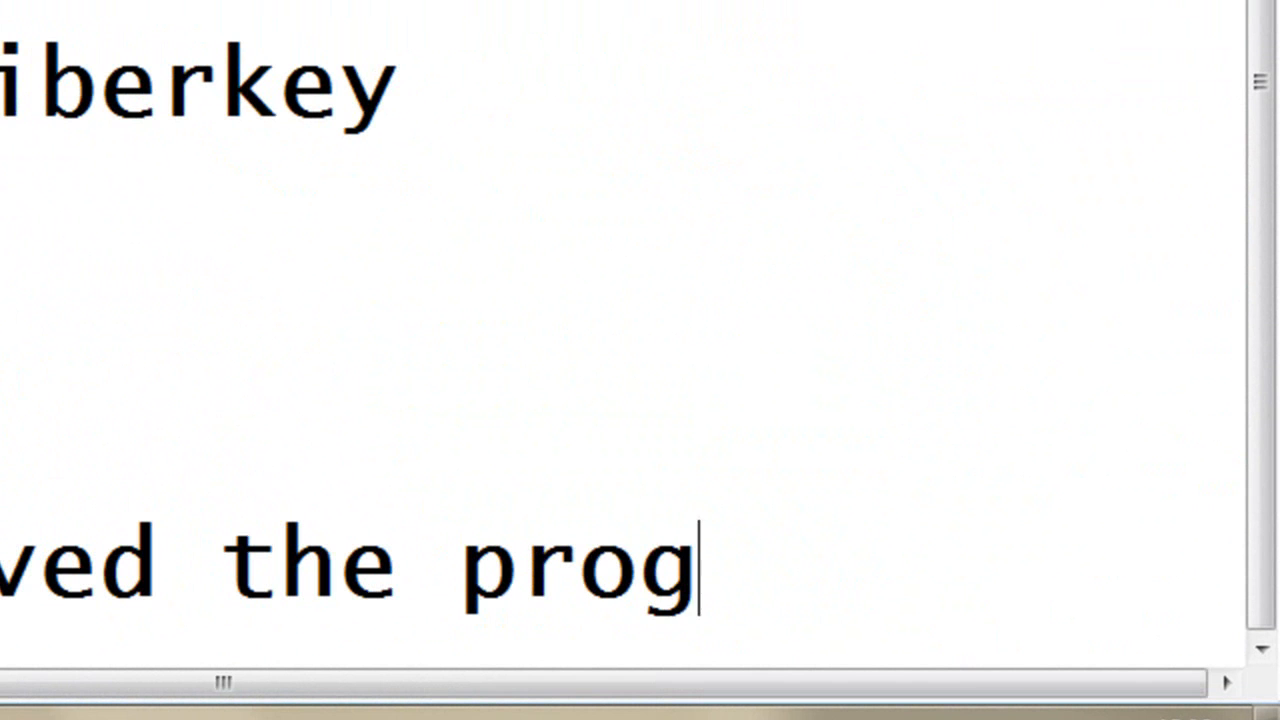
type("ram and")
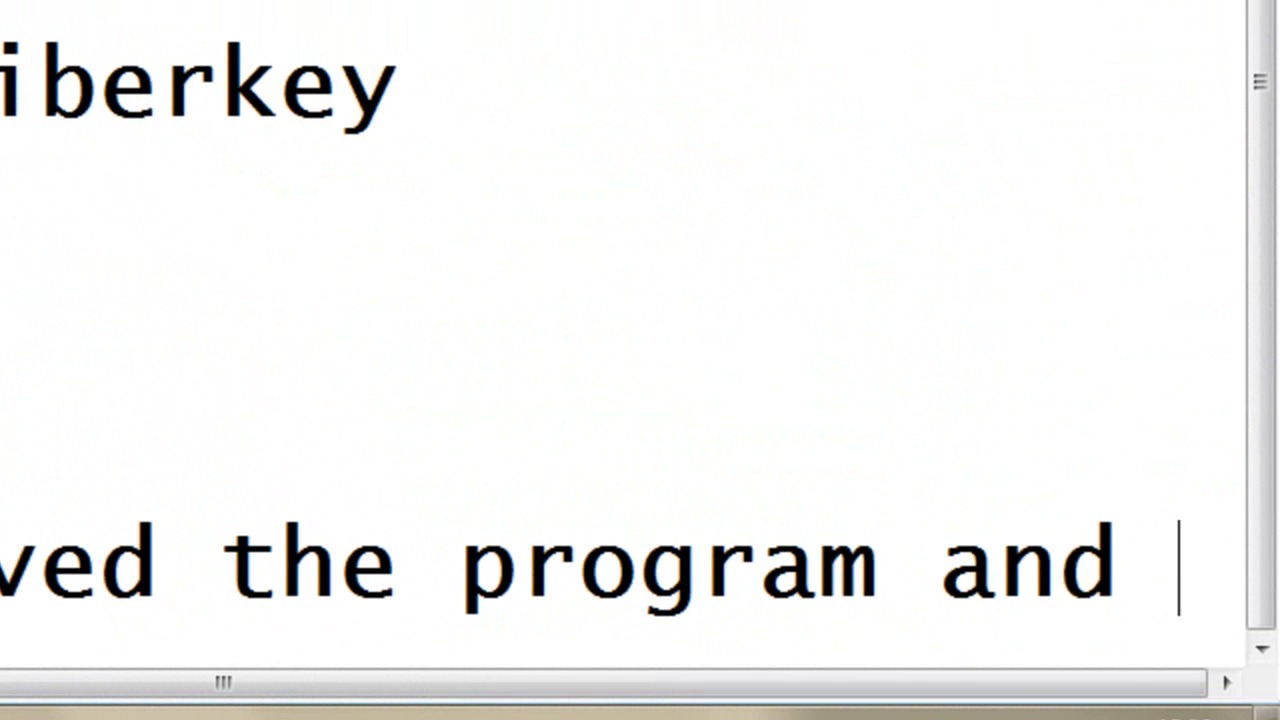
scroll("right", 3)
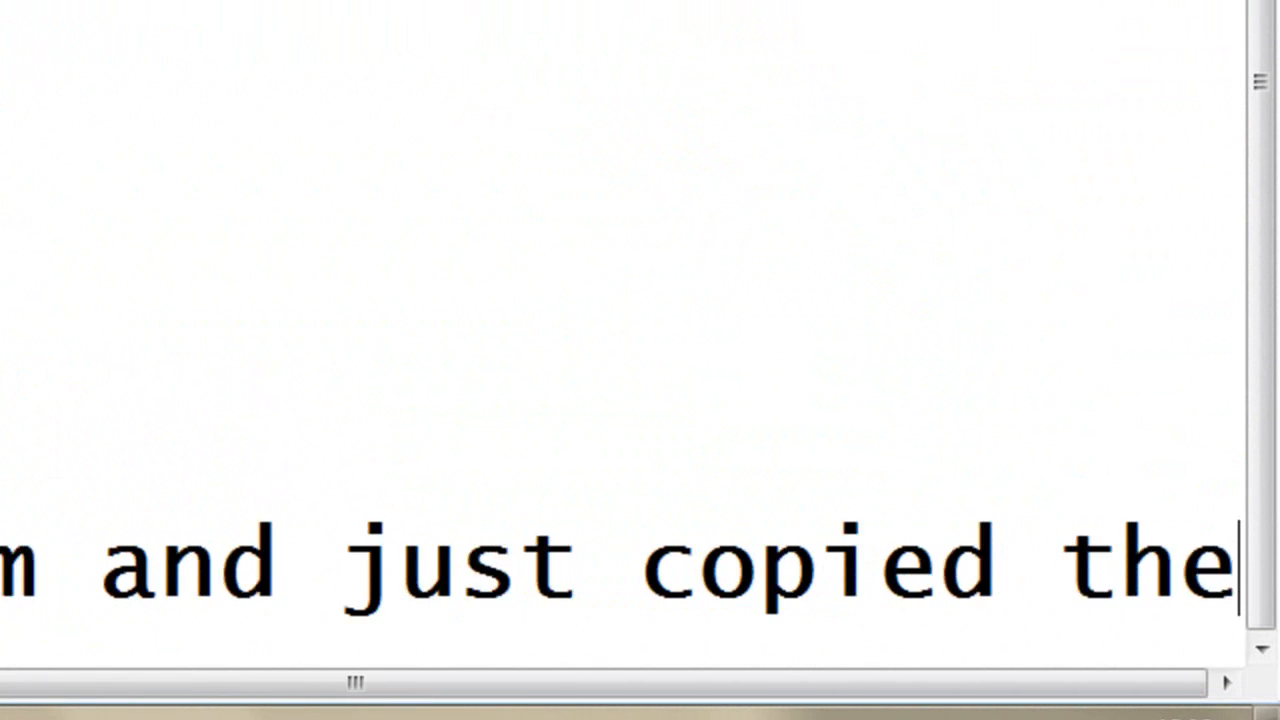
scroll("down", 3)
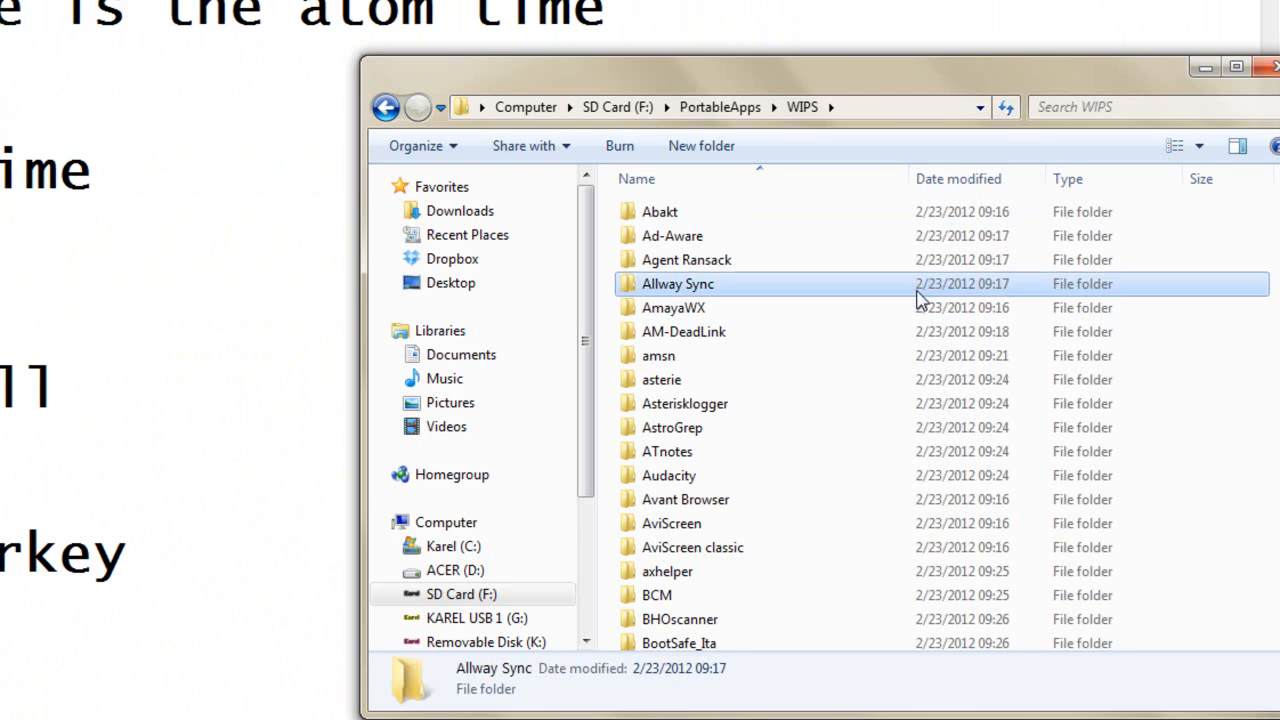
- Scroll down through the WIPS folder's portable app folders on the SD card
scroll("down", 3)
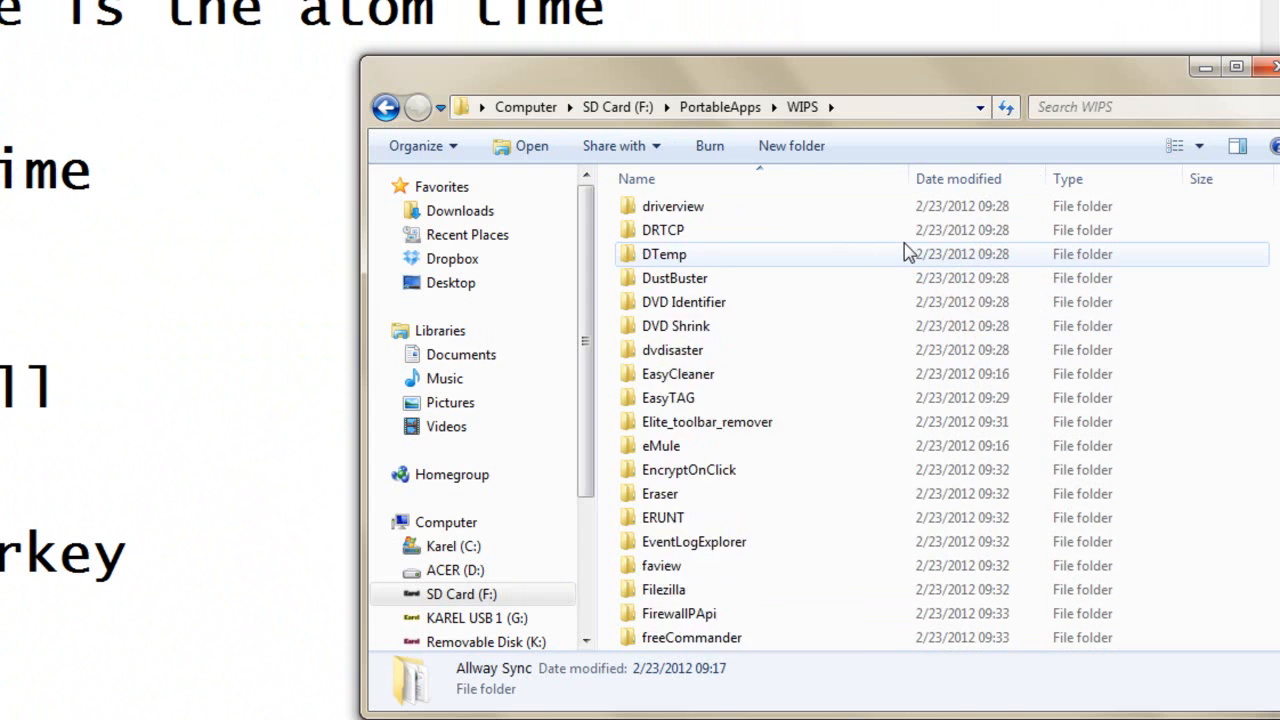
scroll("down", 3)
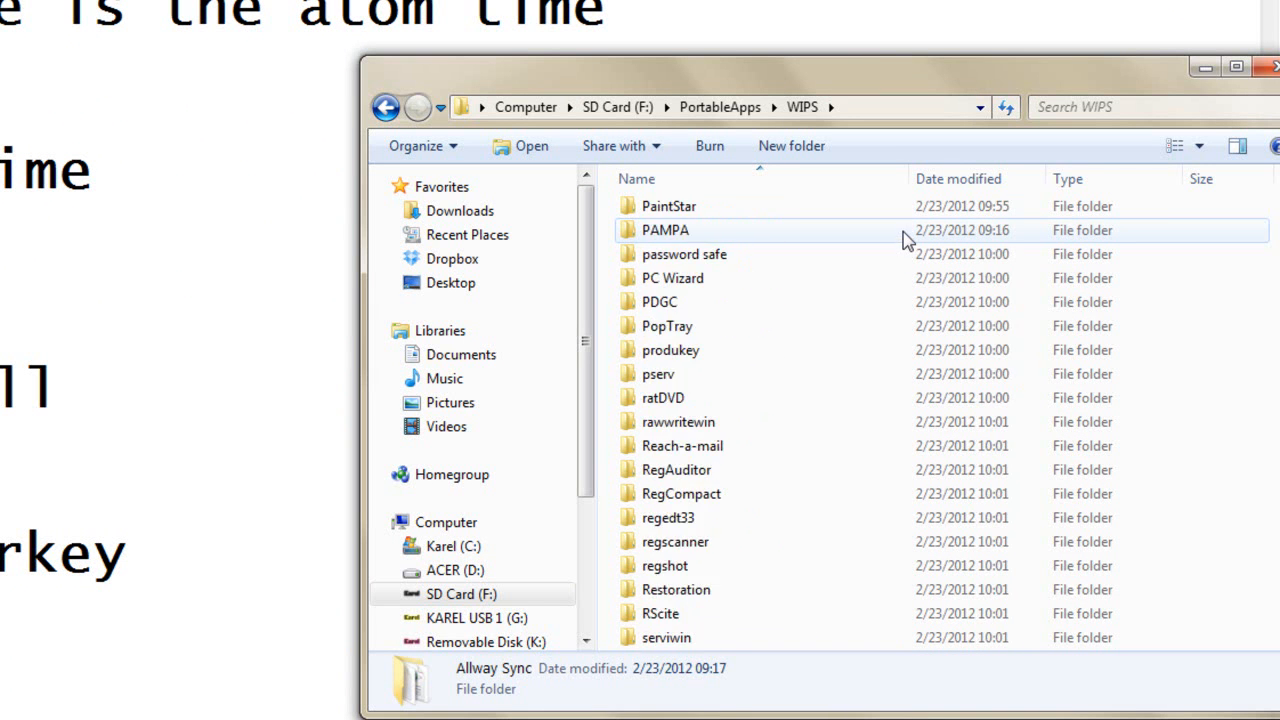
scroll("down", 3)
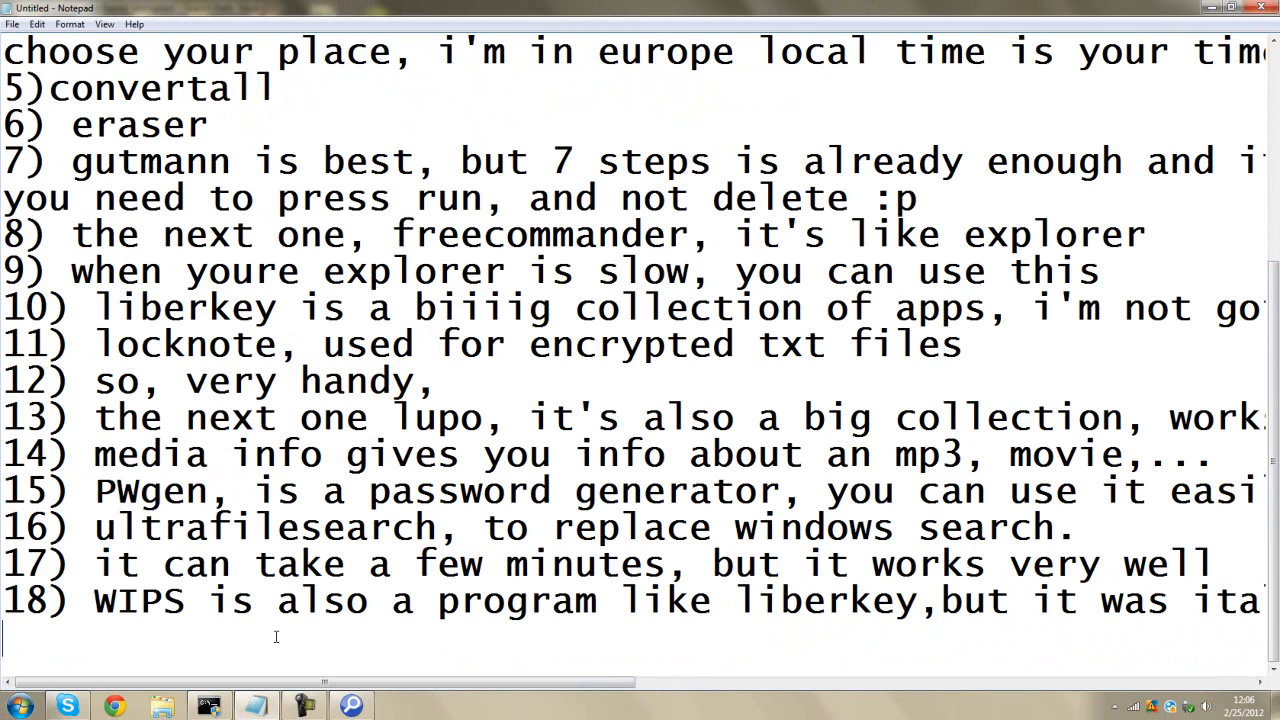
- Write item 19: 'Now, i hope you liked it, i will upload the apps (one … with liberkey, wips…'
type("19) Now")
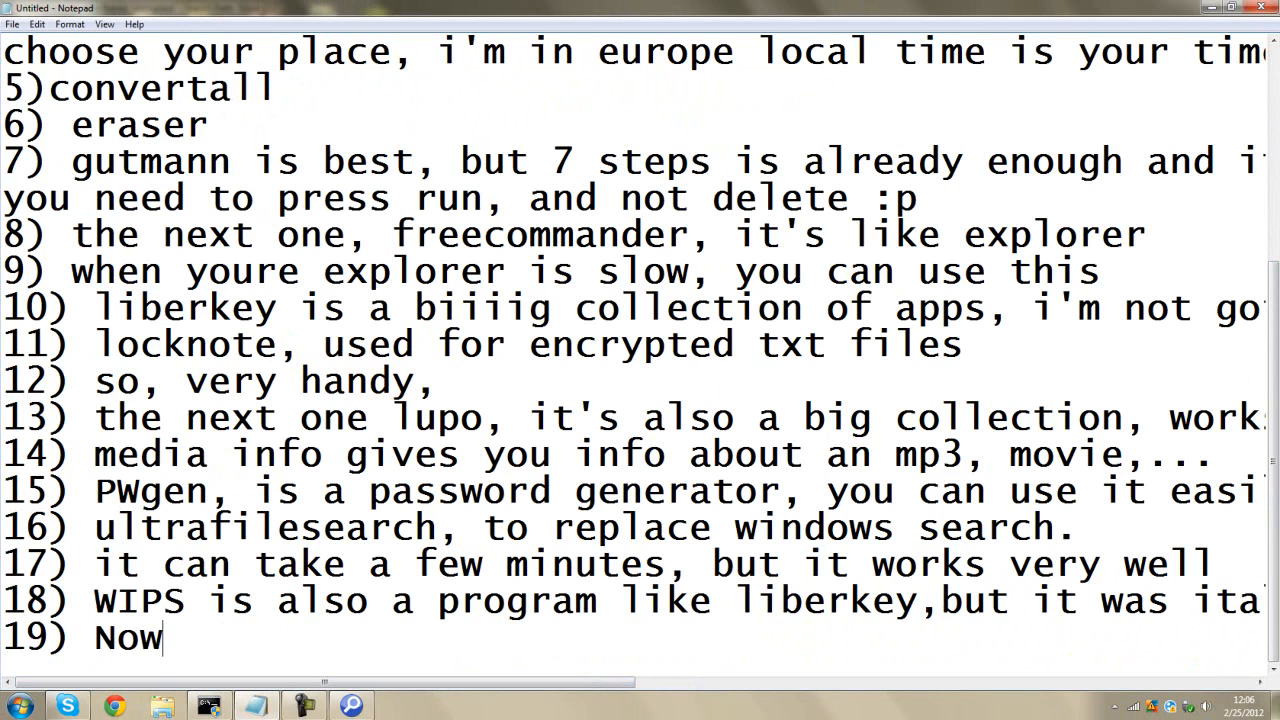
type(", i ho")
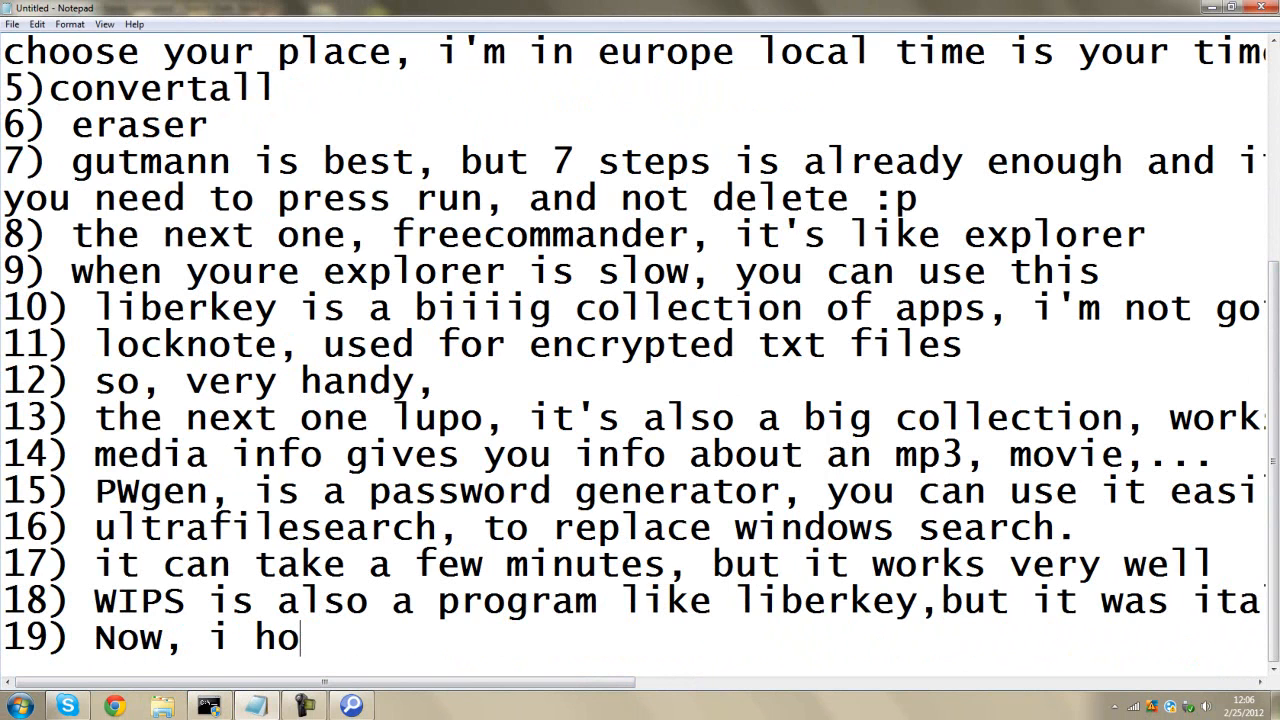
type("pe you like")
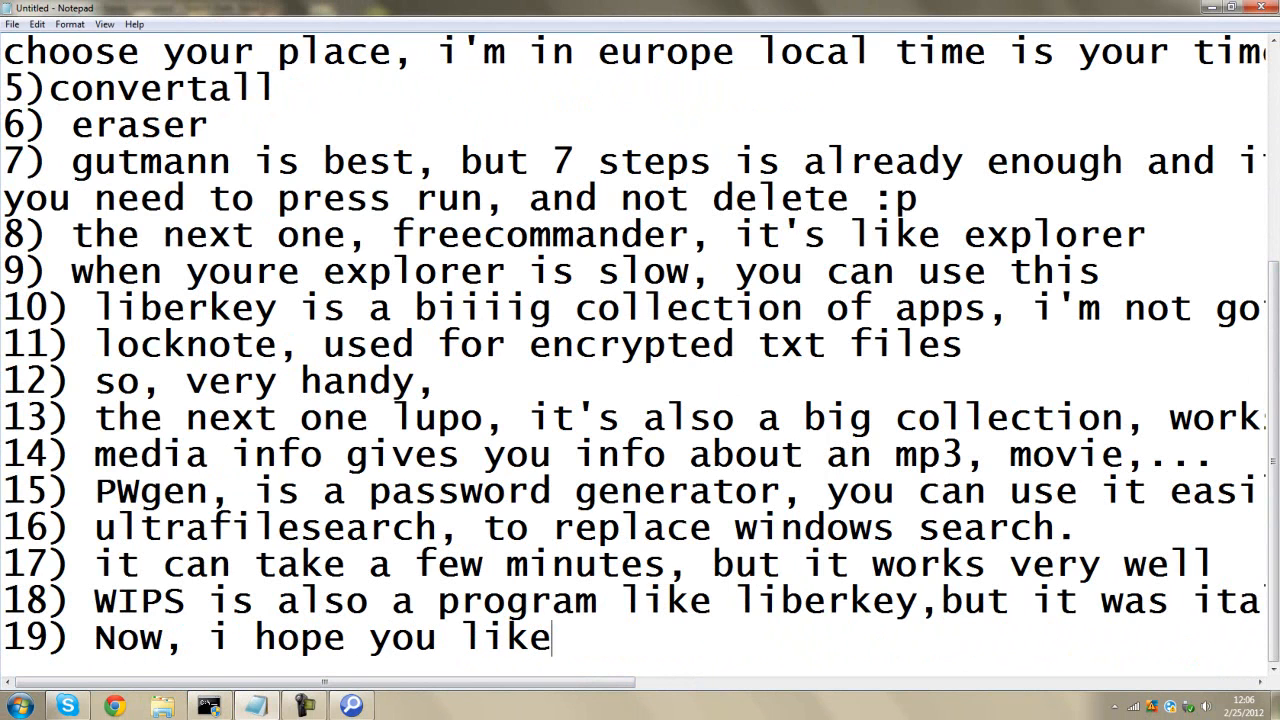
type("d it, i wil")
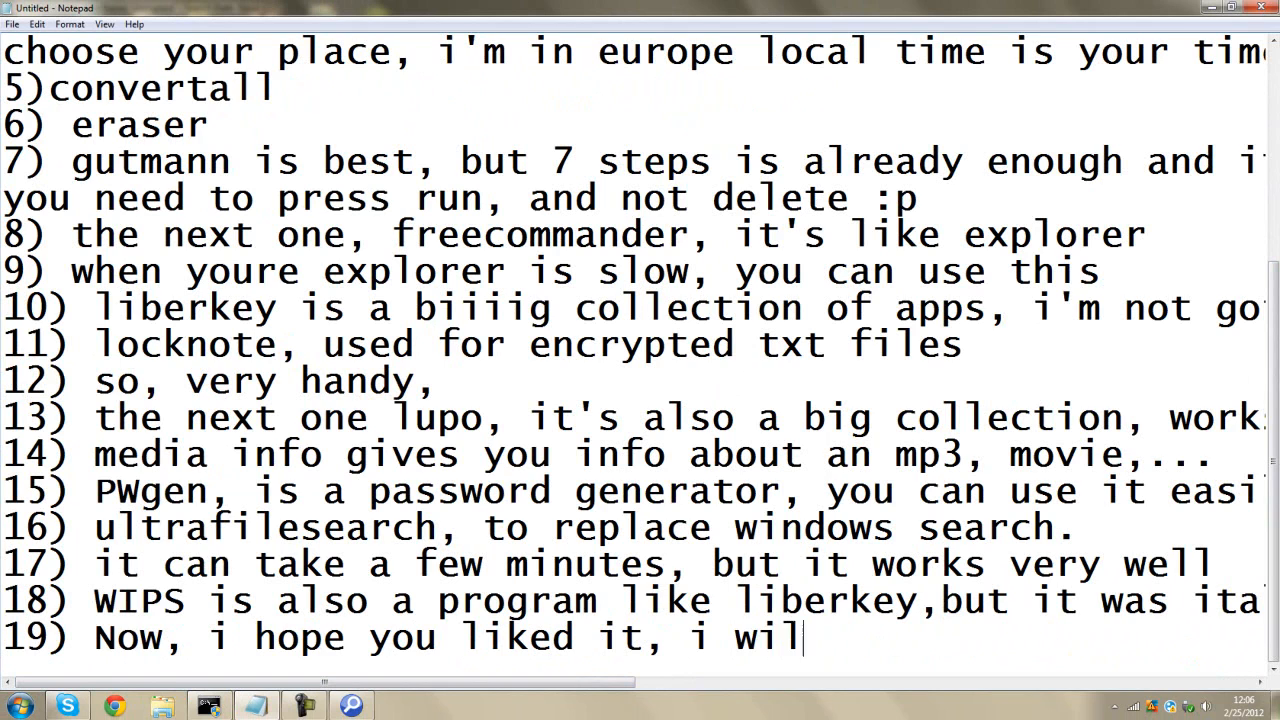
type("l upload the")
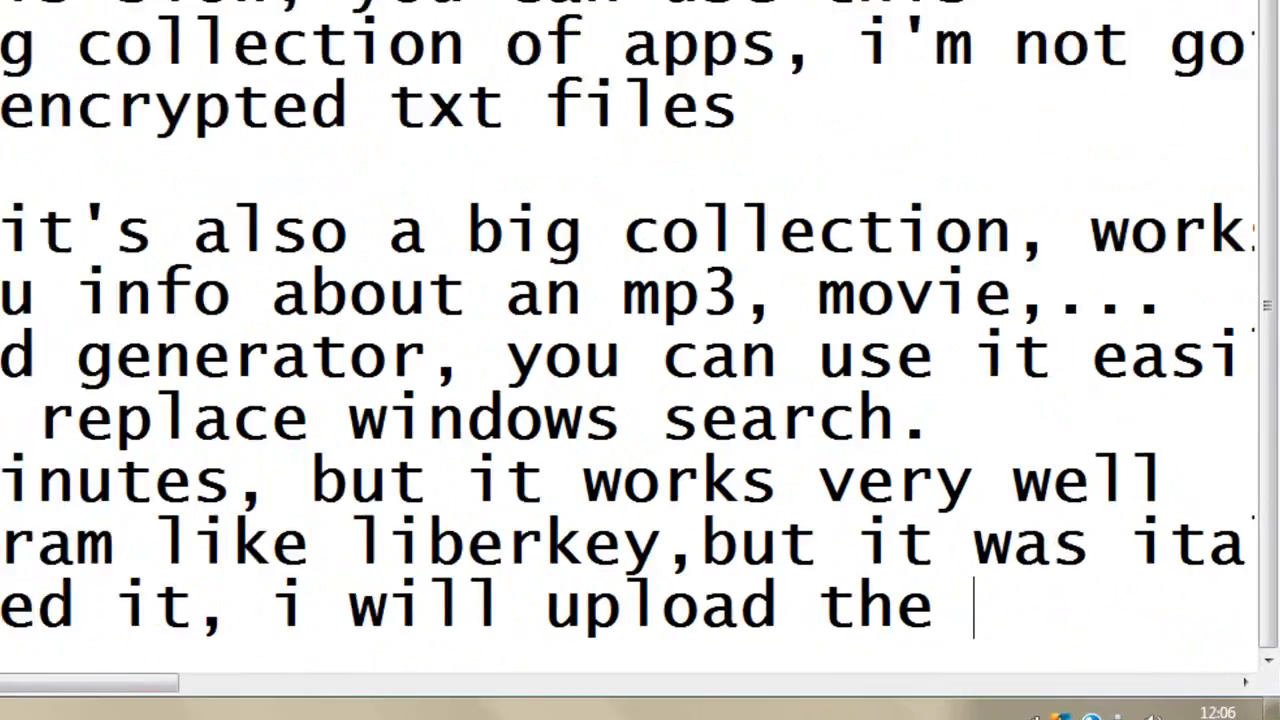
type("apps")
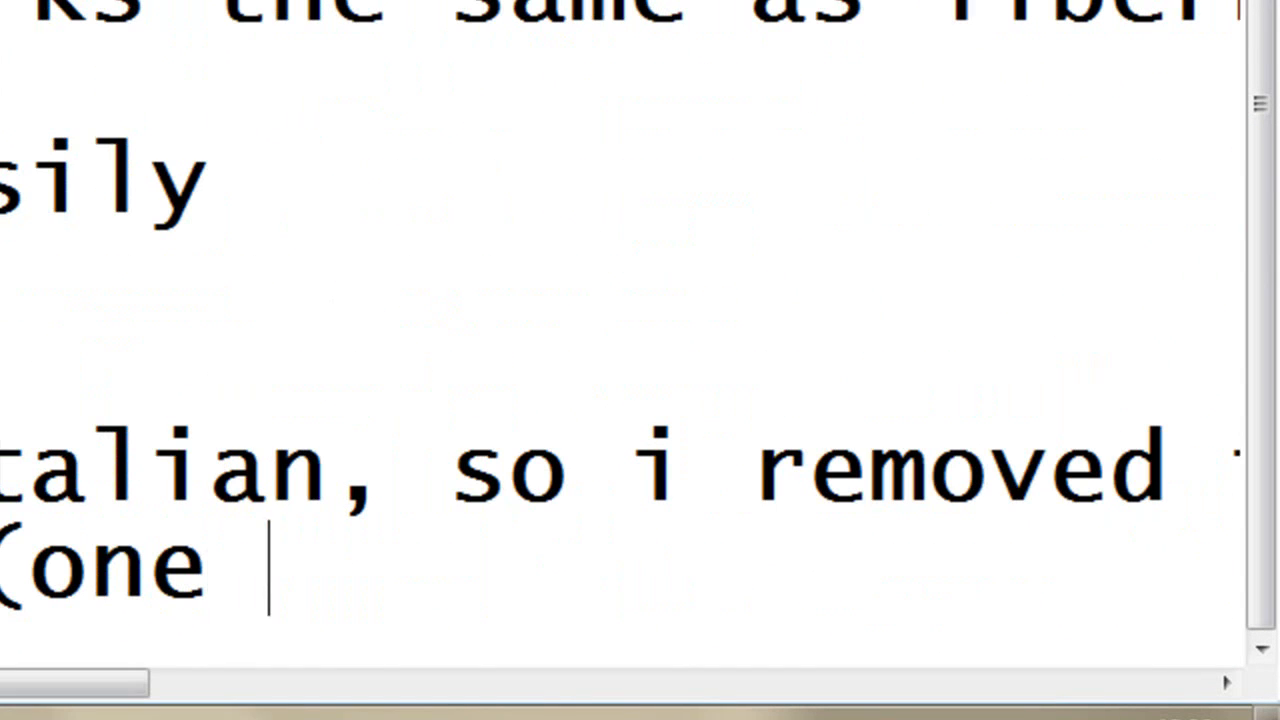
type("upload with")
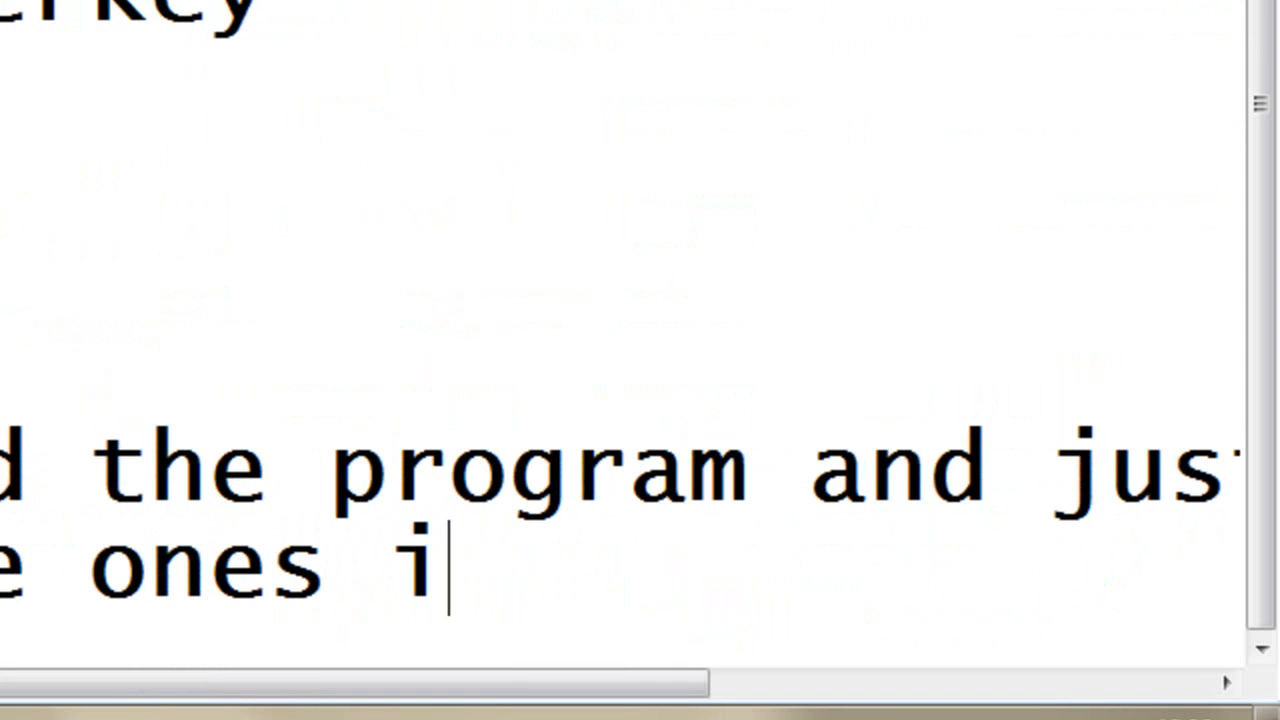
type("explai")
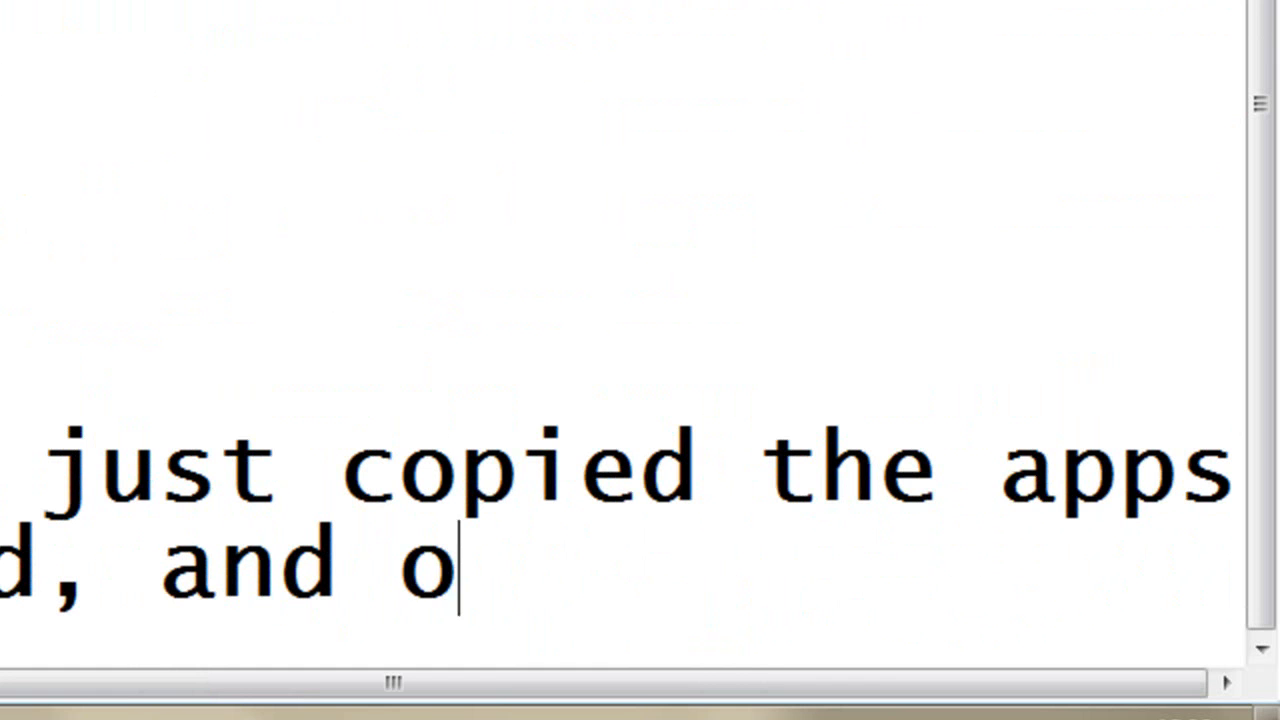
type("ne with liu")
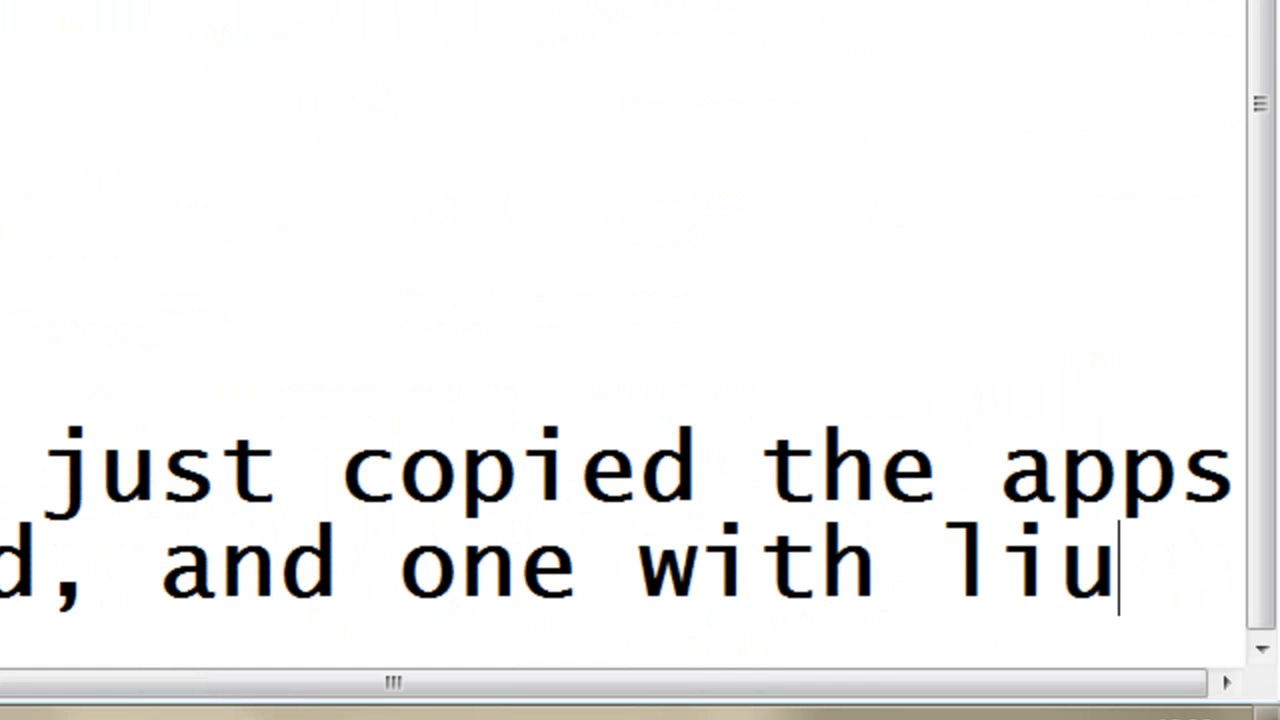
type("berkey, wips, an")
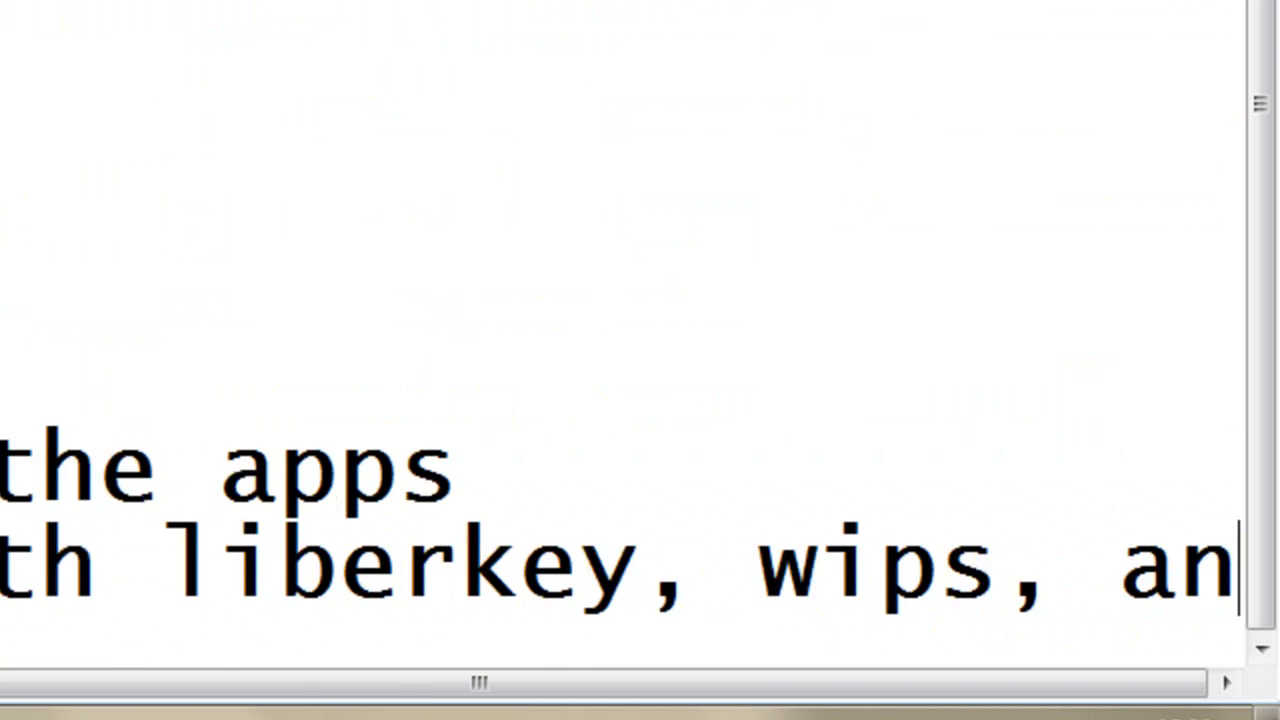
scroll("right", 3)
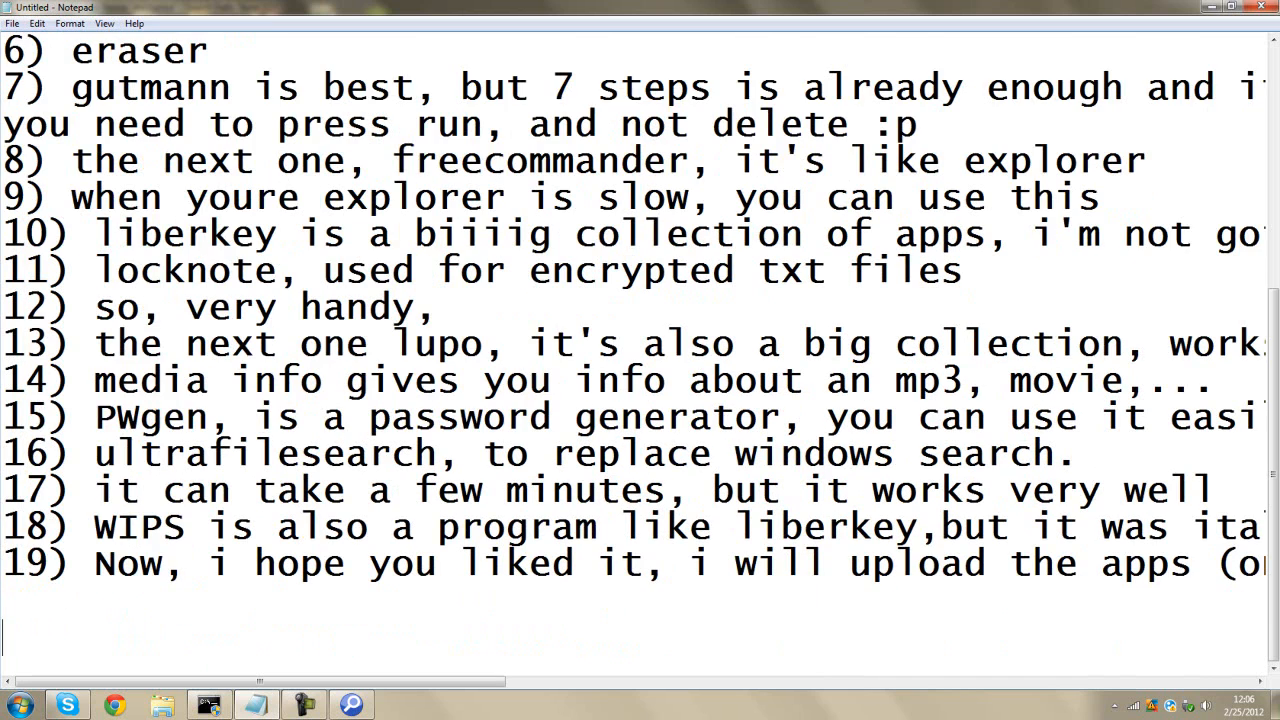
- Add the closing line 'Thanks for watching and please subscribe' below item 19
type("Thanks for wat")
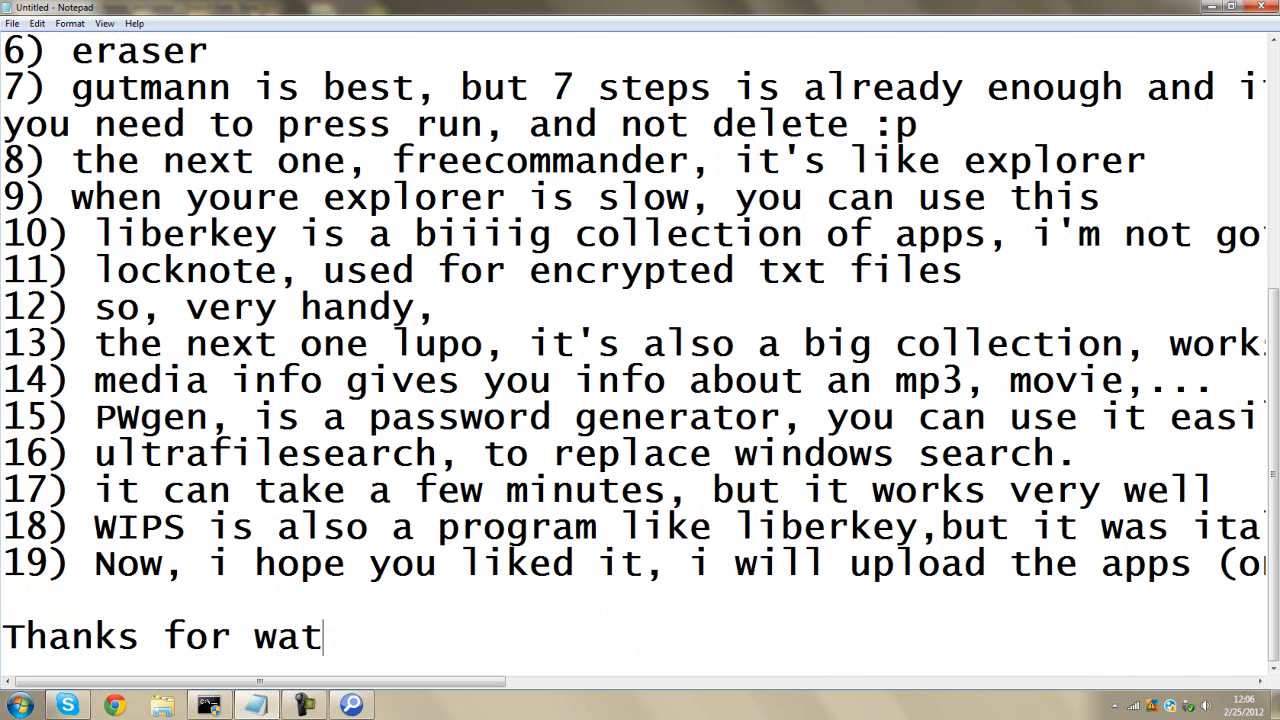
type("ching and ple")
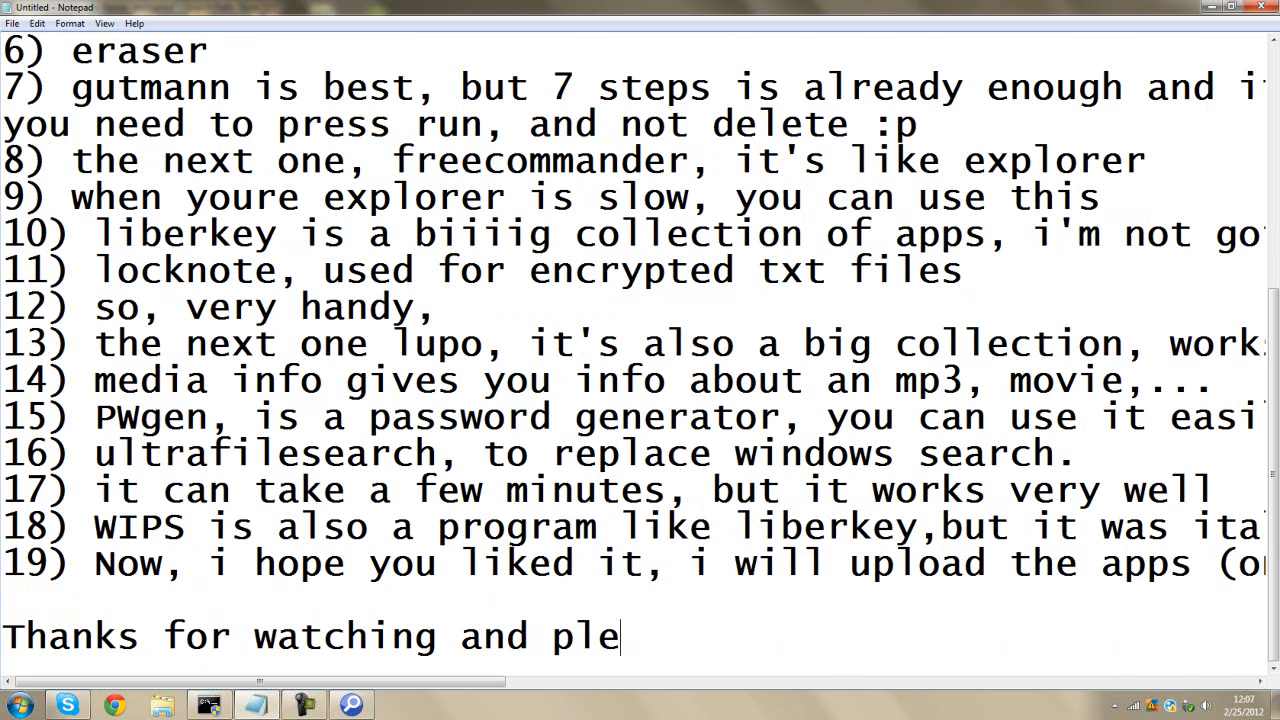
type("ase subscribe")
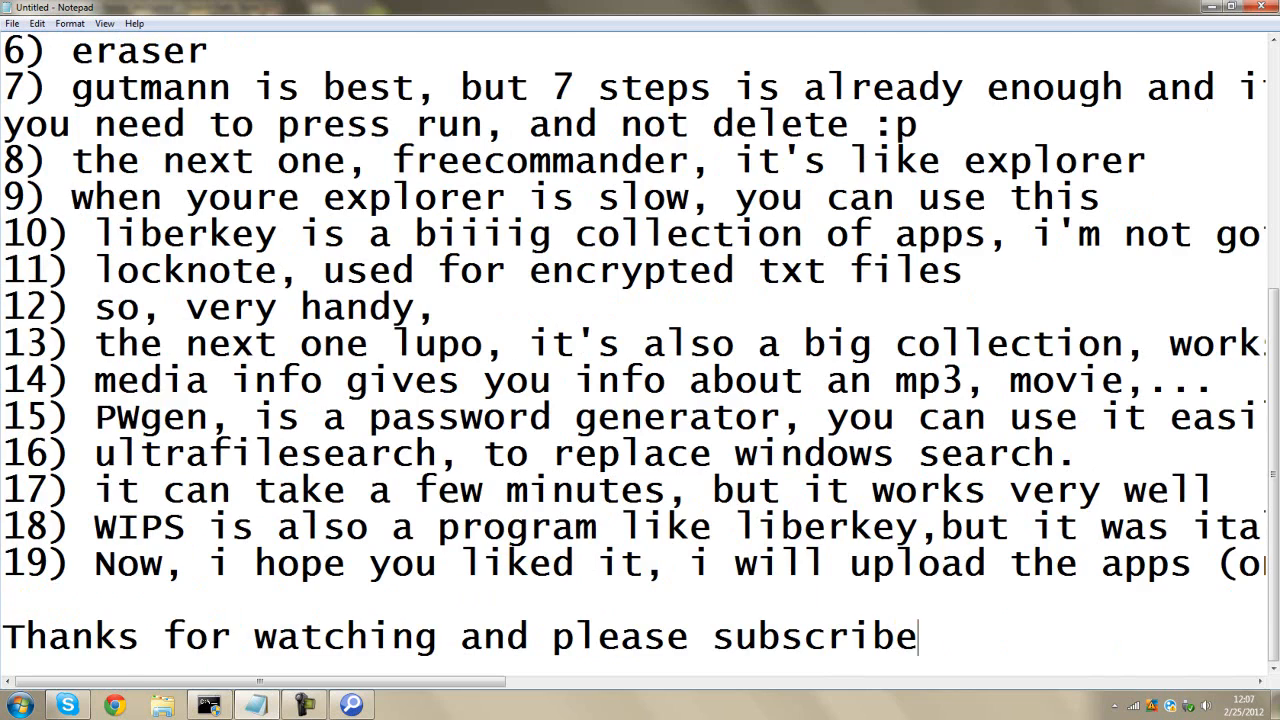